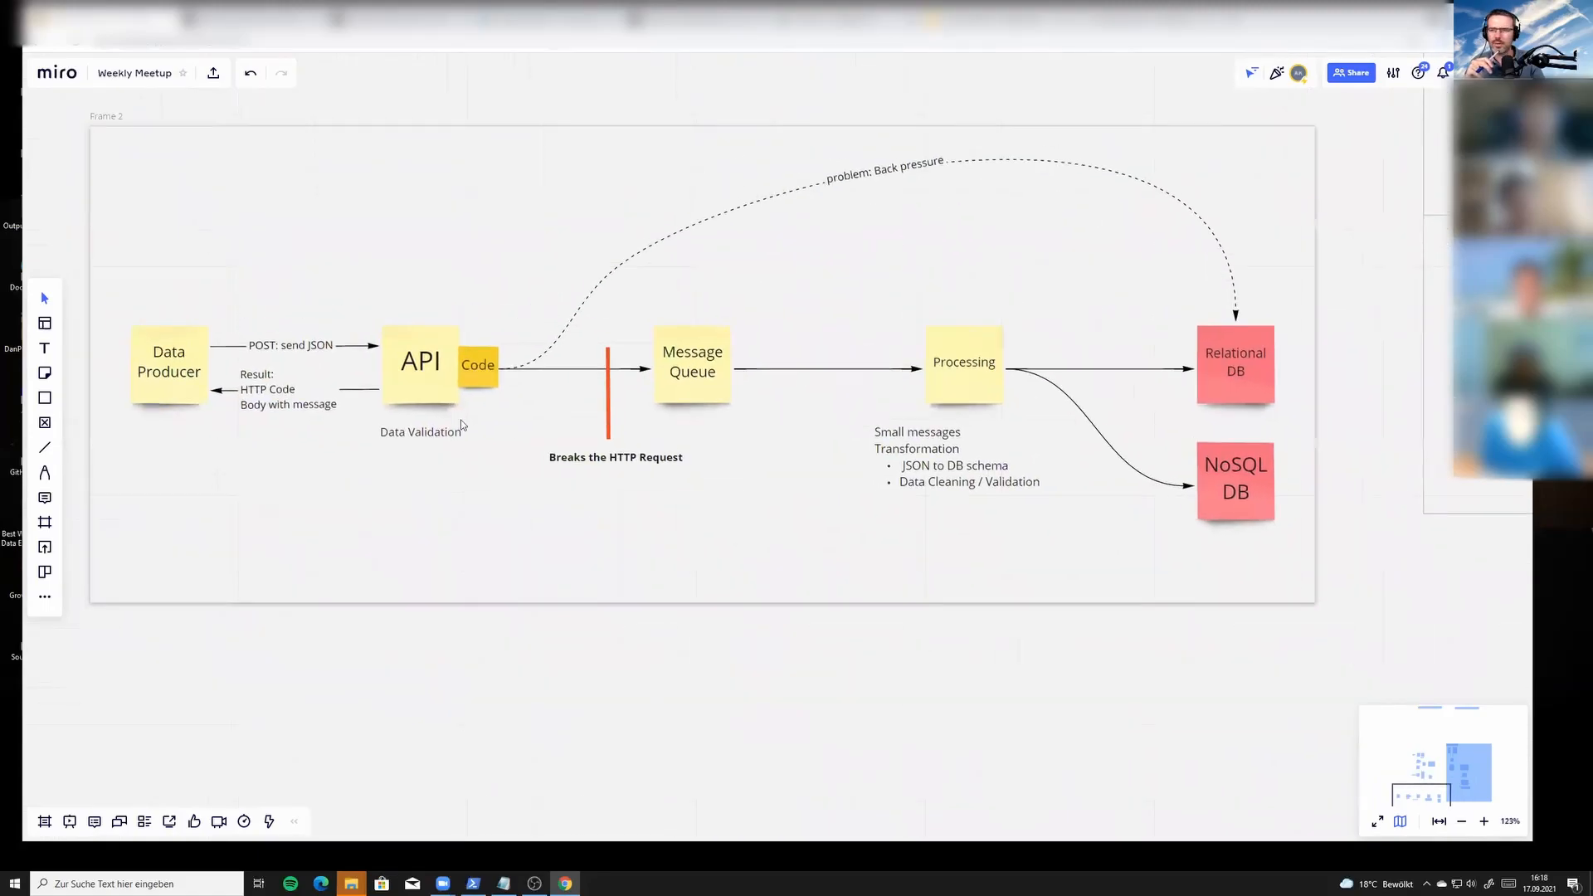
mouse_move(424, 382)
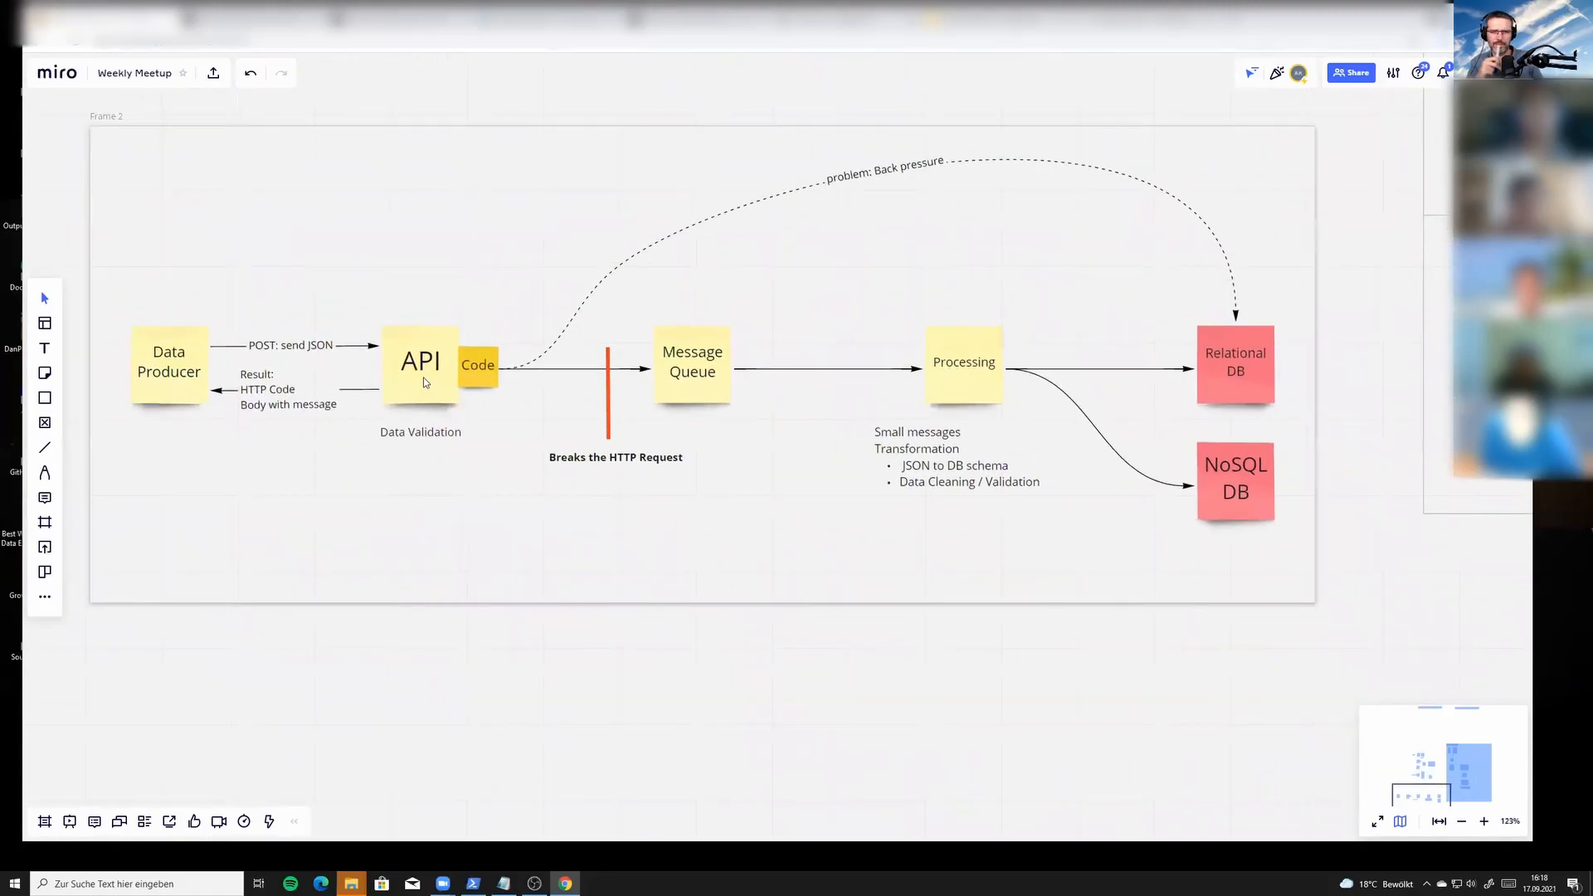
mouse_move(867, 186)
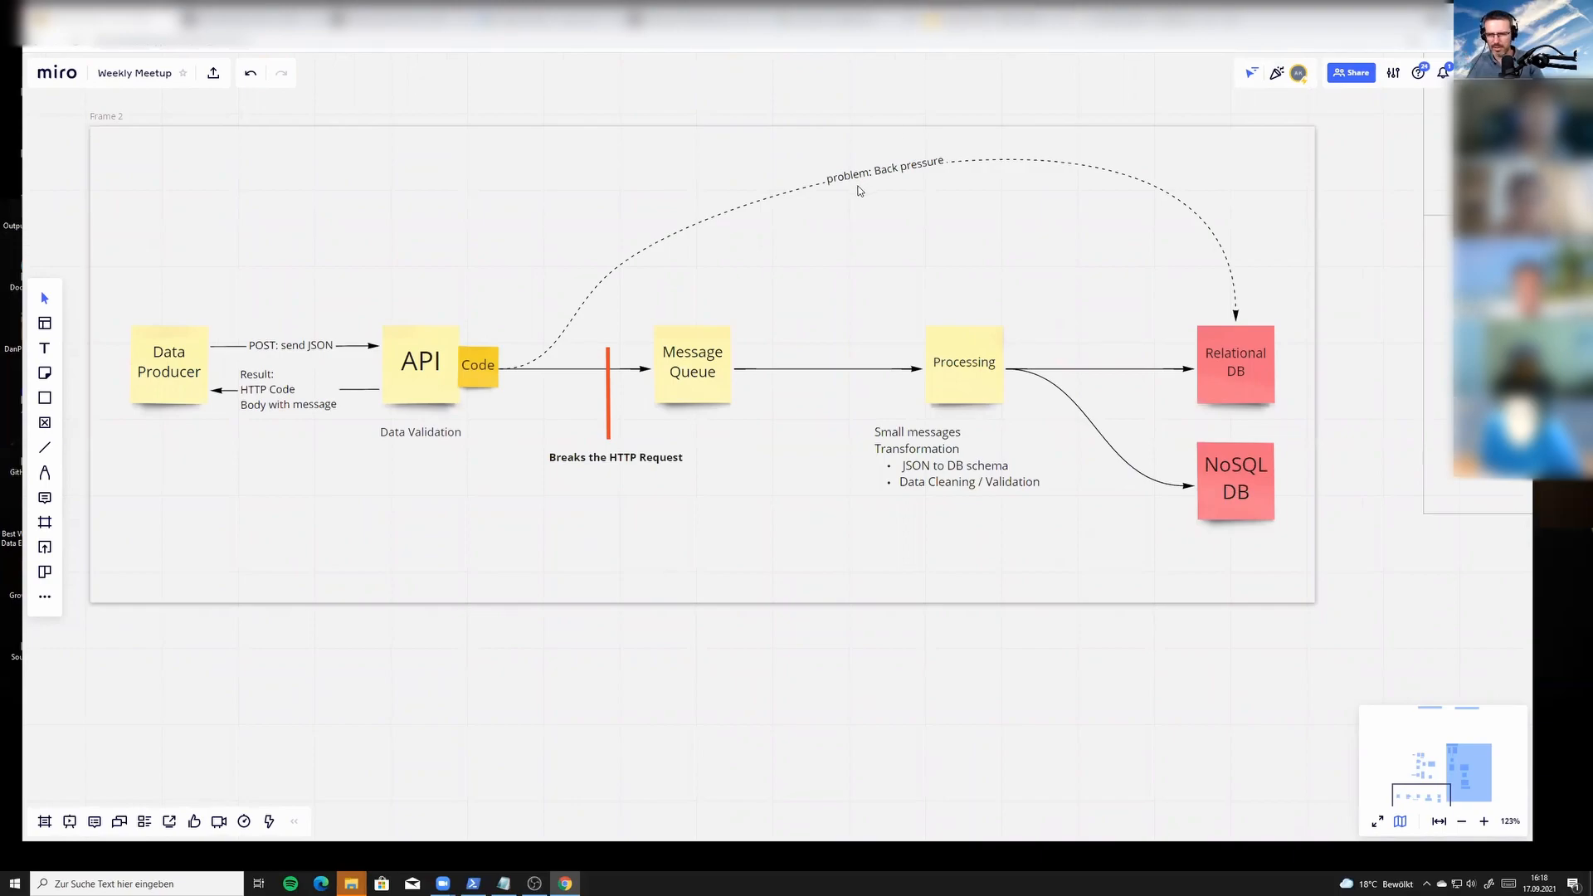
mouse_move(347, 361)
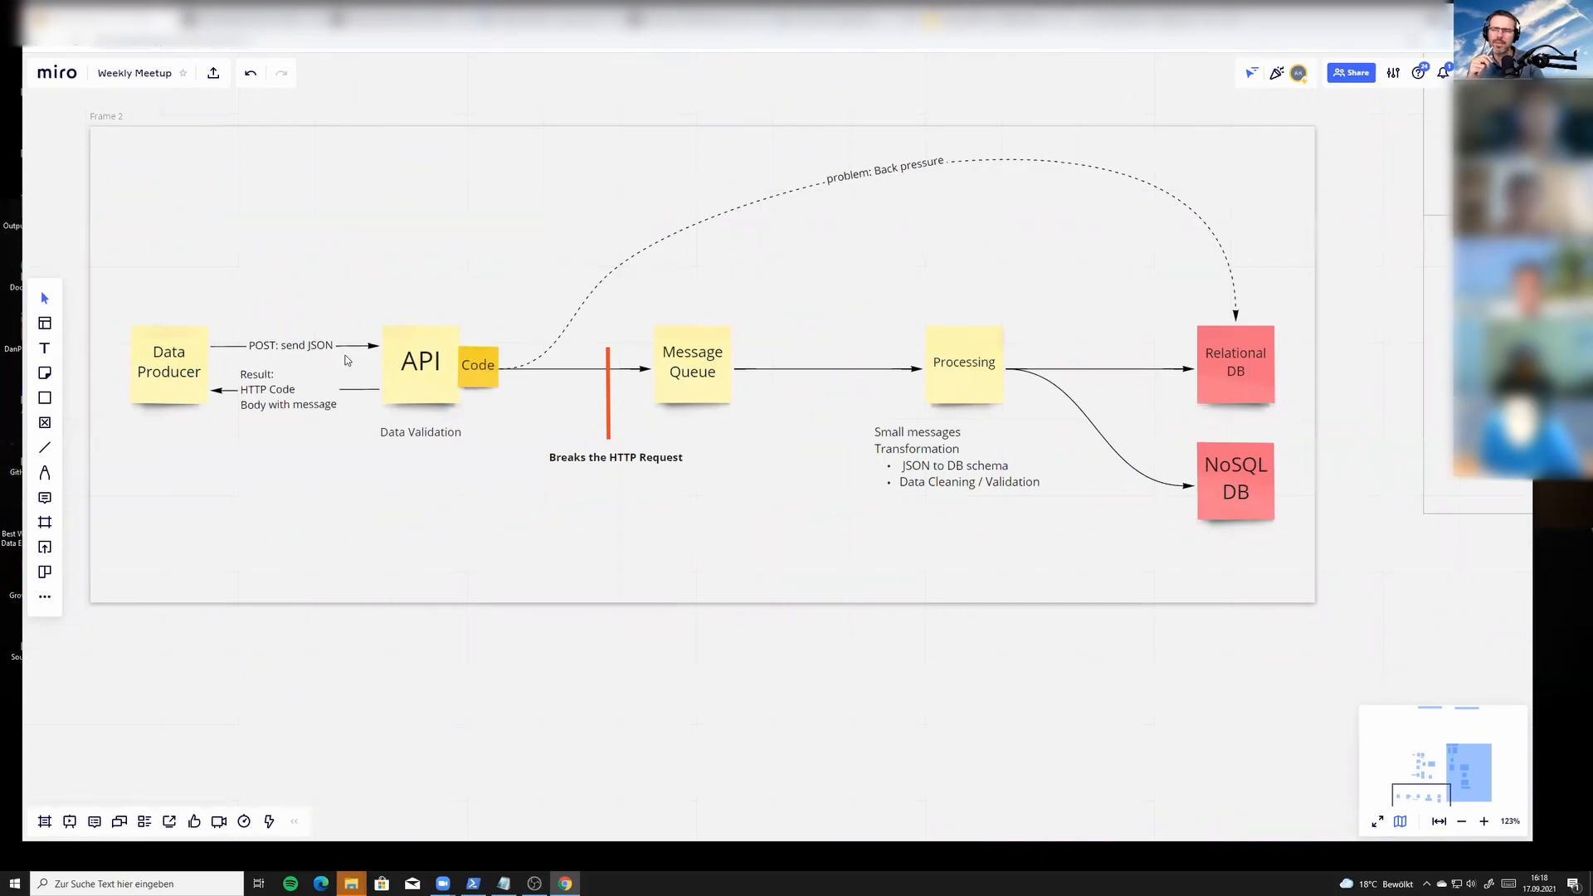
mouse_move(173, 383)
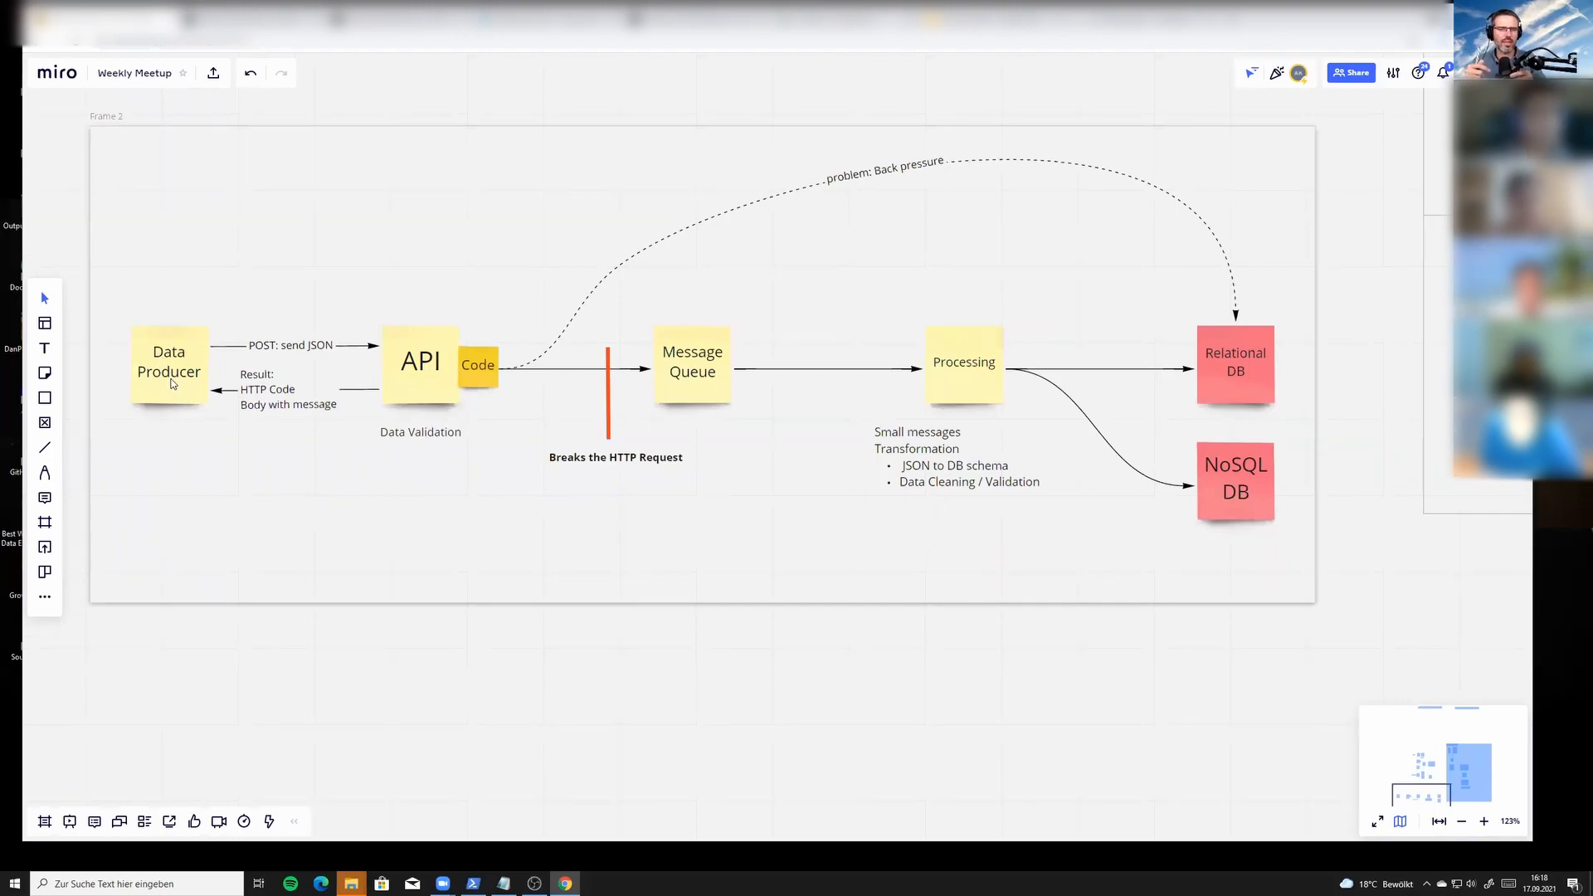
mouse_move(298, 375)
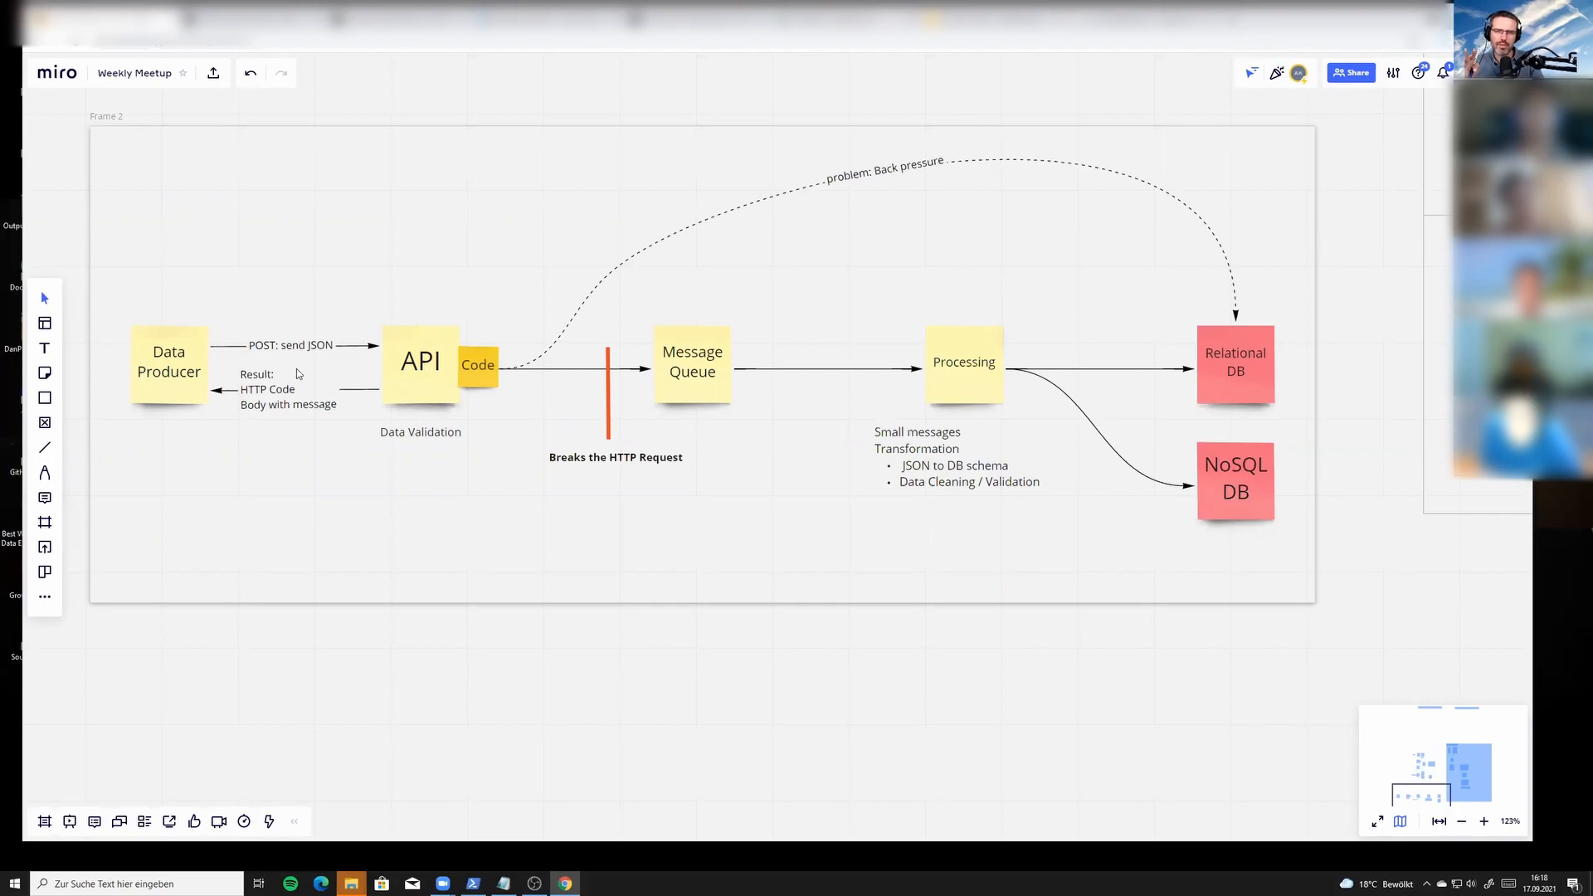
mouse_move(314, 380)
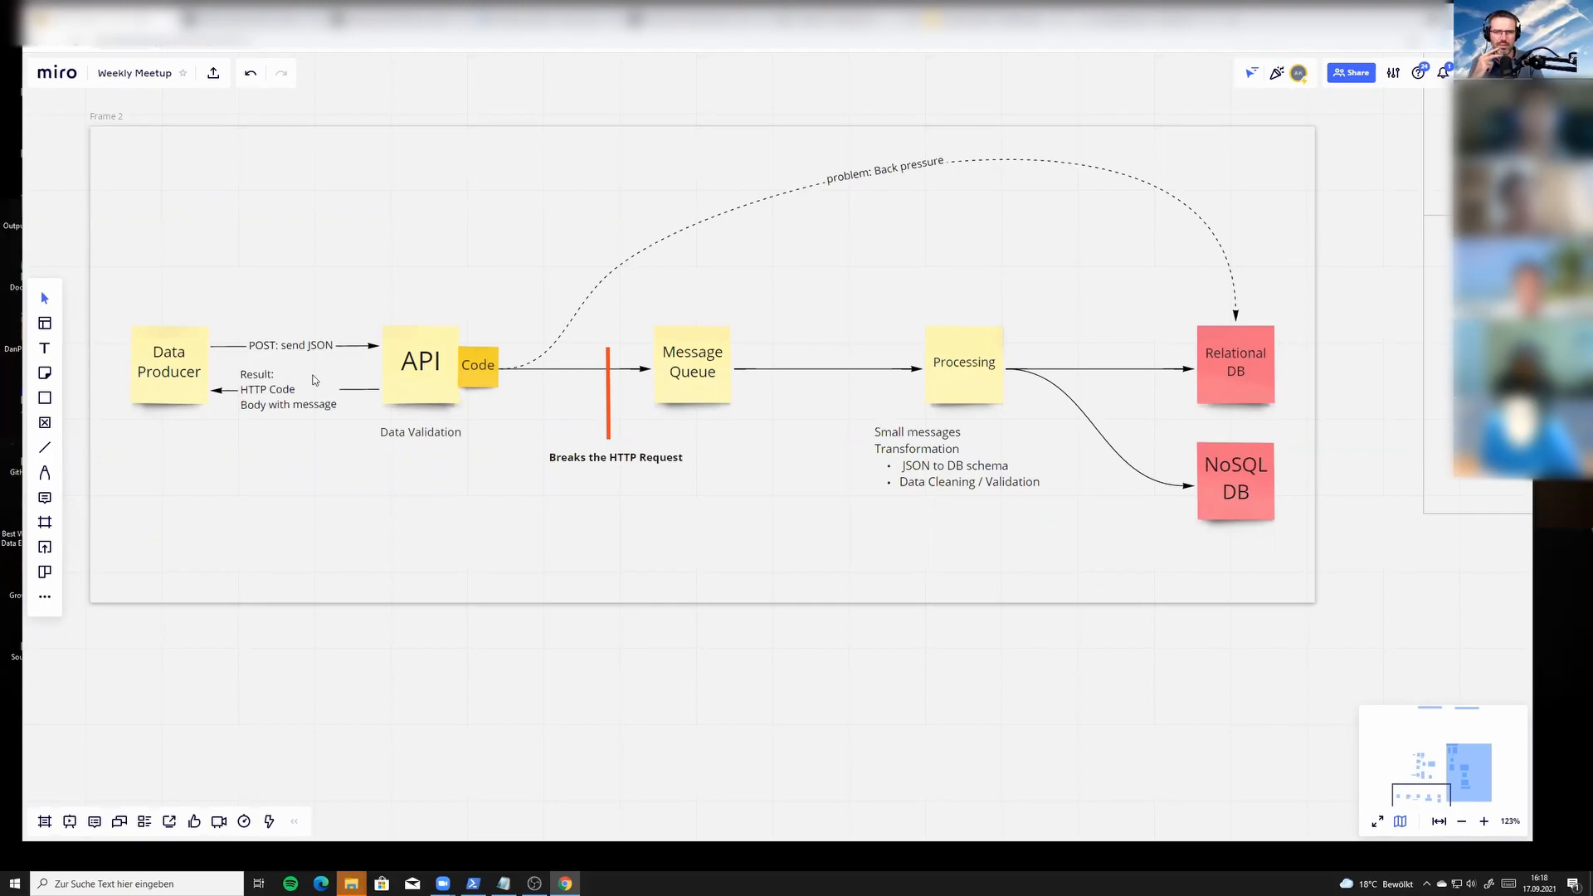
mouse_move(463, 373)
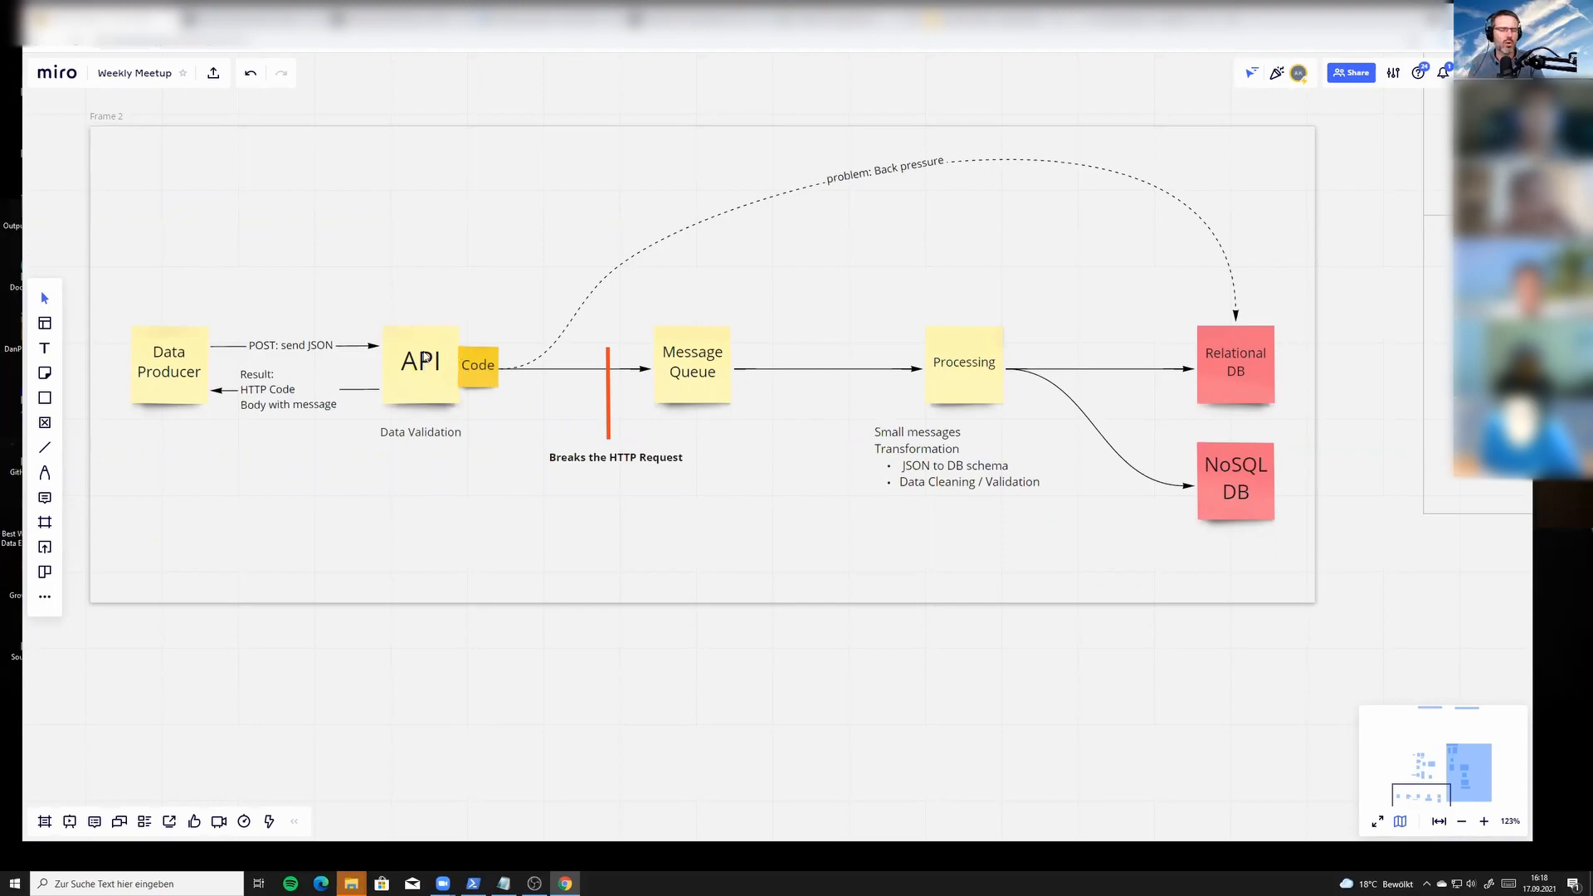
mouse_move(479, 378)
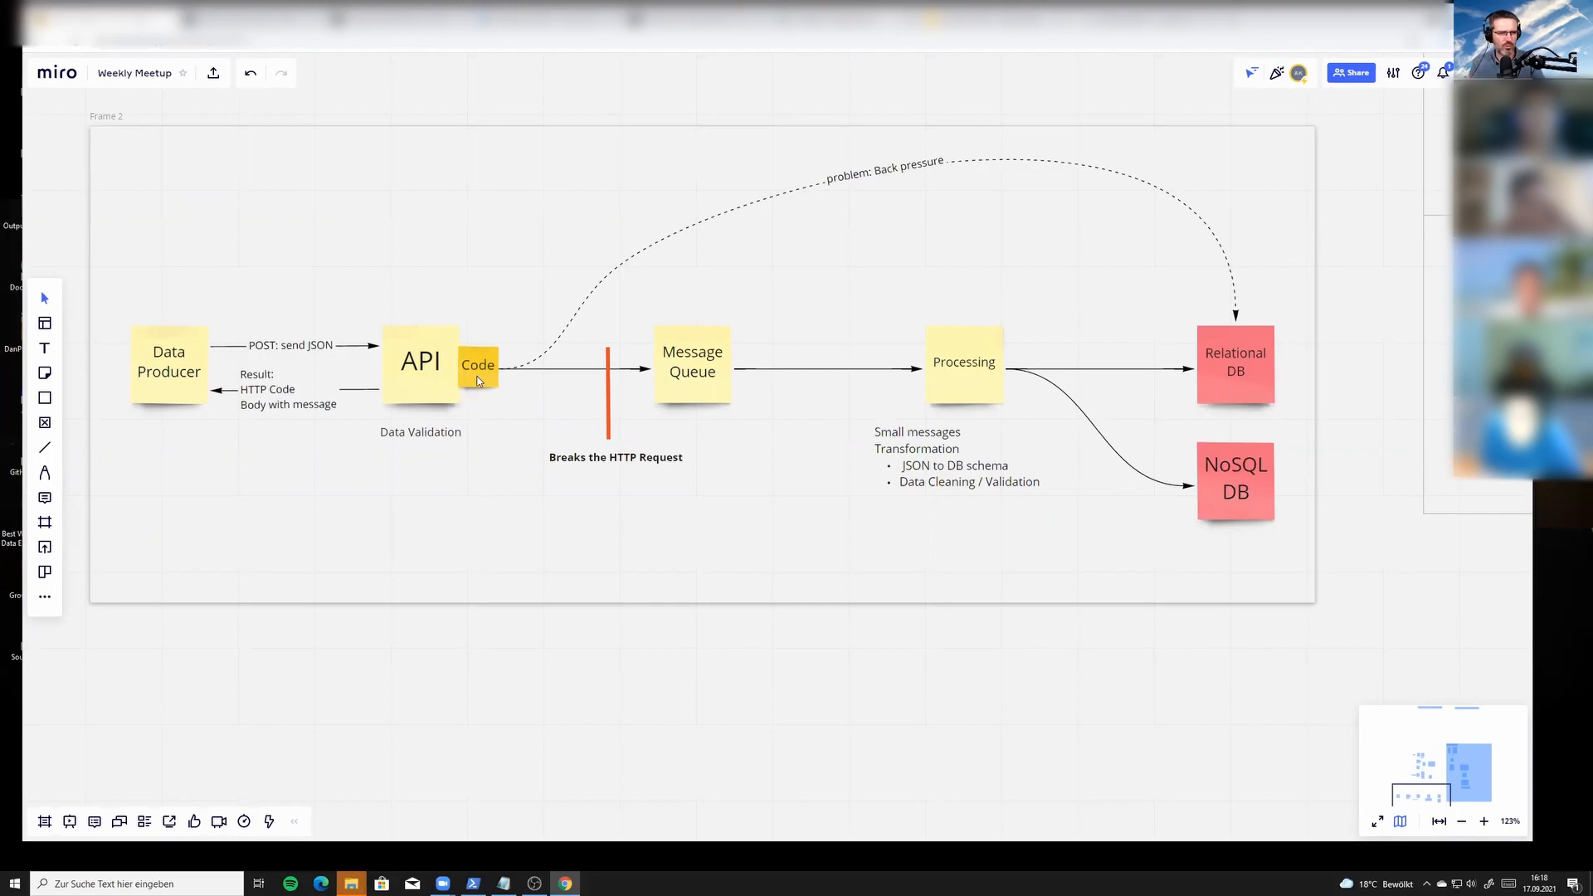
mouse_move(476, 376)
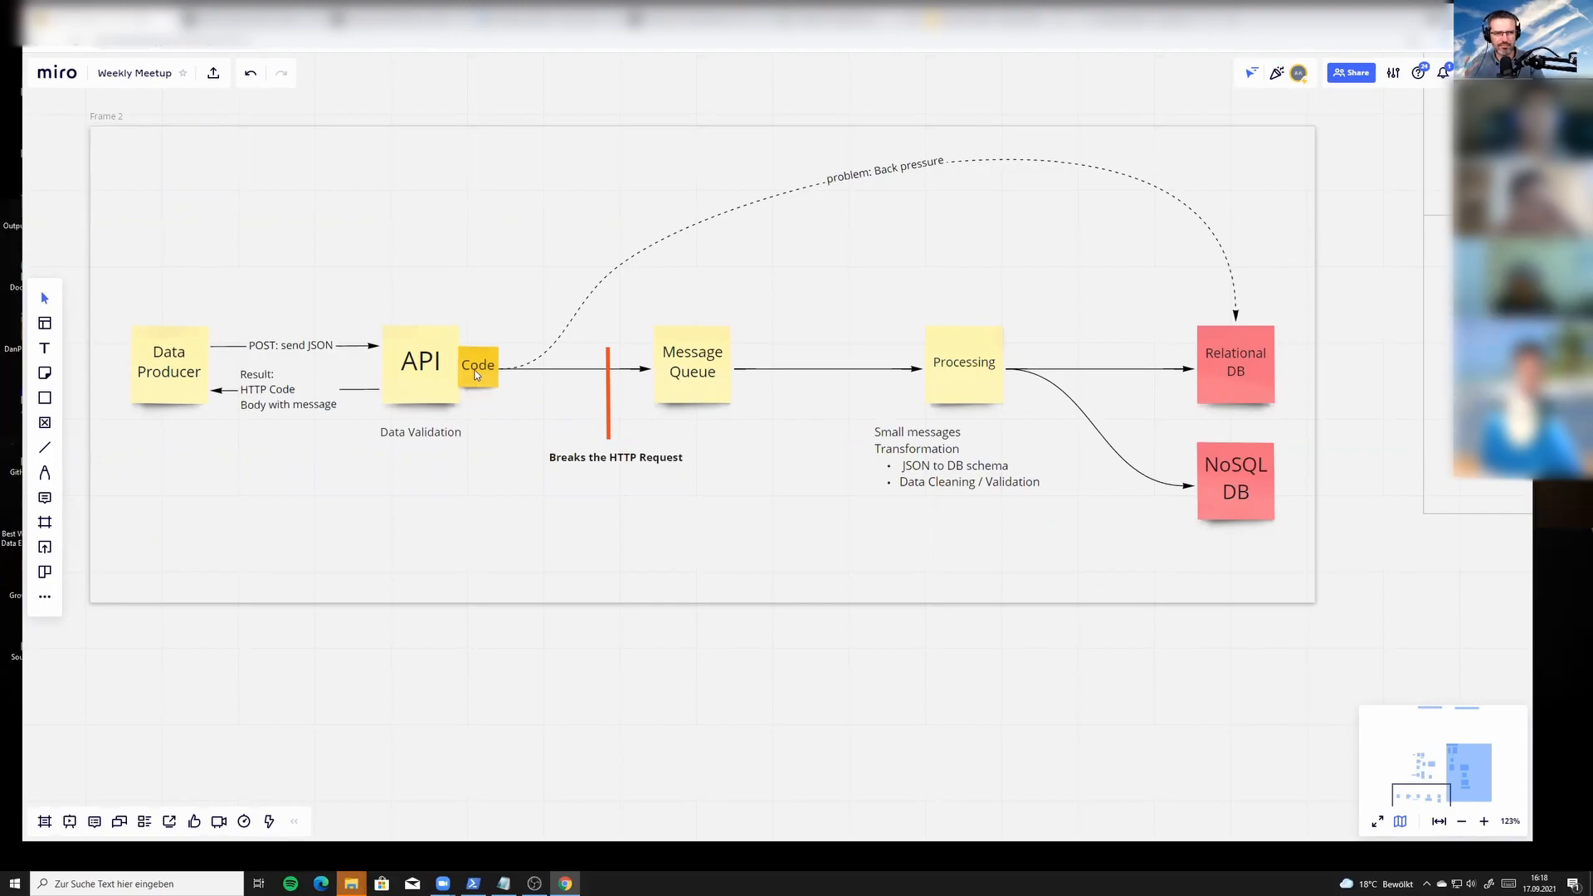
mouse_move(465, 380)
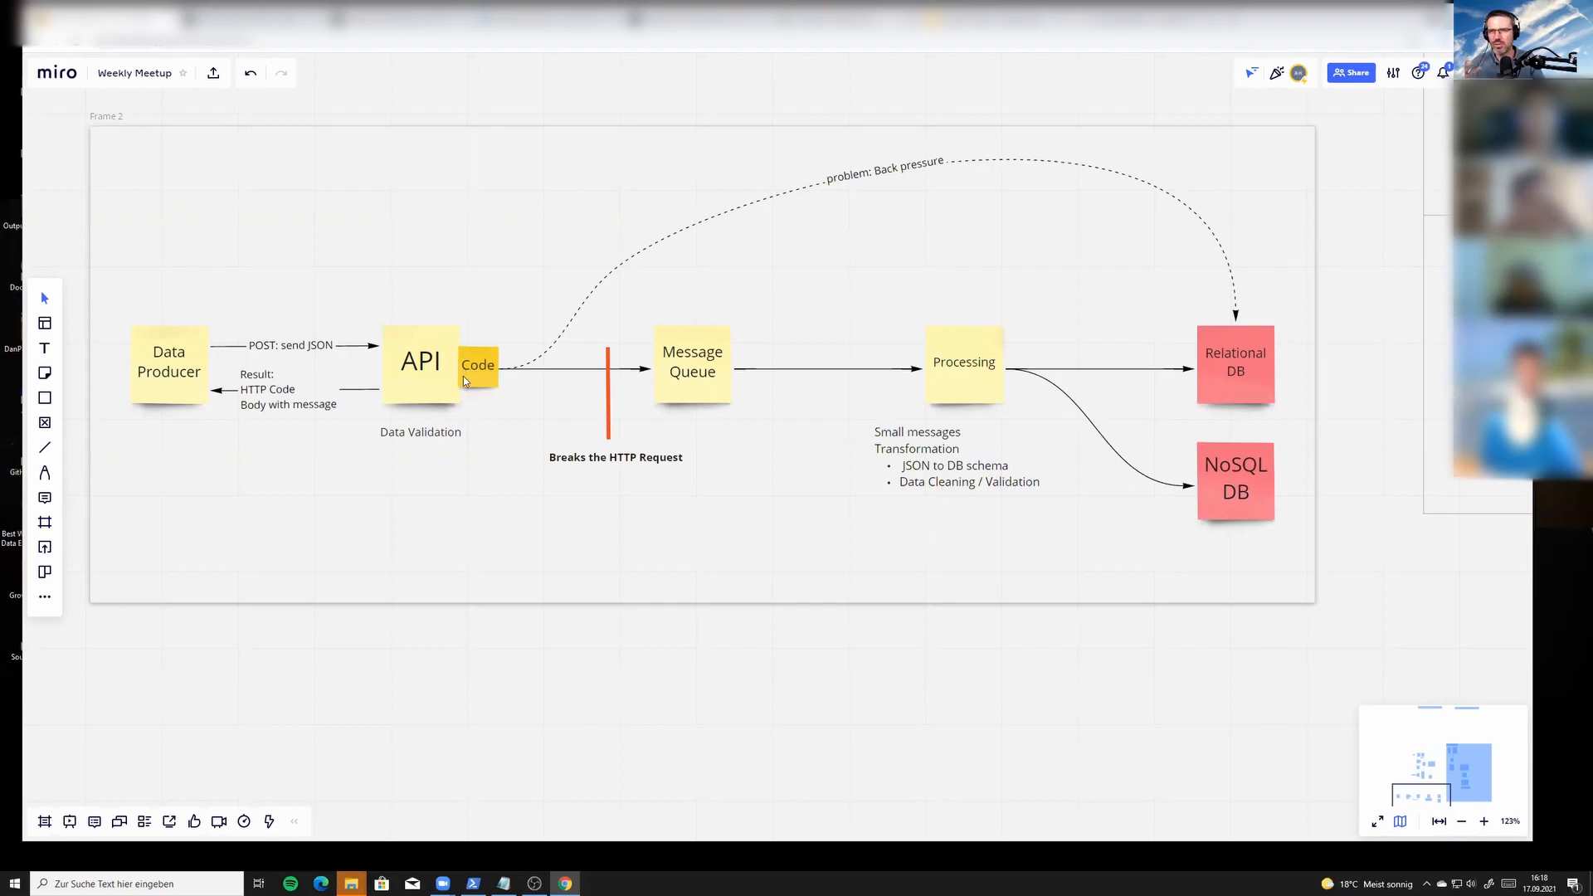
mouse_move(420, 384)
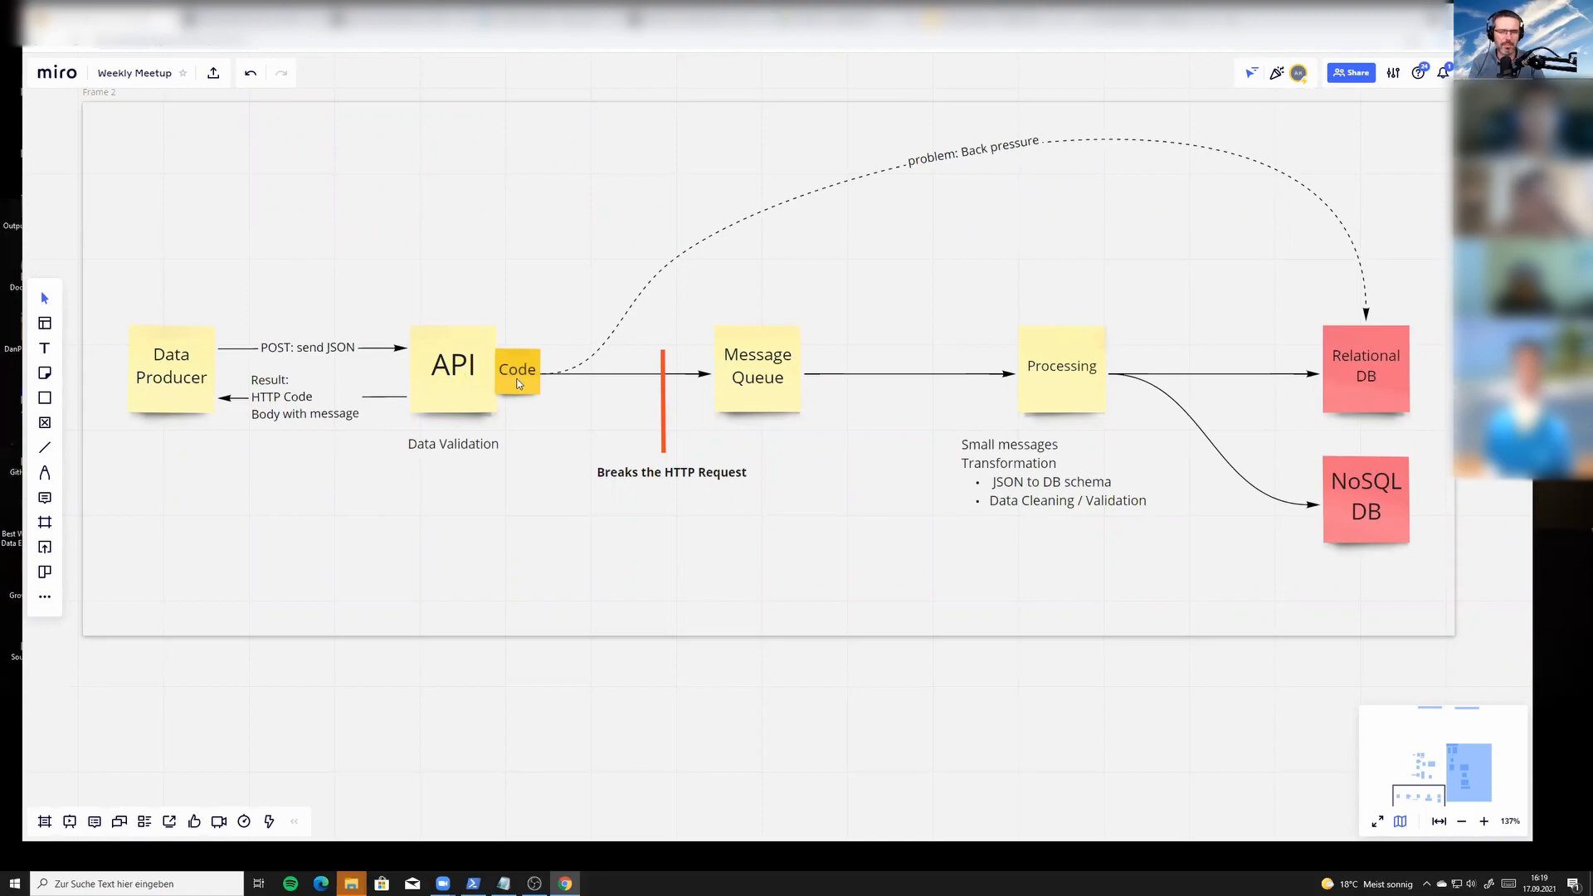
mouse_move(406, 388)
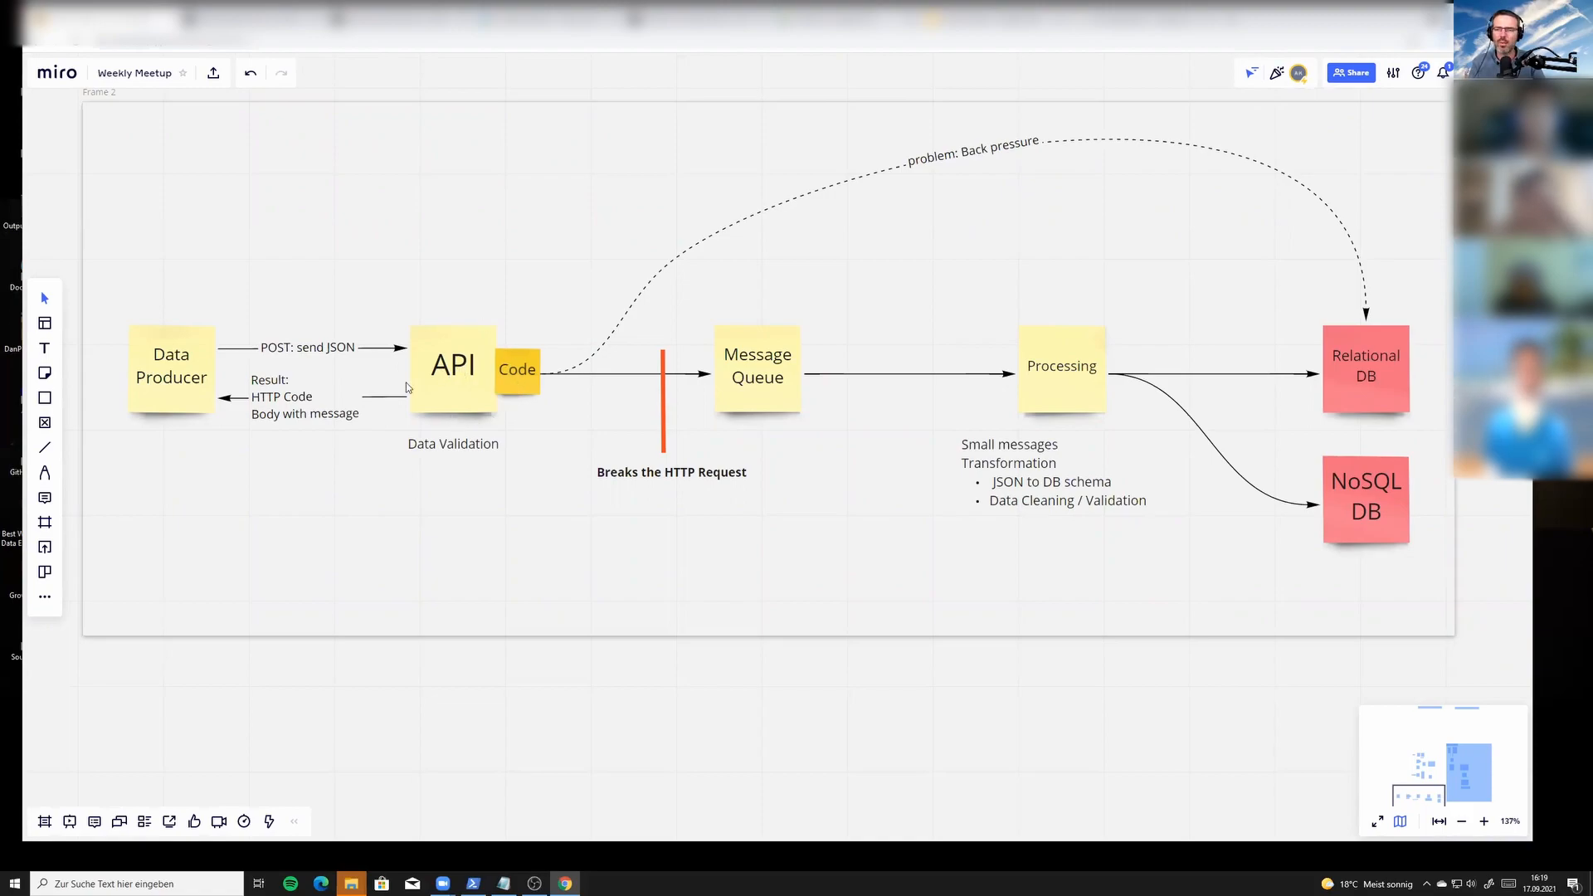
mouse_move(451, 403)
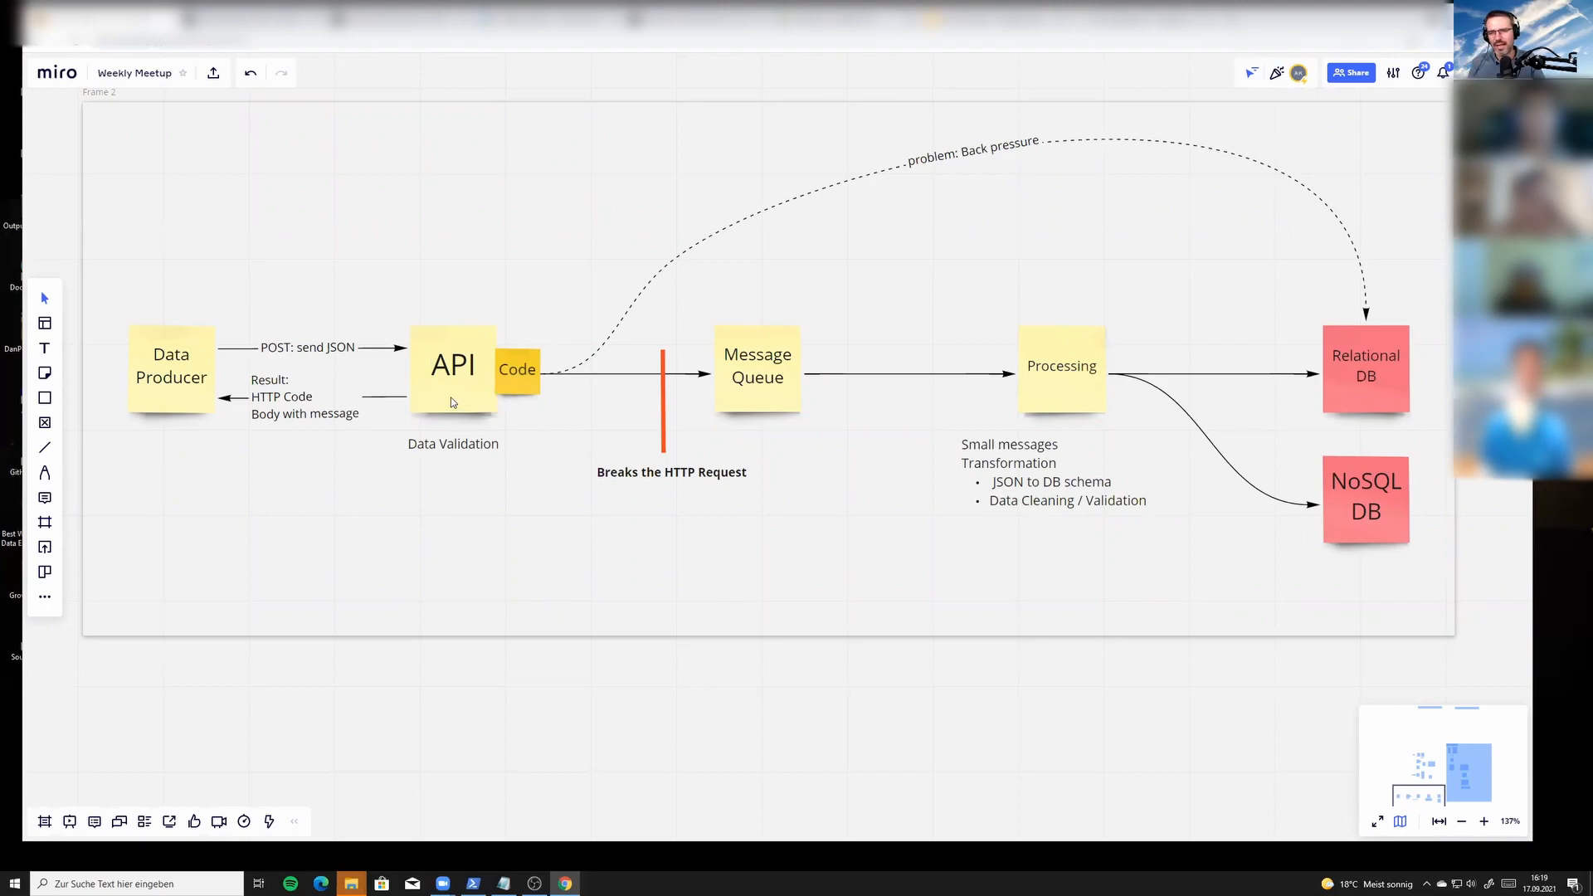
mouse_move(508, 366)
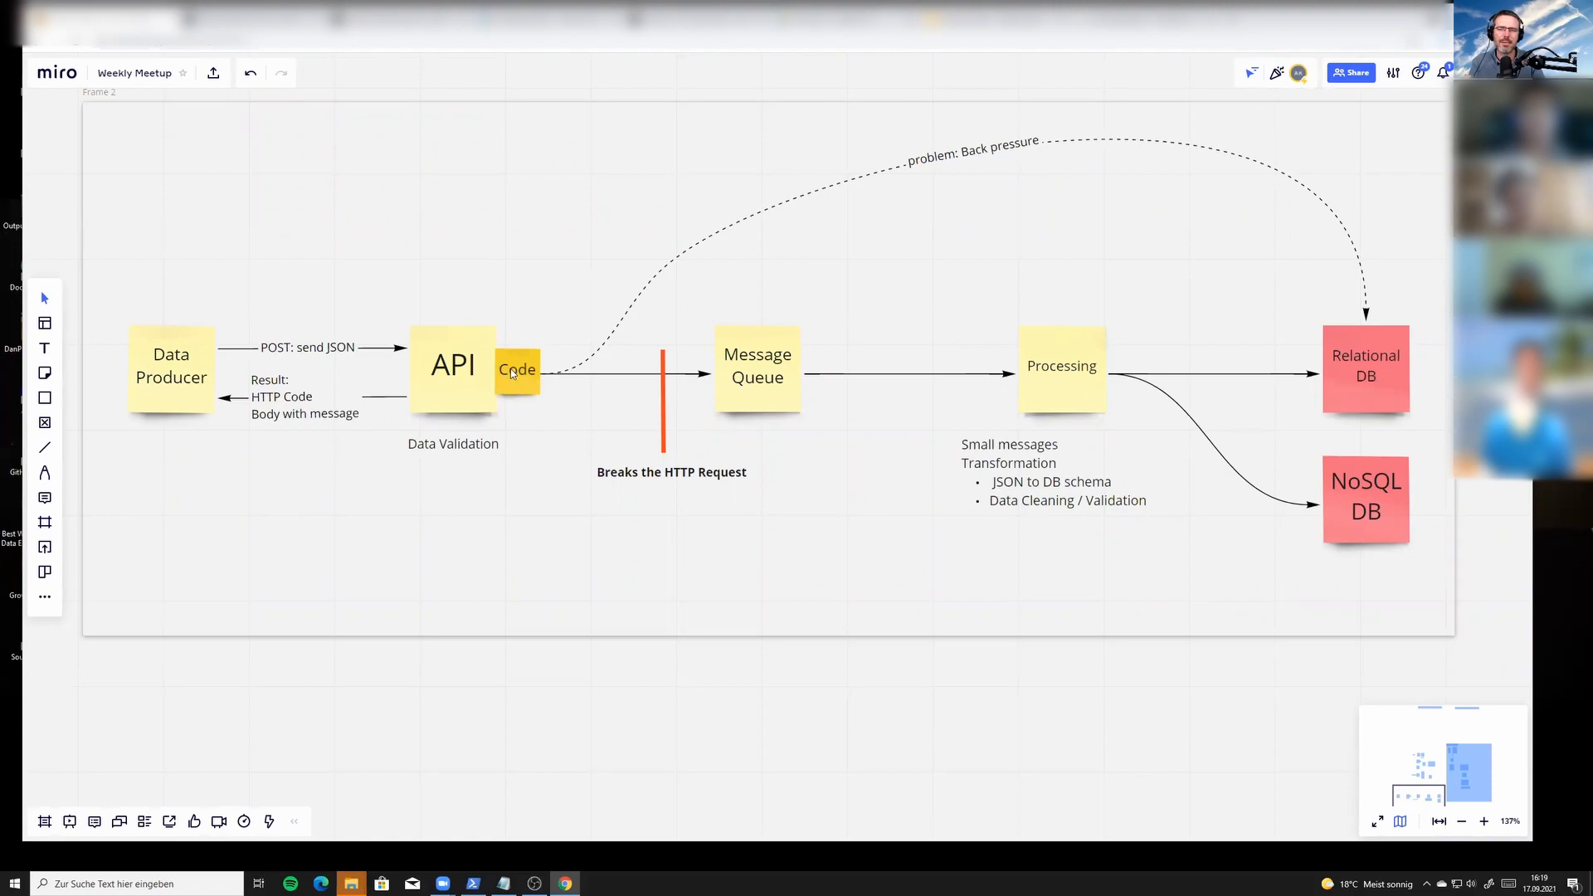
mouse_move(512, 385)
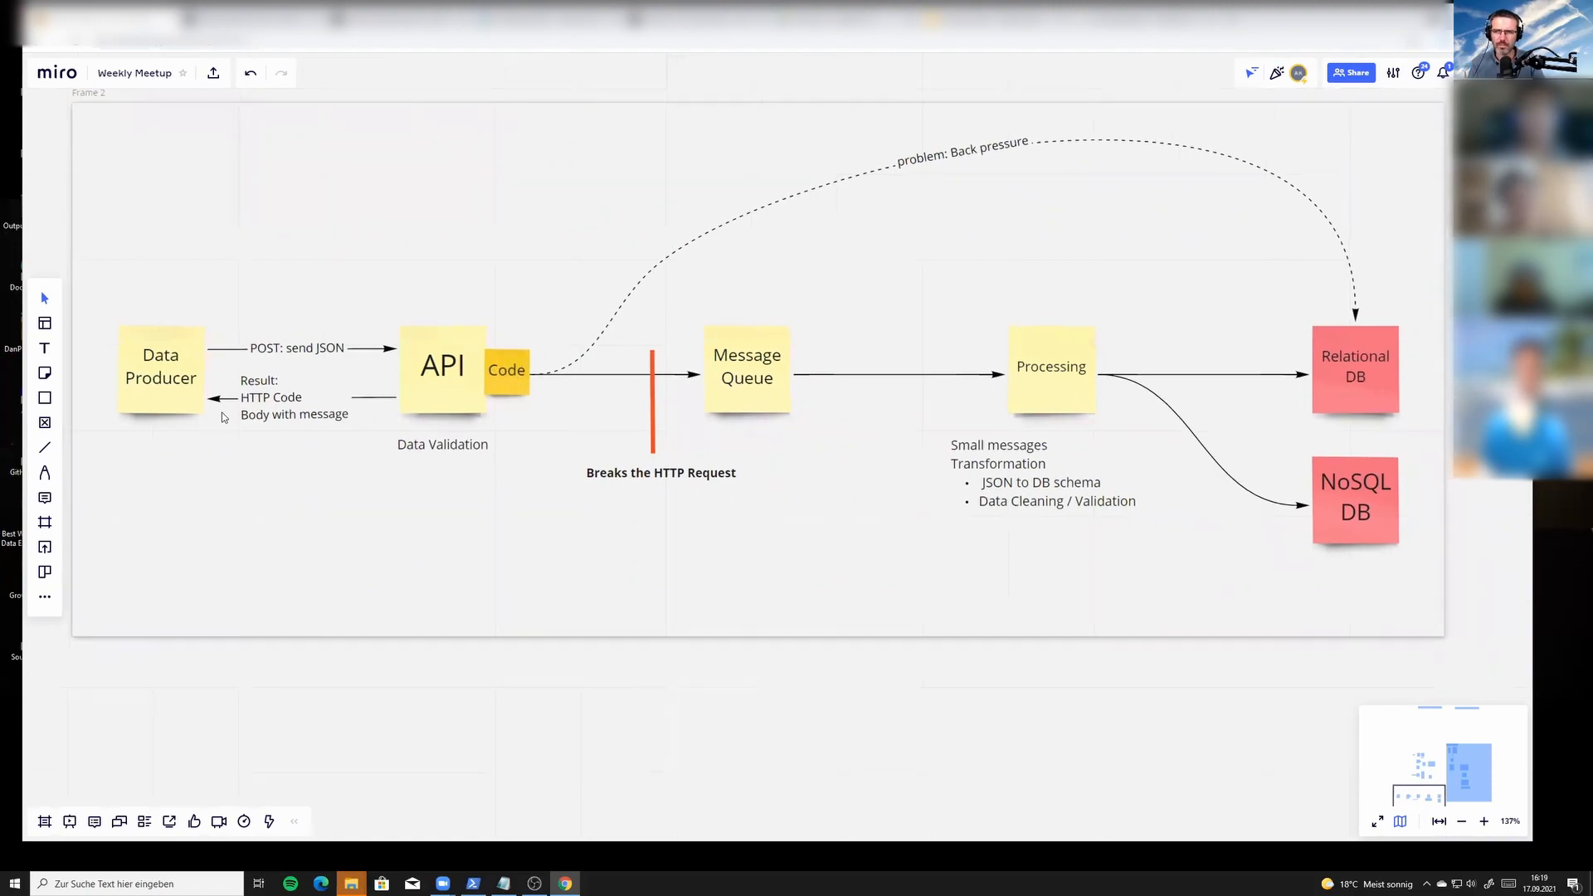
mouse_move(169, 366)
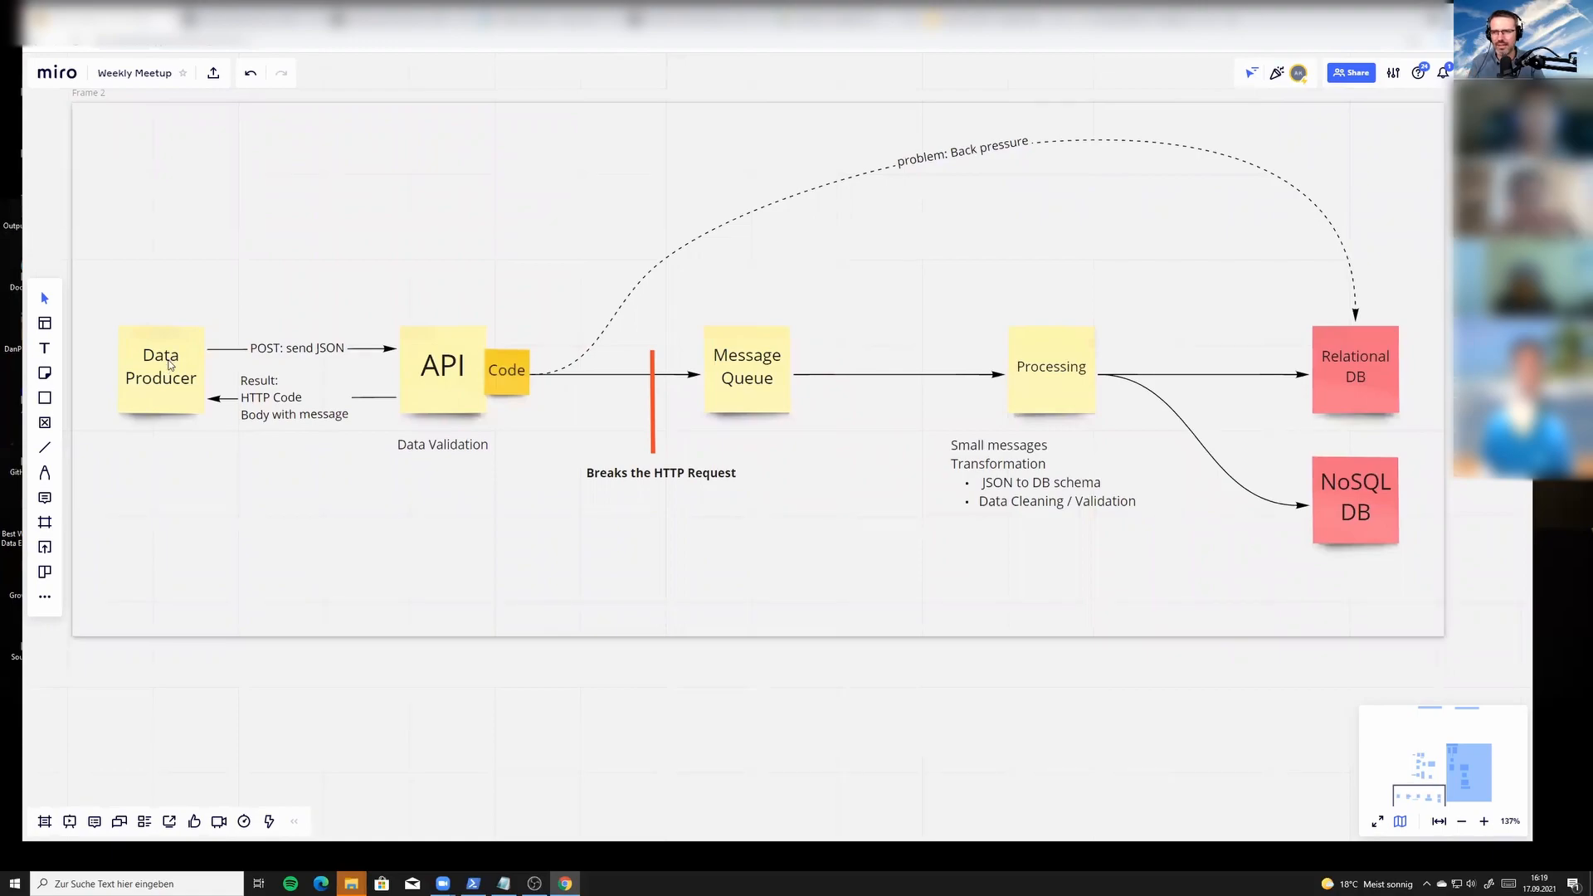
mouse_move(298, 352)
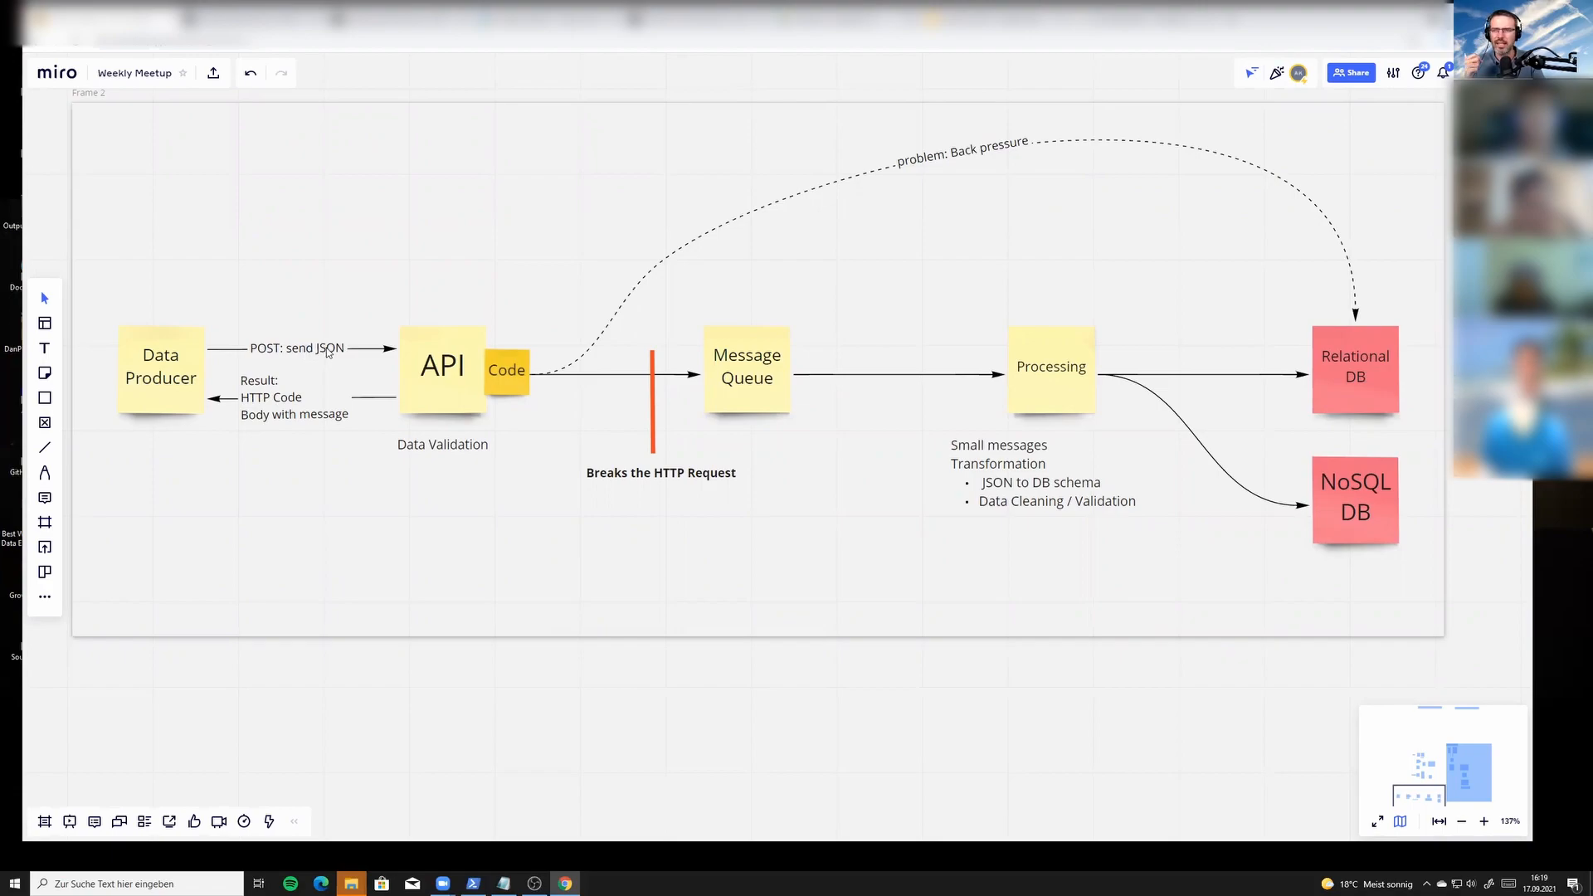
mouse_move(397, 365)
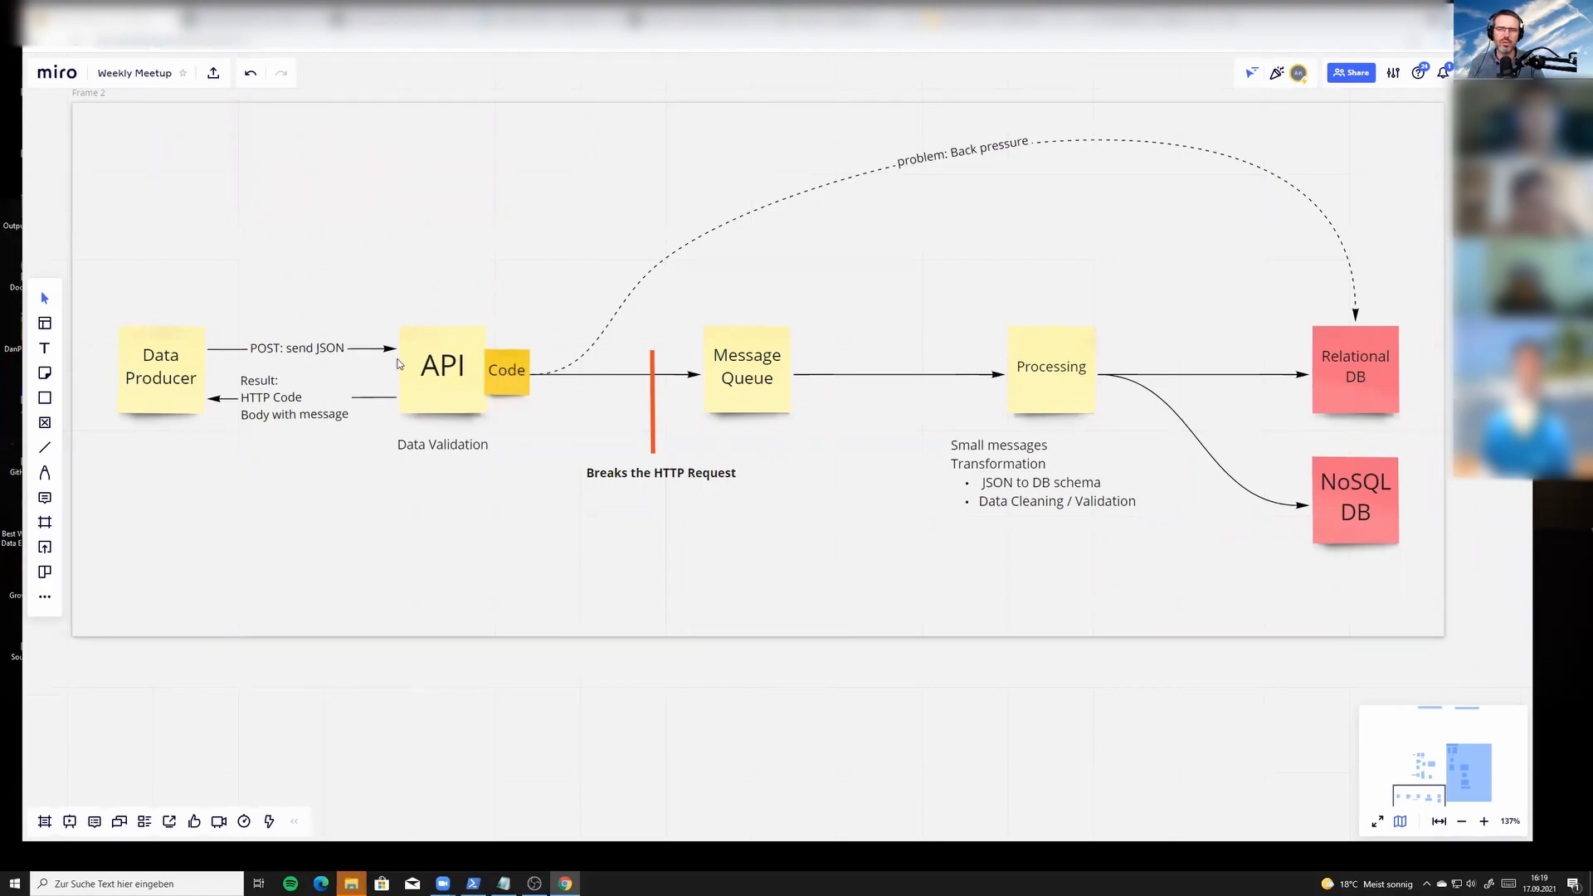
mouse_move(467, 456)
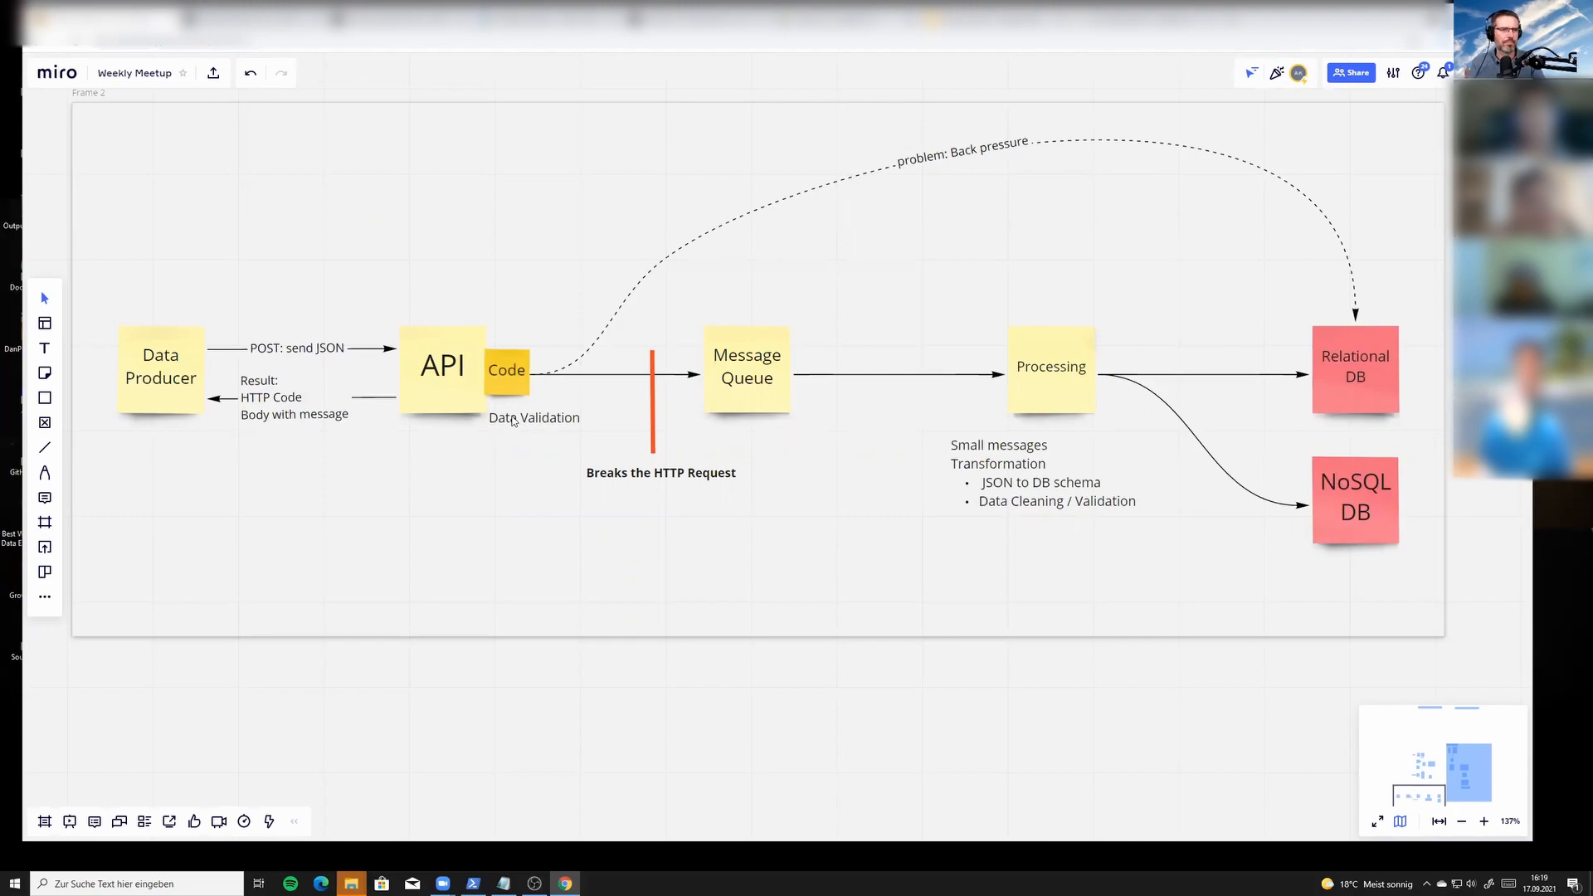
mouse_move(659, 589)
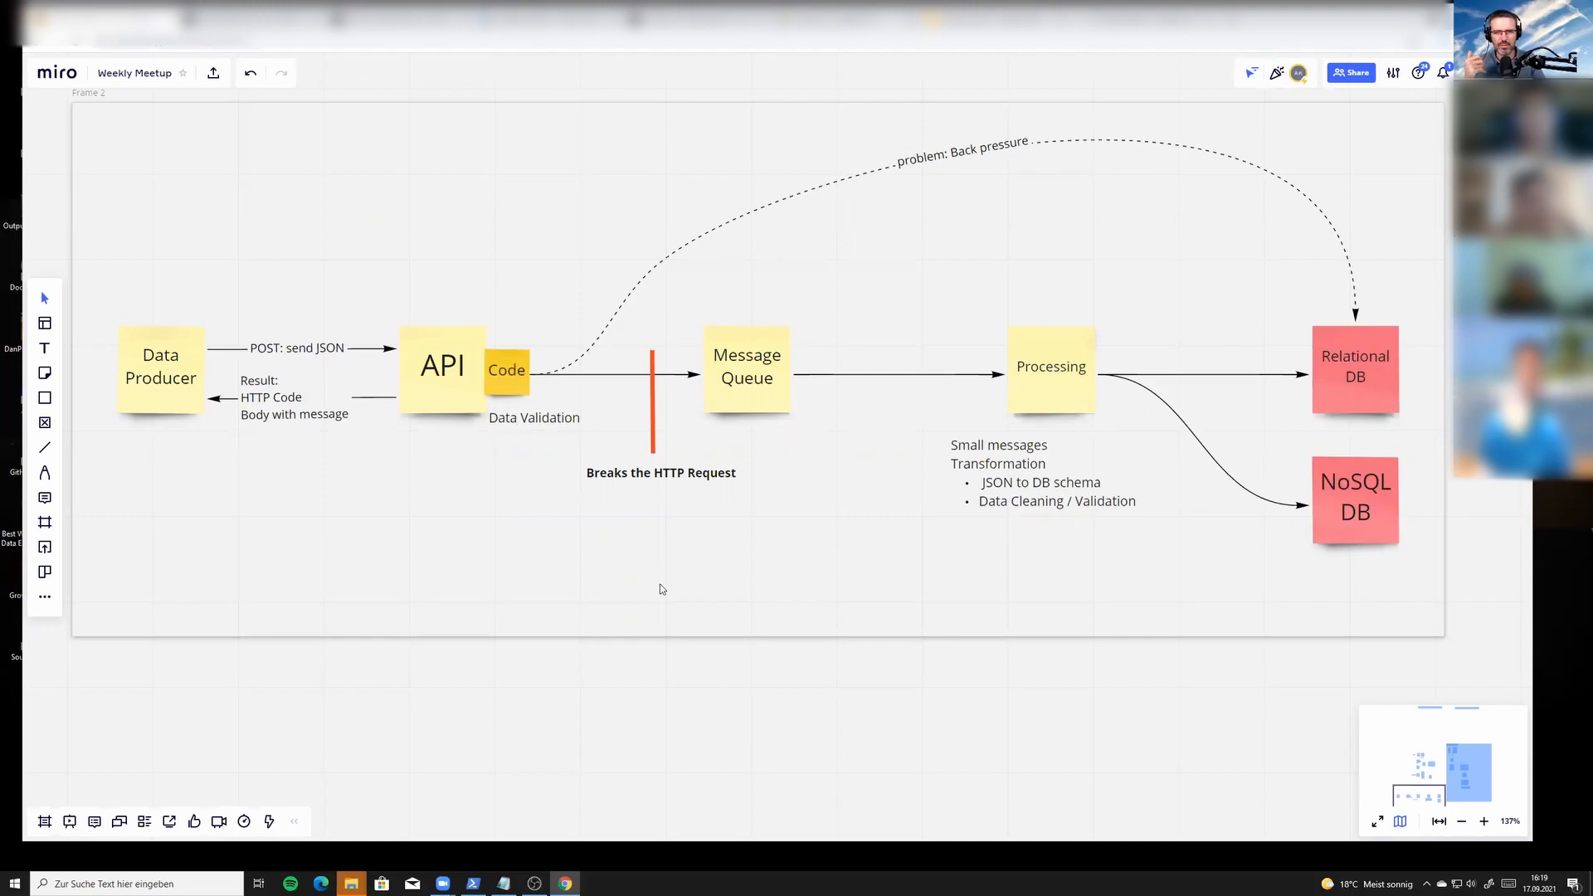
mouse_move(242, 389)
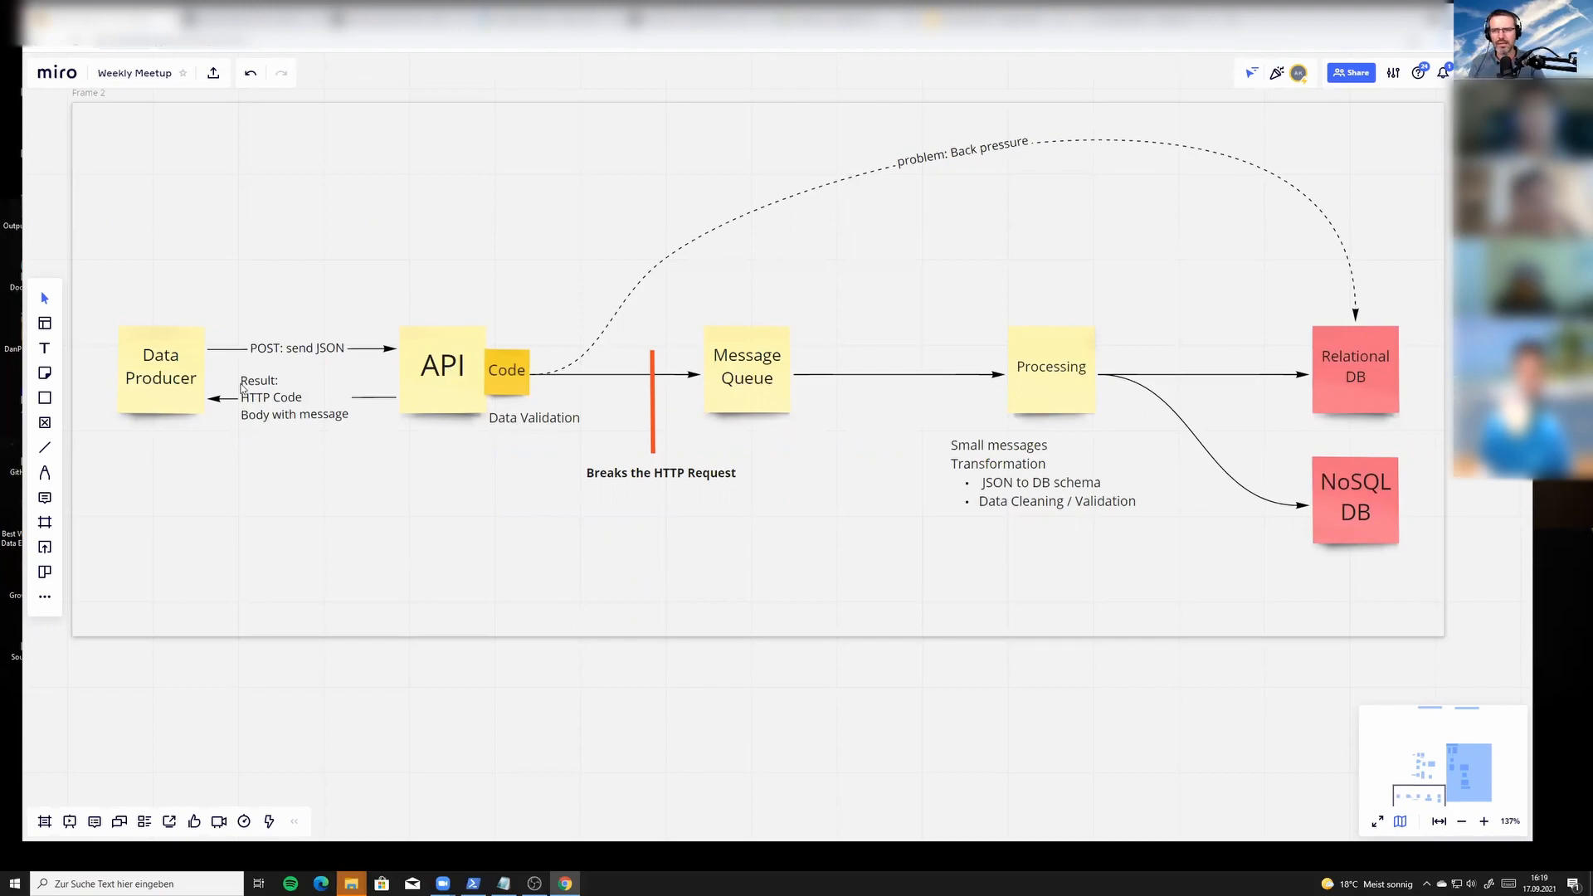
mouse_move(185, 412)
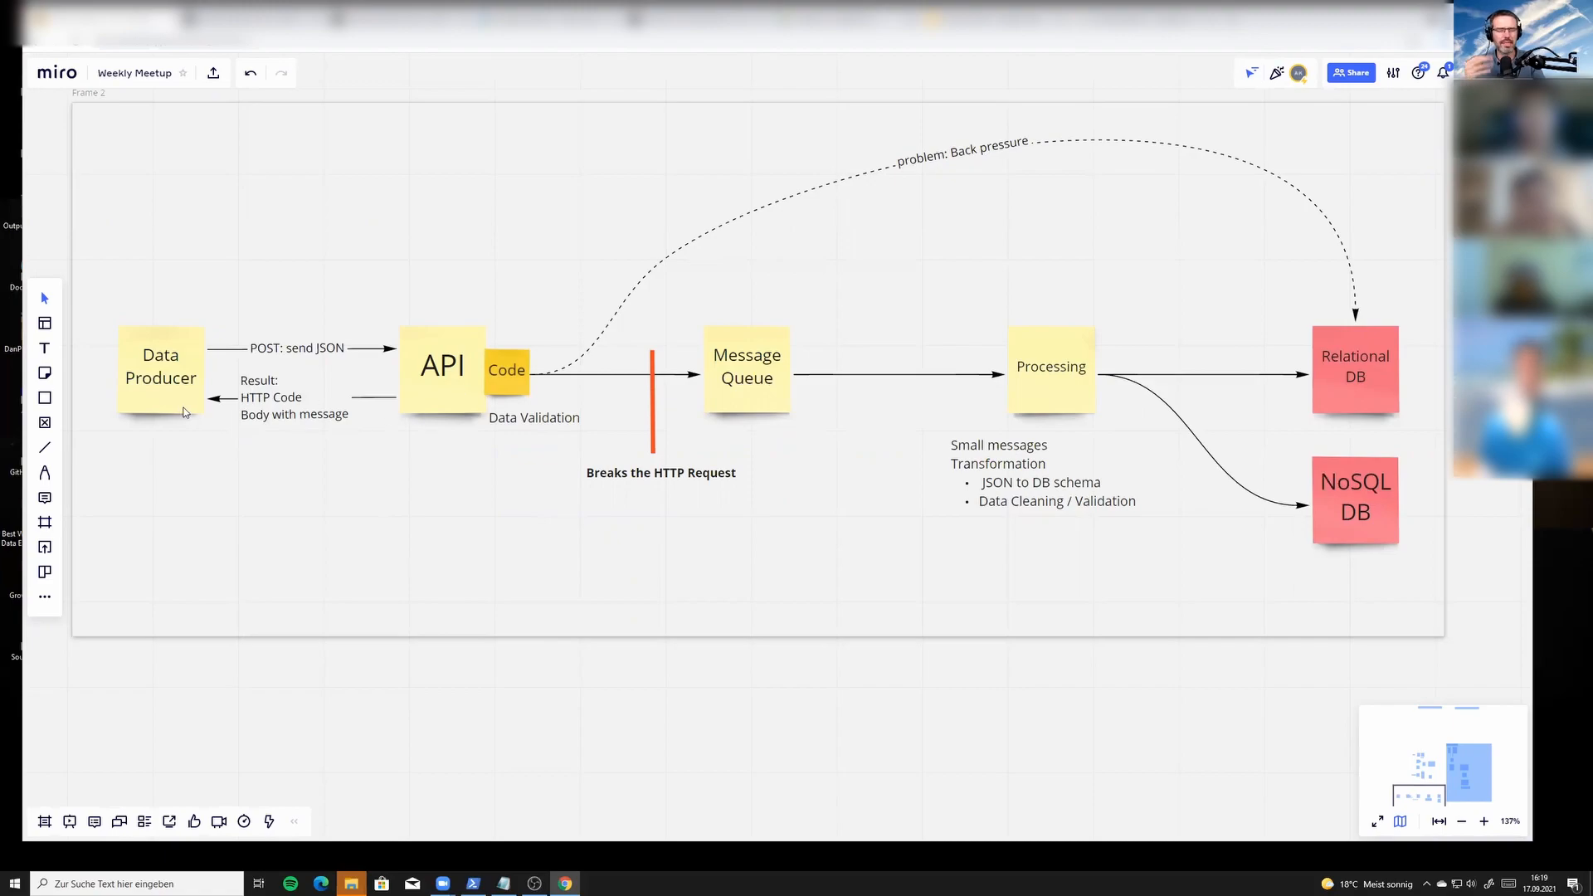
mouse_move(178, 422)
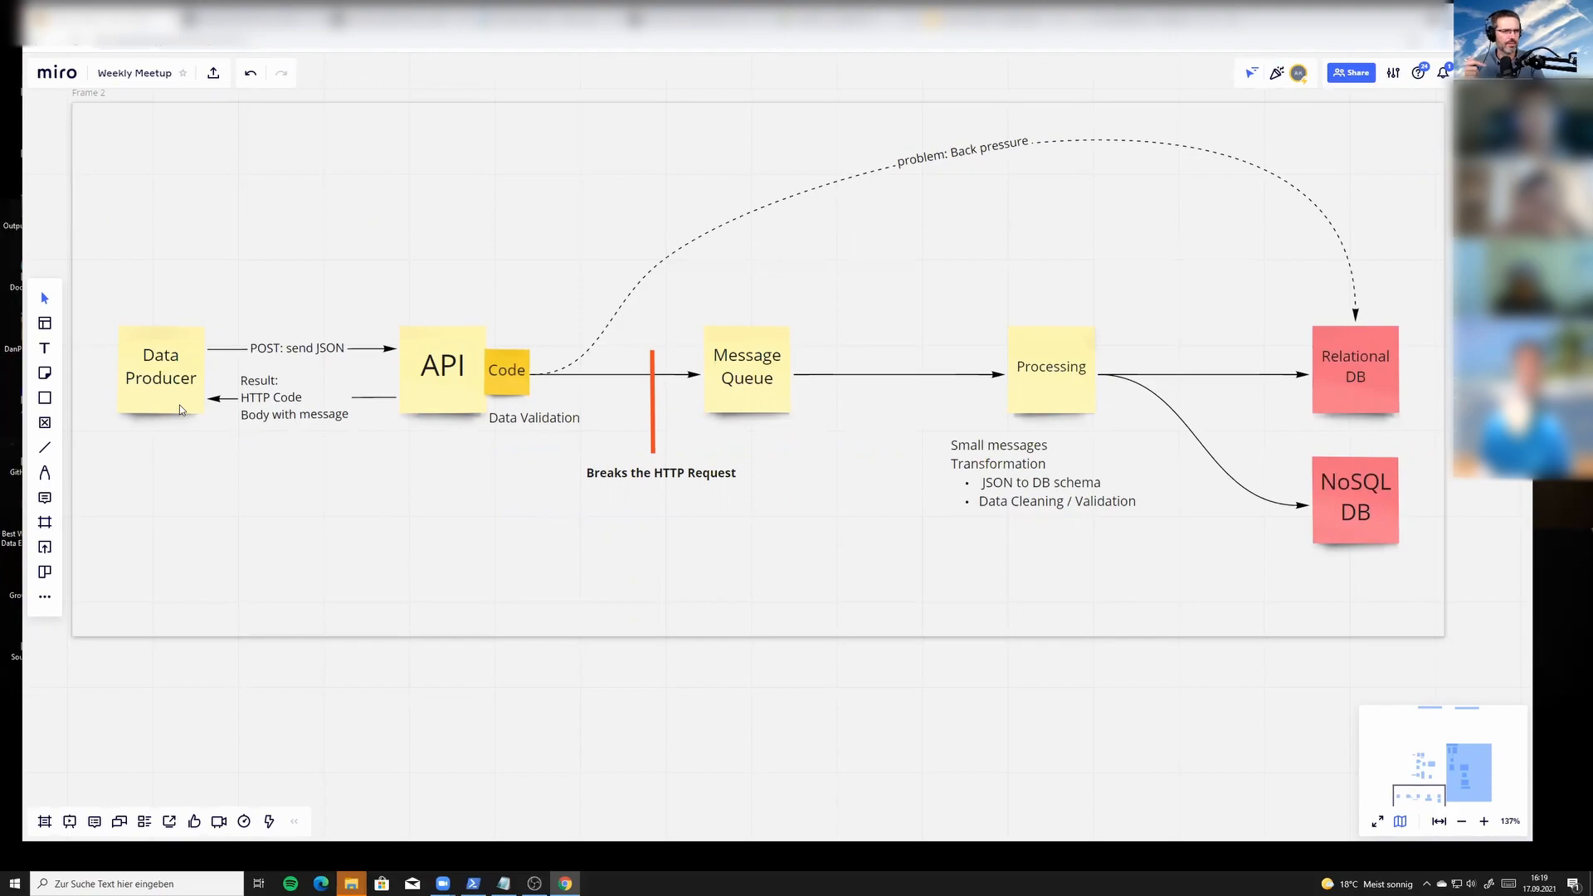
mouse_move(482, 409)
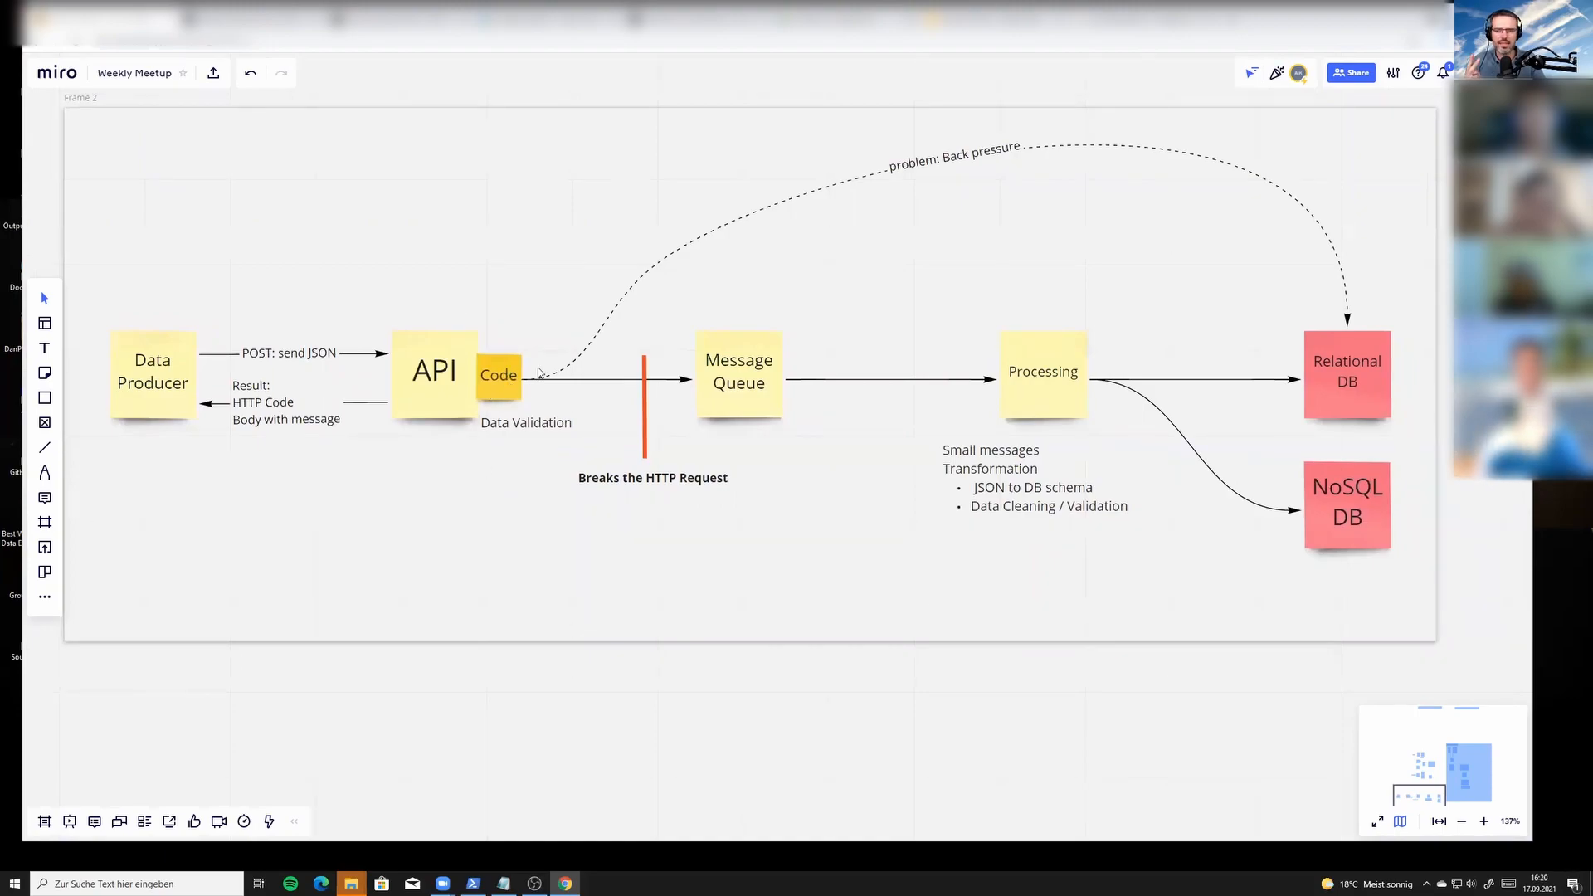
mouse_move(462, 390)
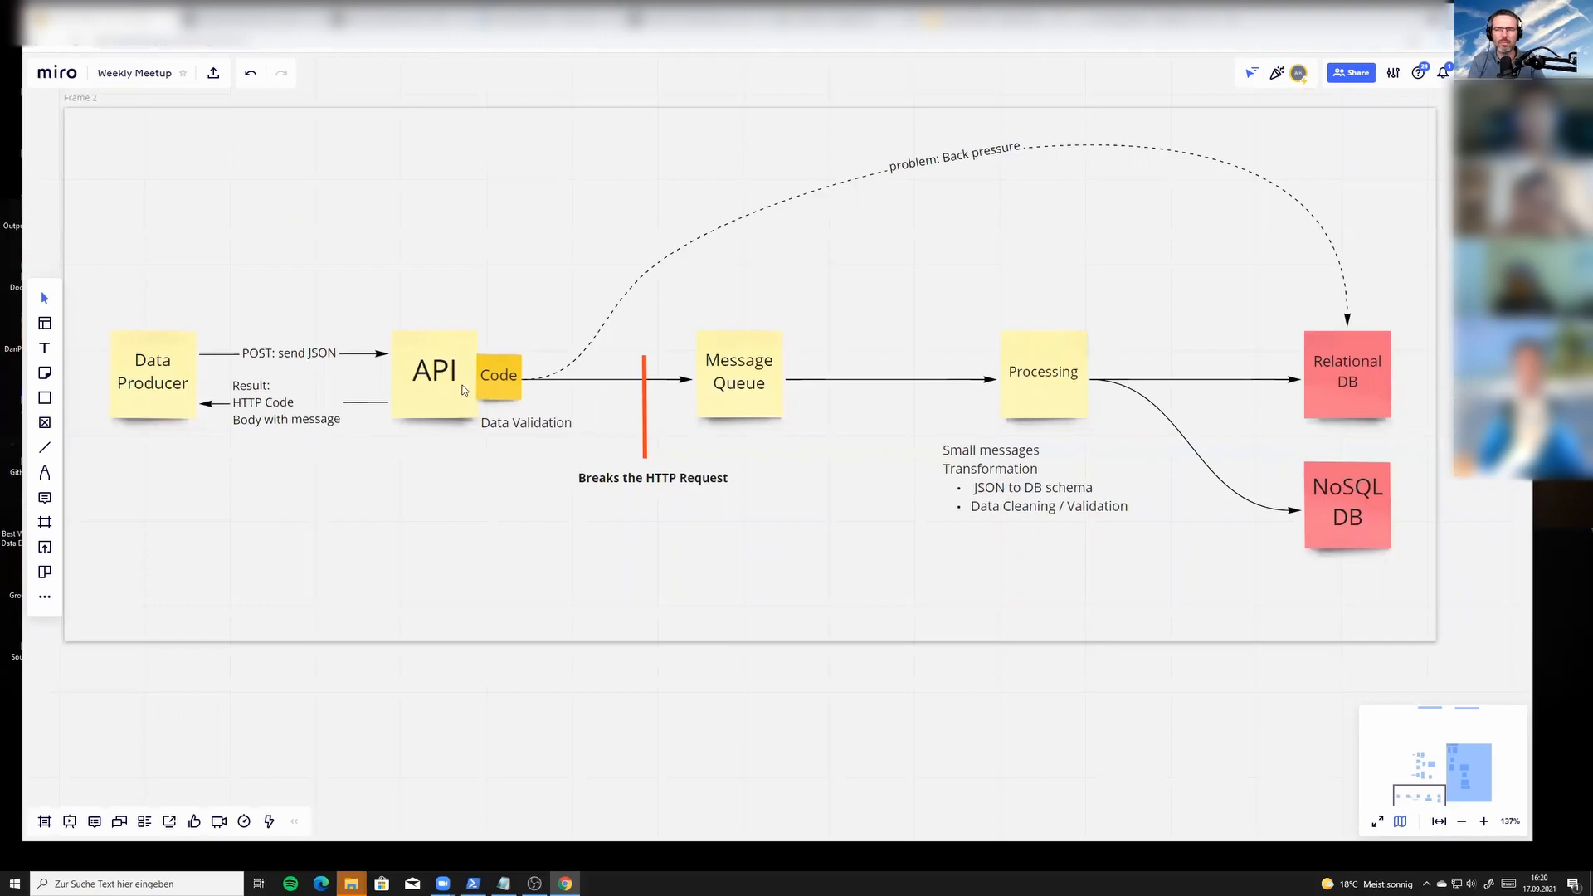
mouse_move(430, 352)
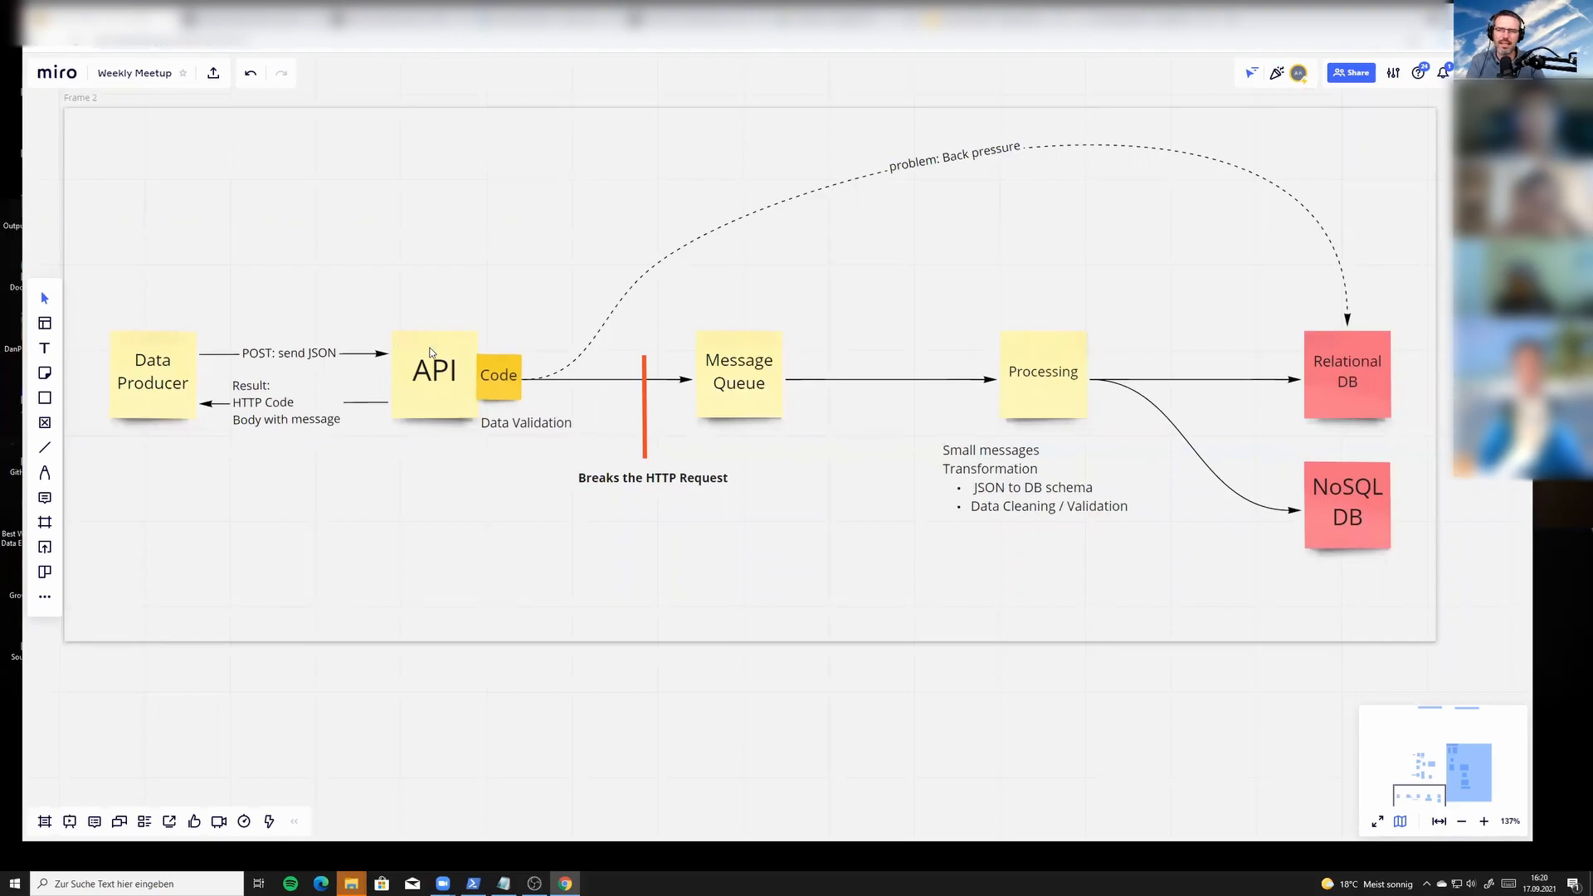
mouse_move(375, 361)
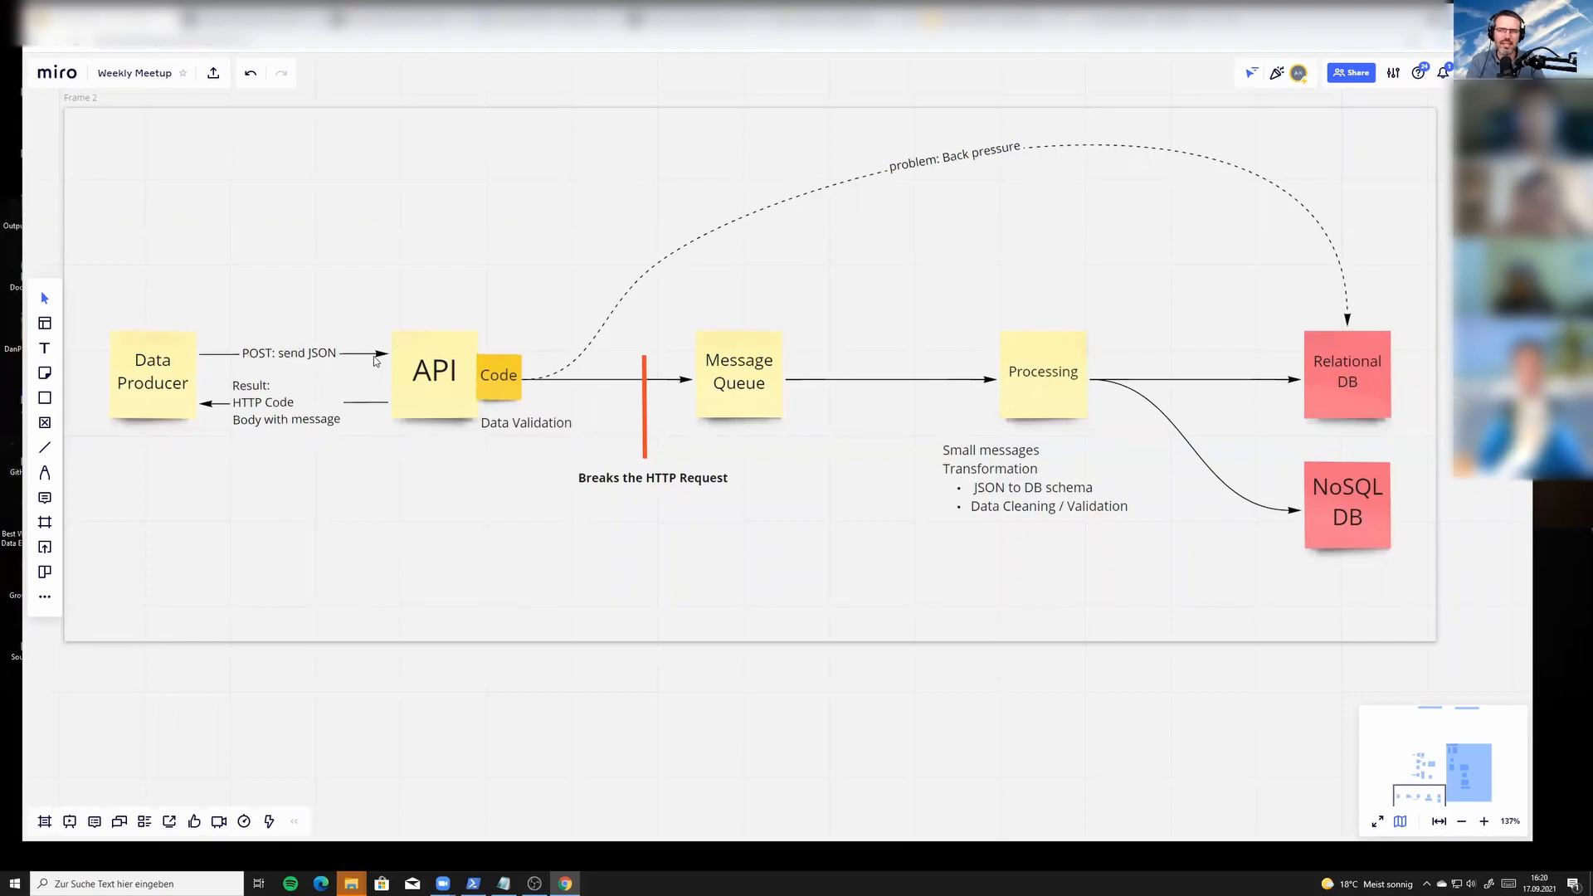
mouse_move(221, 406)
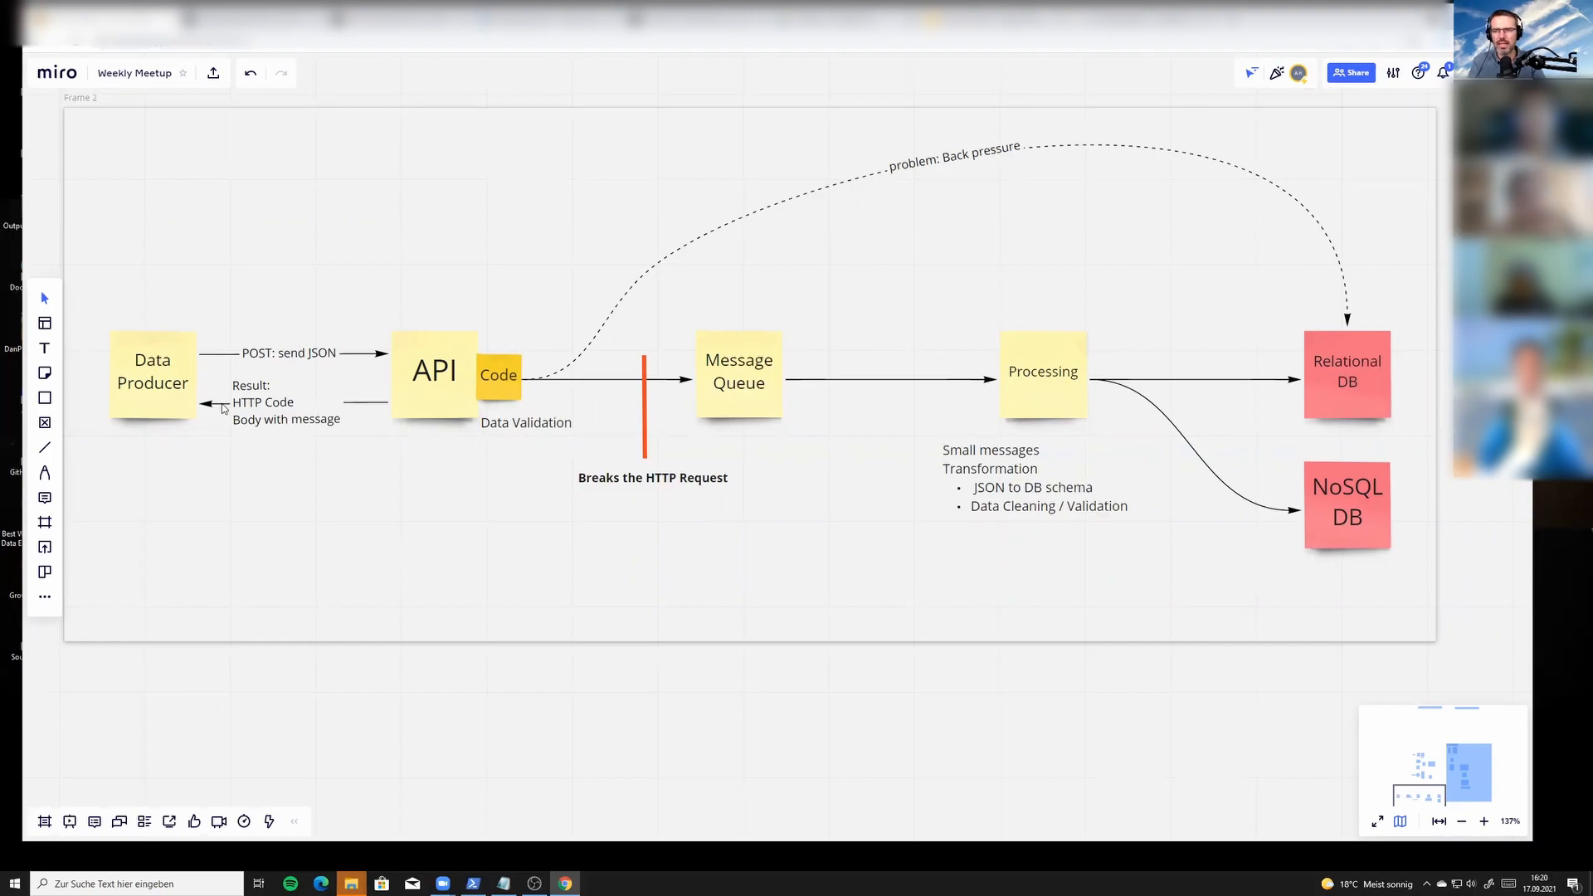
mouse_move(768, 294)
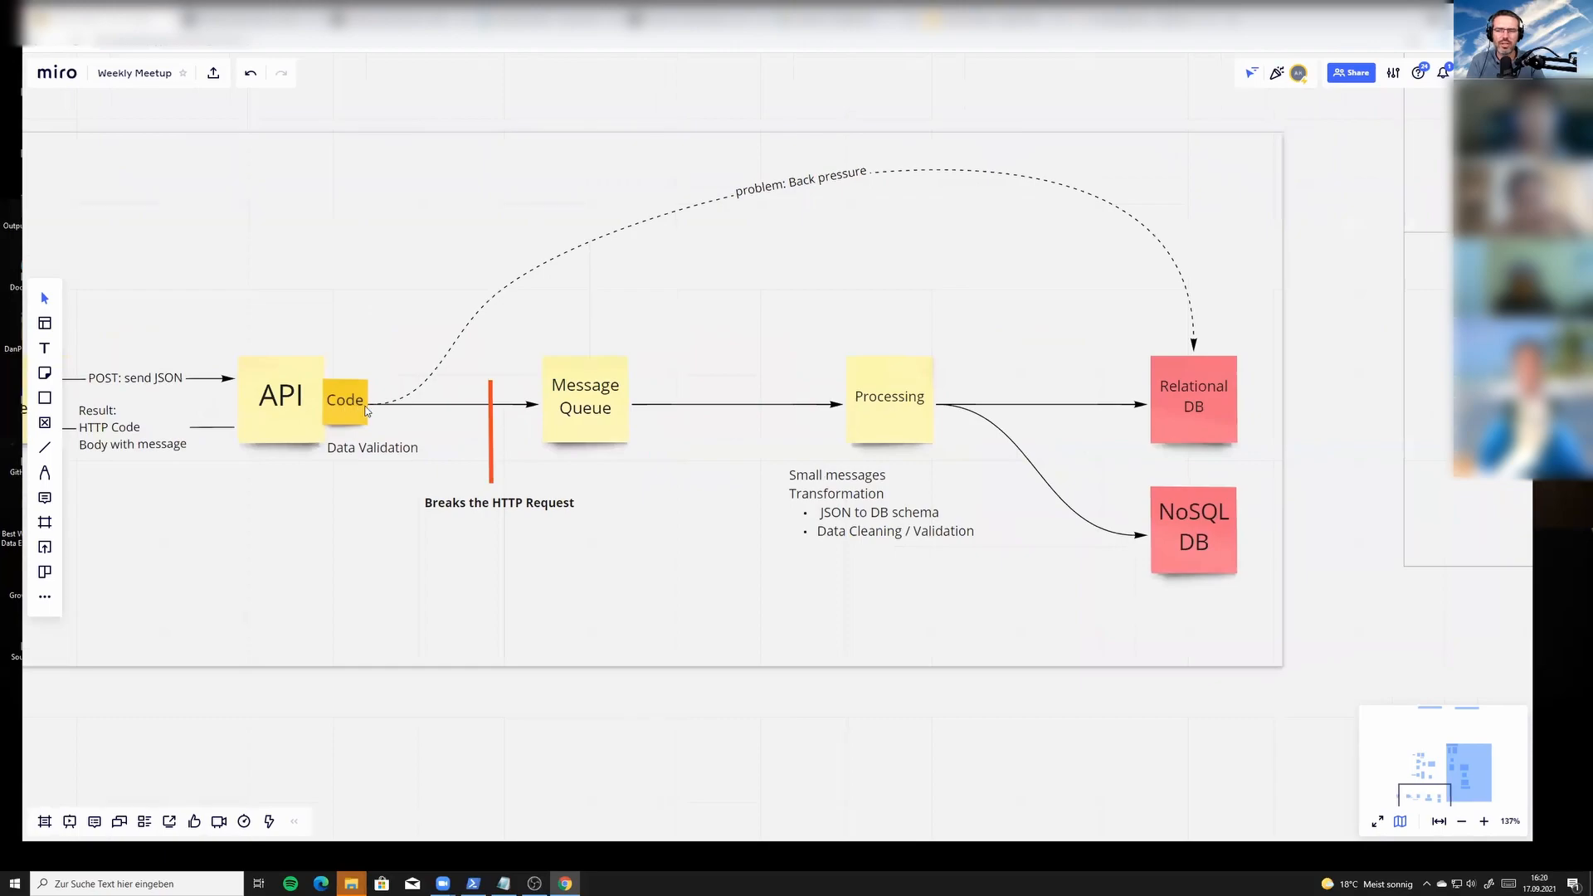
mouse_move(1143, 398)
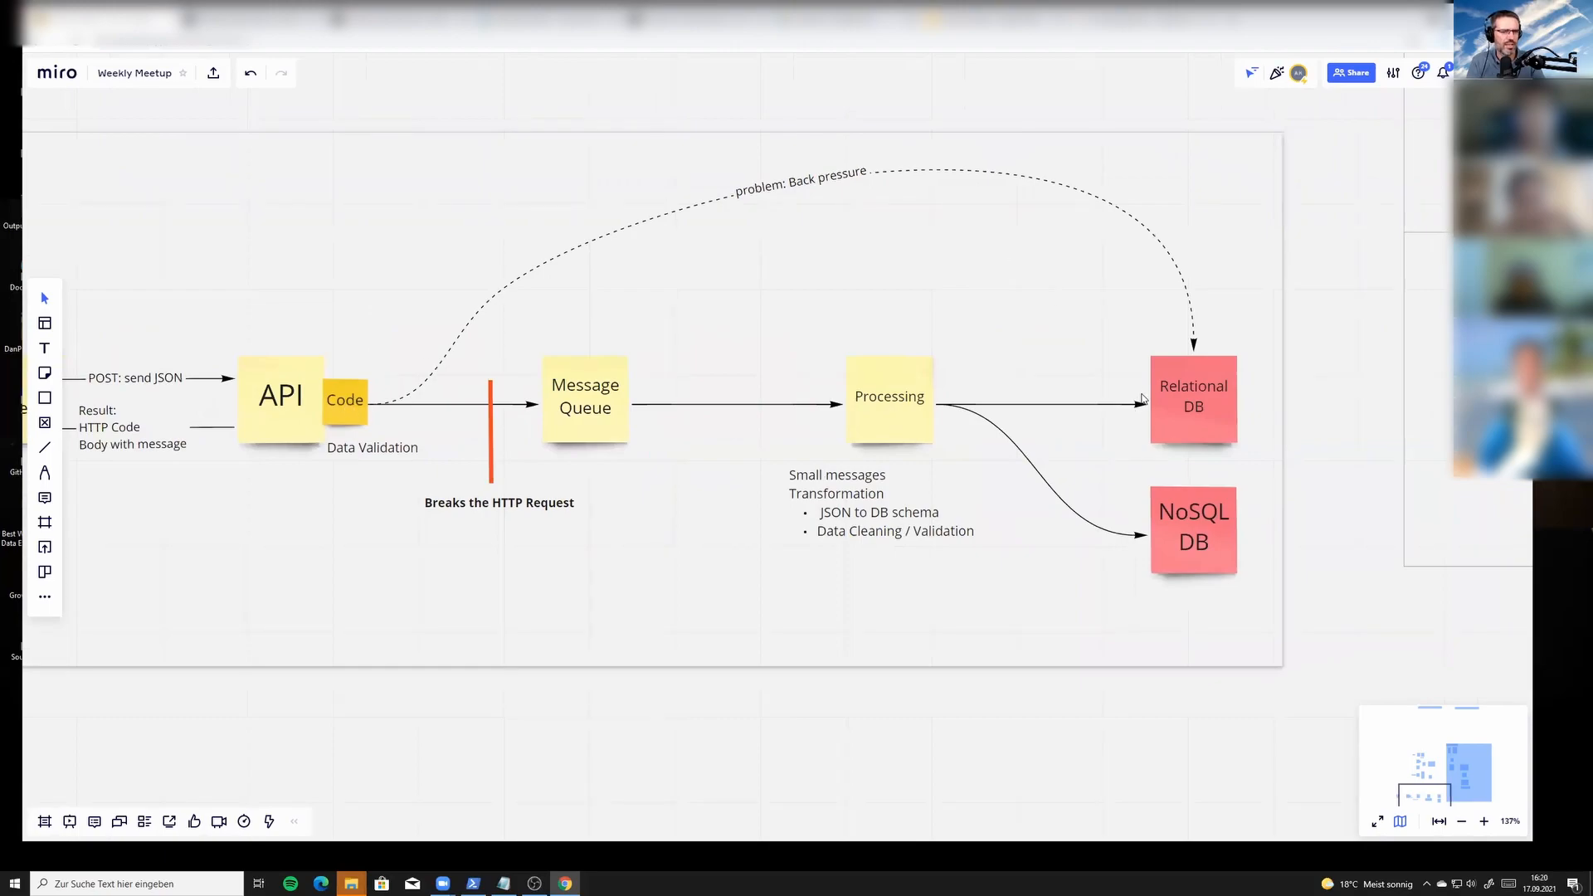
mouse_move(892, 184)
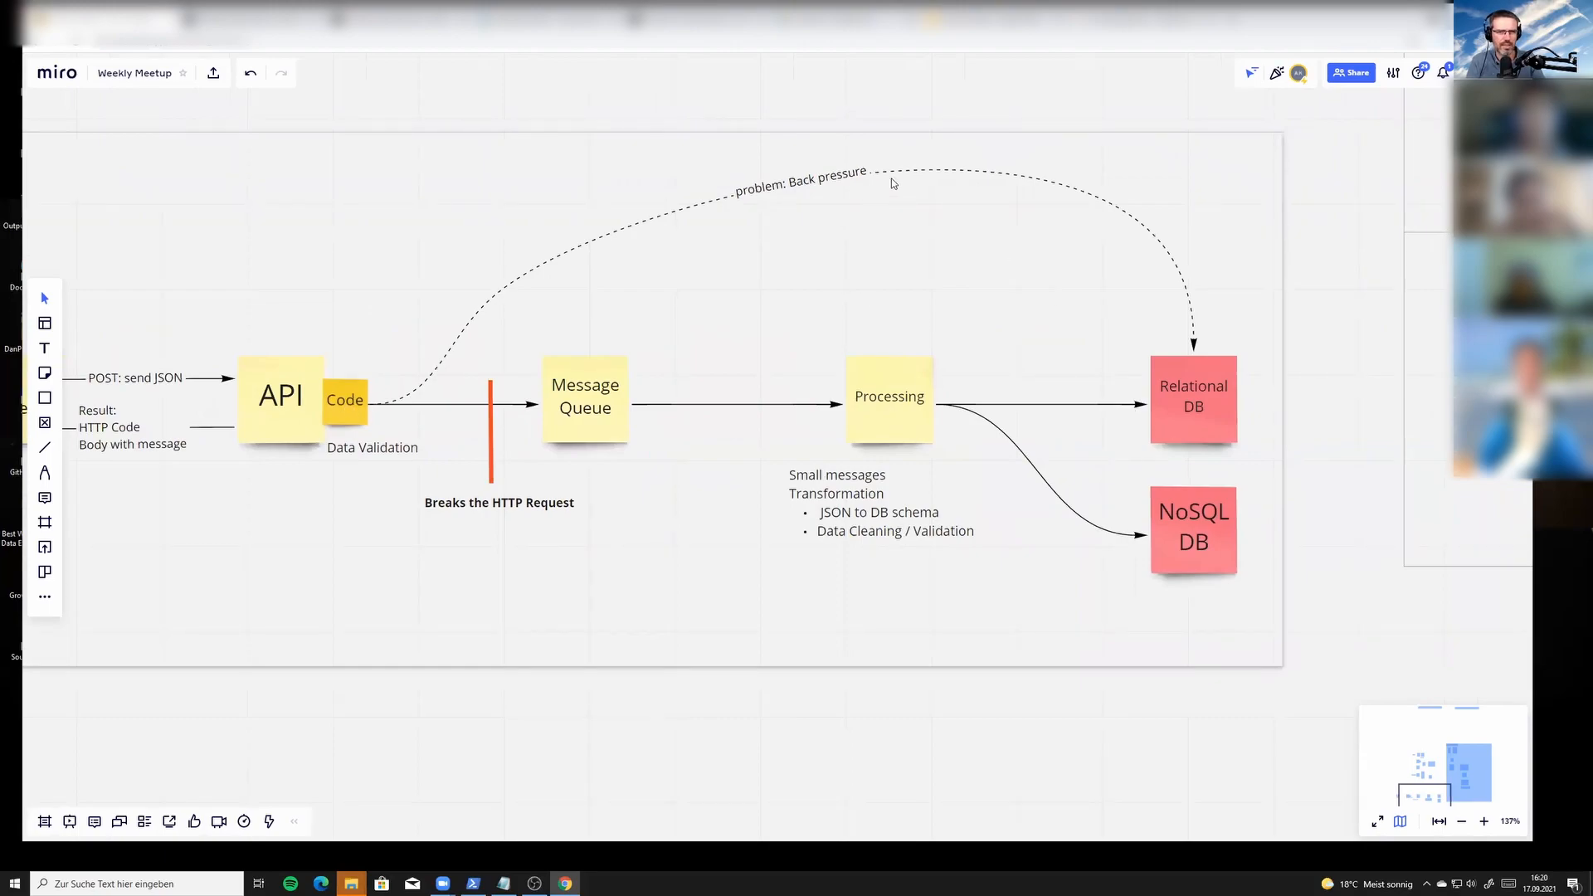
mouse_move(995, 227)
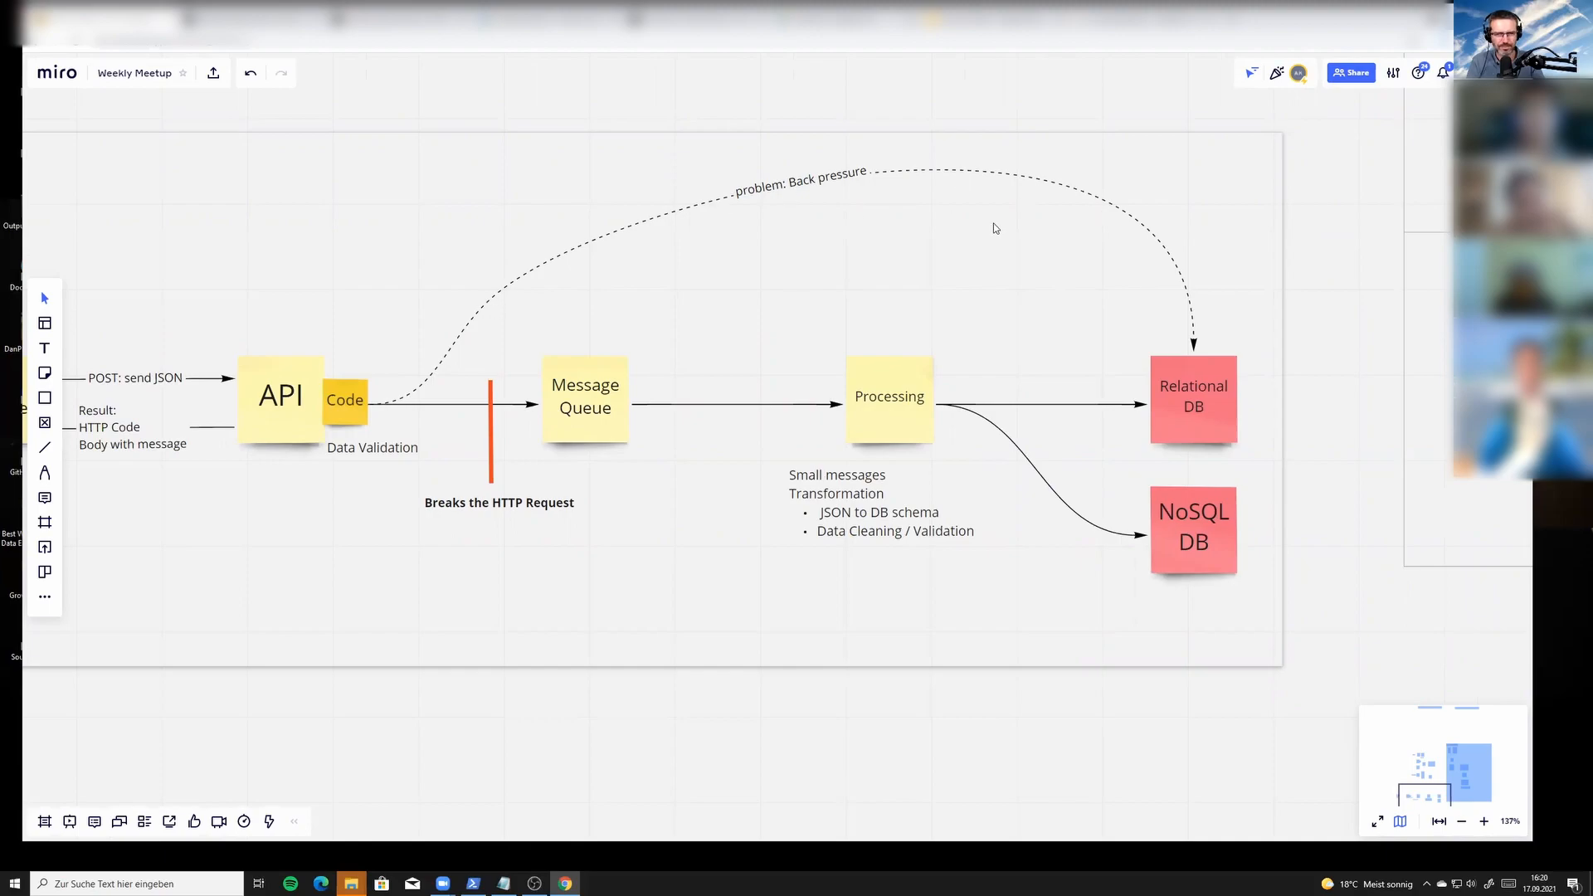
mouse_move(545, 407)
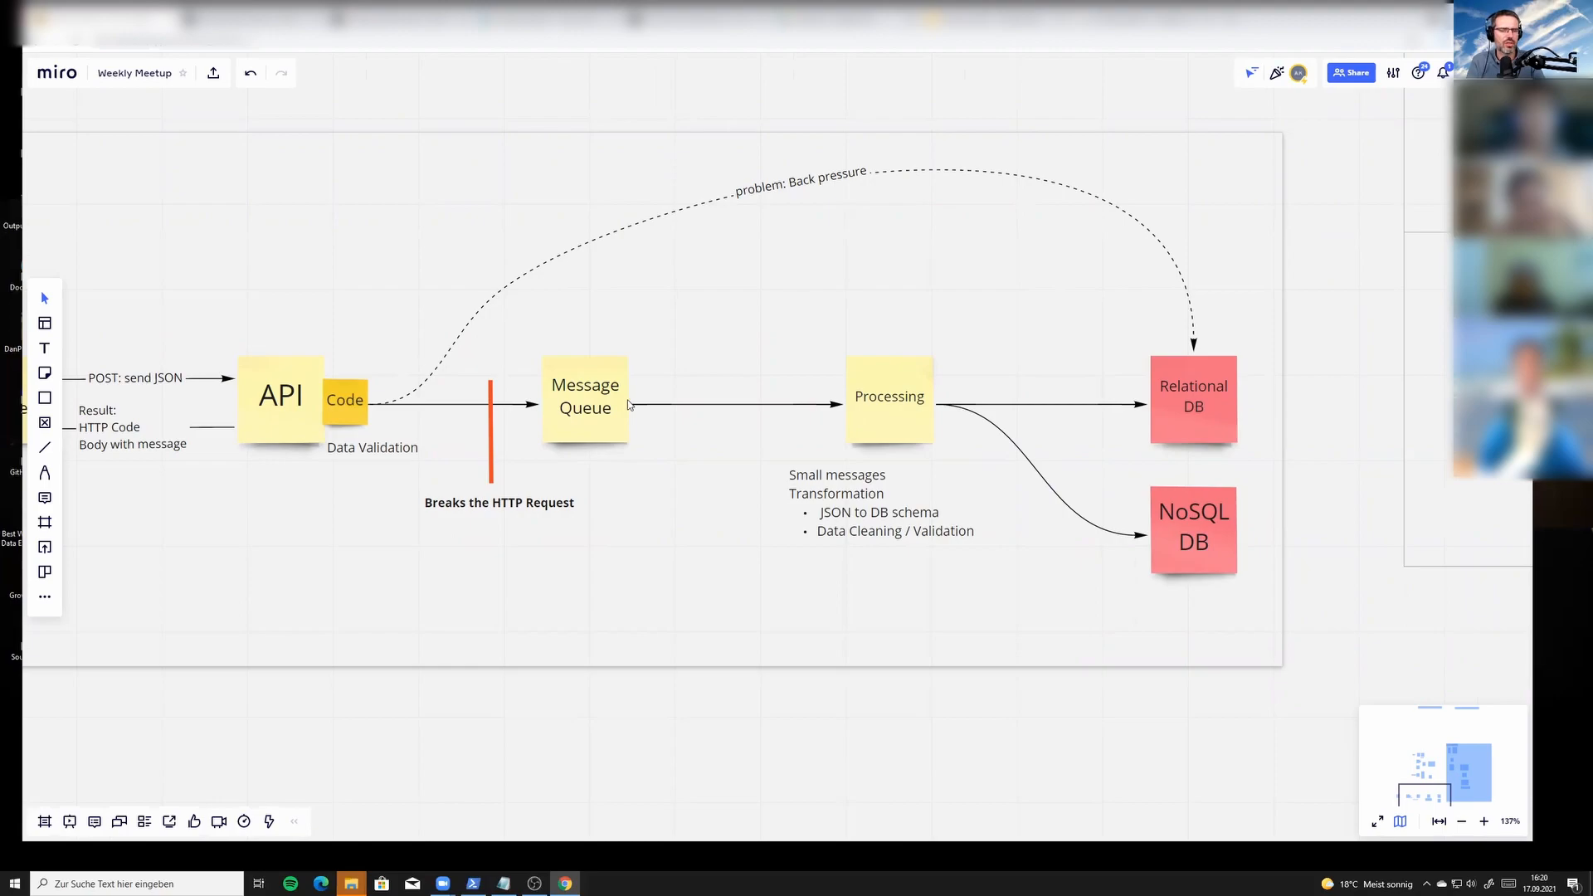
mouse_move(868, 404)
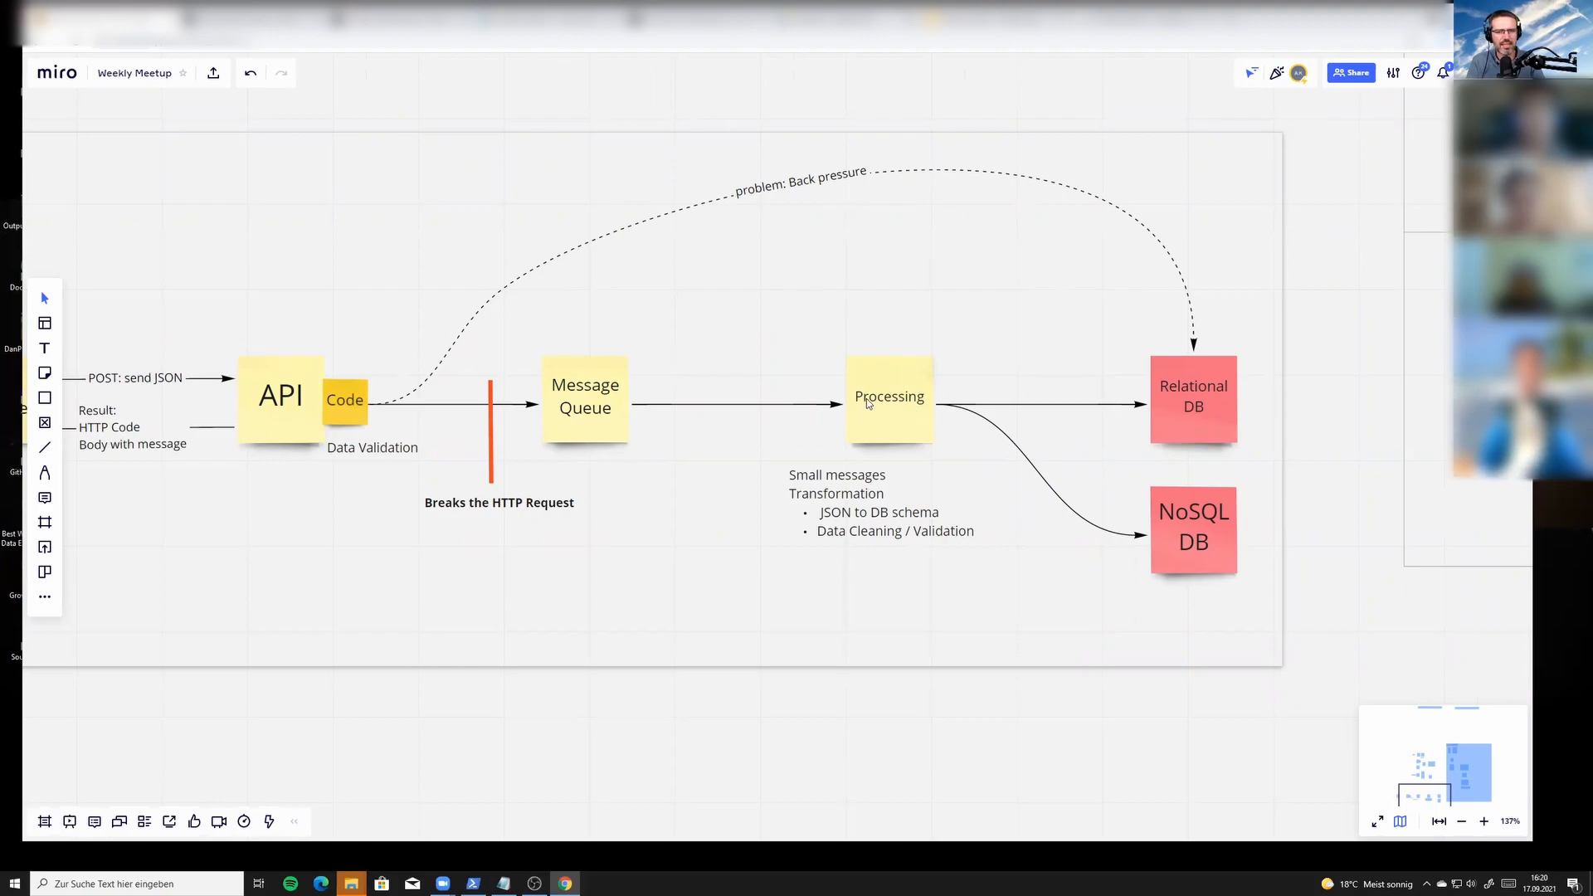
mouse_move(1212, 424)
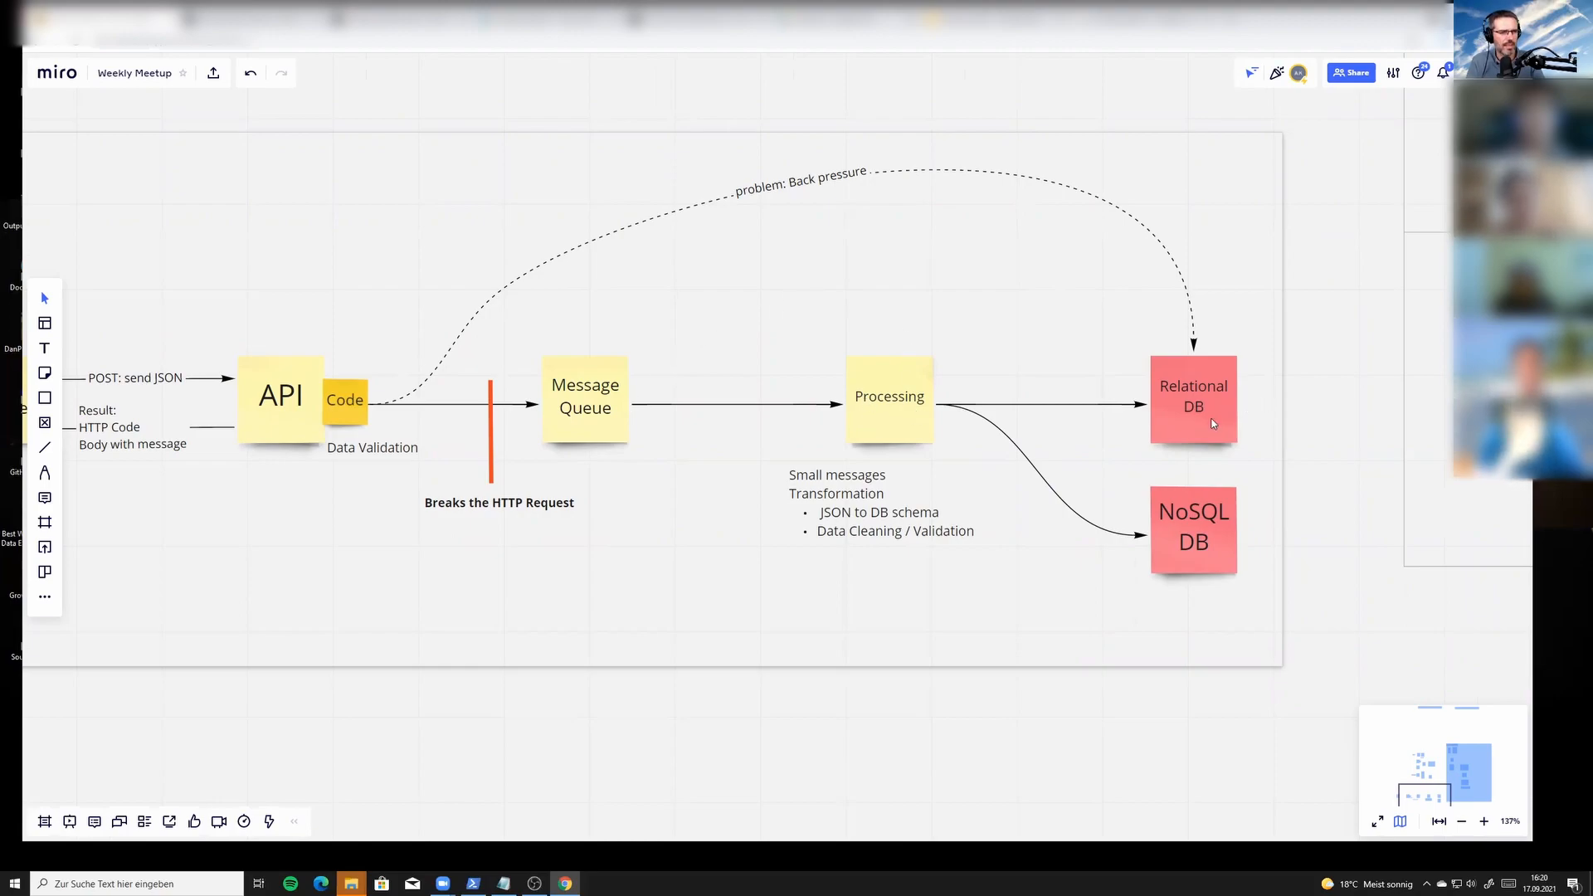
mouse_move(1204, 430)
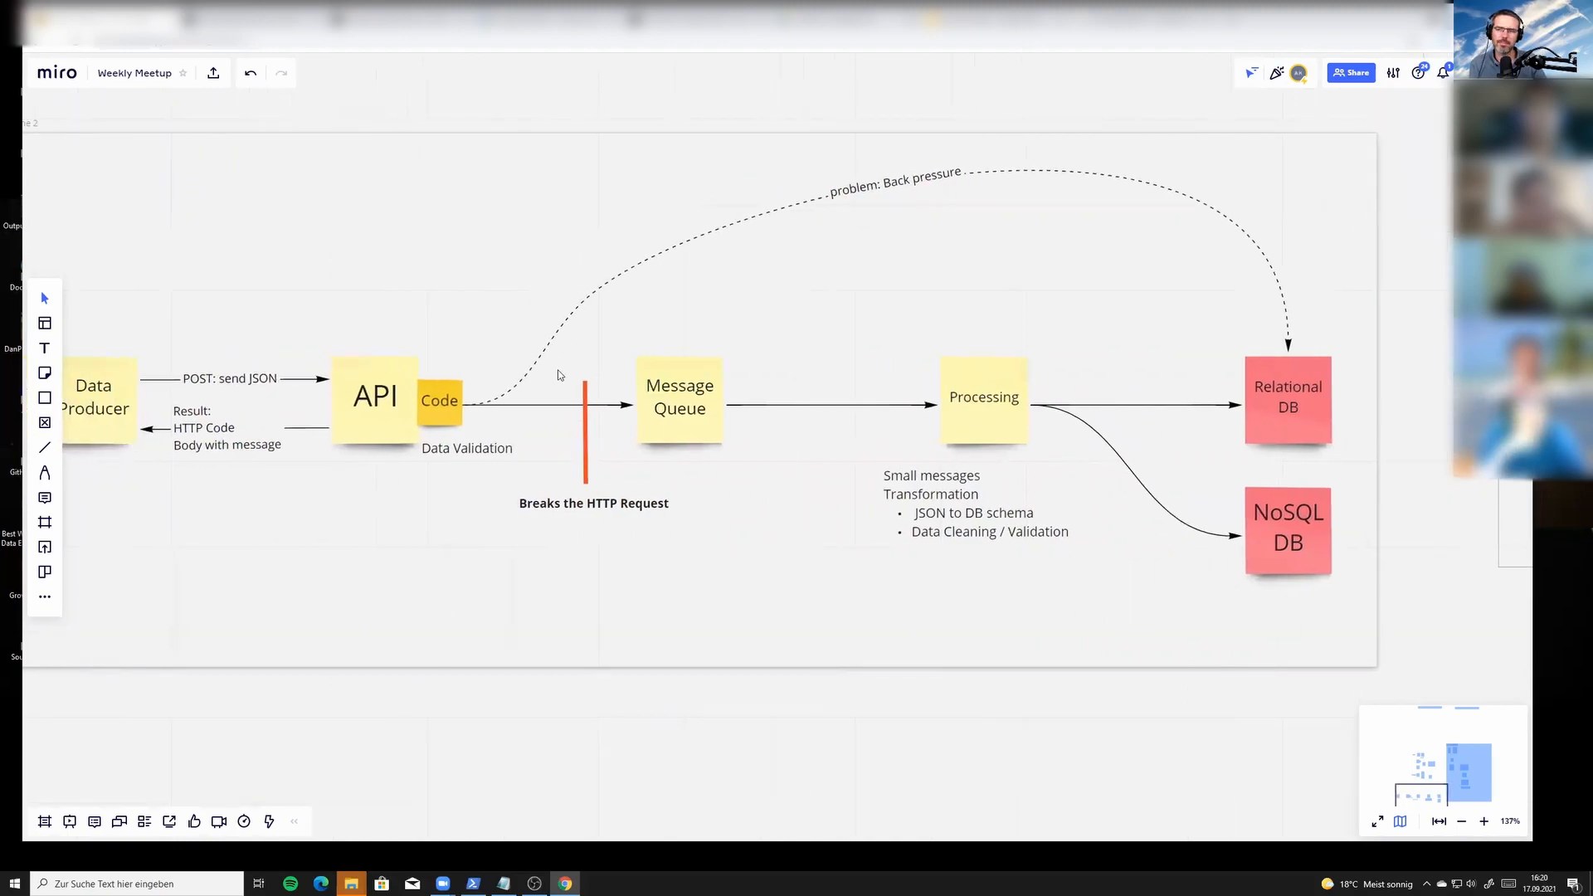
mouse_move(809, 309)
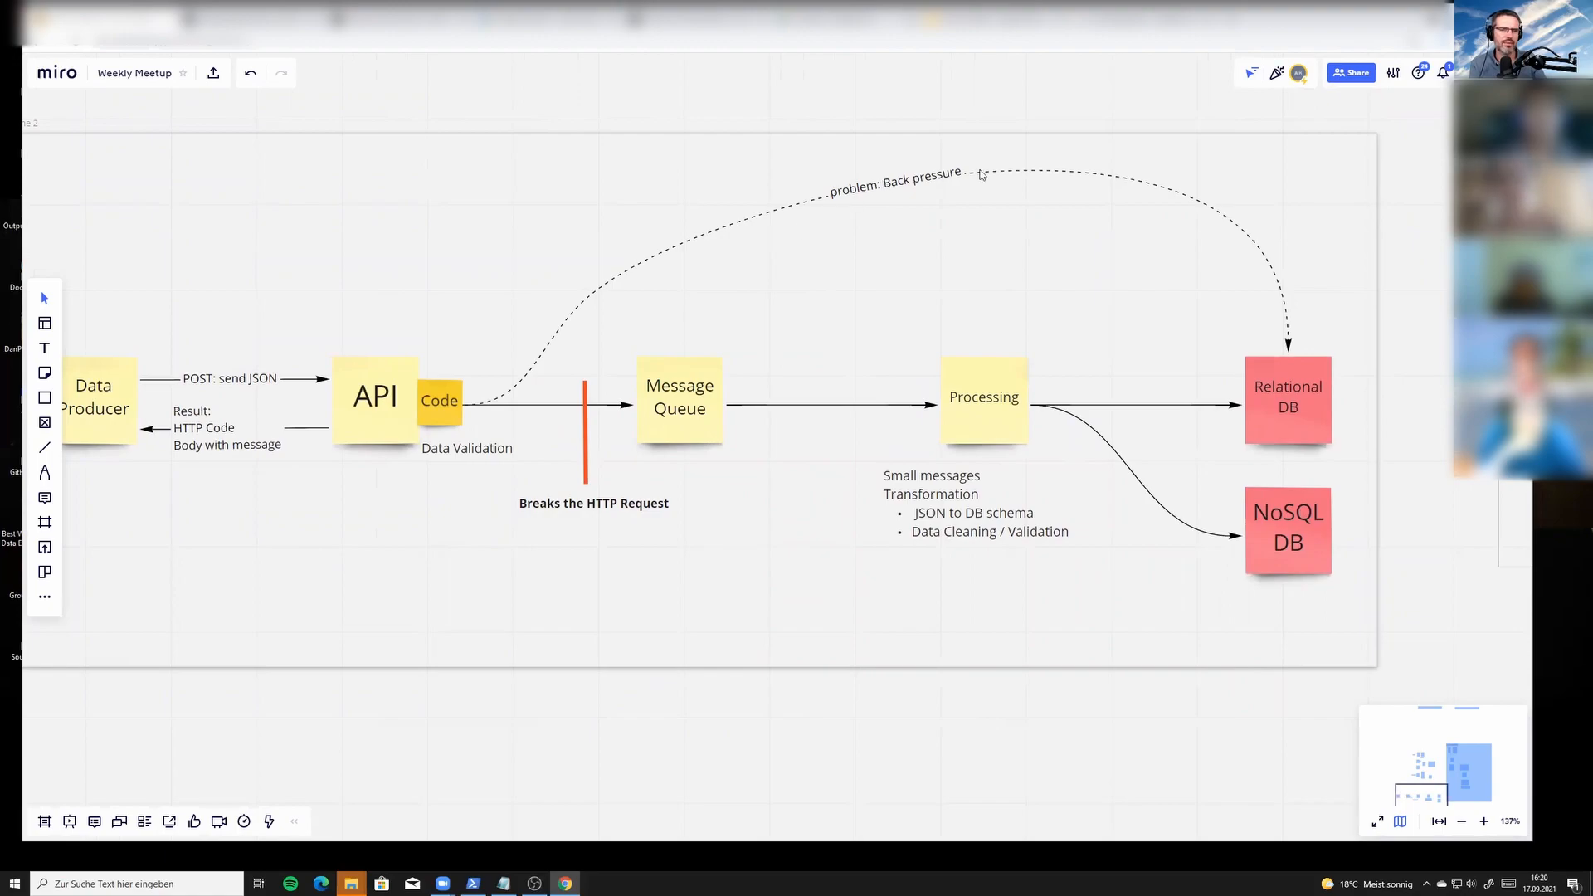
mouse_move(985, 169)
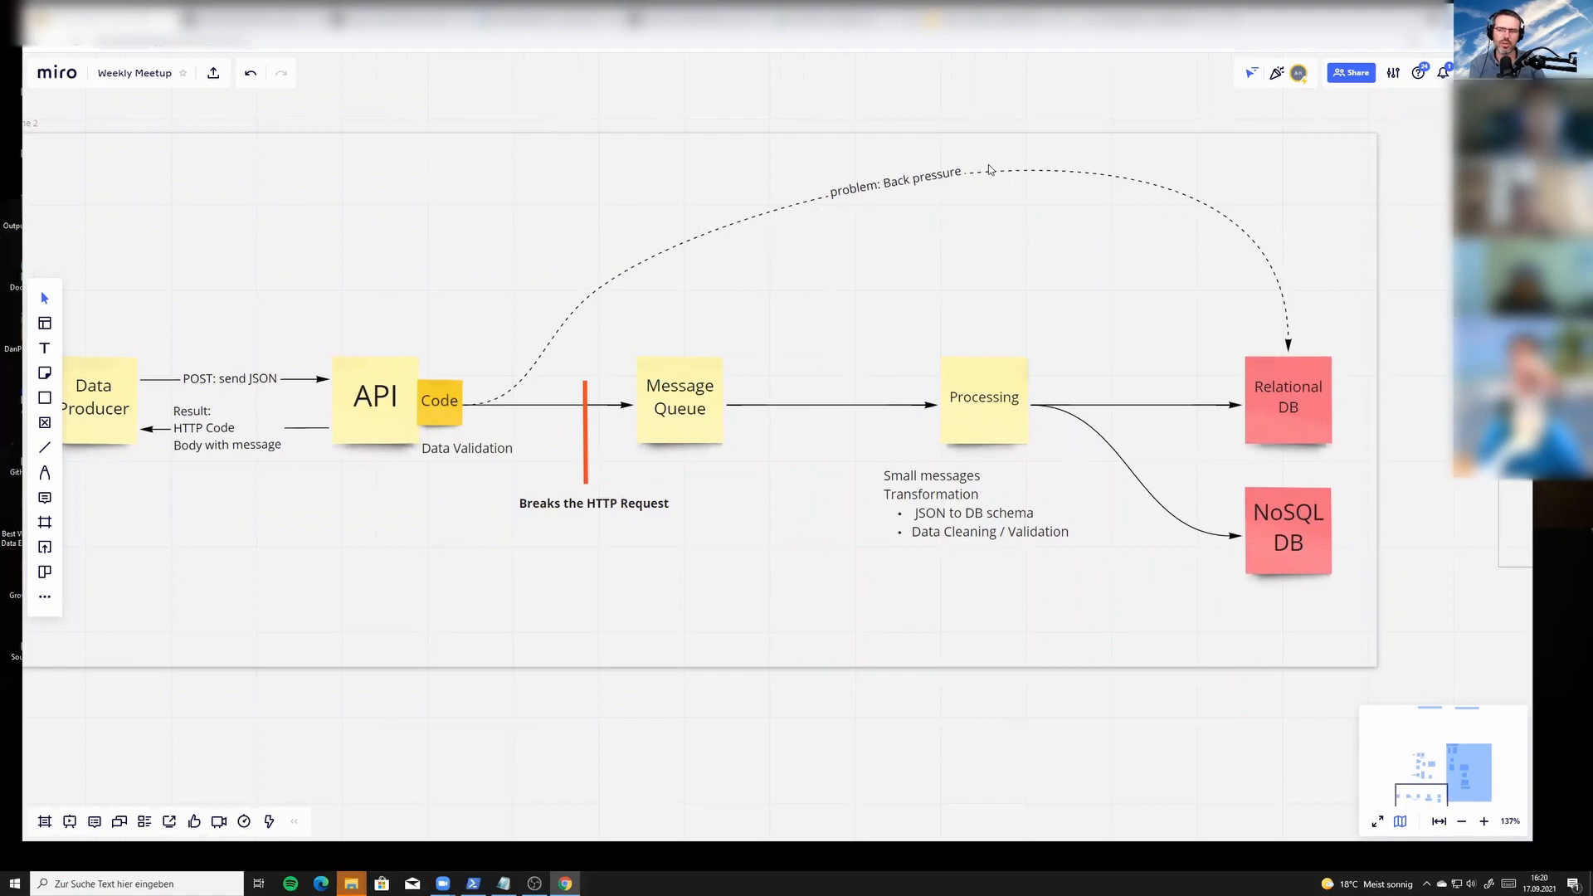
mouse_move(673, 290)
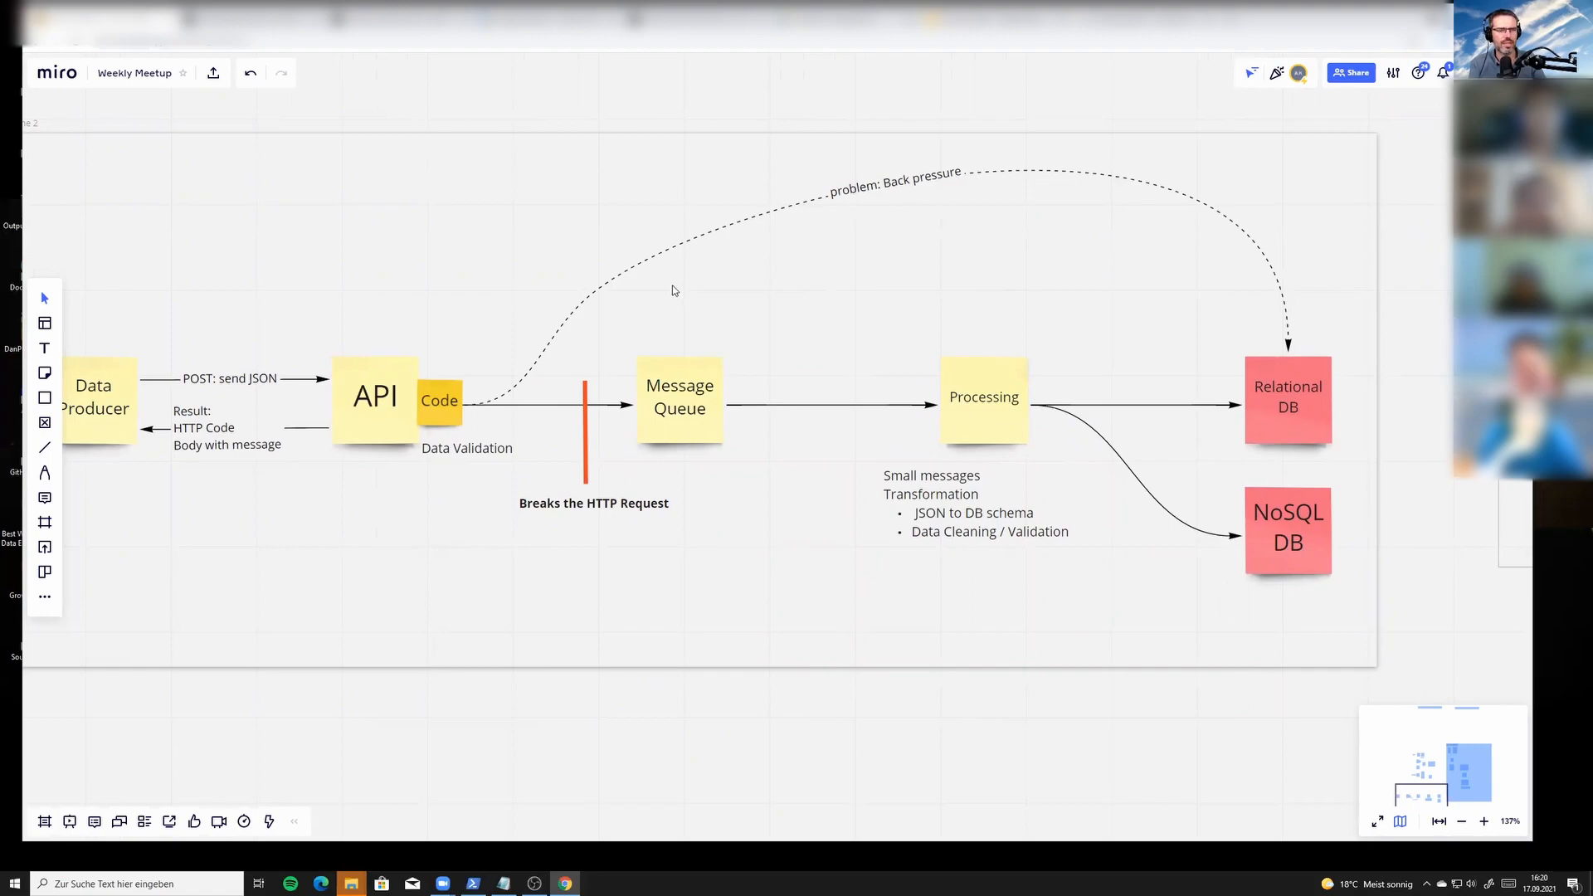
mouse_move(137, 329)
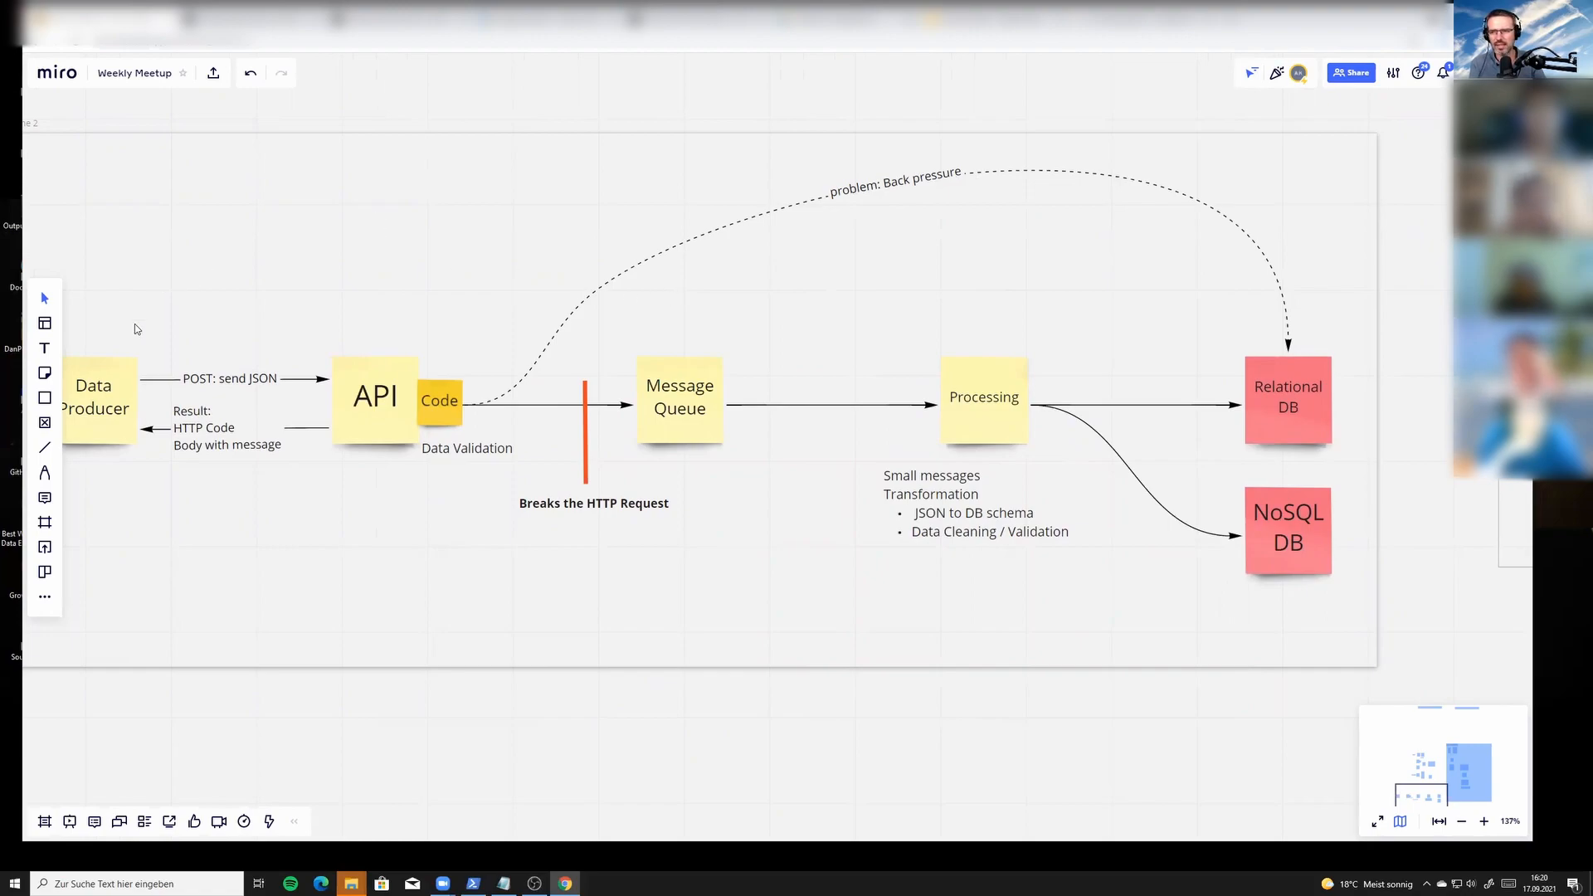
mouse_move(119, 394)
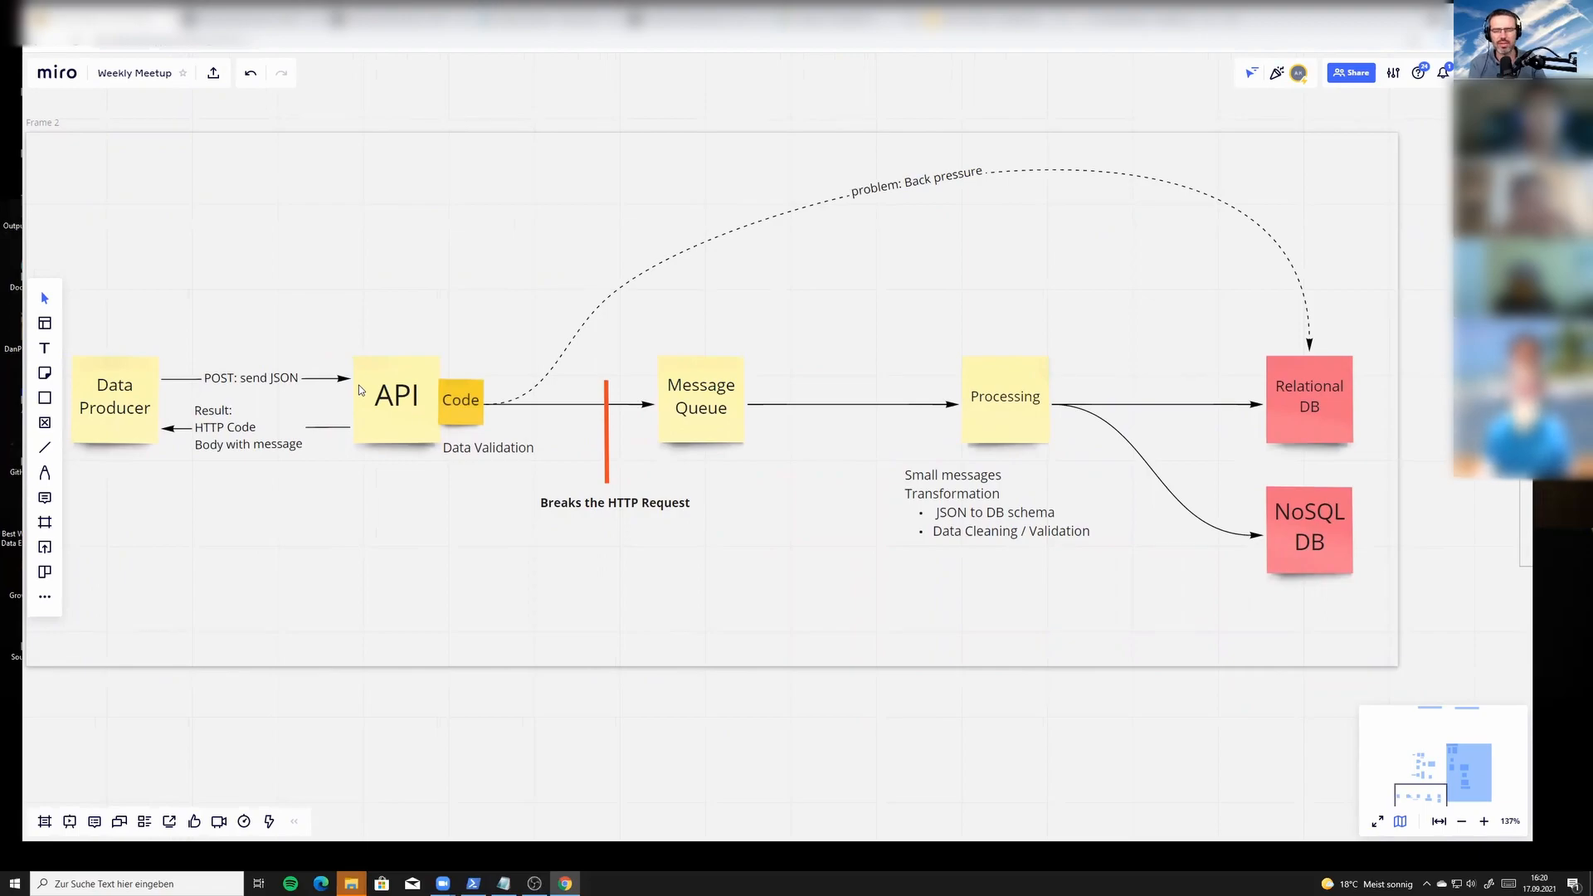
mouse_move(478, 428)
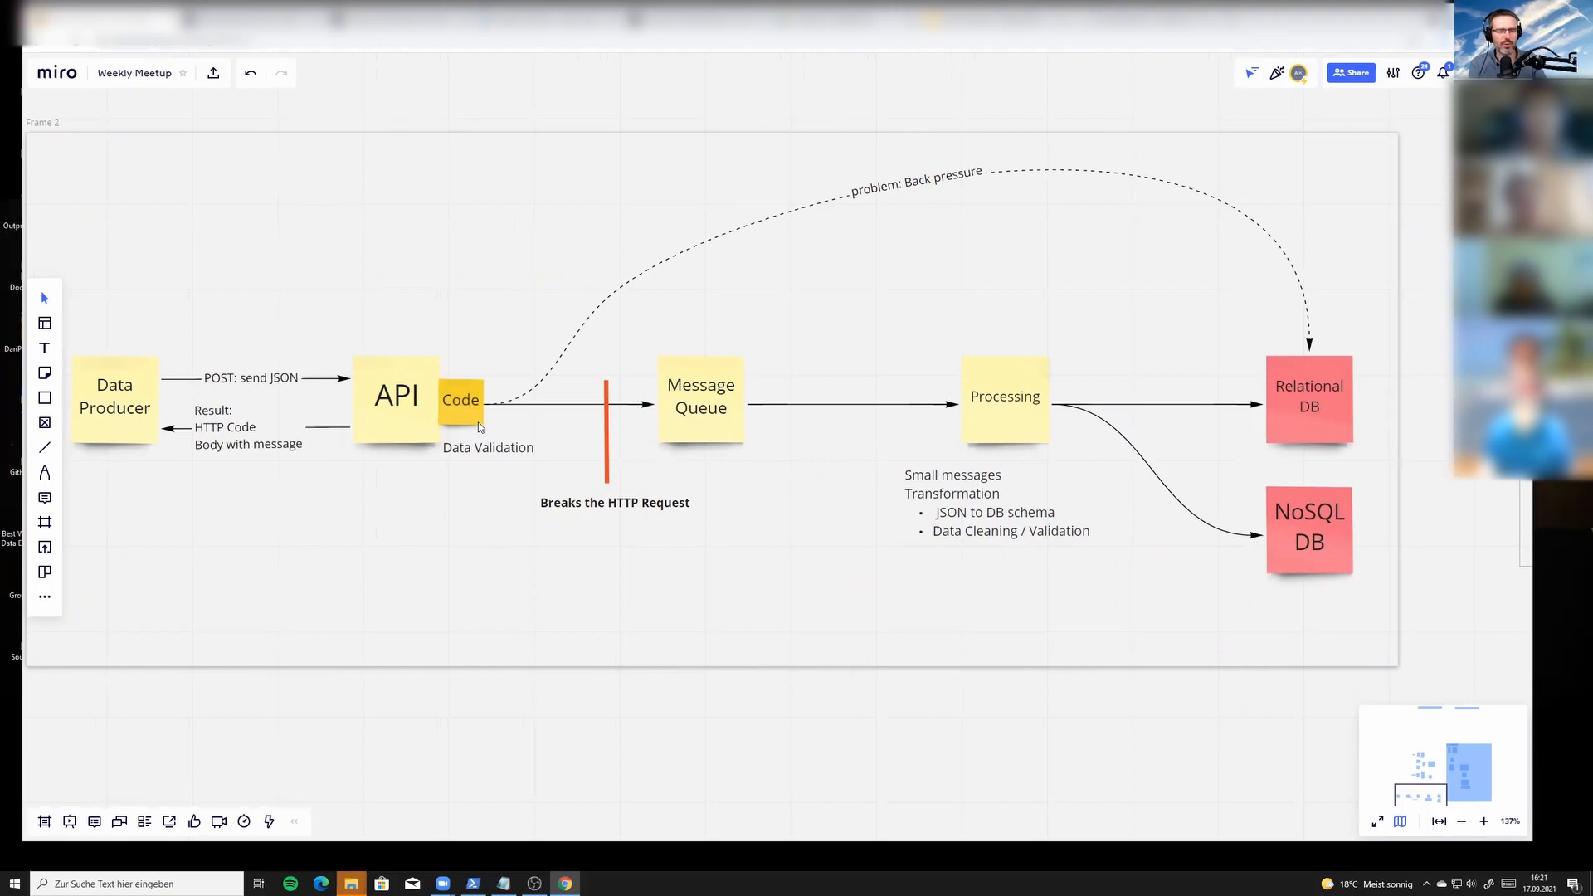
mouse_move(470, 425)
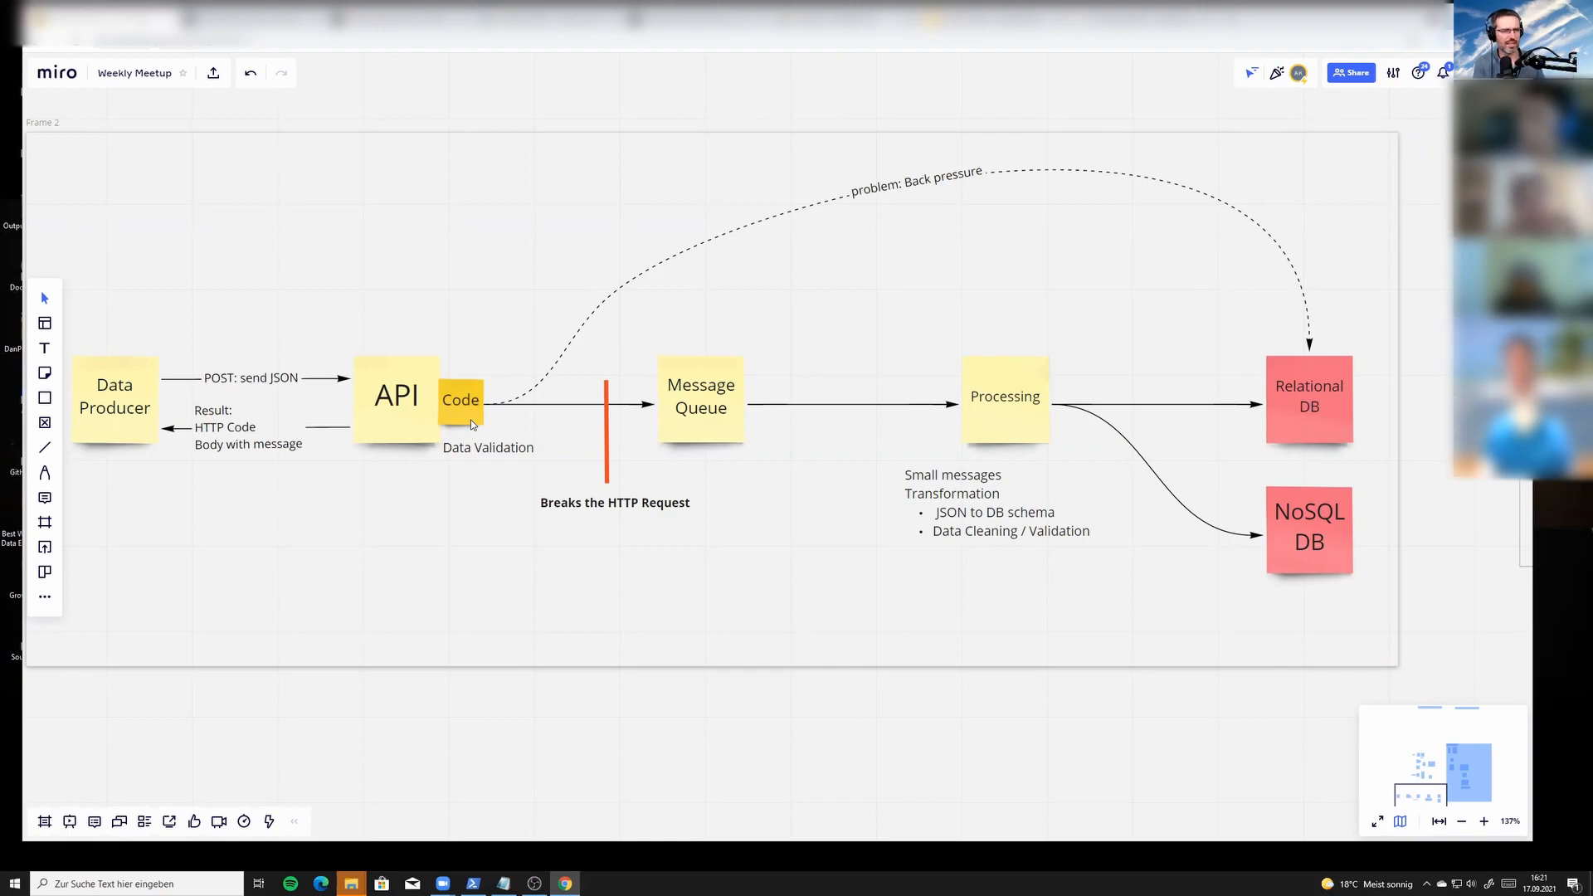
mouse_move(540, 391)
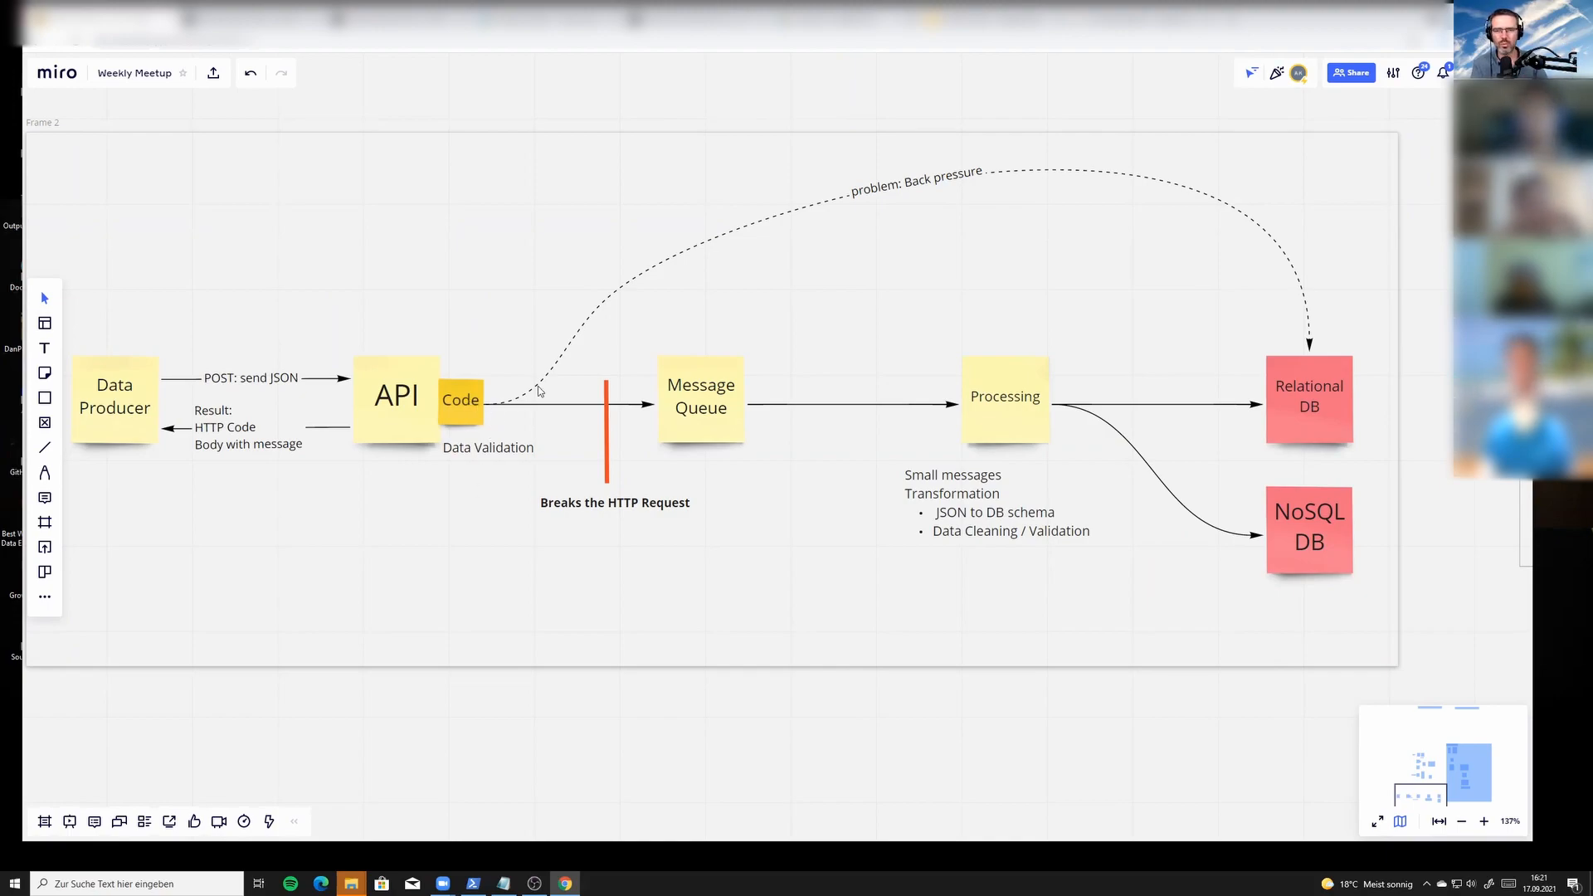
mouse_move(767, 216)
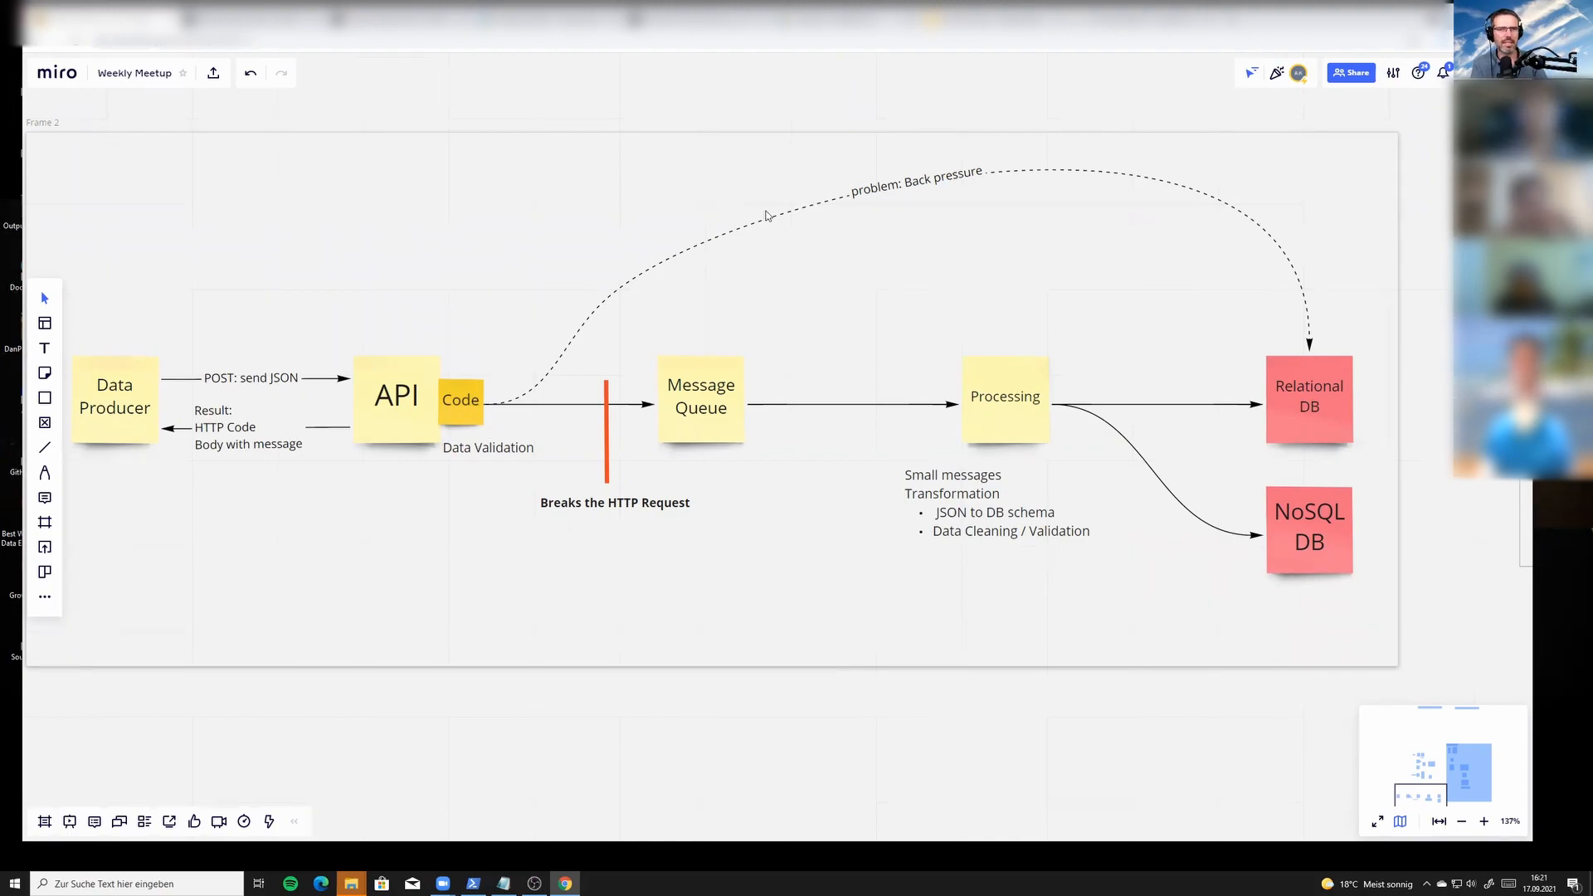
mouse_move(1316, 372)
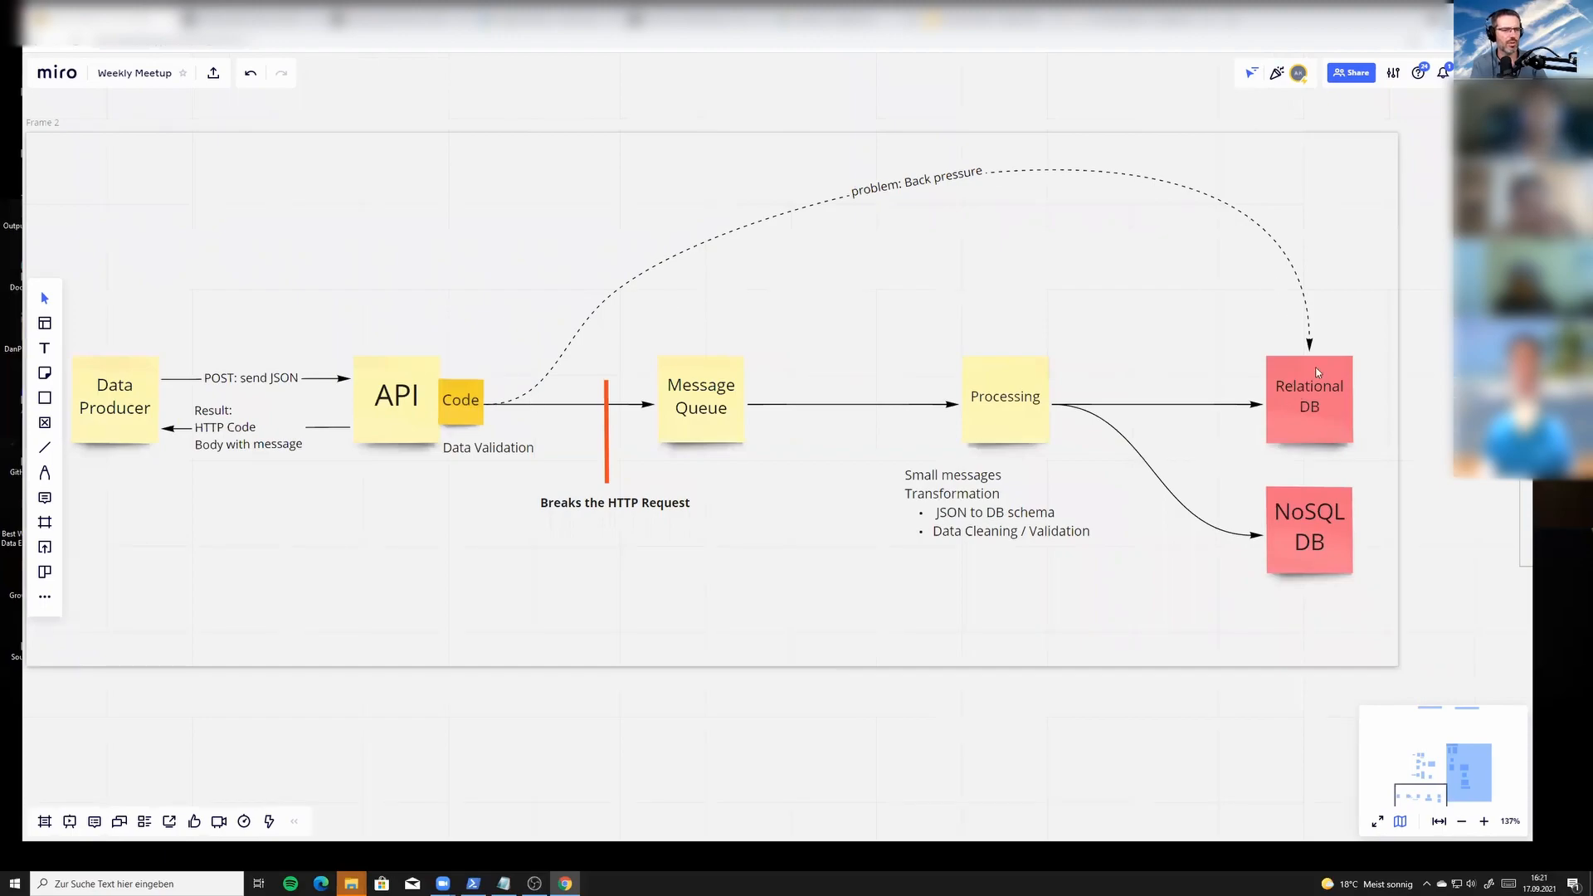
mouse_move(1303, 425)
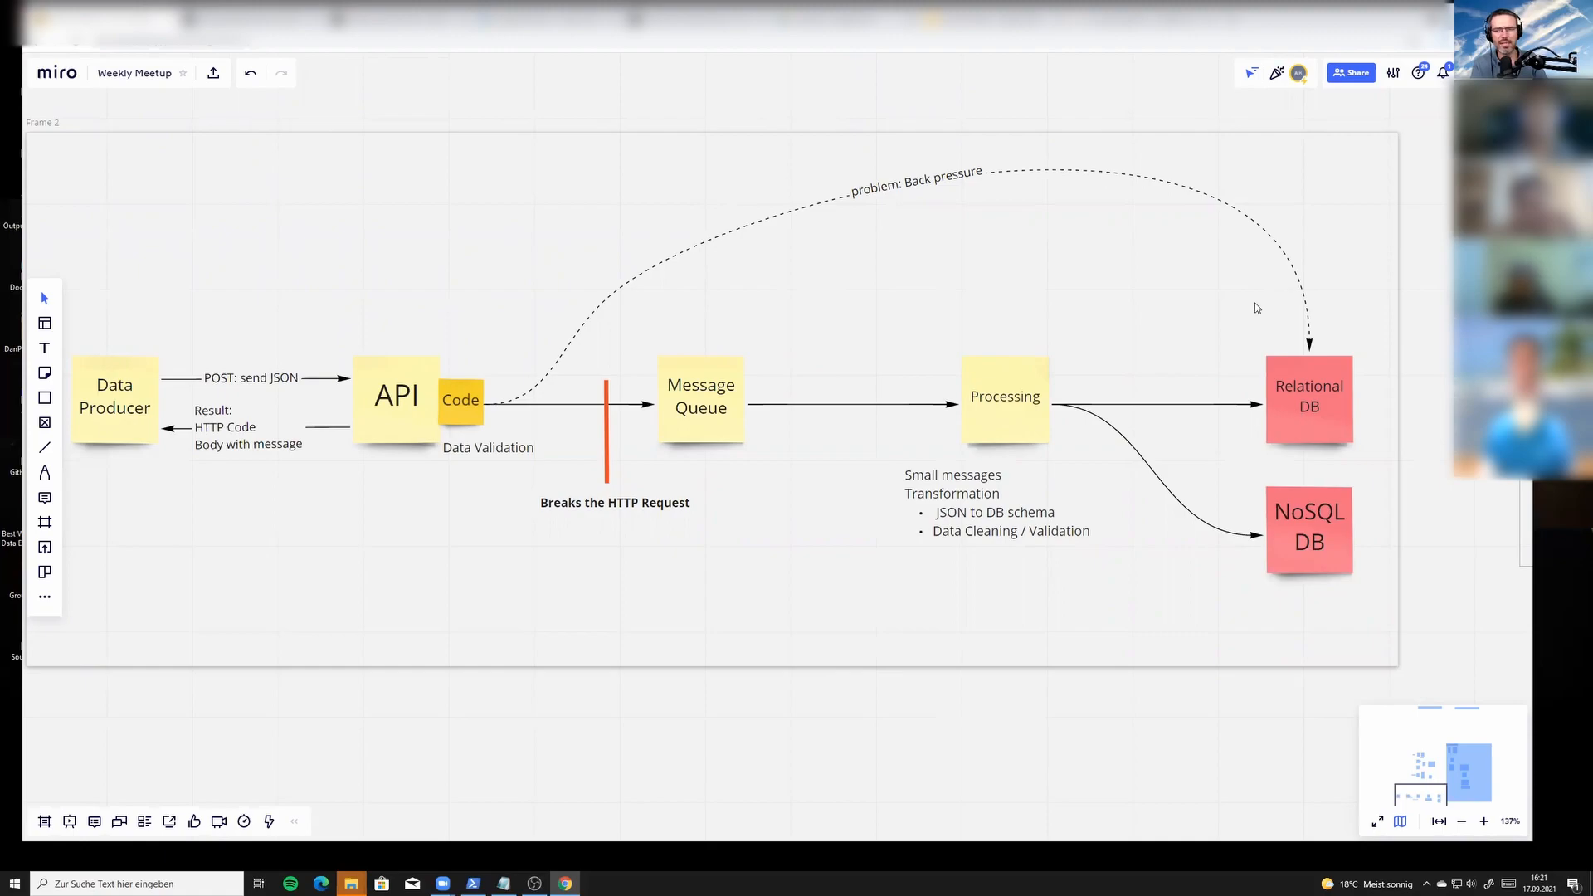
mouse_move(437, 411)
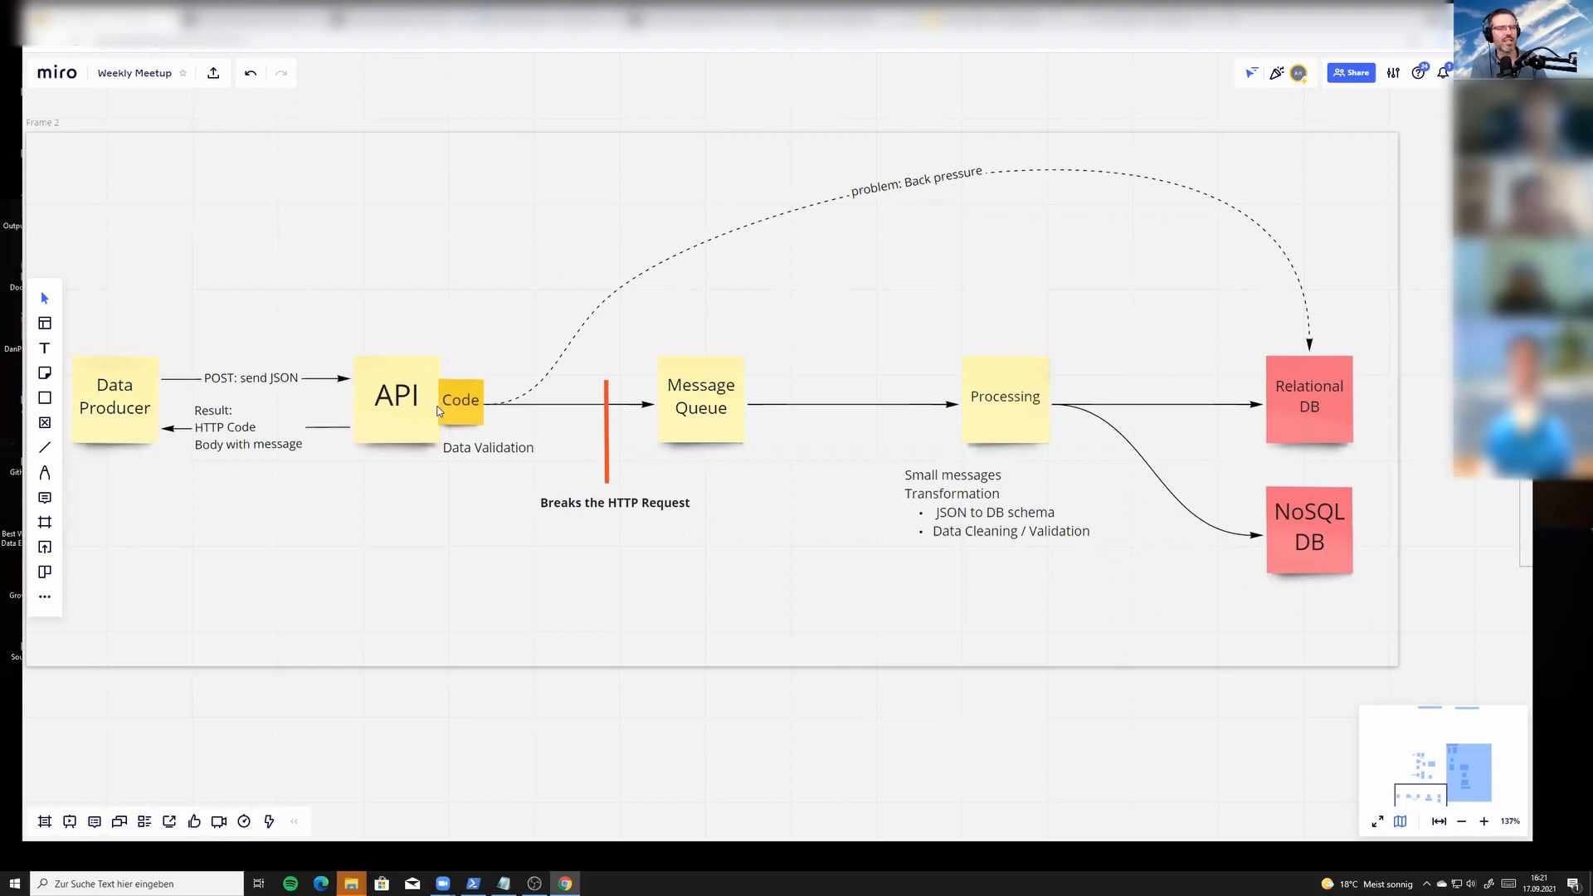
mouse_move(366, 398)
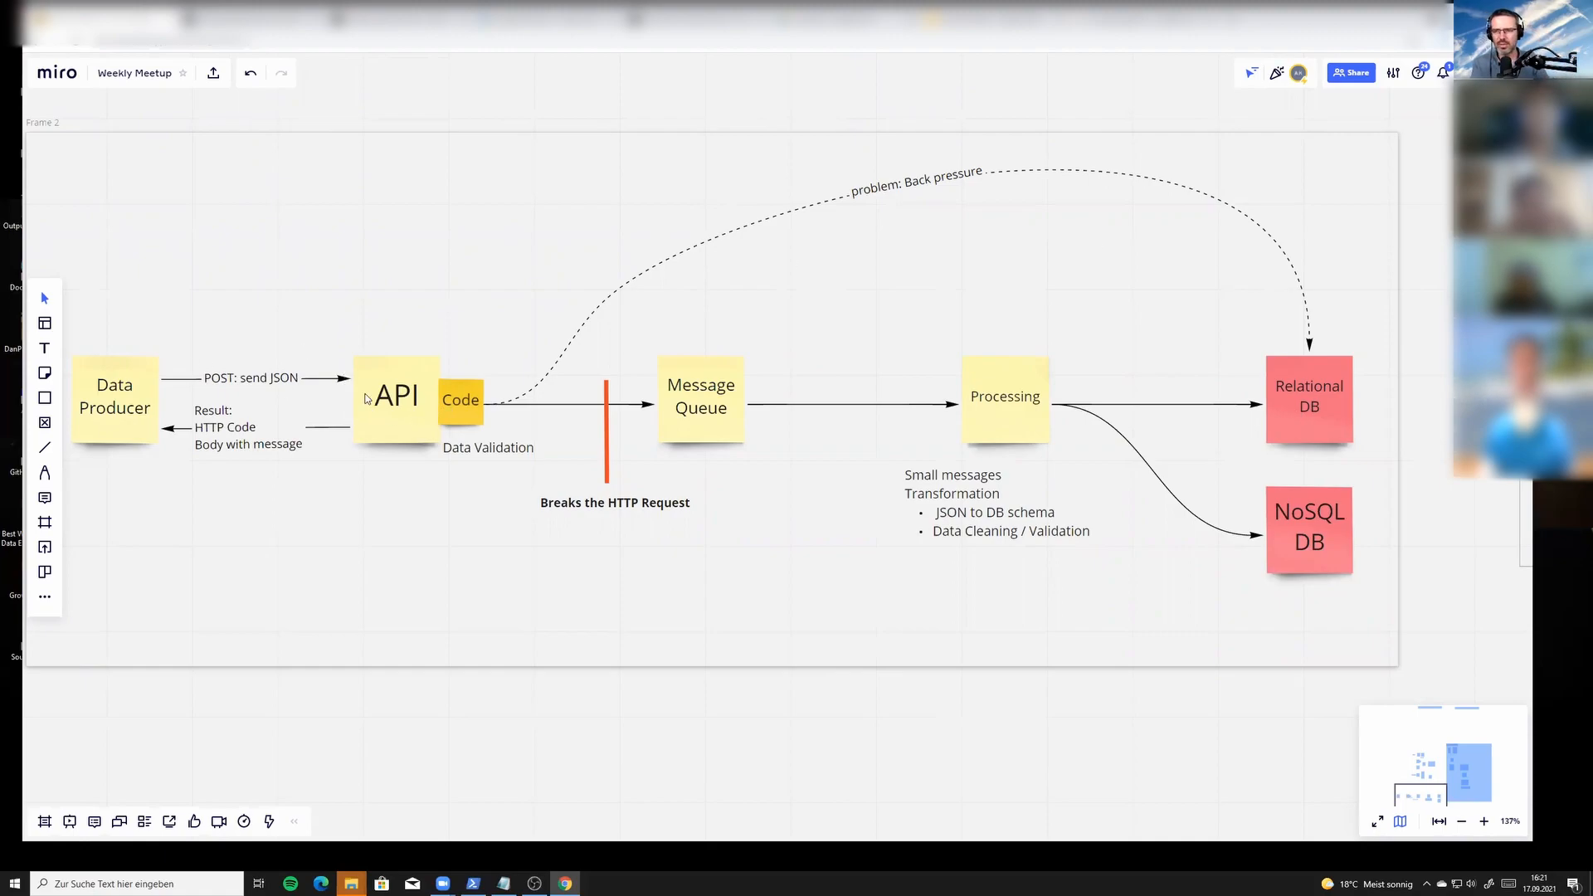
mouse_move(127, 420)
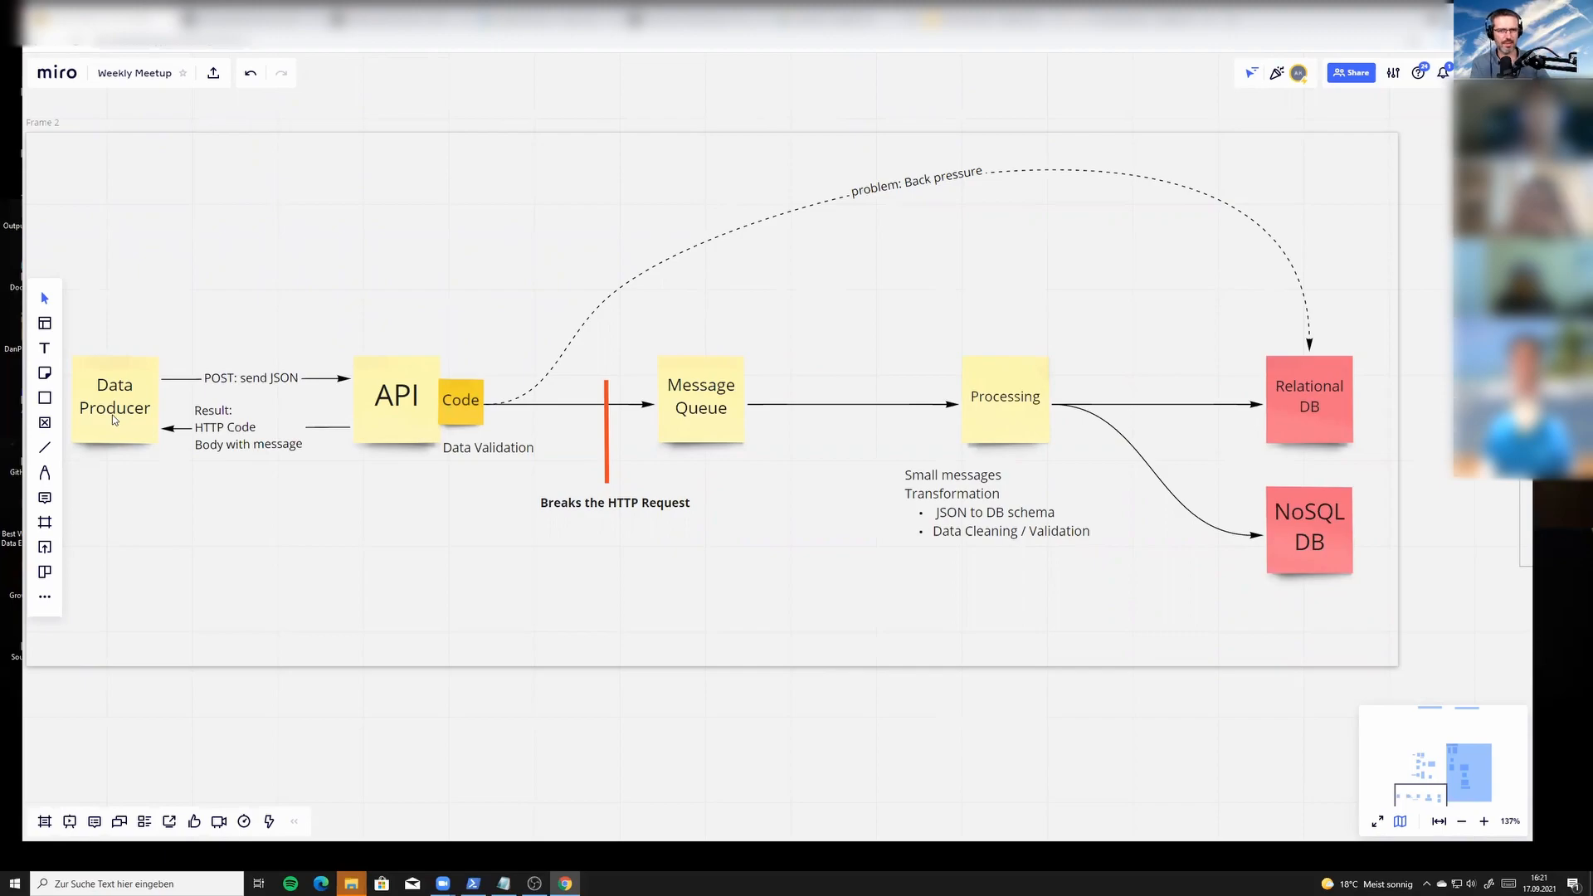
mouse_move(853, 195)
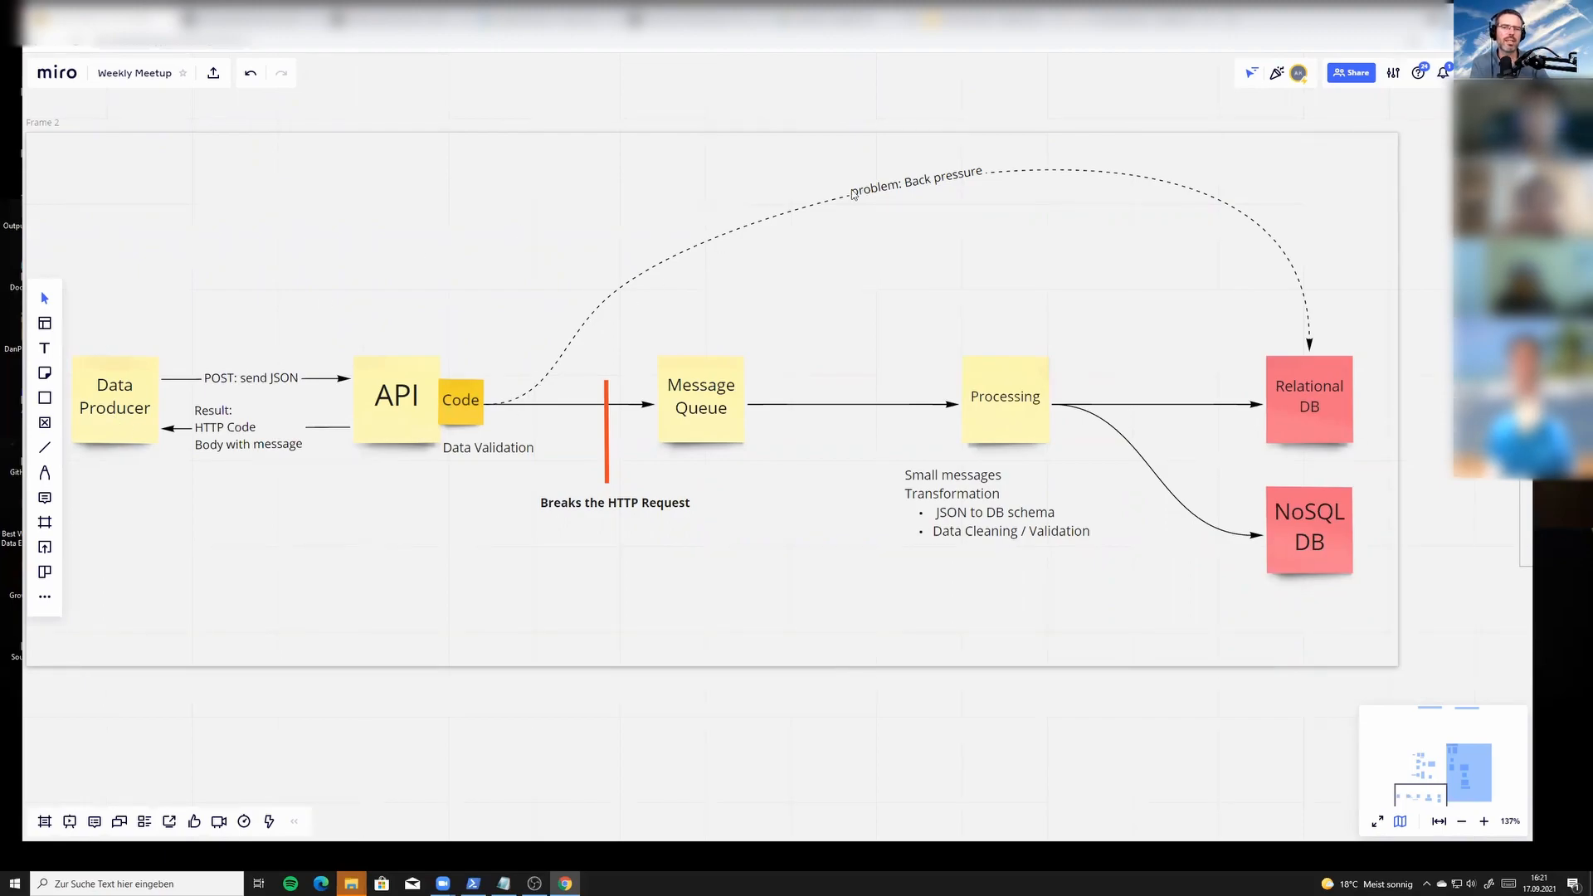
mouse_move(772, 234)
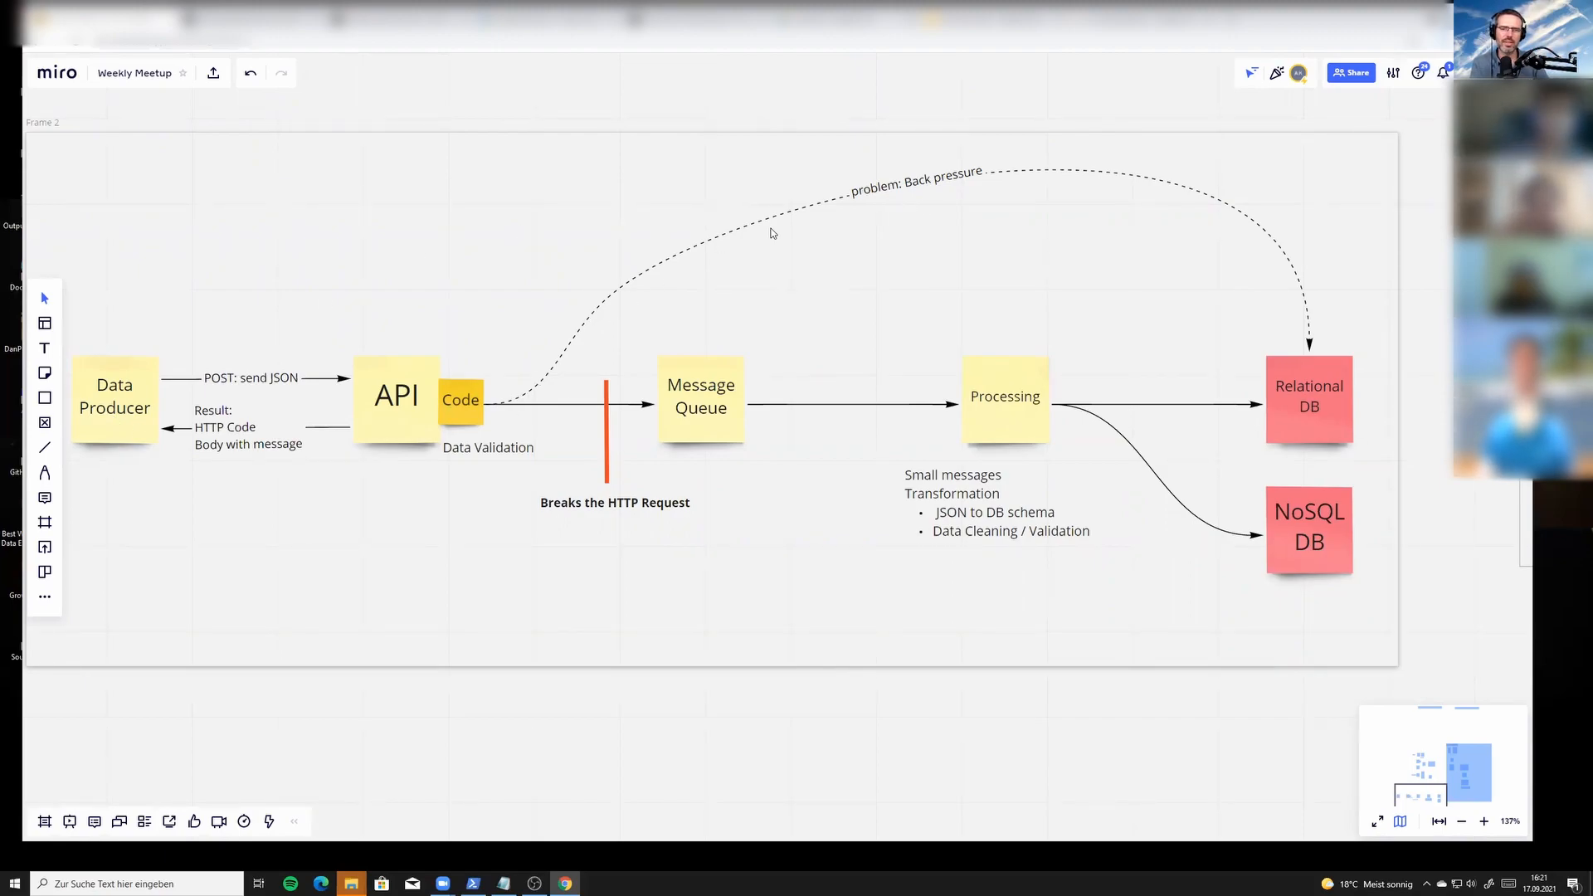
mouse_move(608, 273)
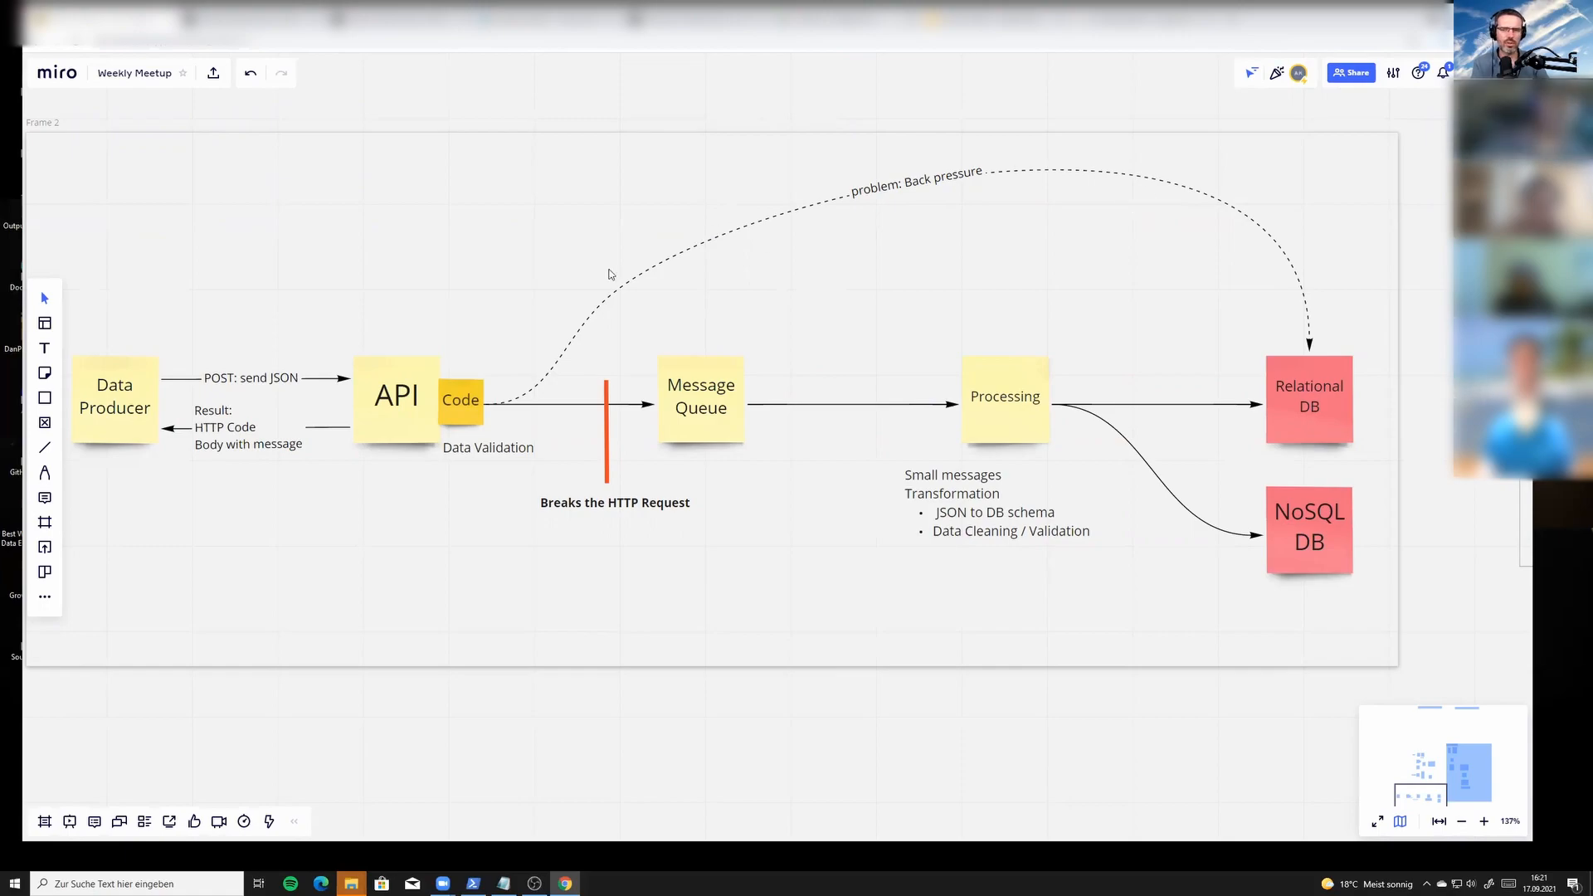
mouse_move(617, 285)
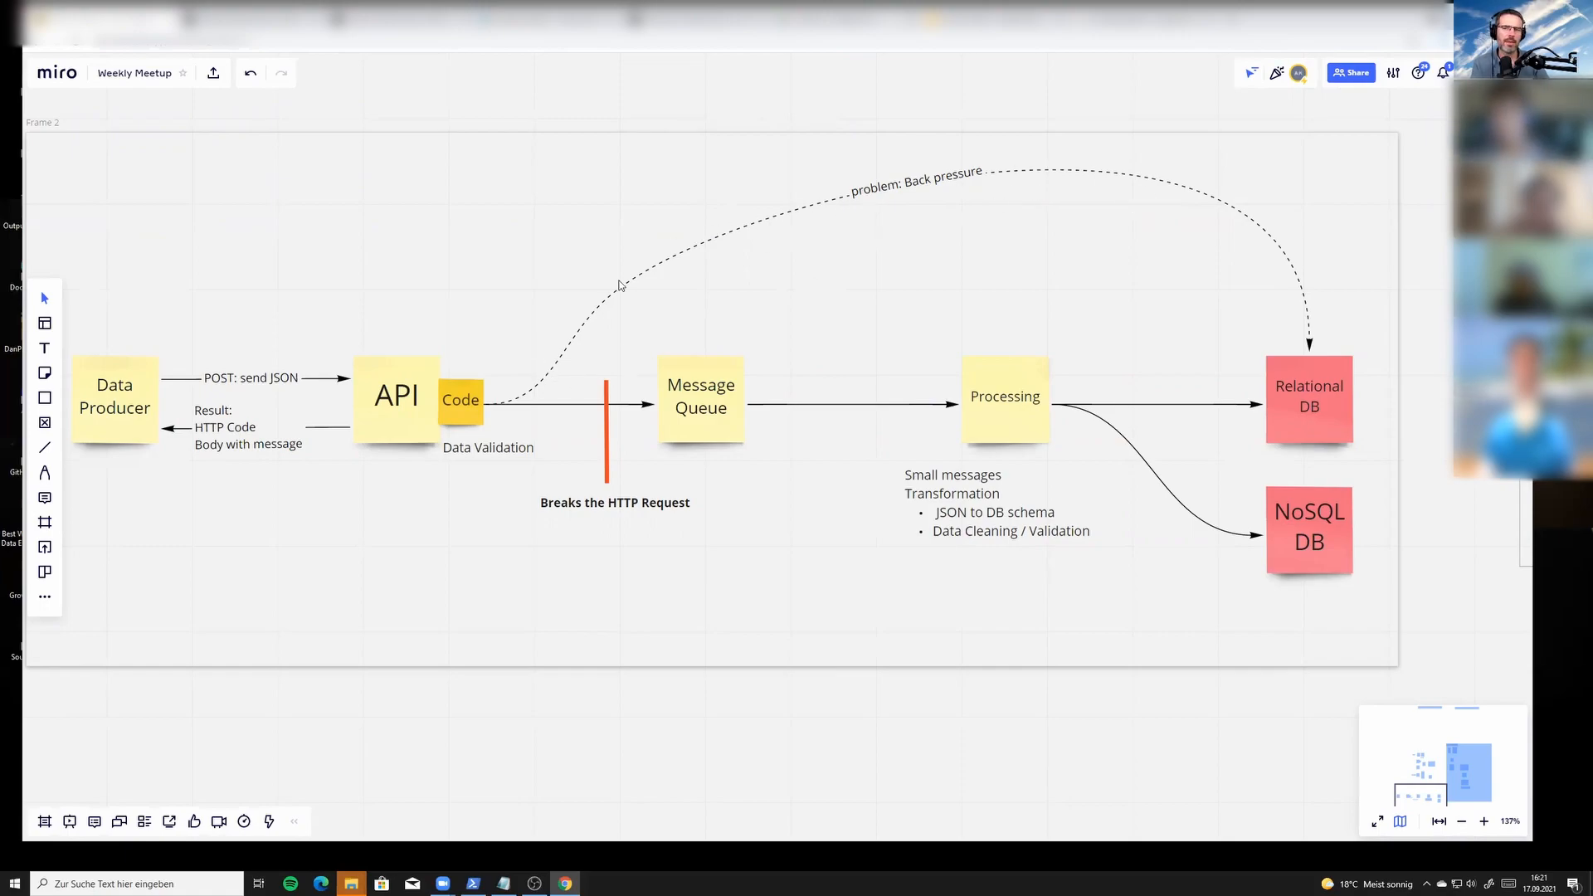
mouse_move(795, 244)
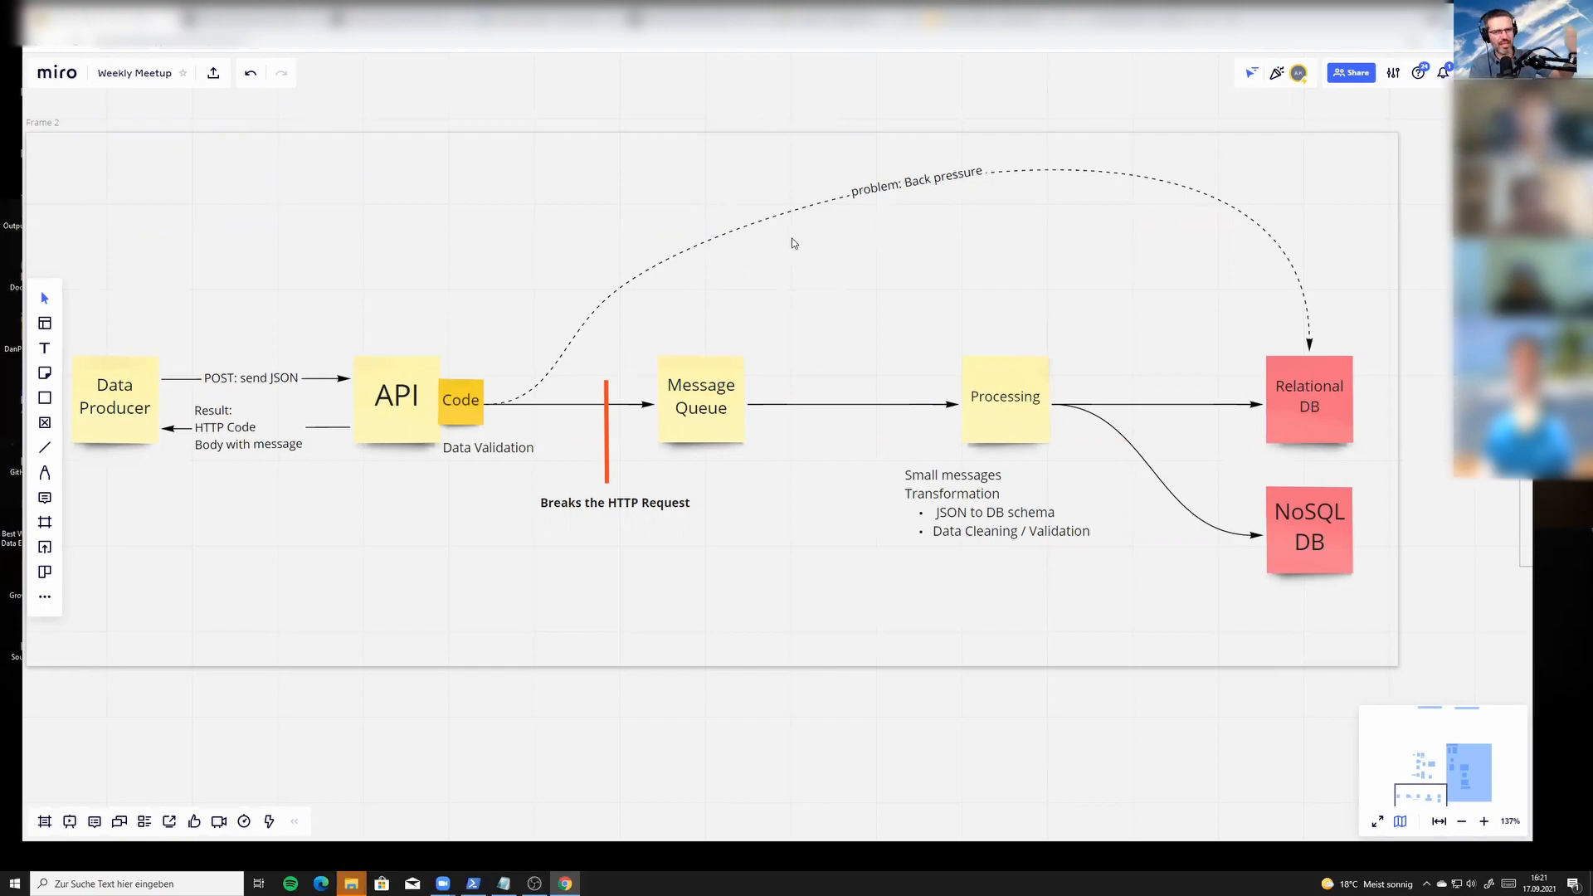
mouse_move(691, 248)
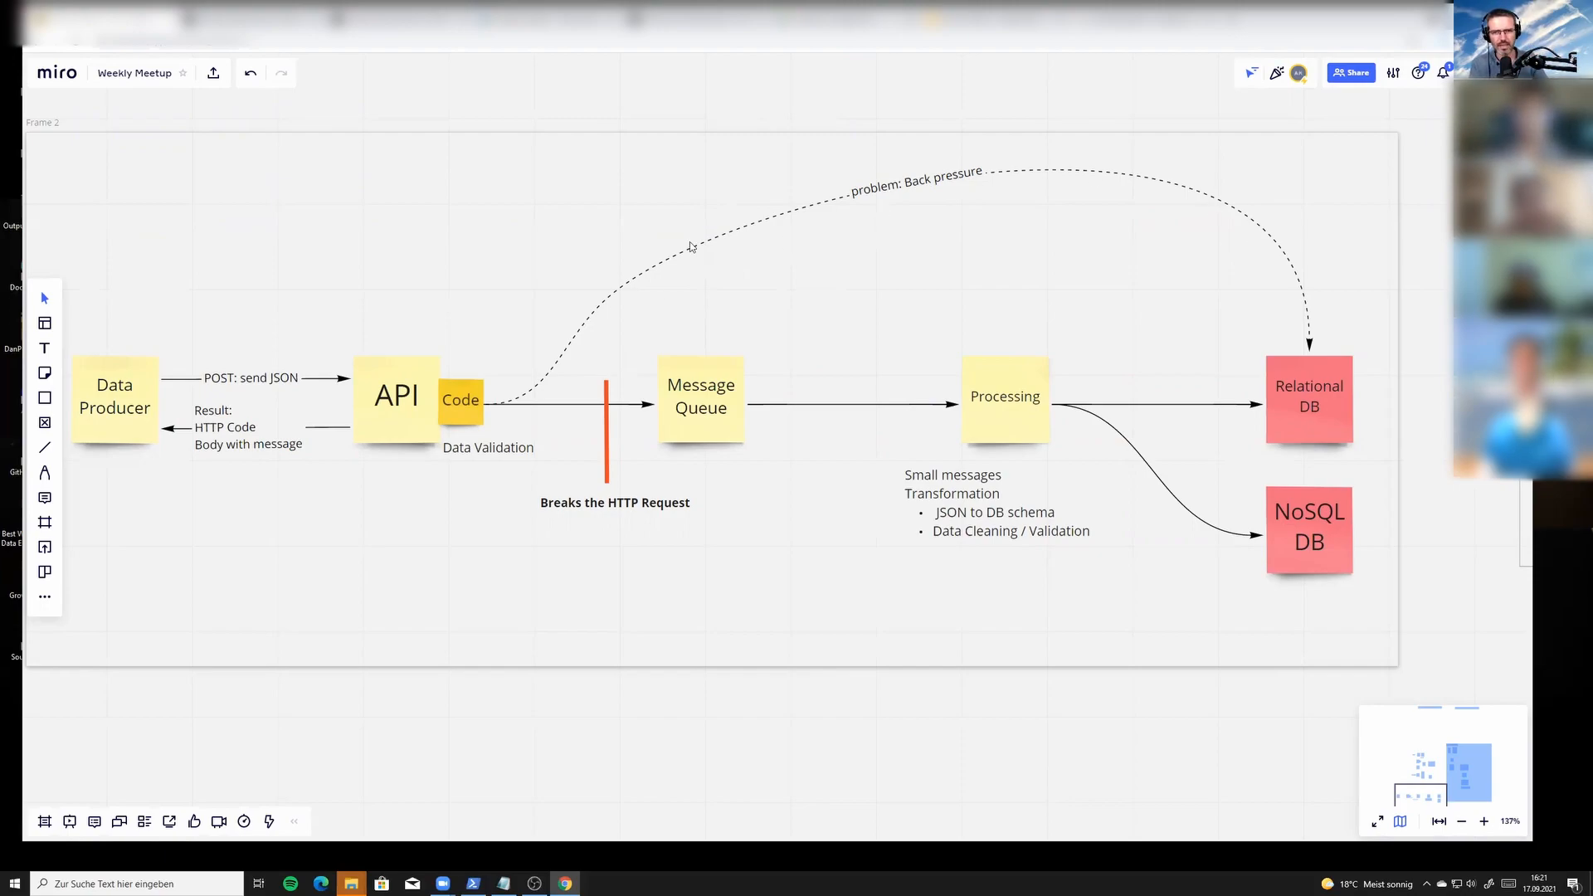
mouse_move(678, 269)
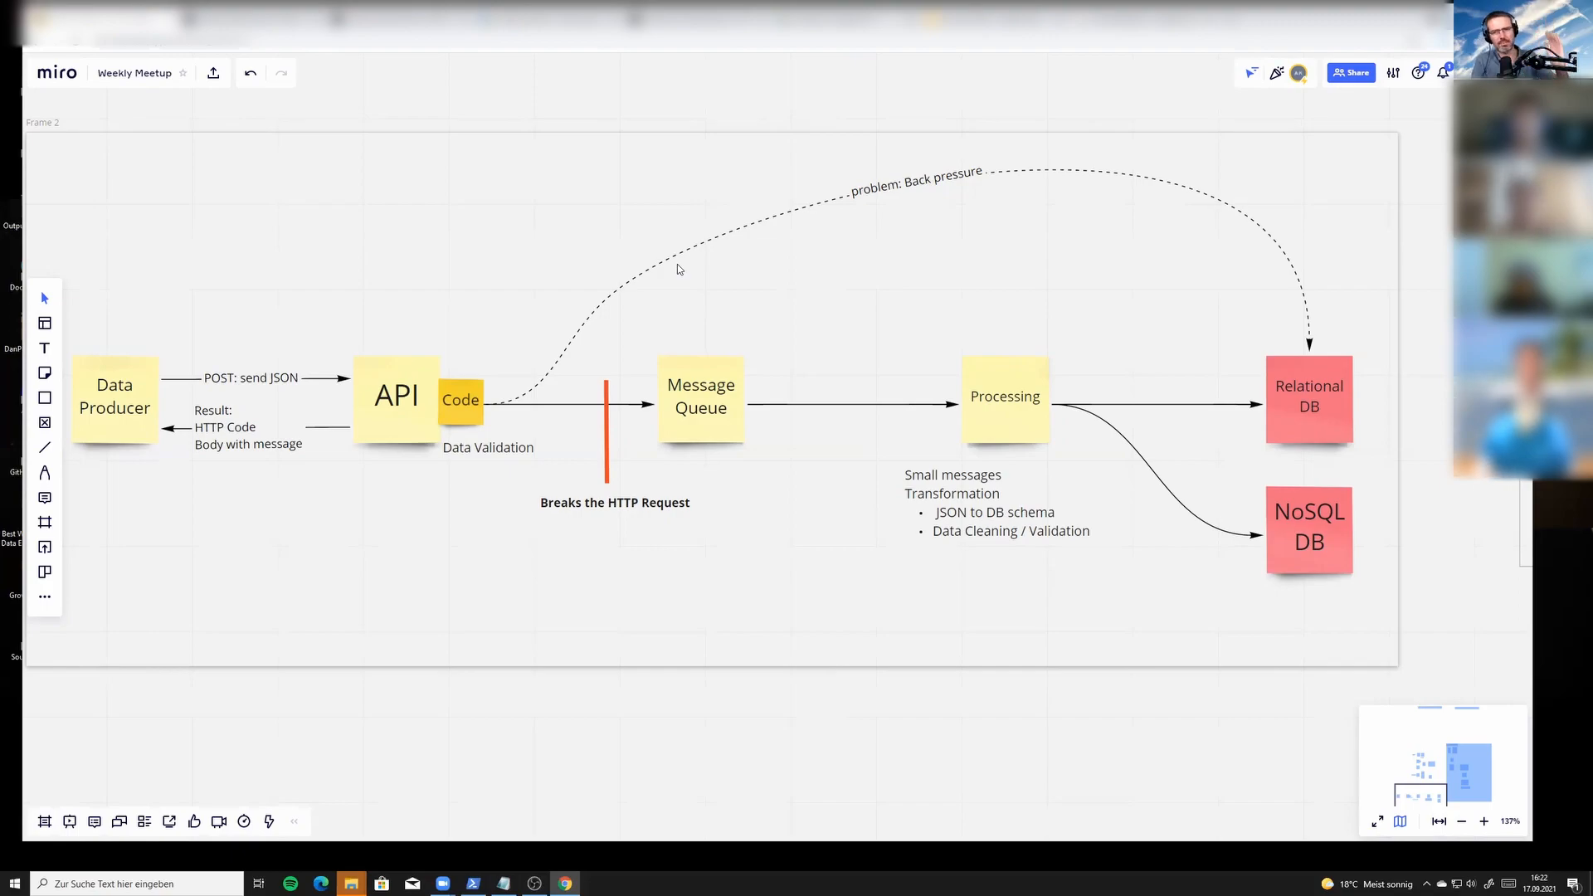
mouse_move(526, 411)
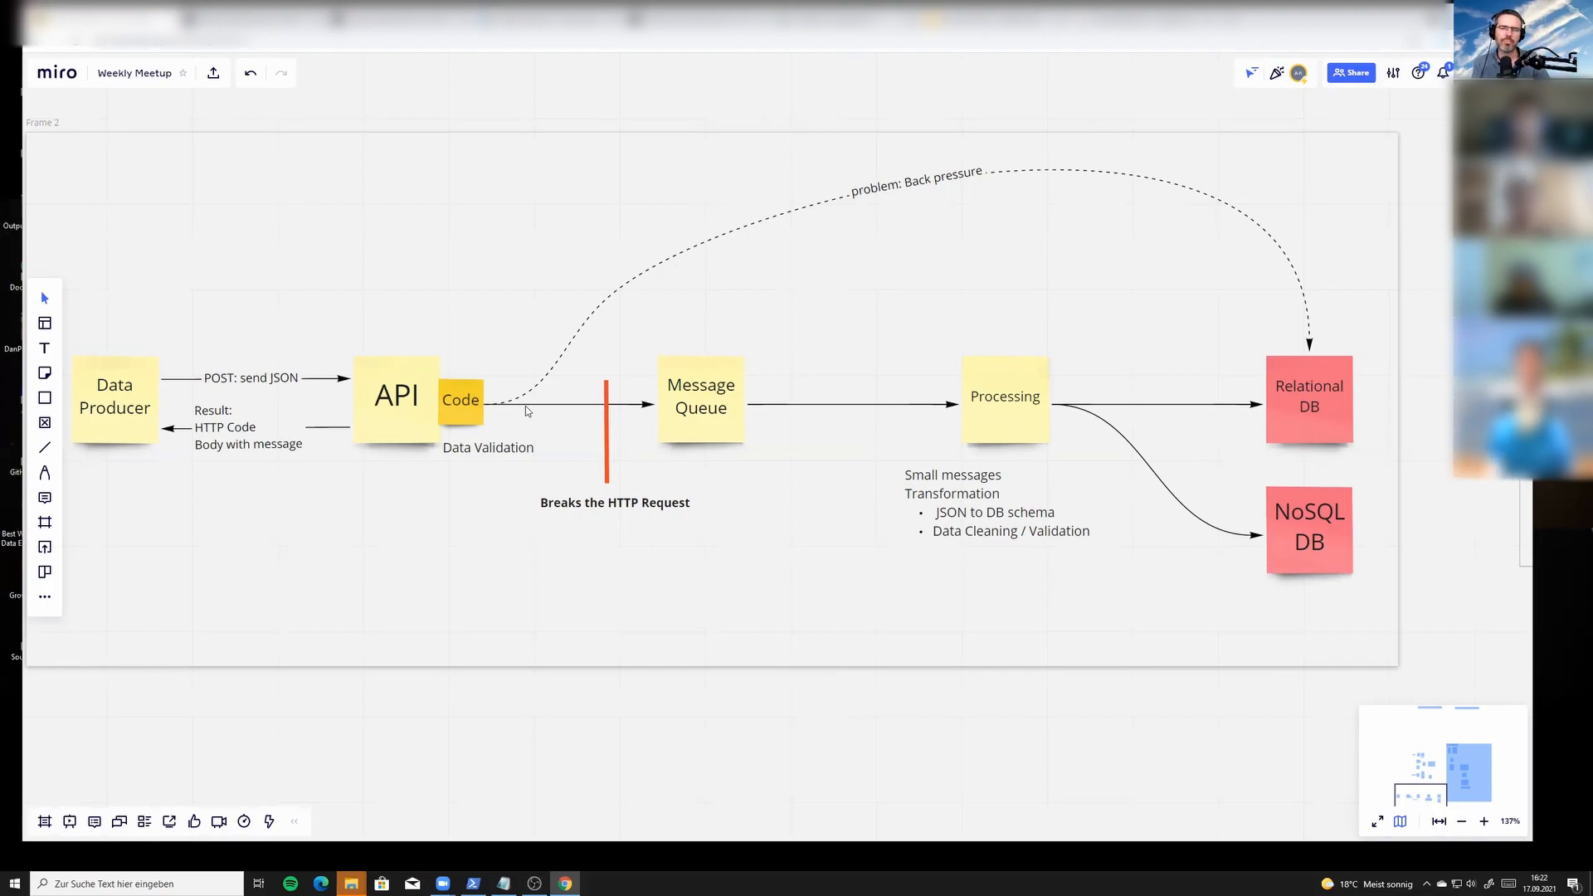
mouse_move(1309, 393)
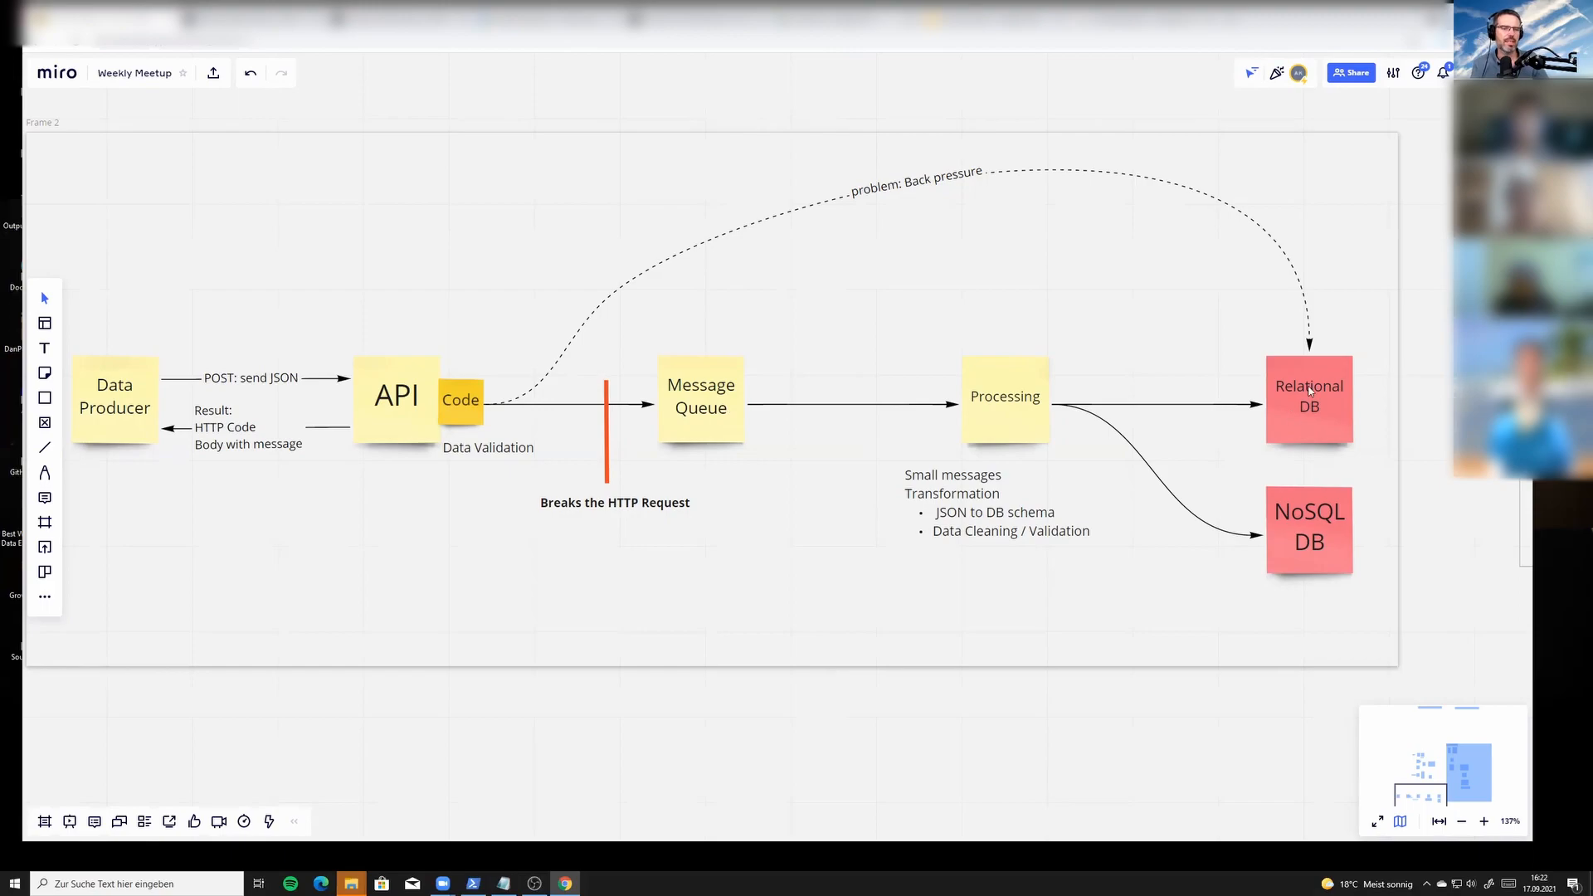
mouse_move(1295, 472)
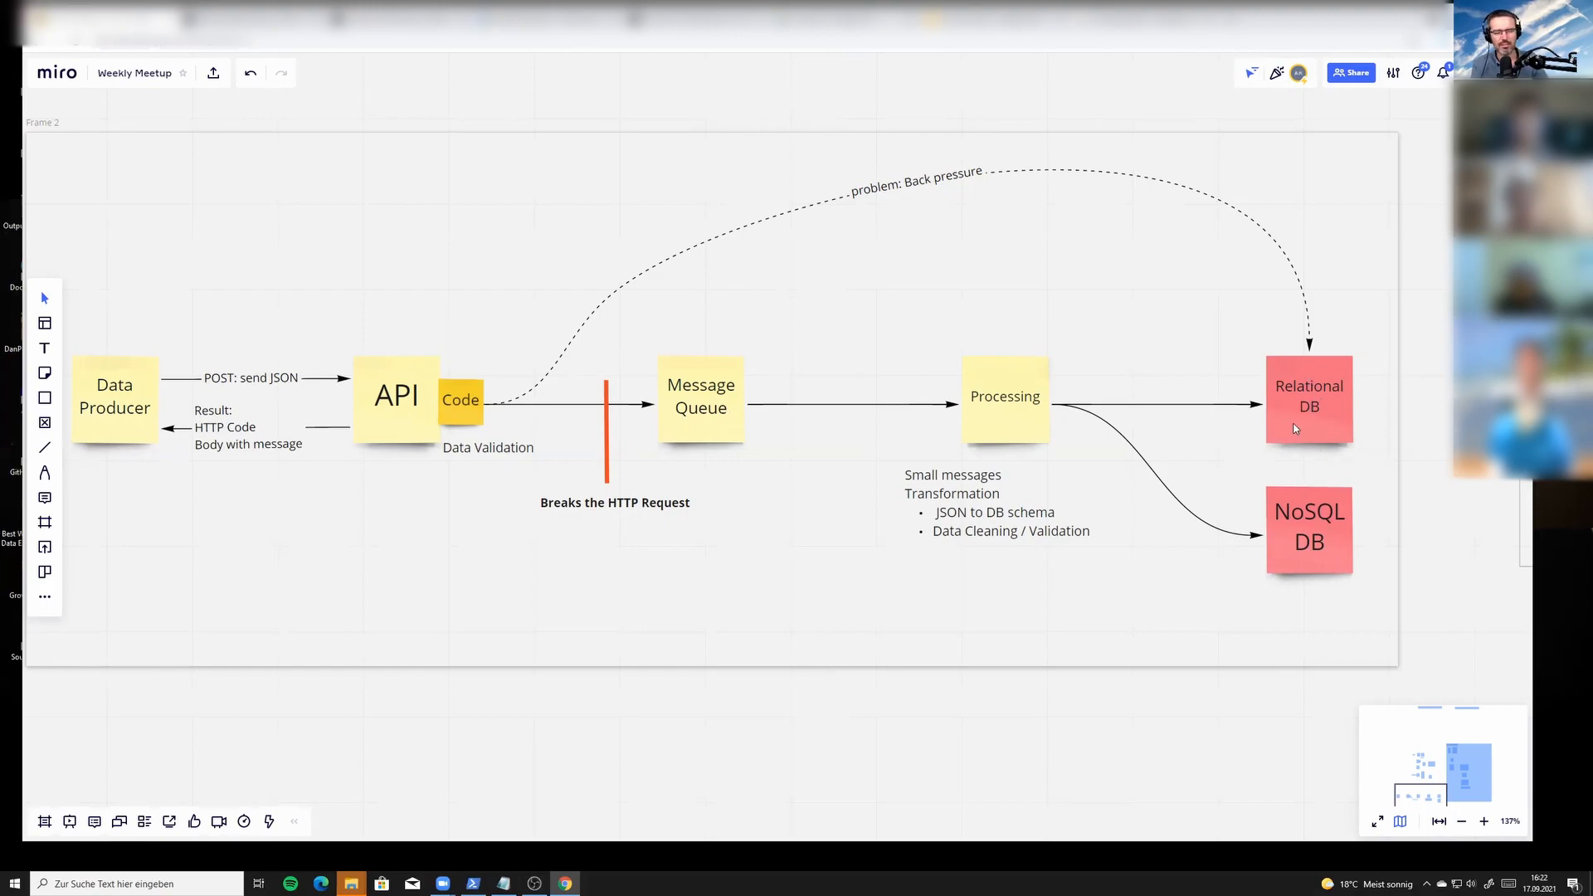
mouse_move(1305, 327)
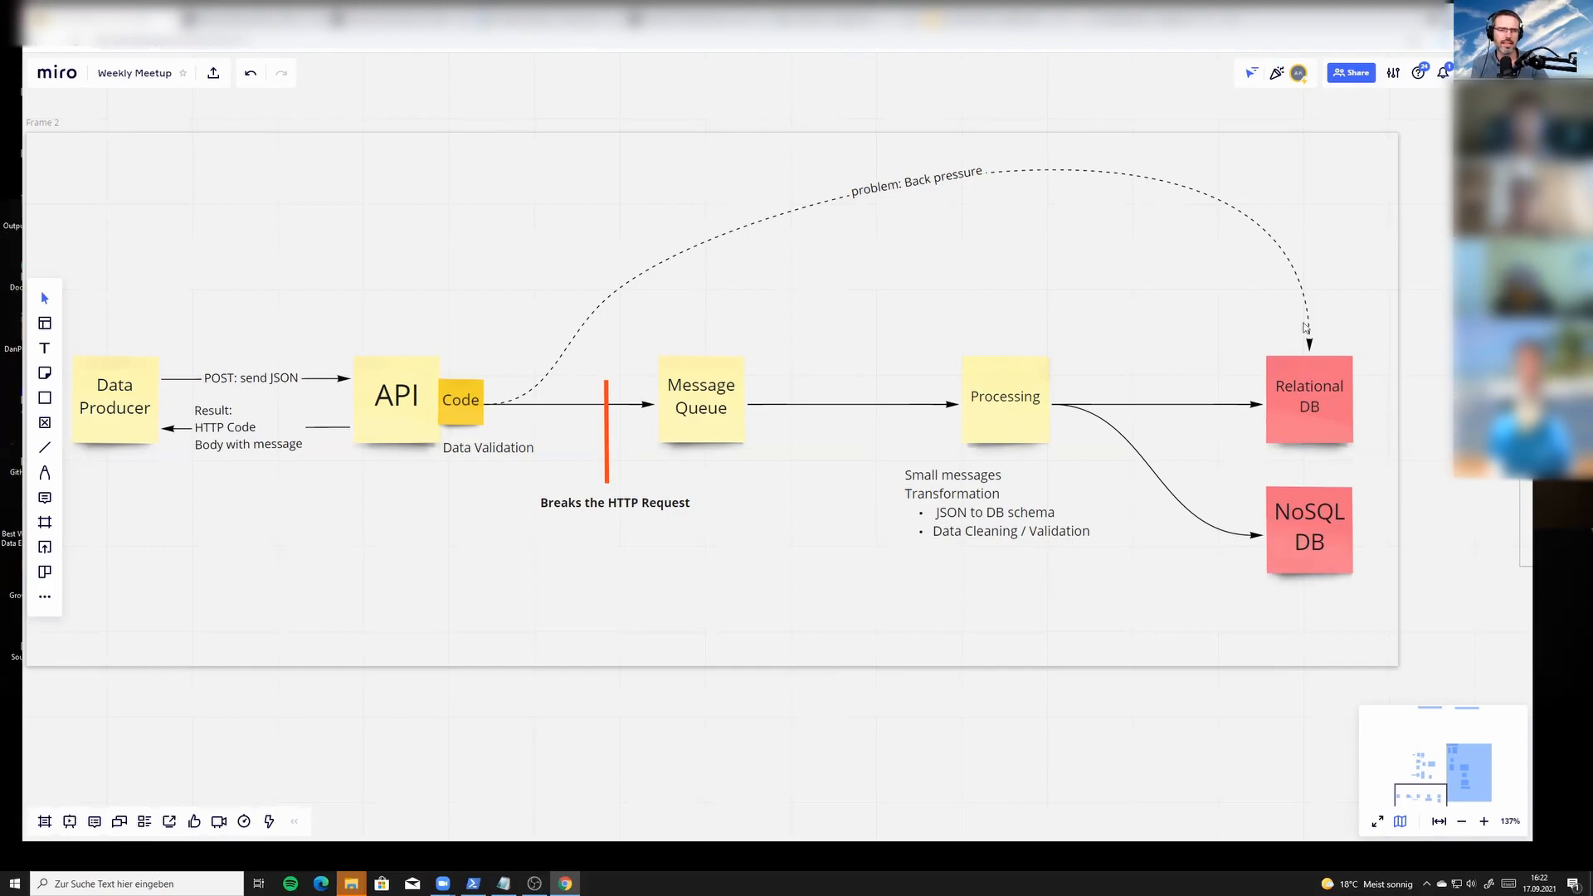
mouse_move(1252, 567)
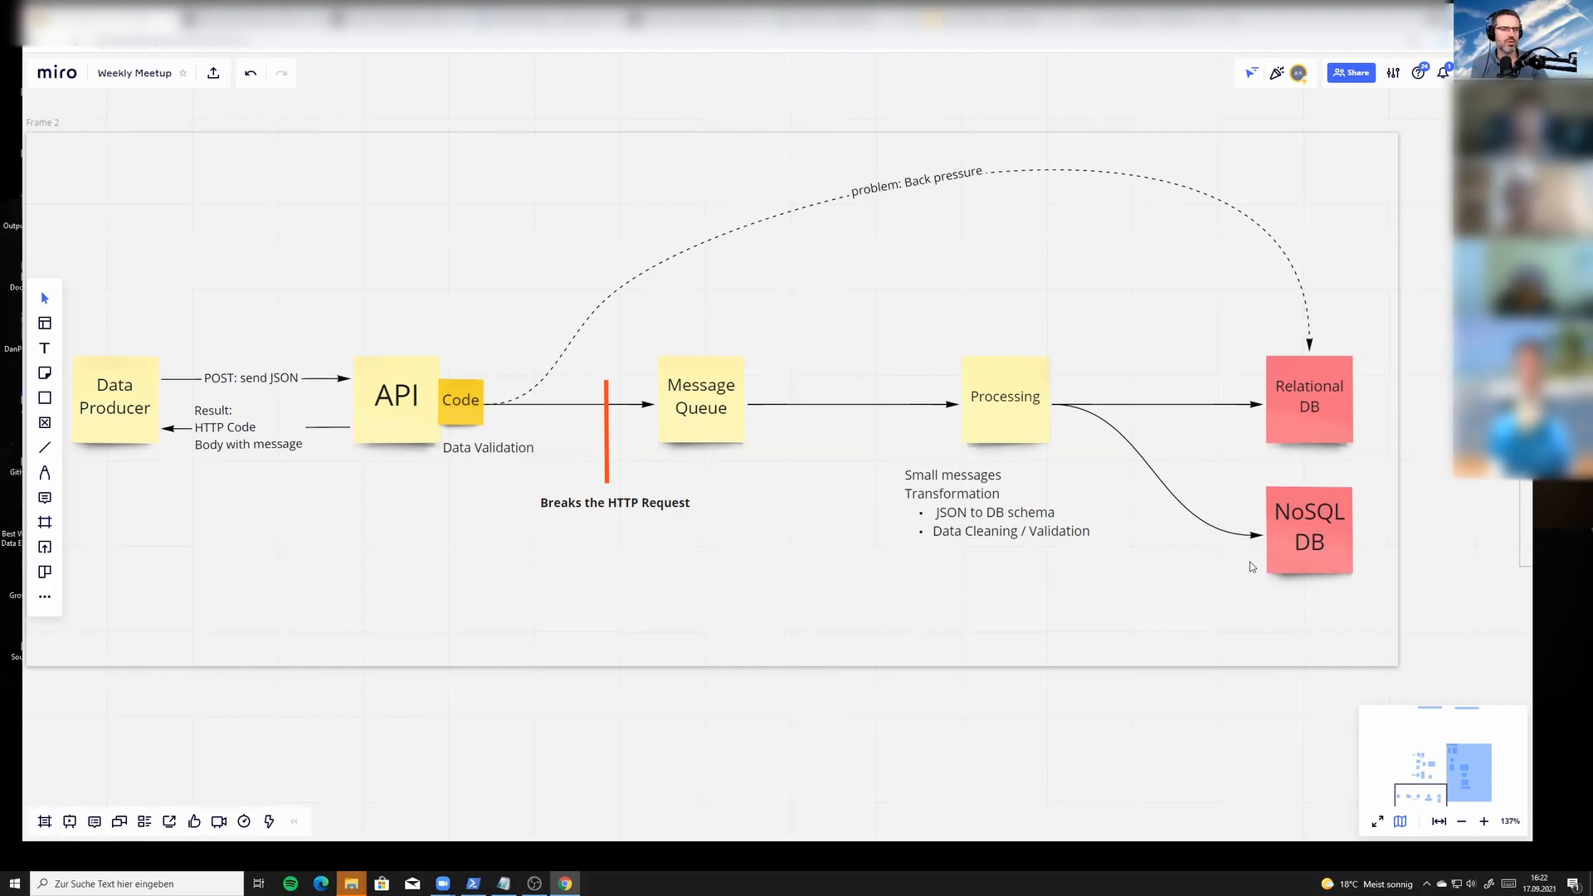
mouse_move(1282, 294)
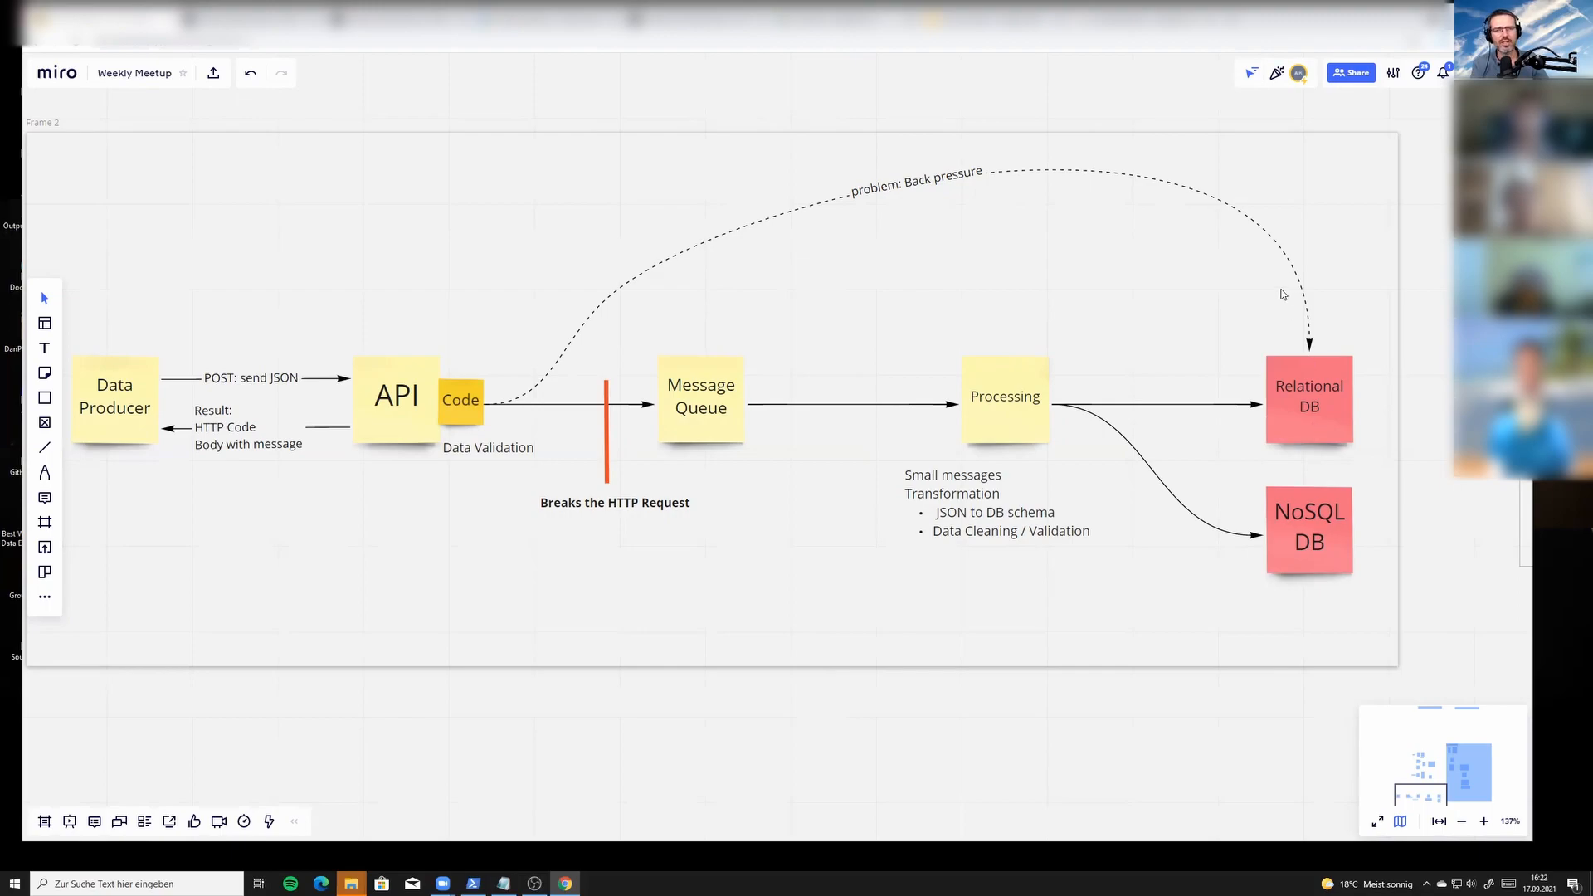
mouse_move(496, 371)
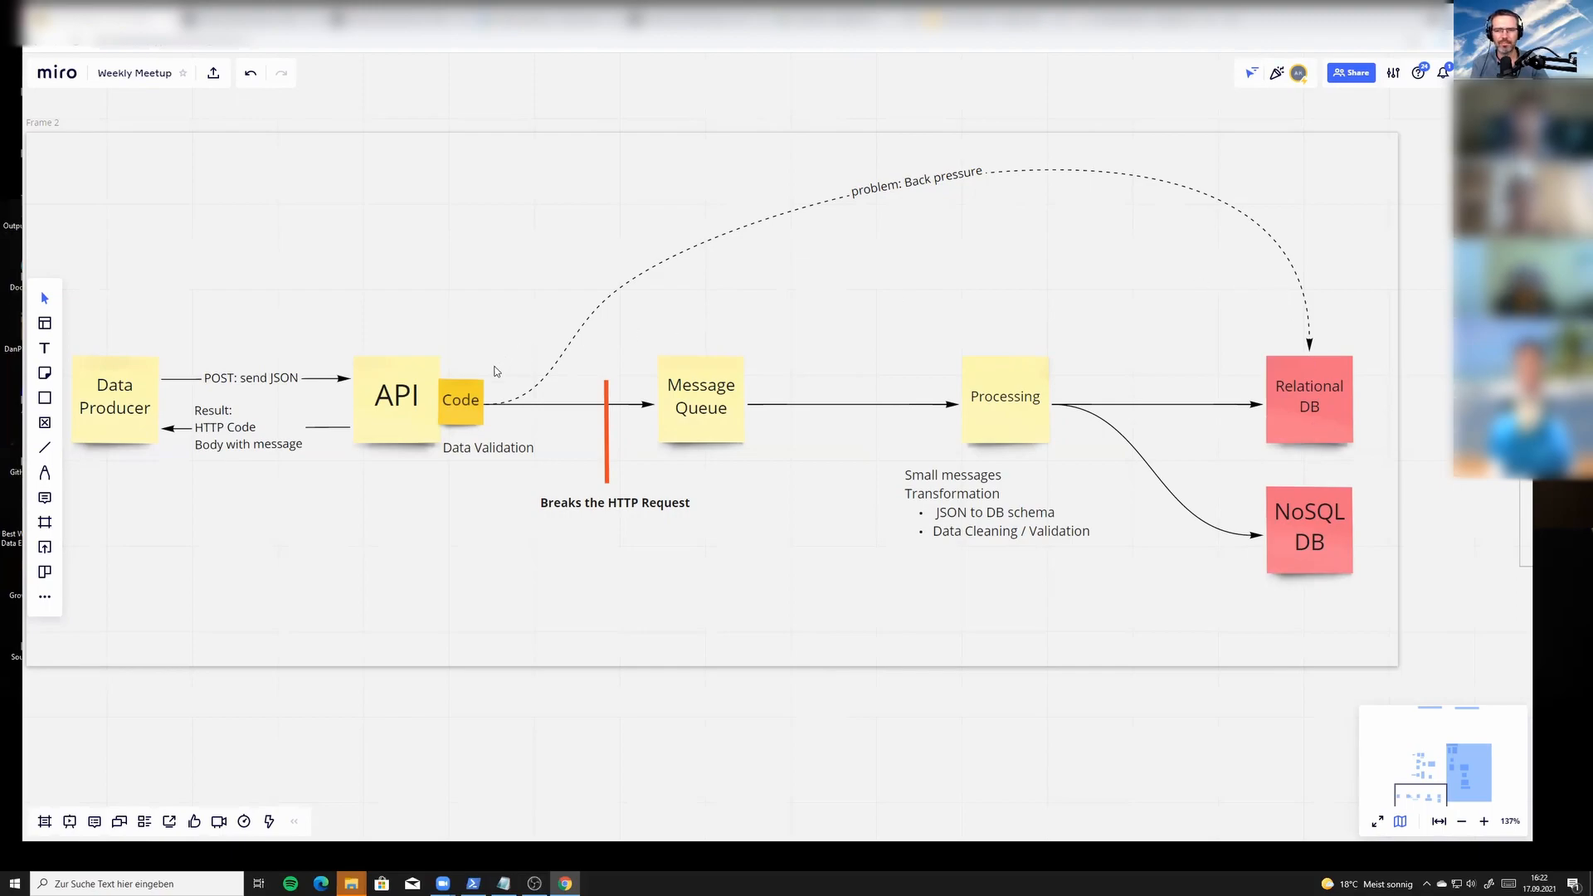
mouse_move(424, 415)
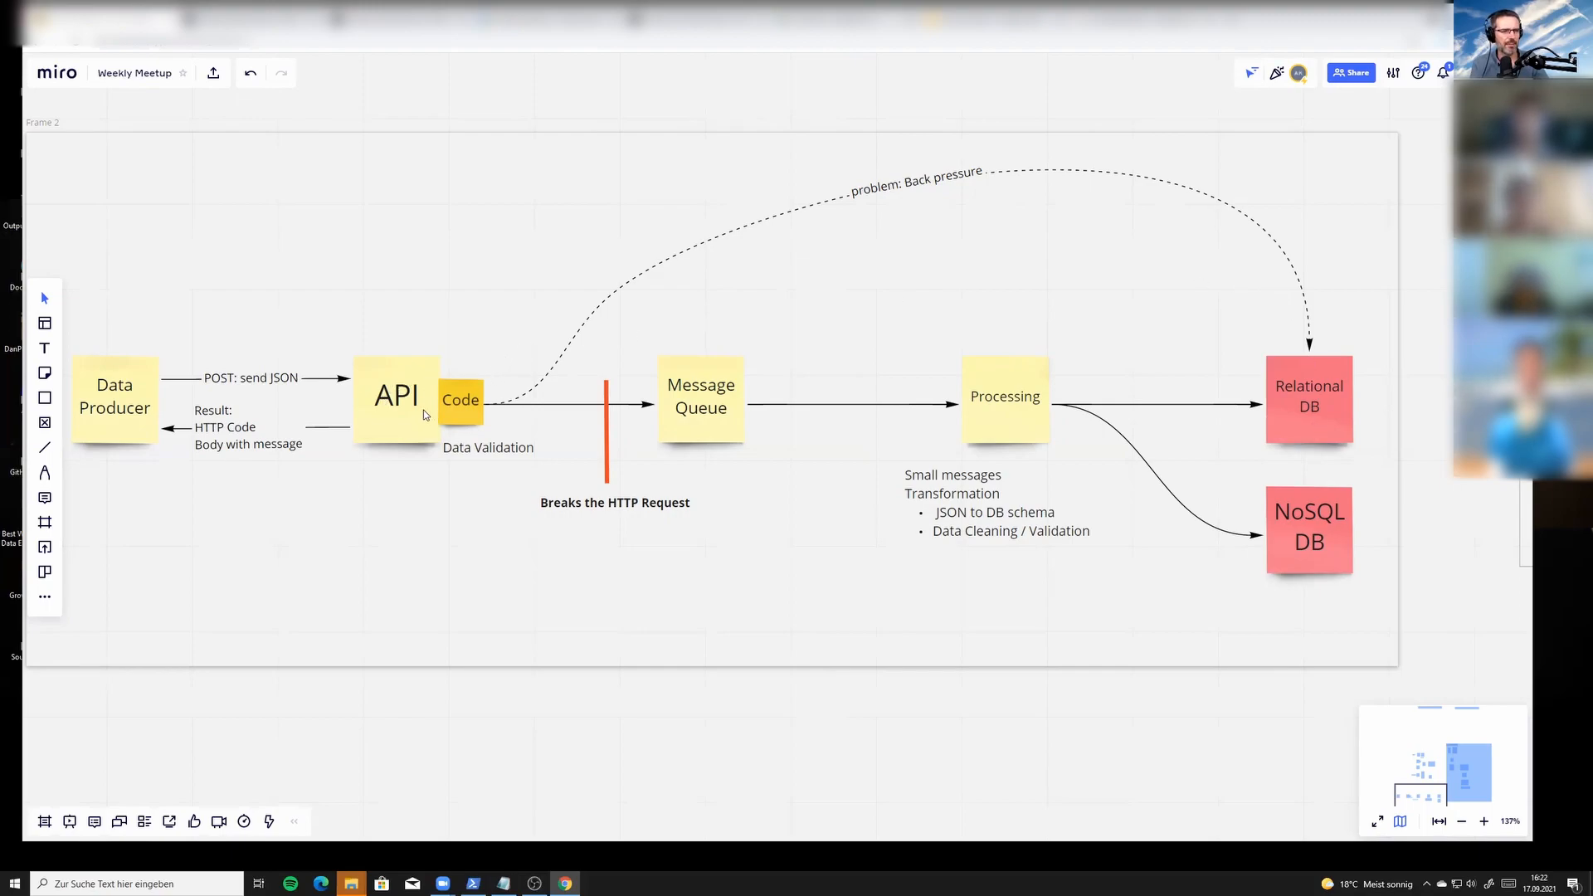
mouse_move(309, 425)
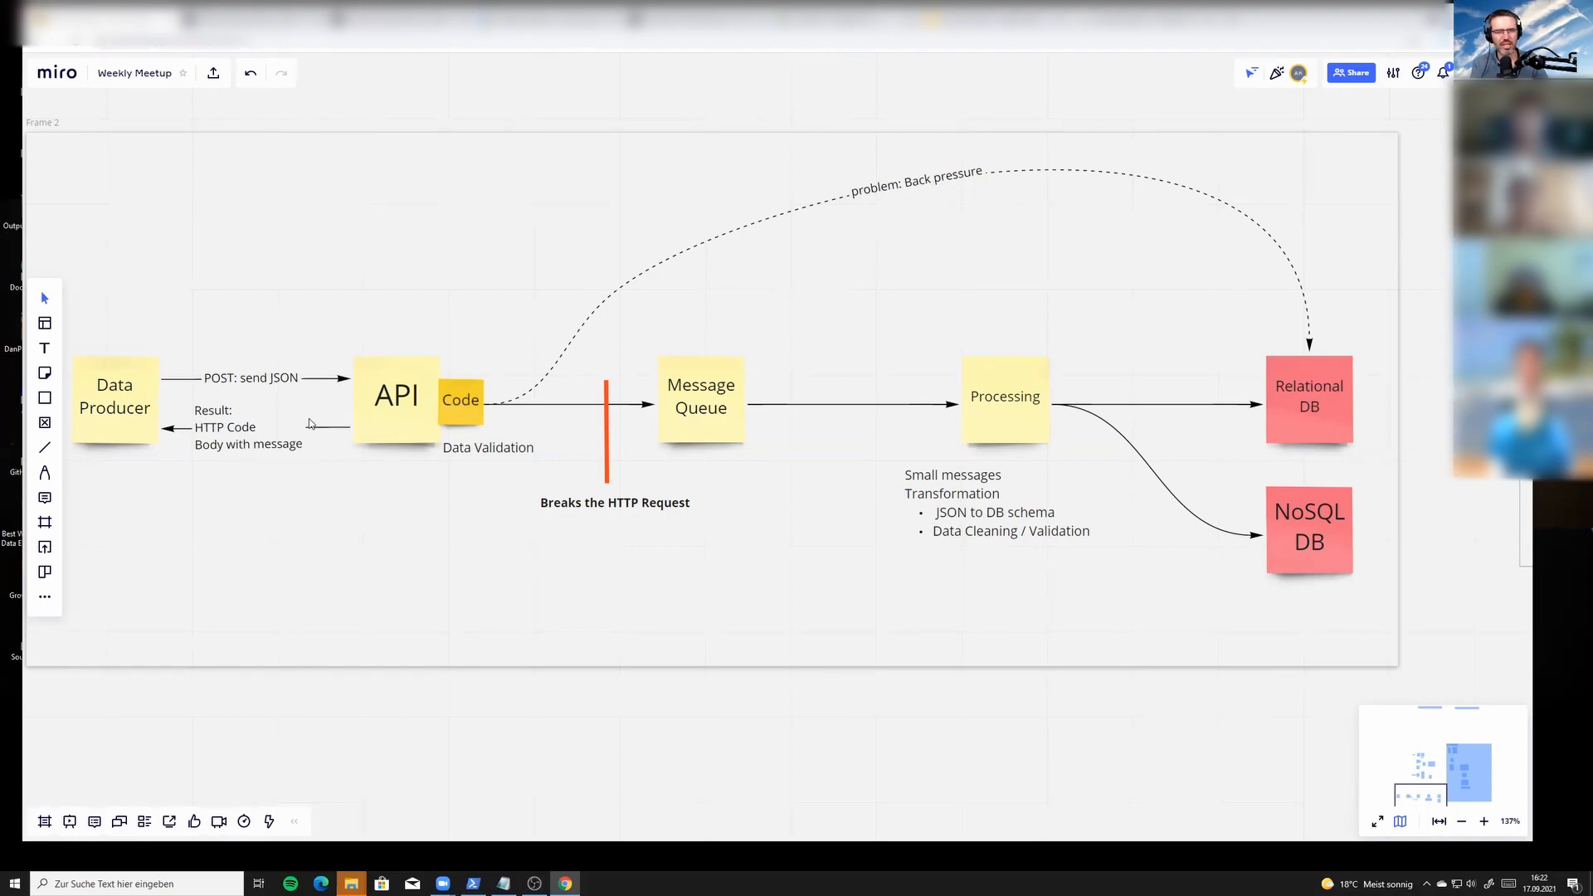
mouse_move(345, 422)
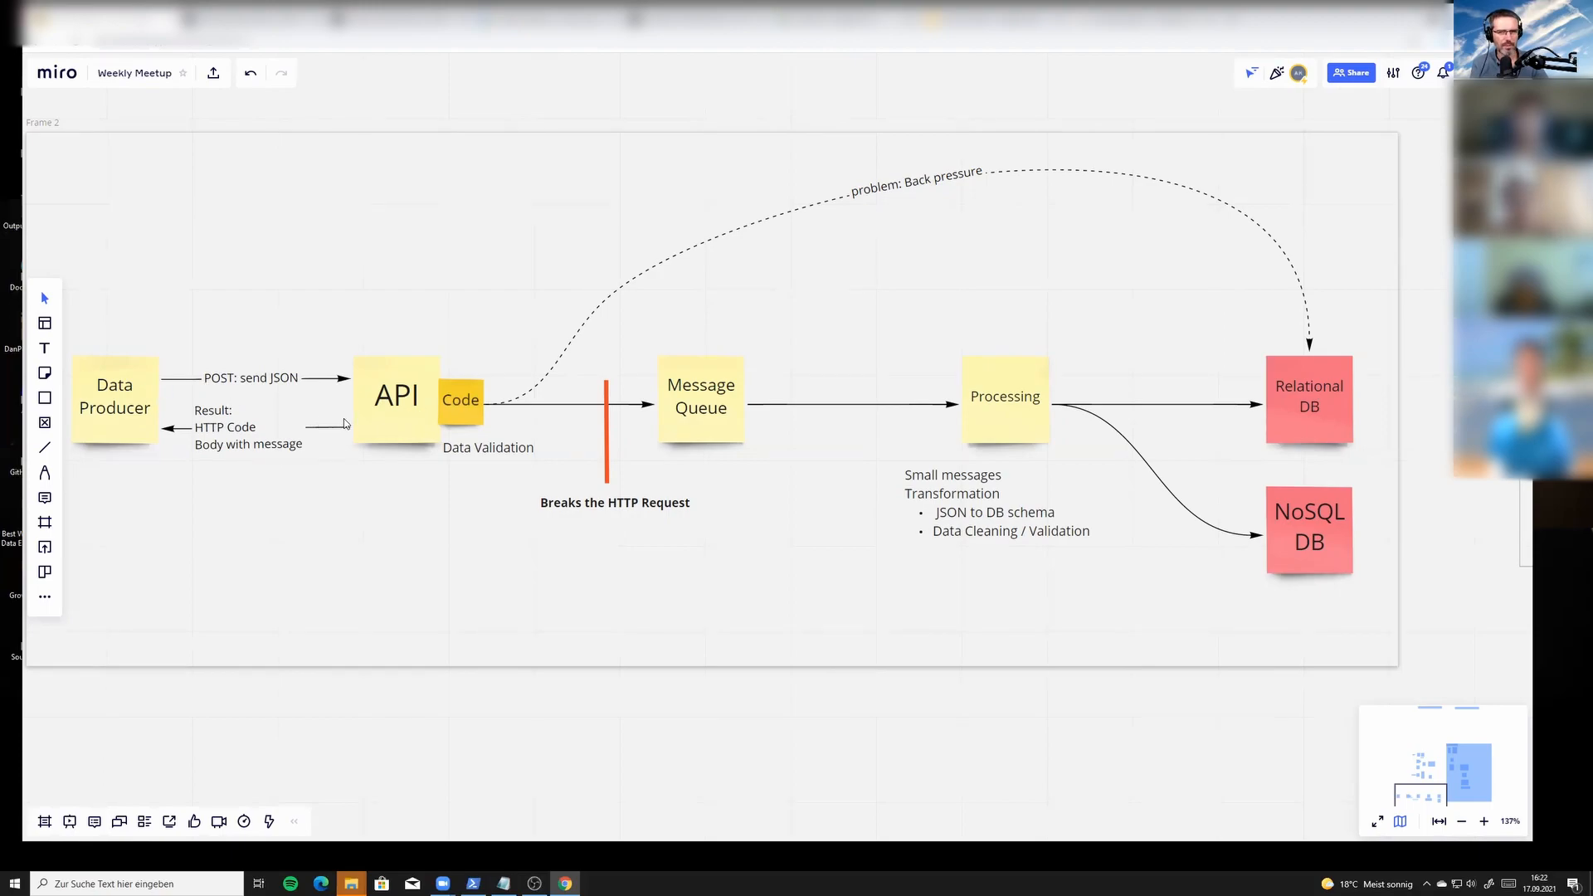
mouse_move(425, 408)
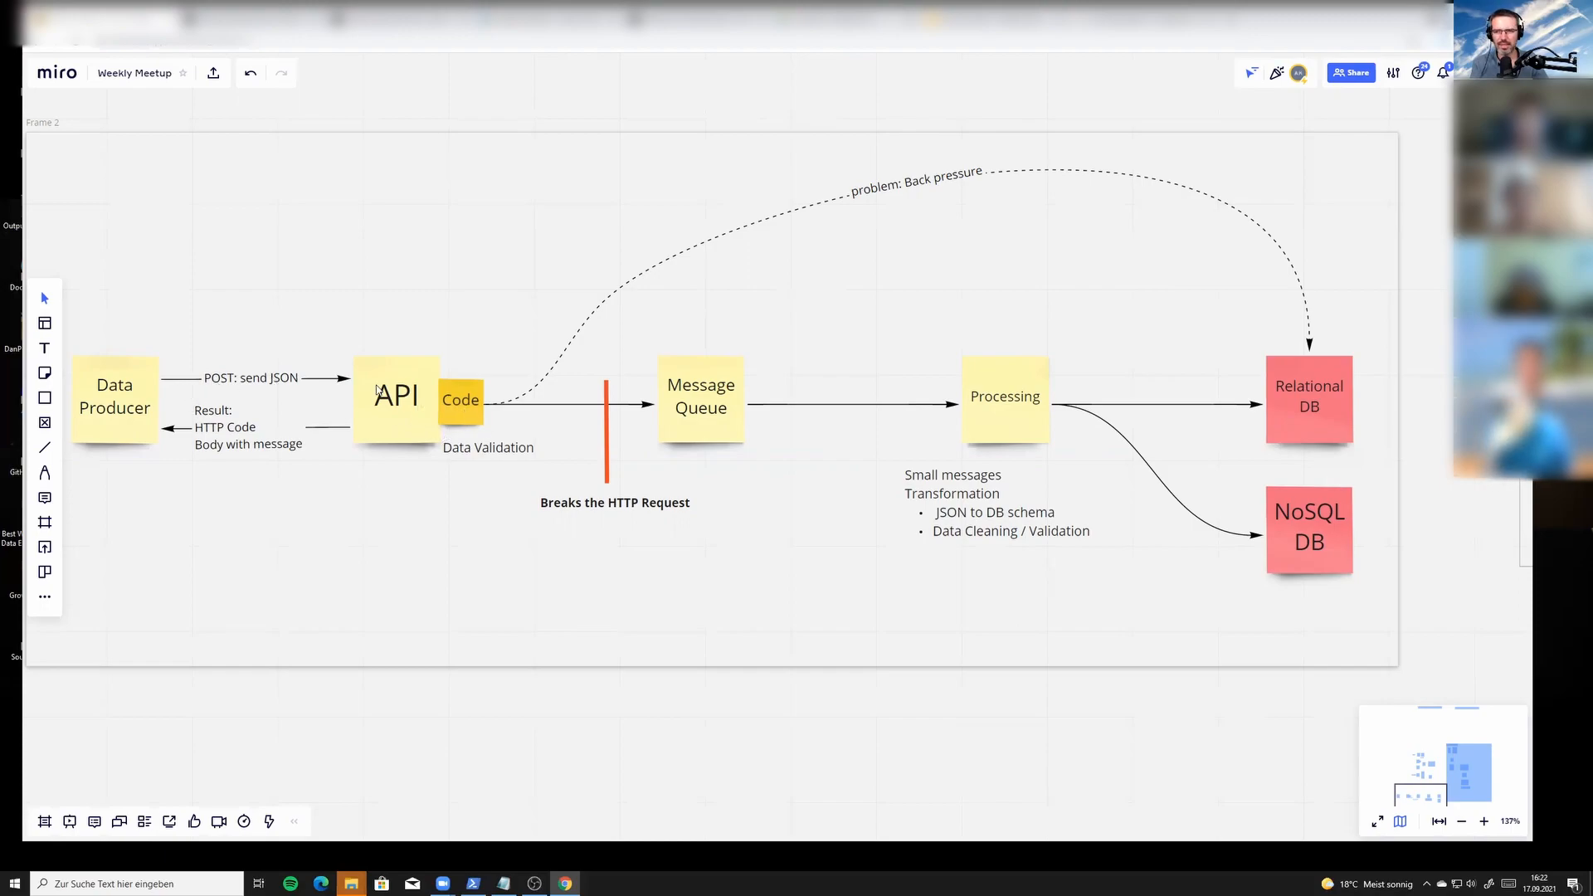
mouse_move(450, 412)
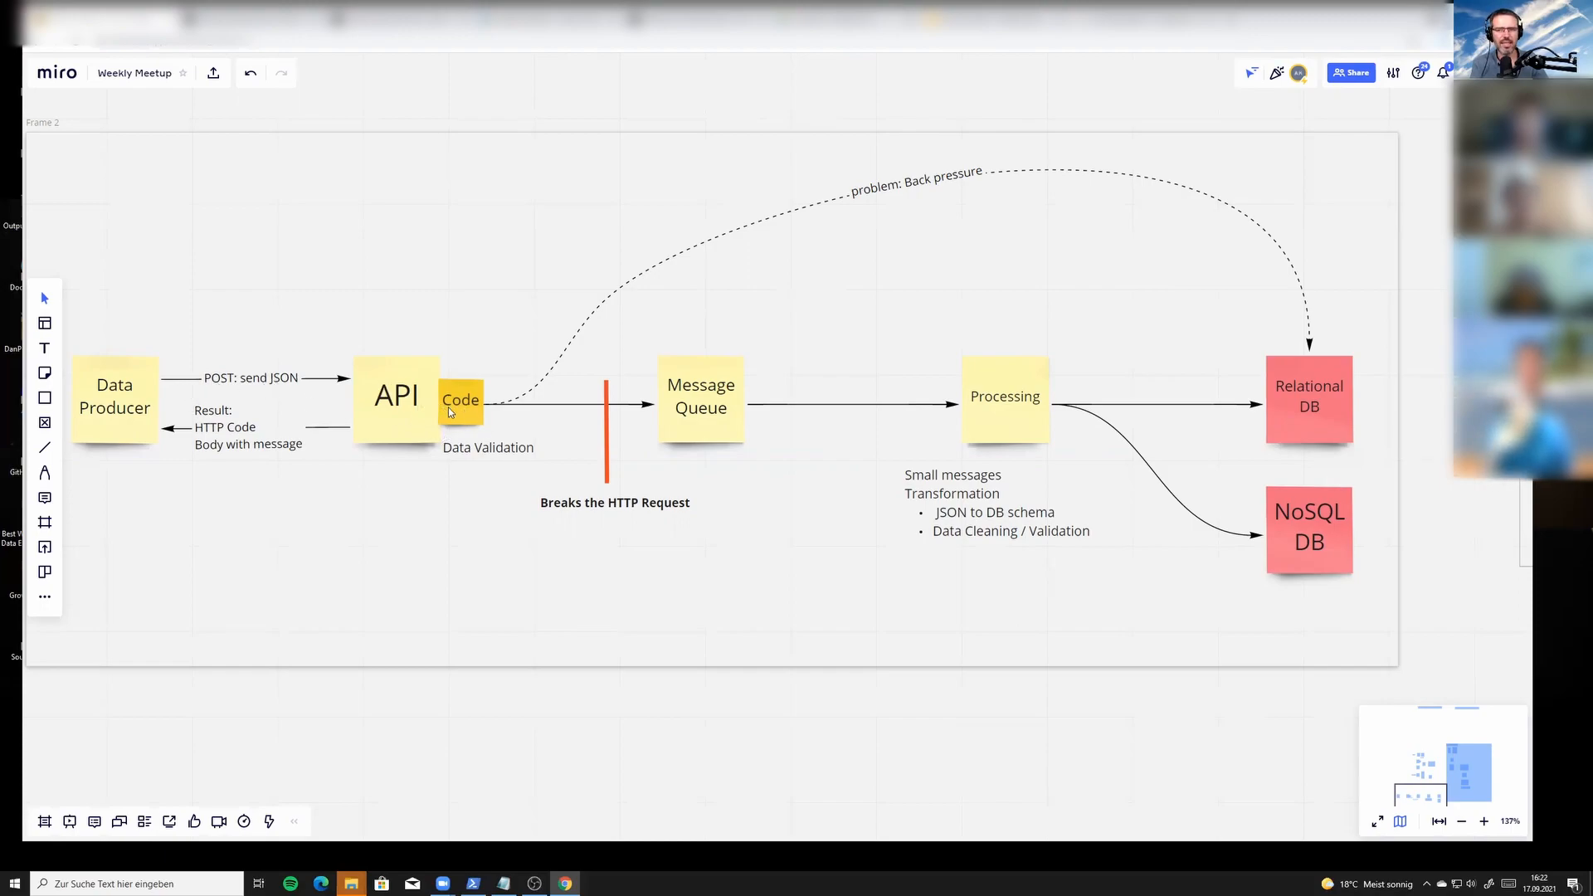
mouse_move(1334, 412)
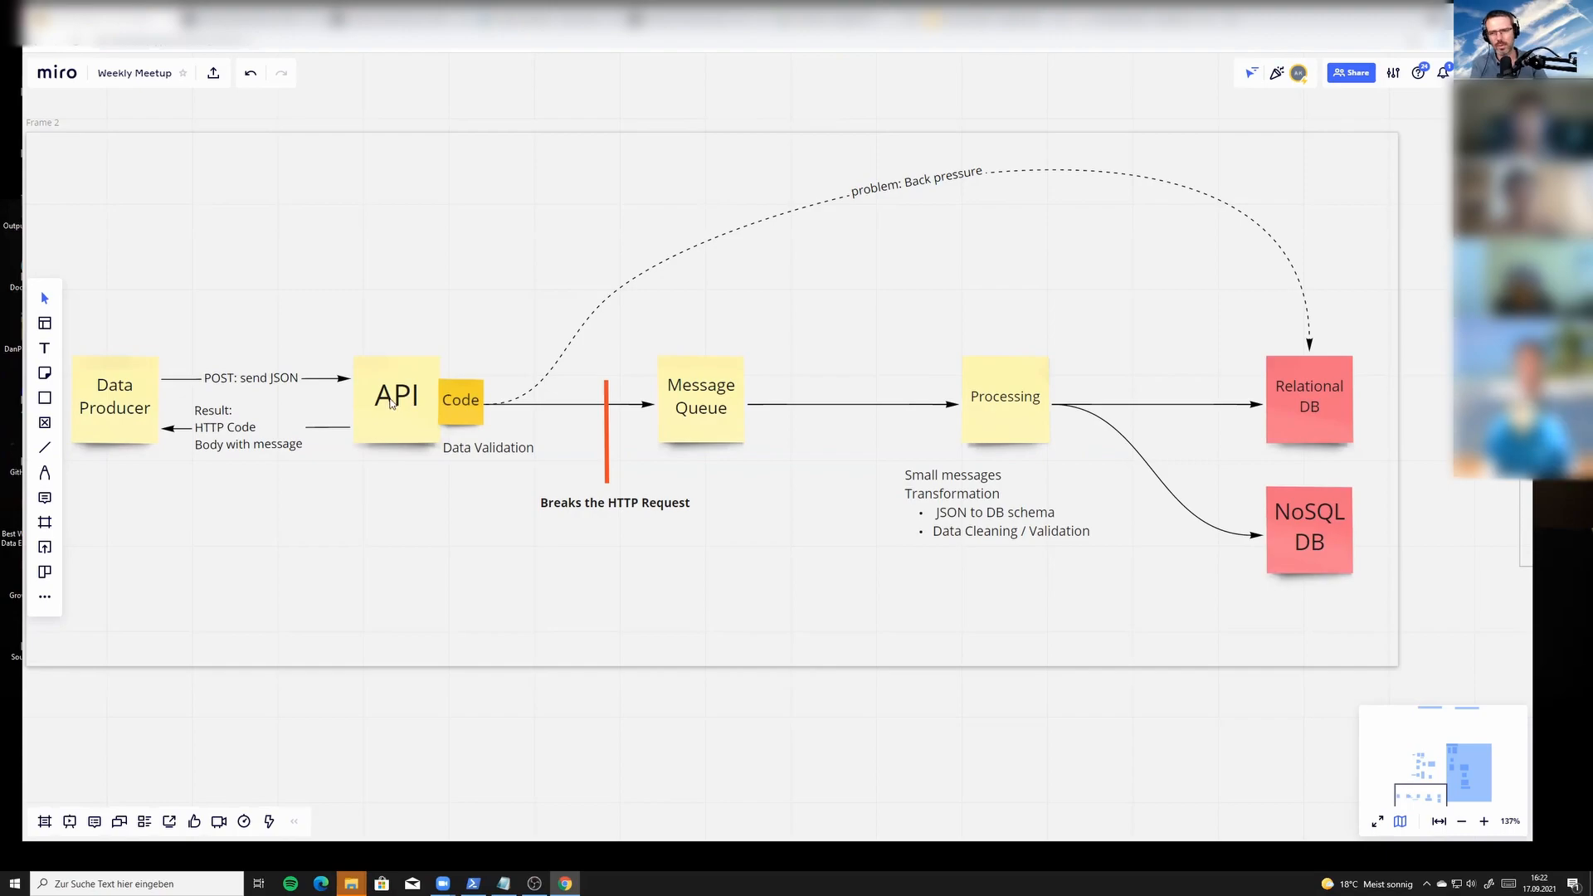
mouse_move(420, 404)
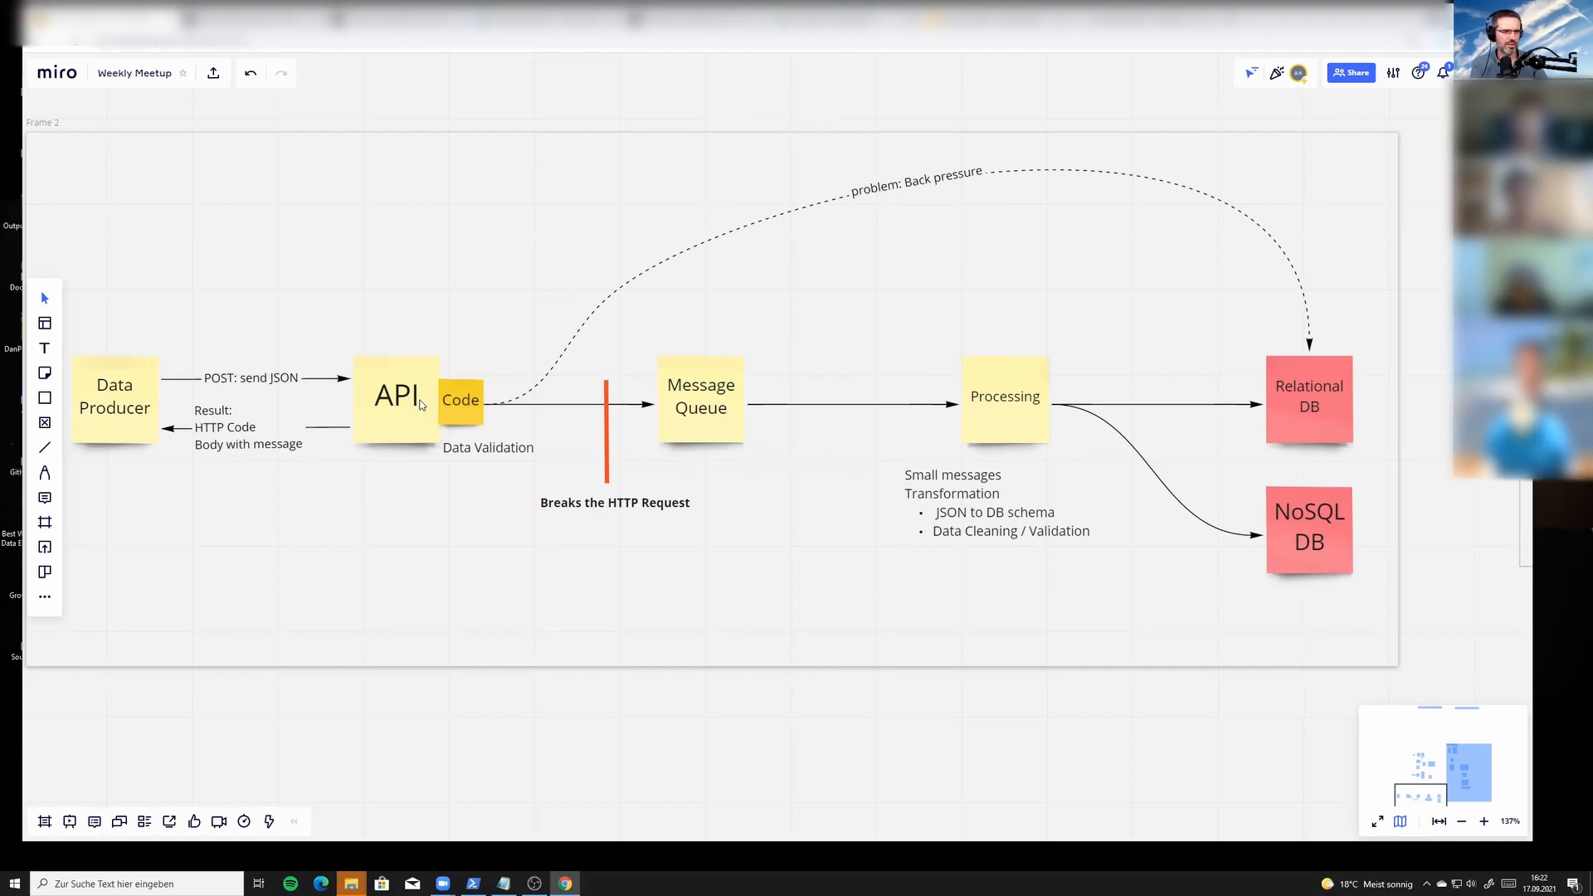
mouse_move(394, 412)
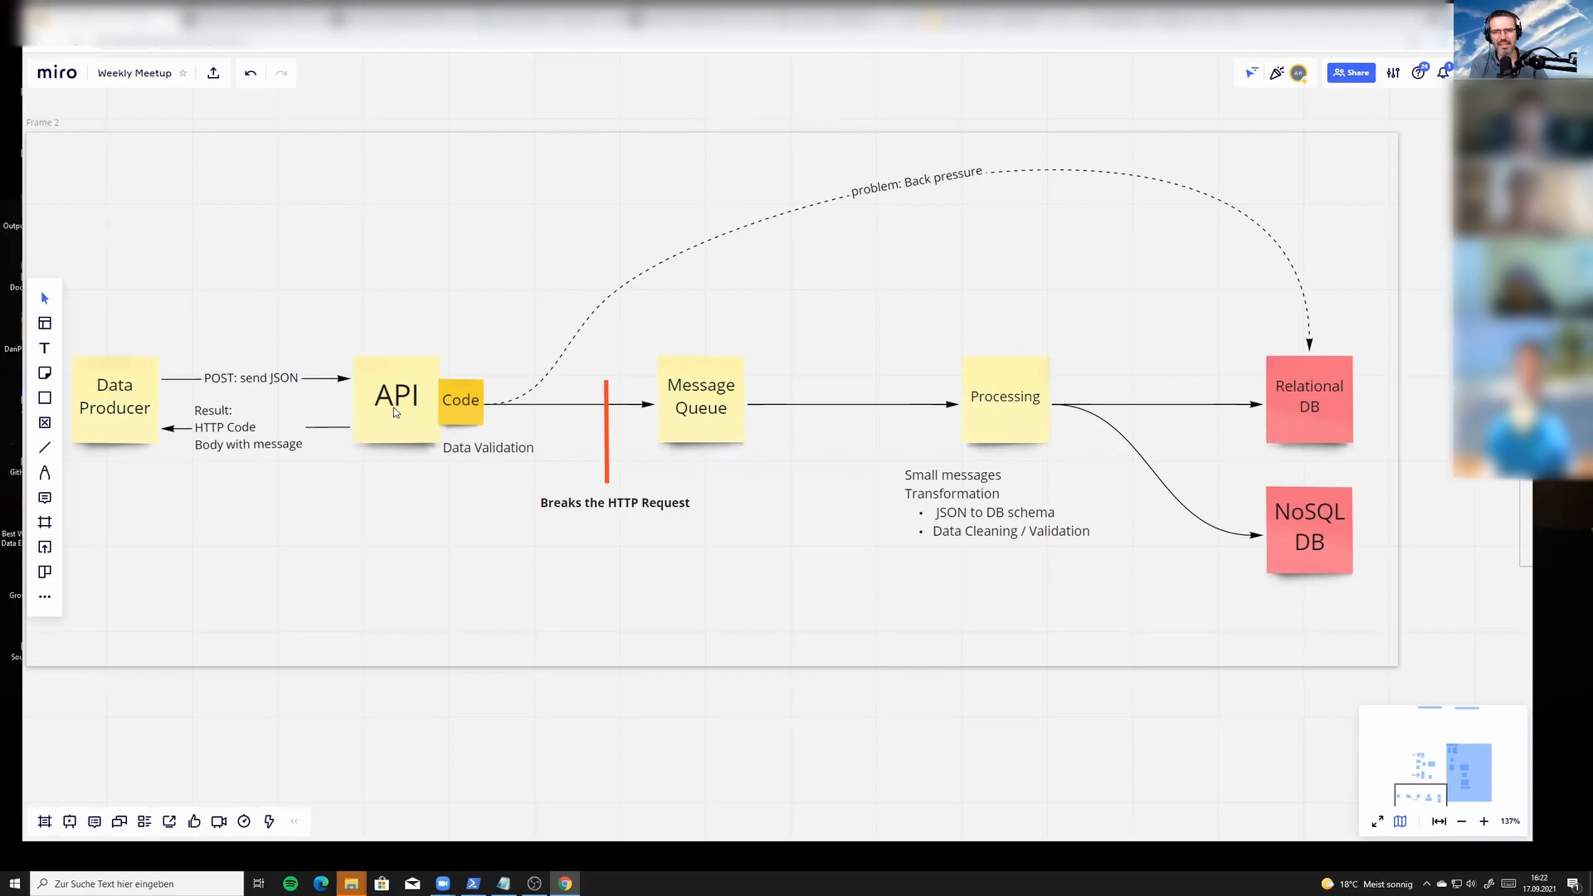
mouse_move(157, 434)
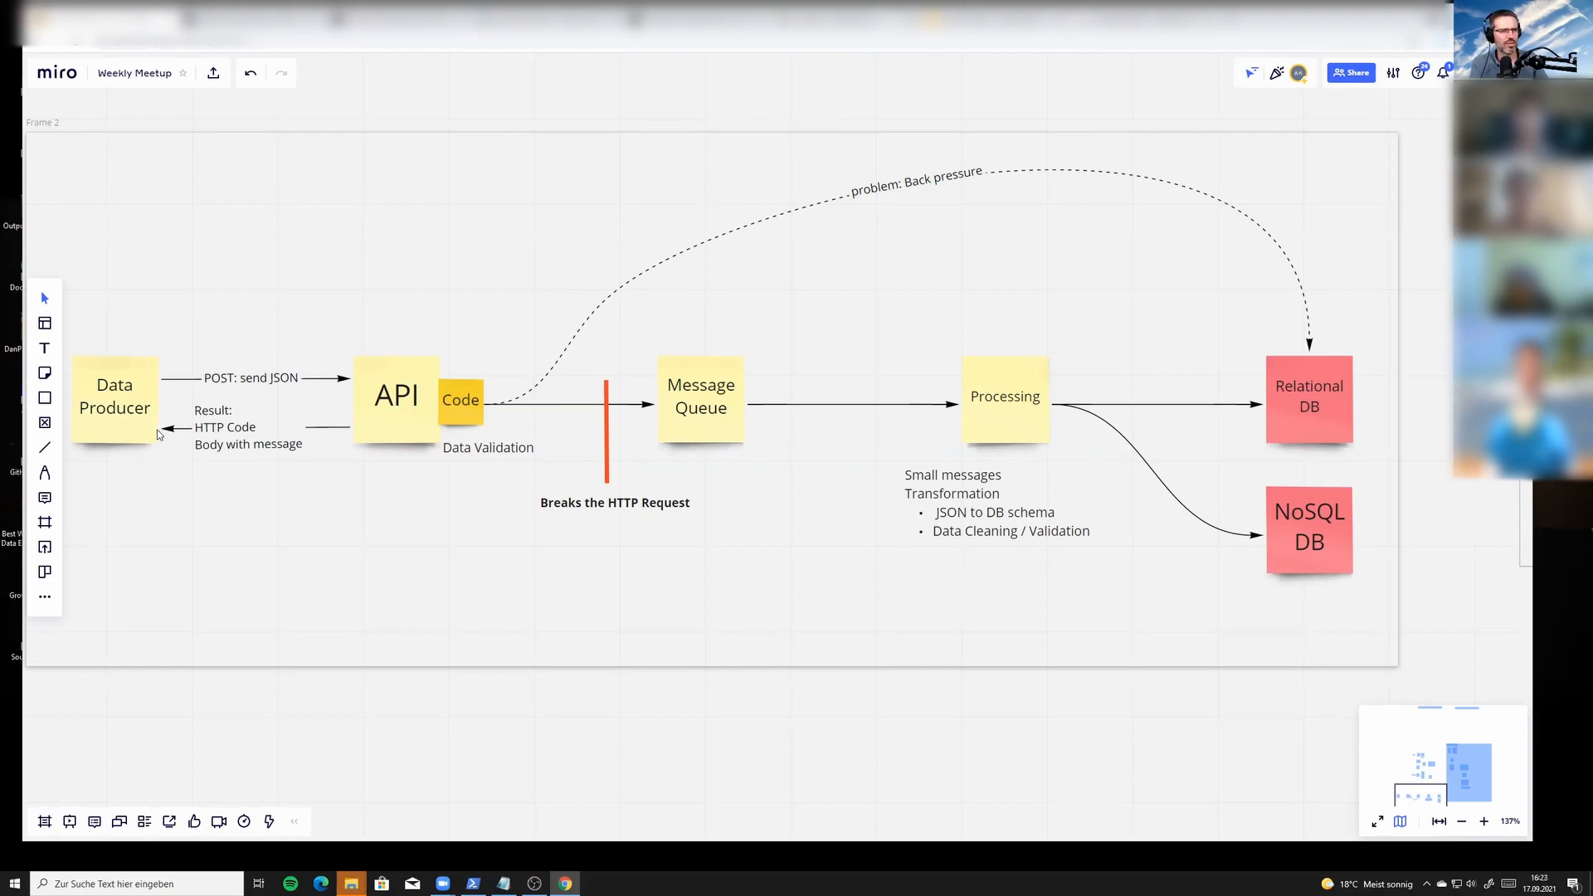
mouse_move(133, 432)
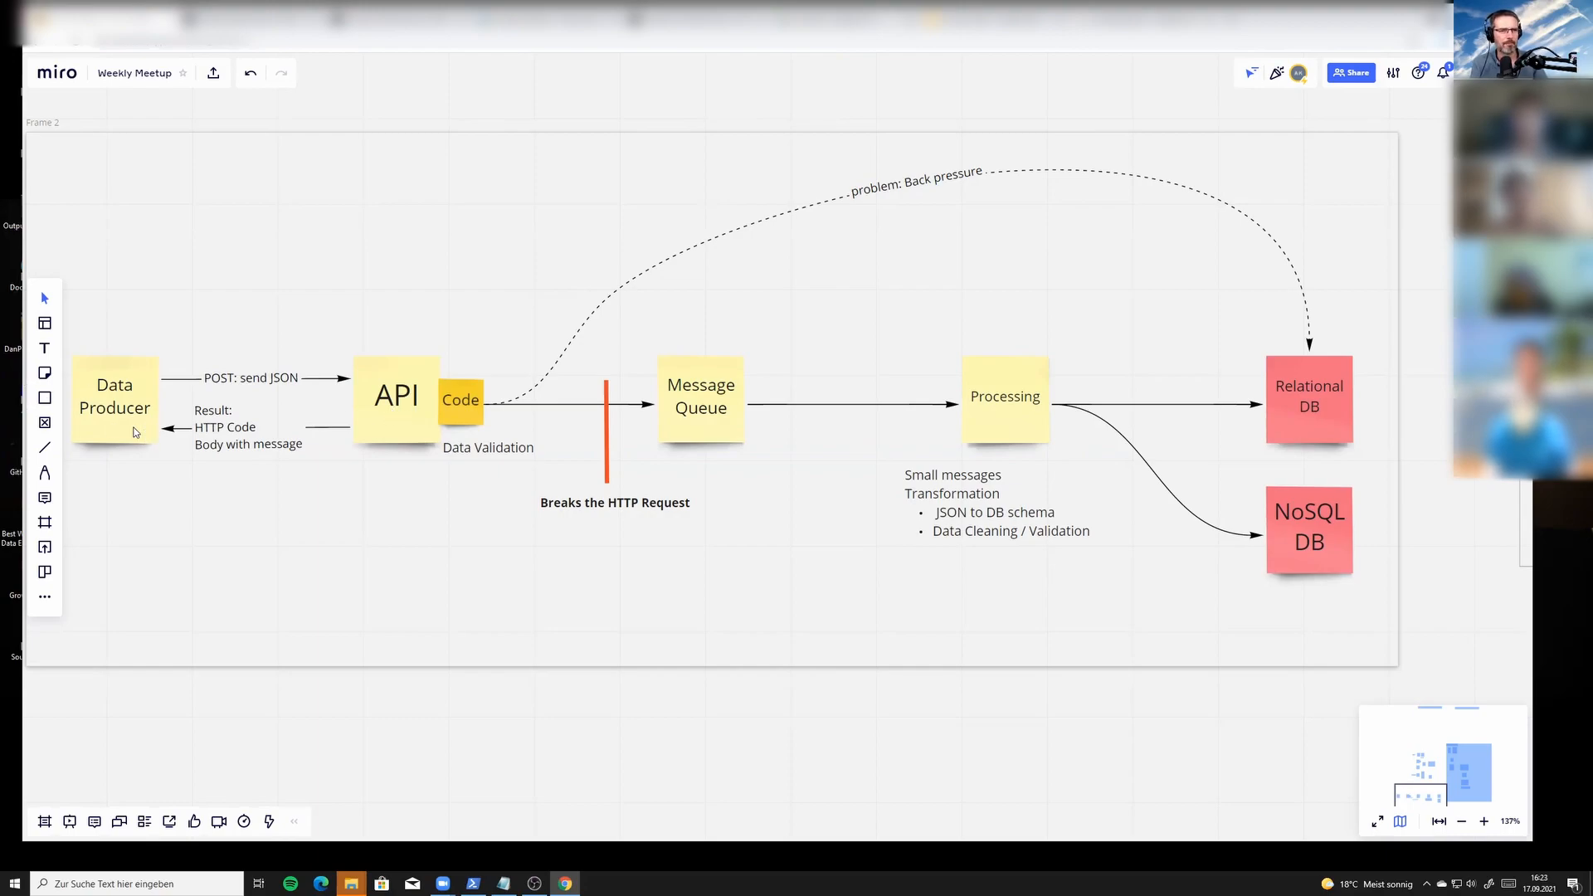
mouse_move(452, 412)
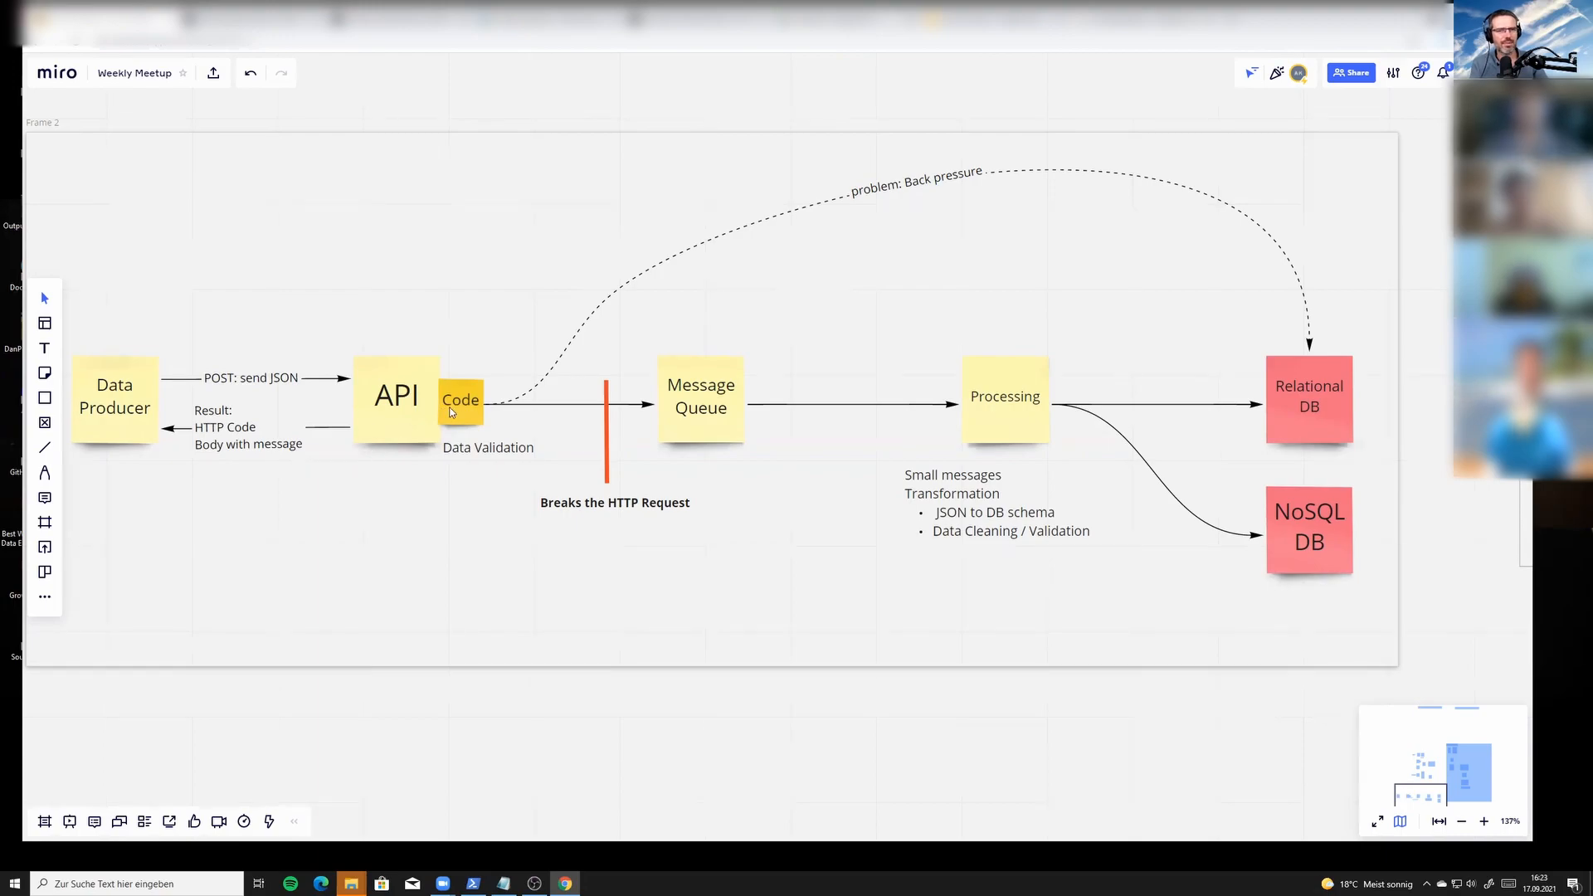
mouse_move(1162, 416)
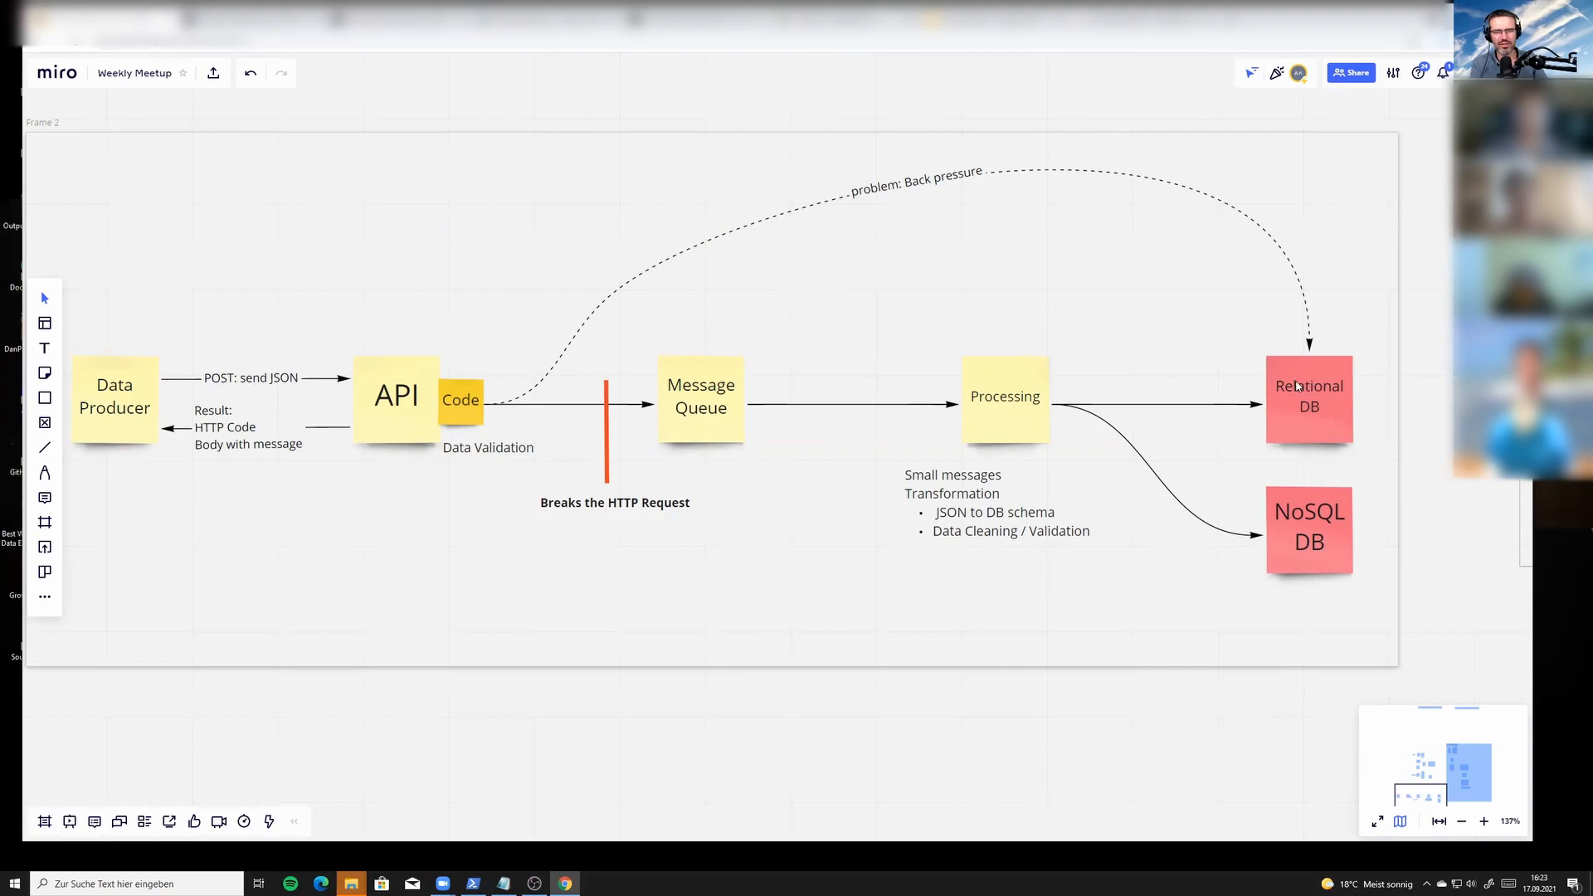
mouse_move(1165, 385)
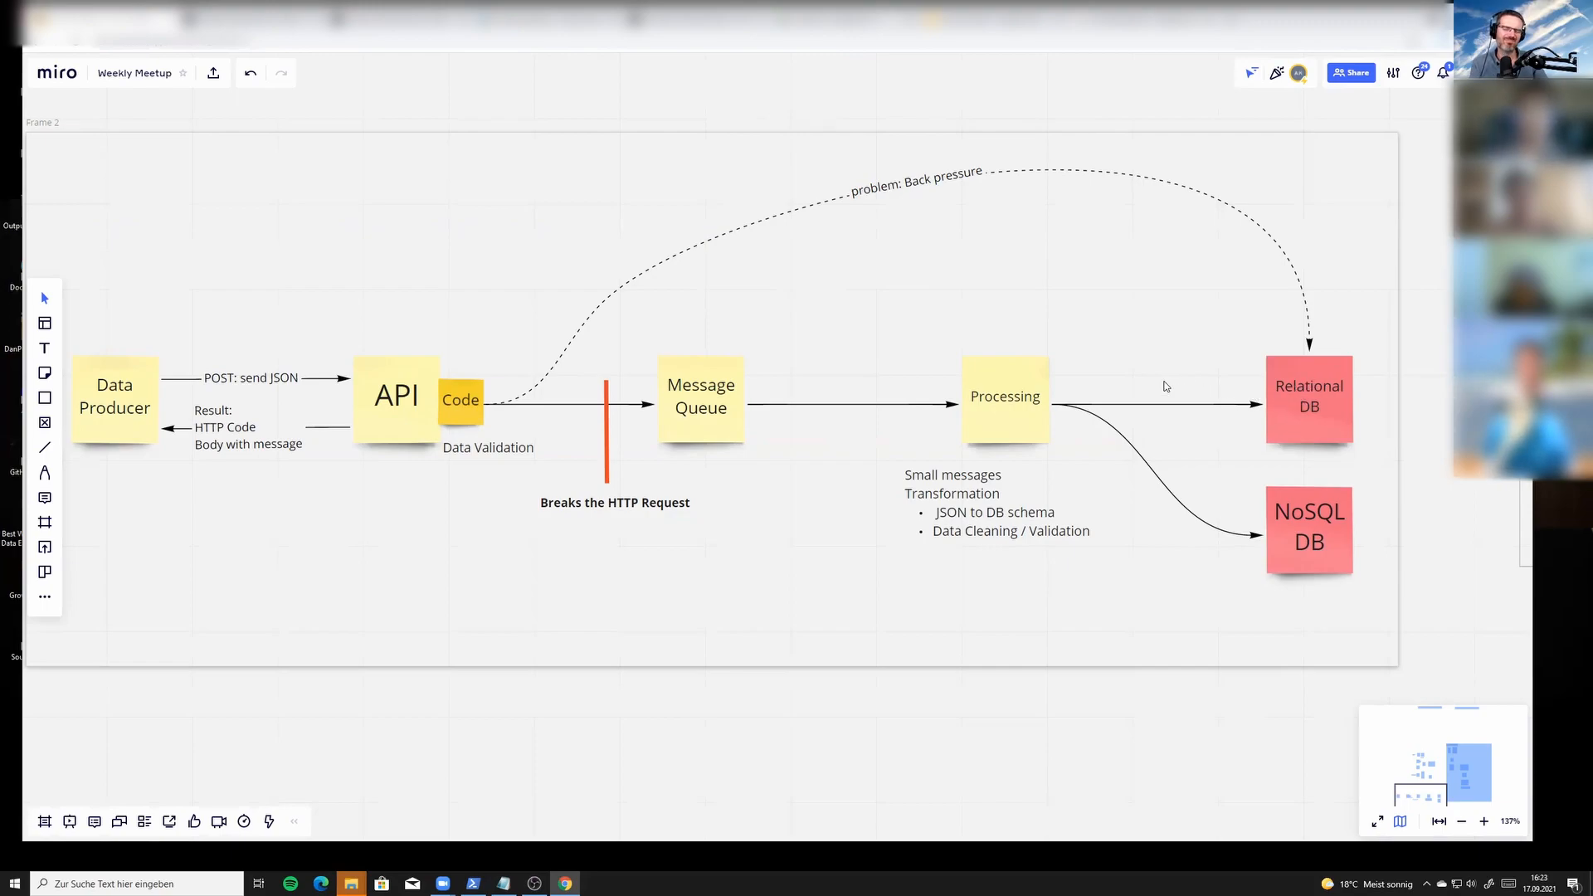
mouse_move(1310, 413)
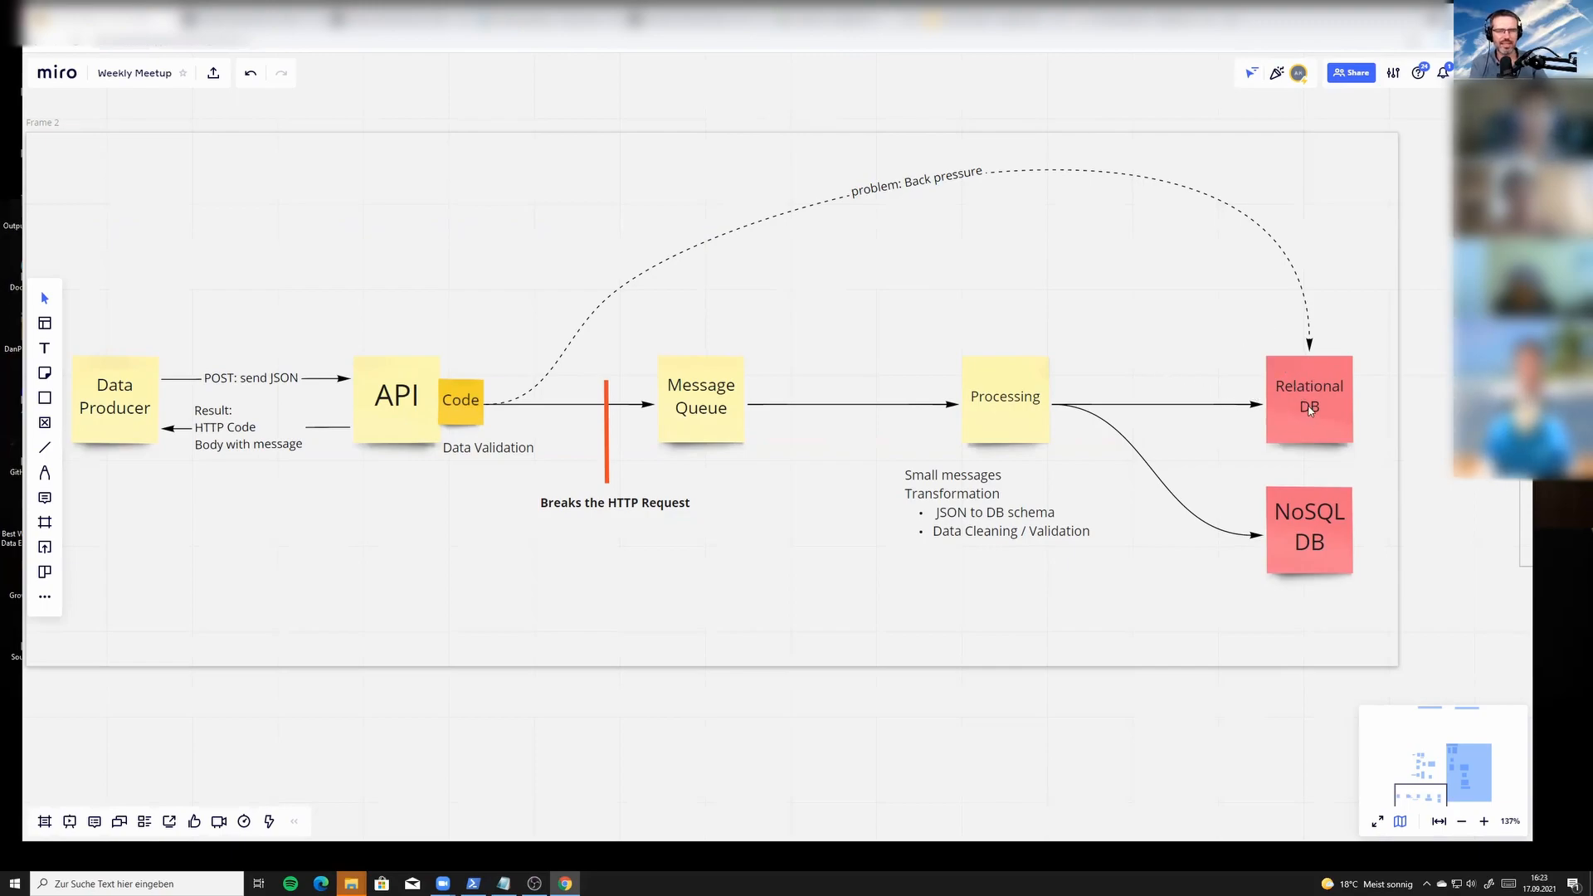
mouse_move(1282, 316)
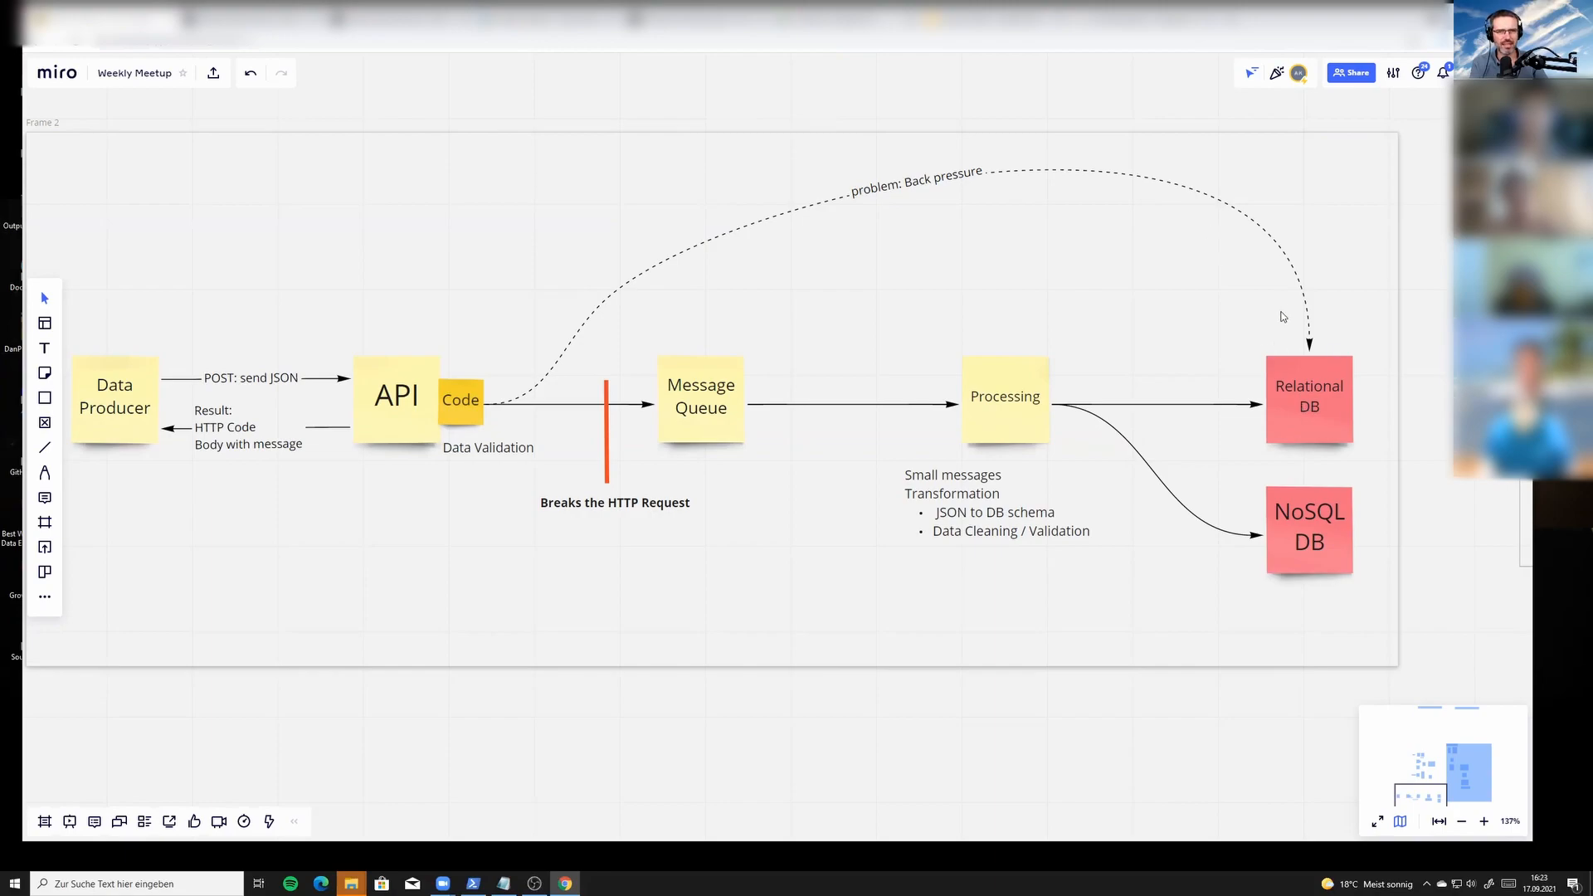
mouse_move(967, 221)
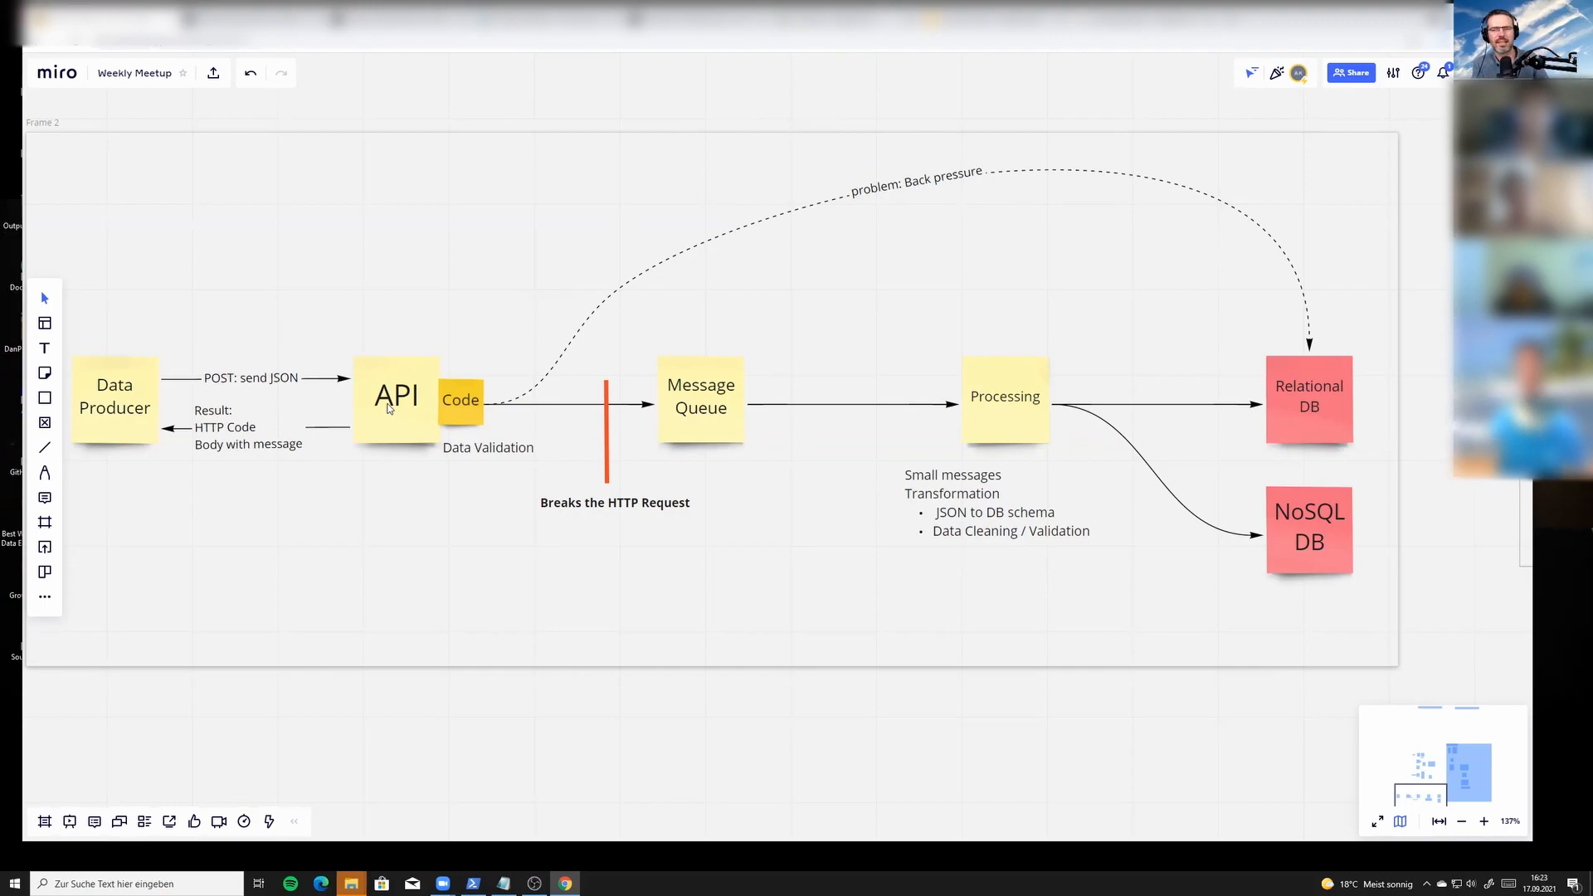
mouse_move(405, 400)
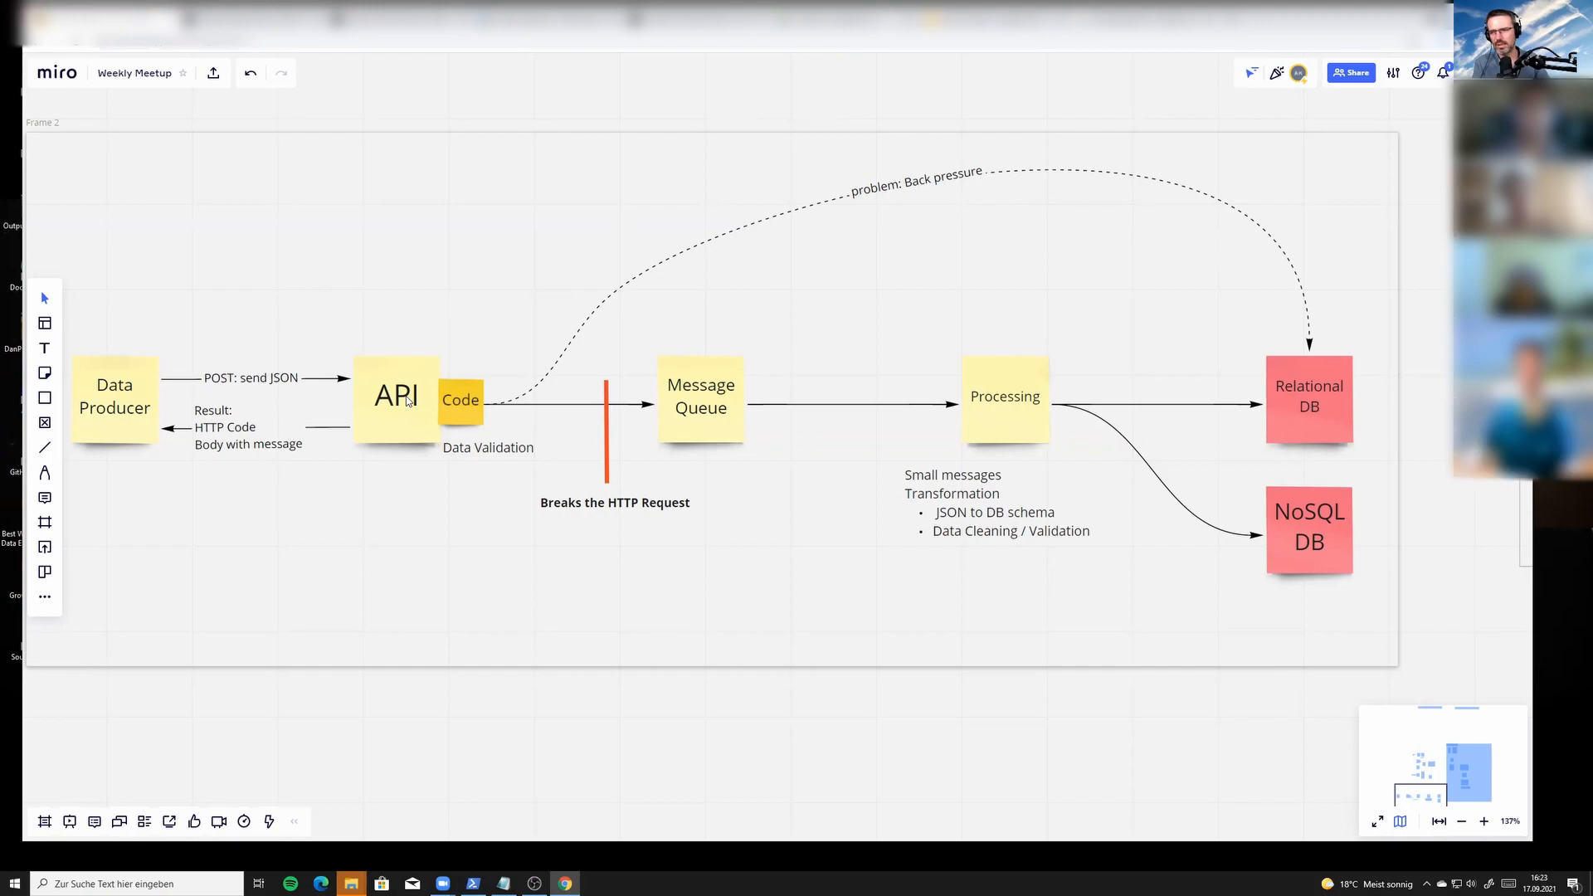
mouse_move(361, 403)
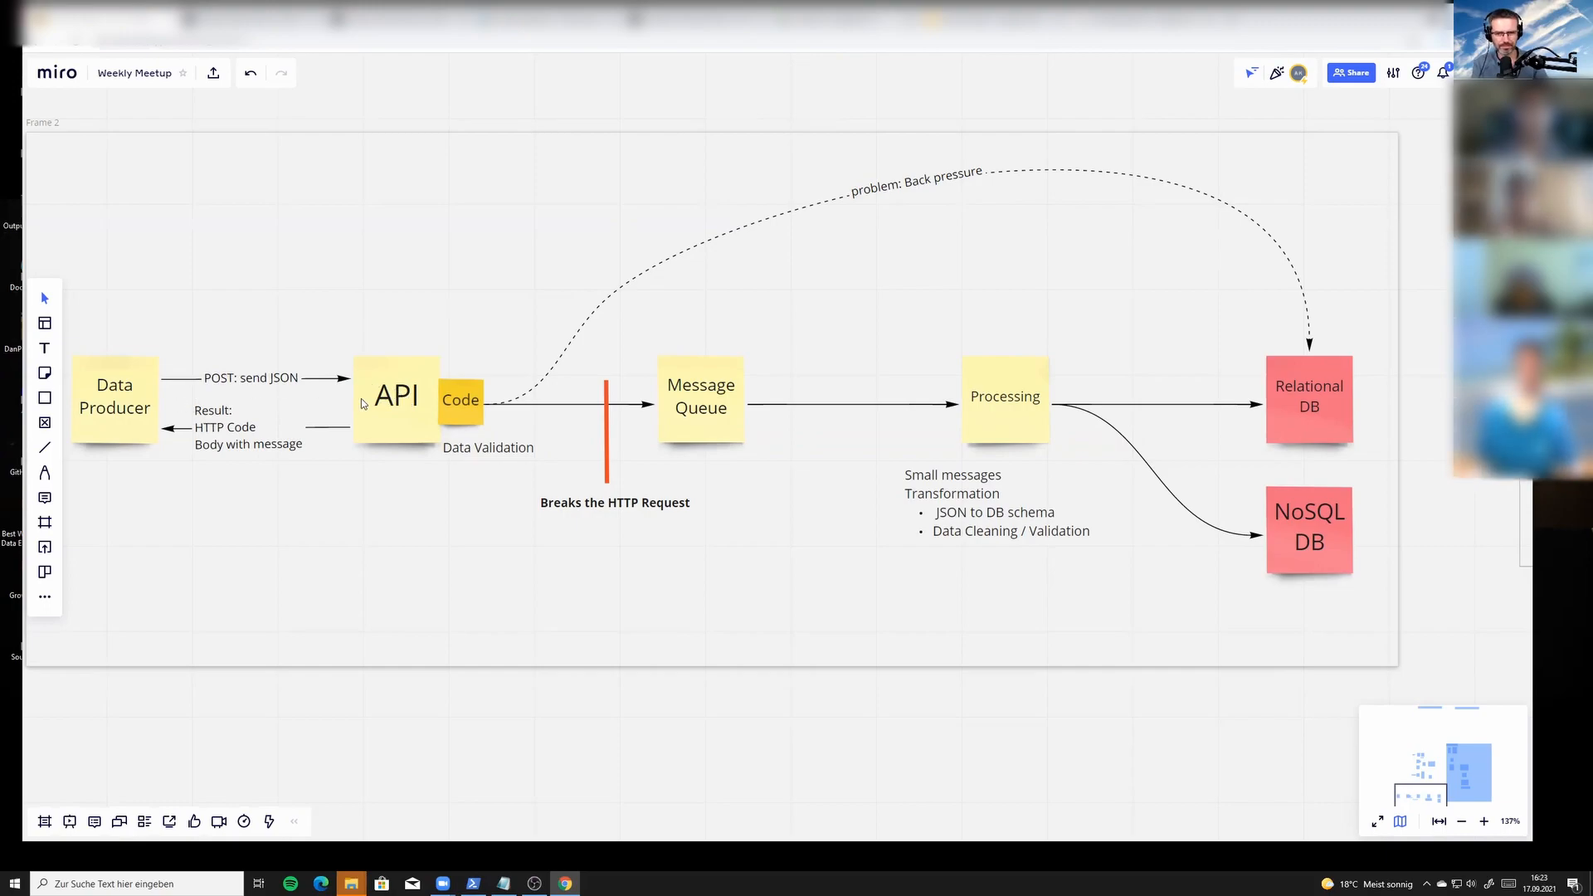
mouse_move(1311, 399)
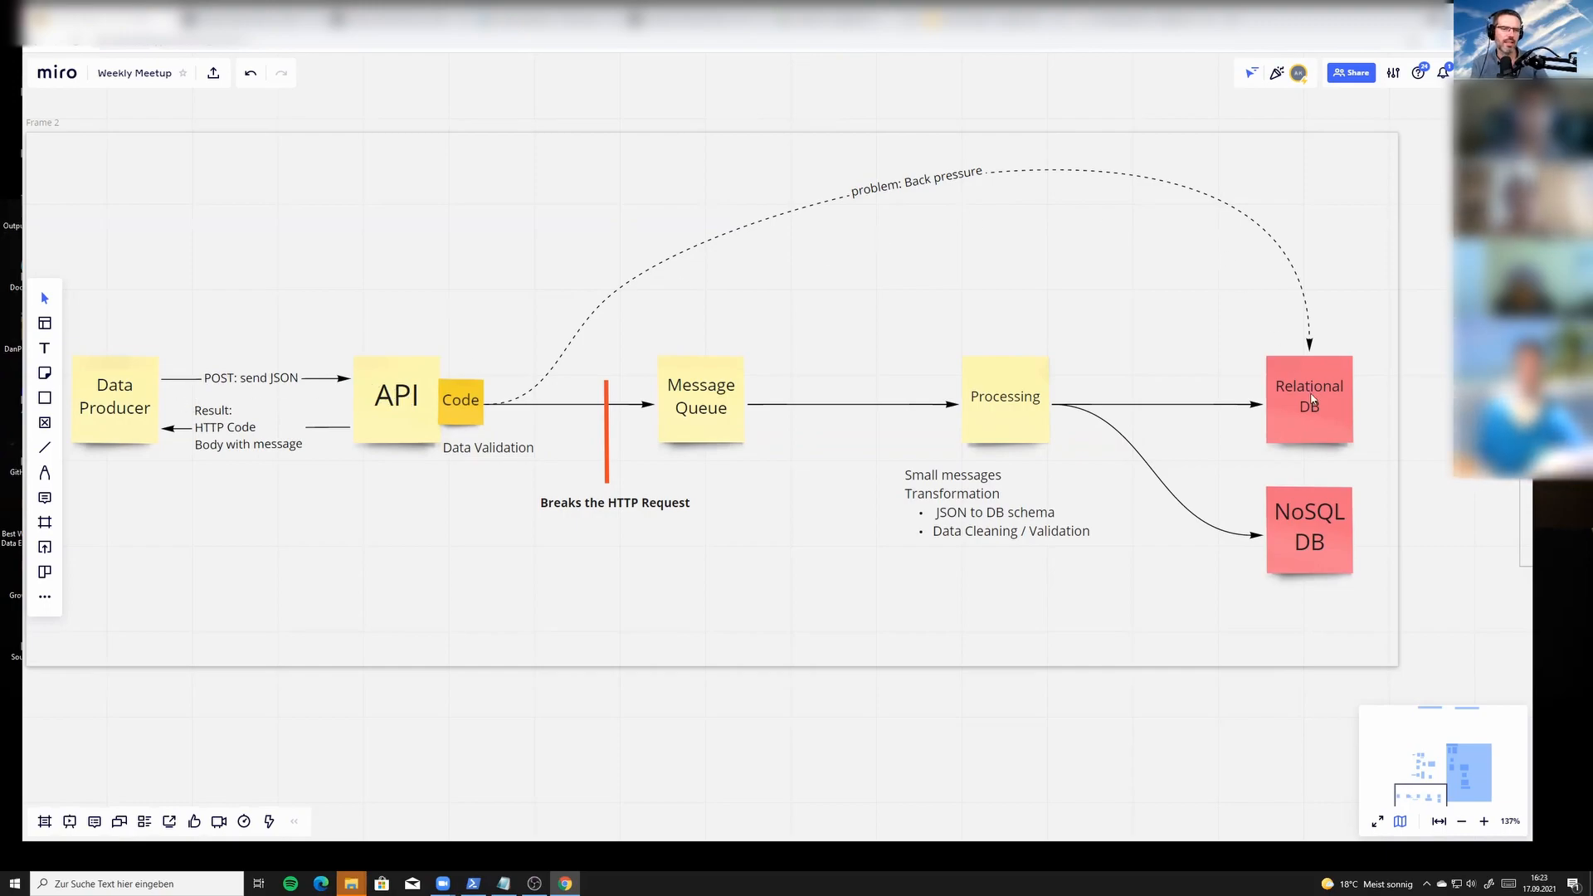
left_click(1308, 399)
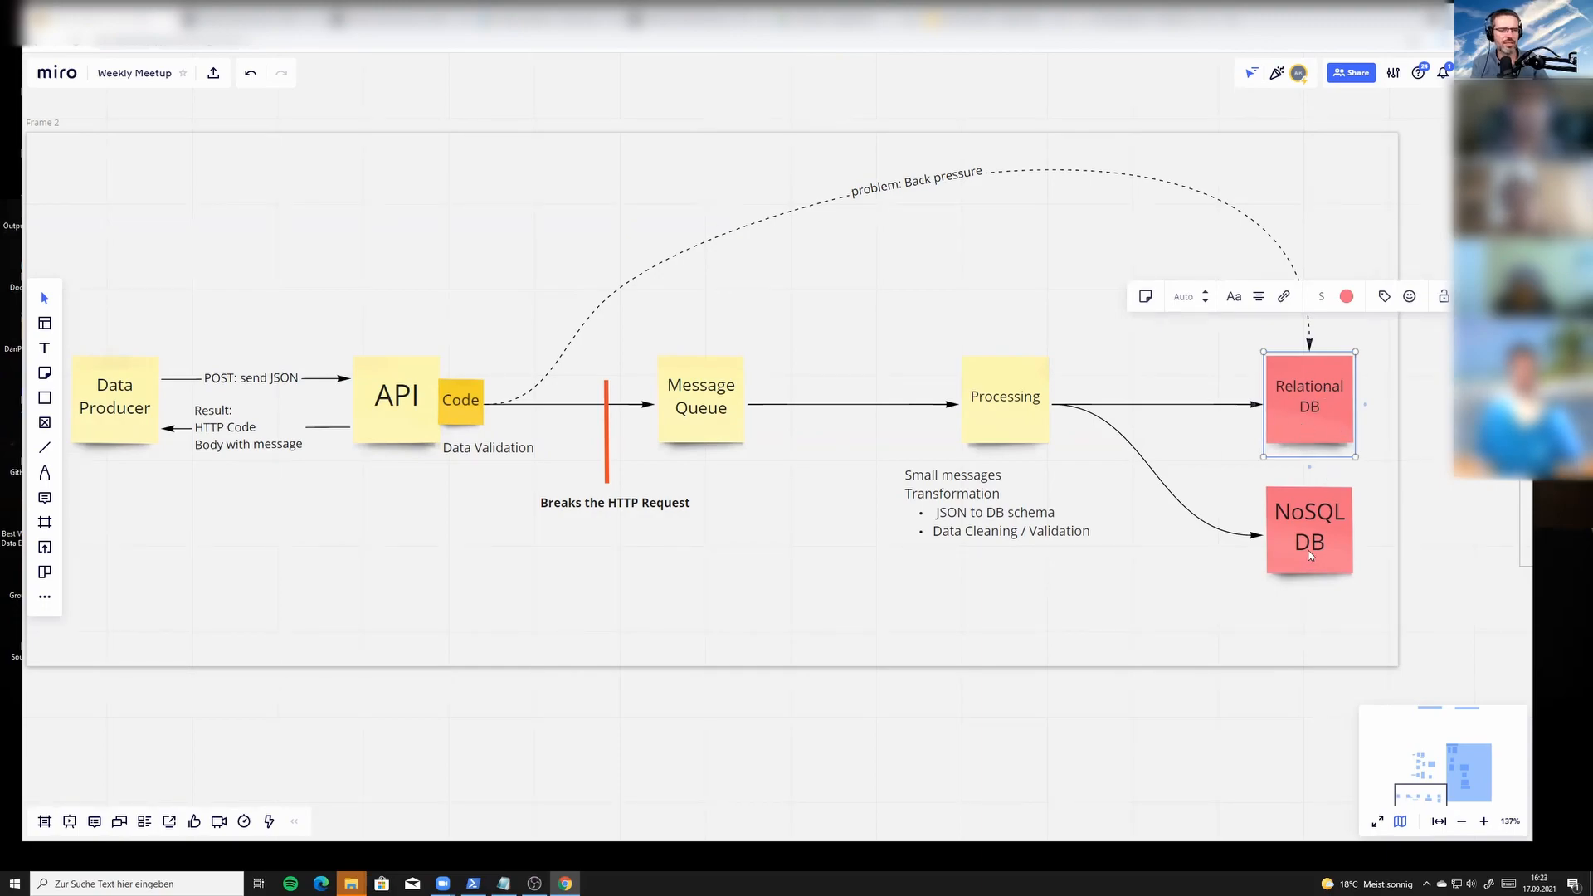
left_click(1308, 528)
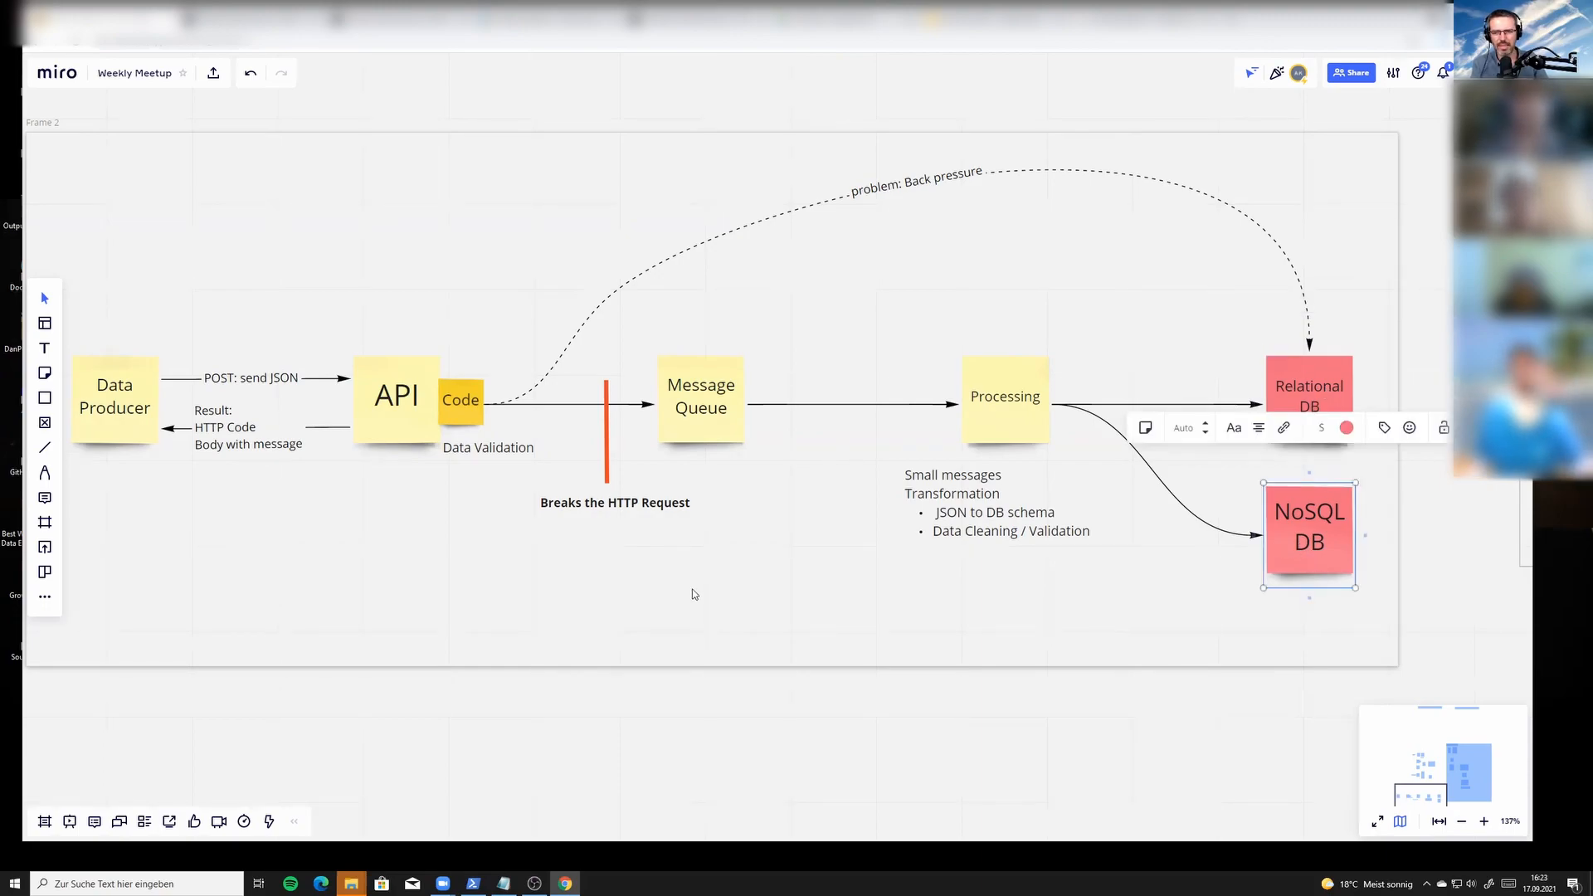
left_click(484, 349)
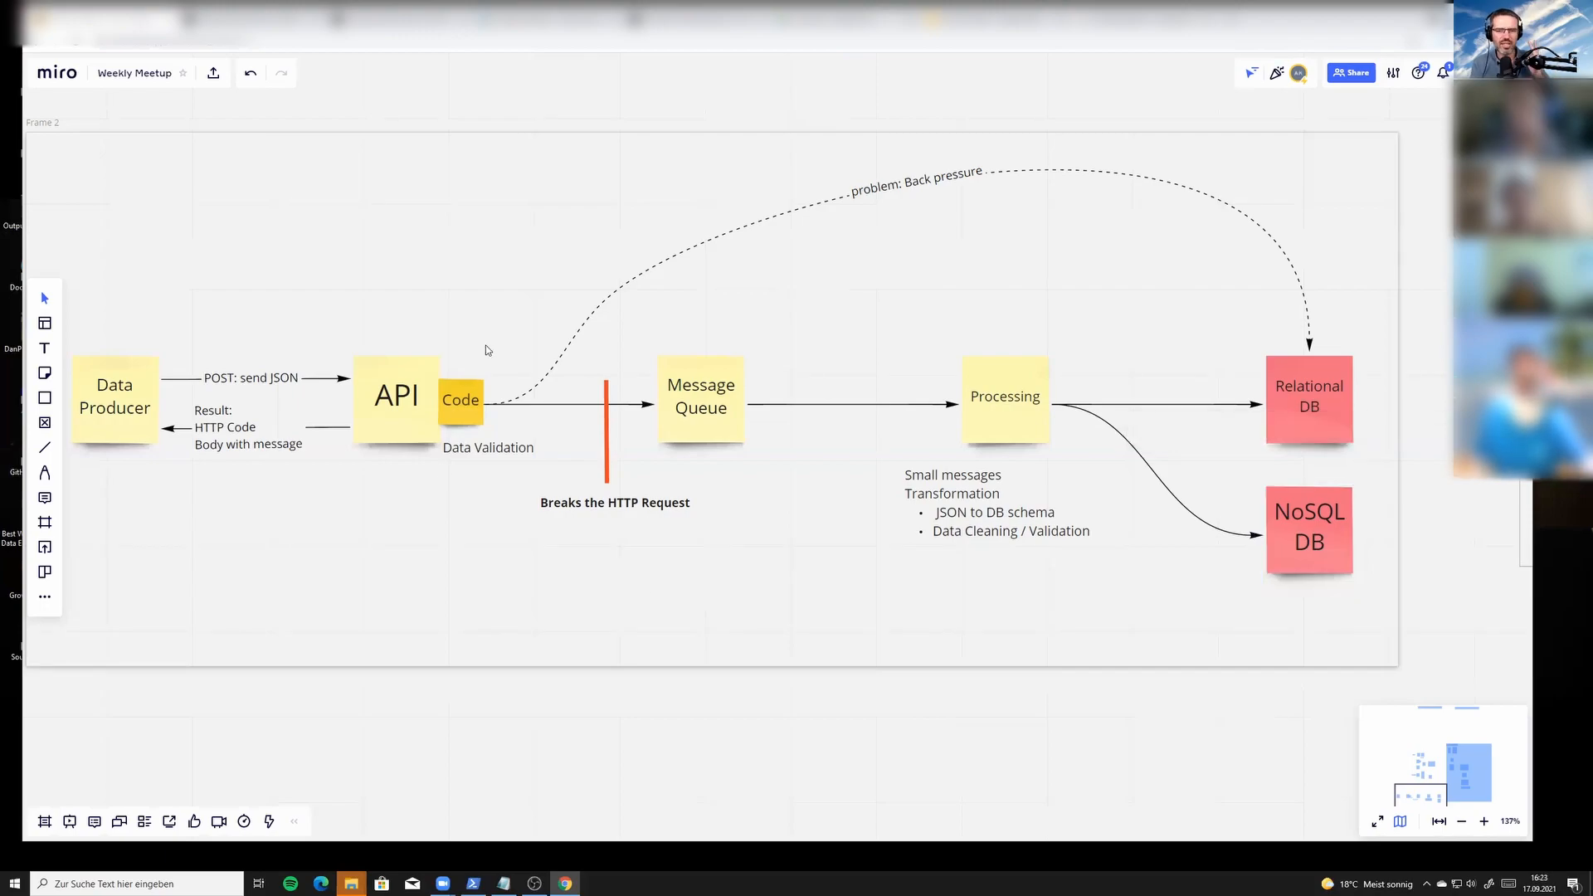
mouse_move(584, 387)
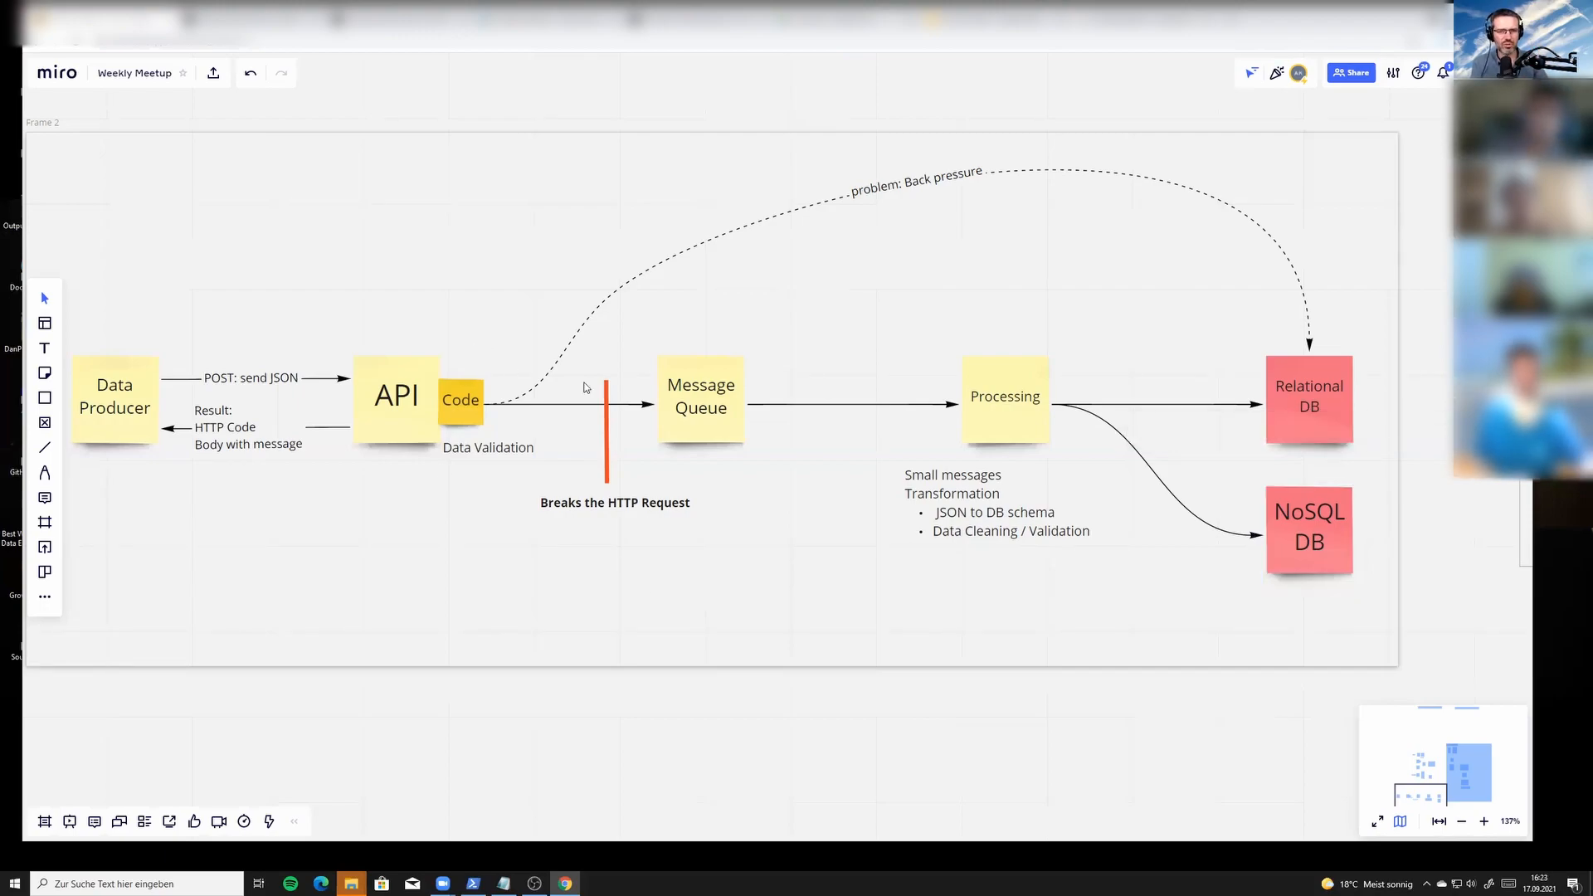
mouse_move(1012, 420)
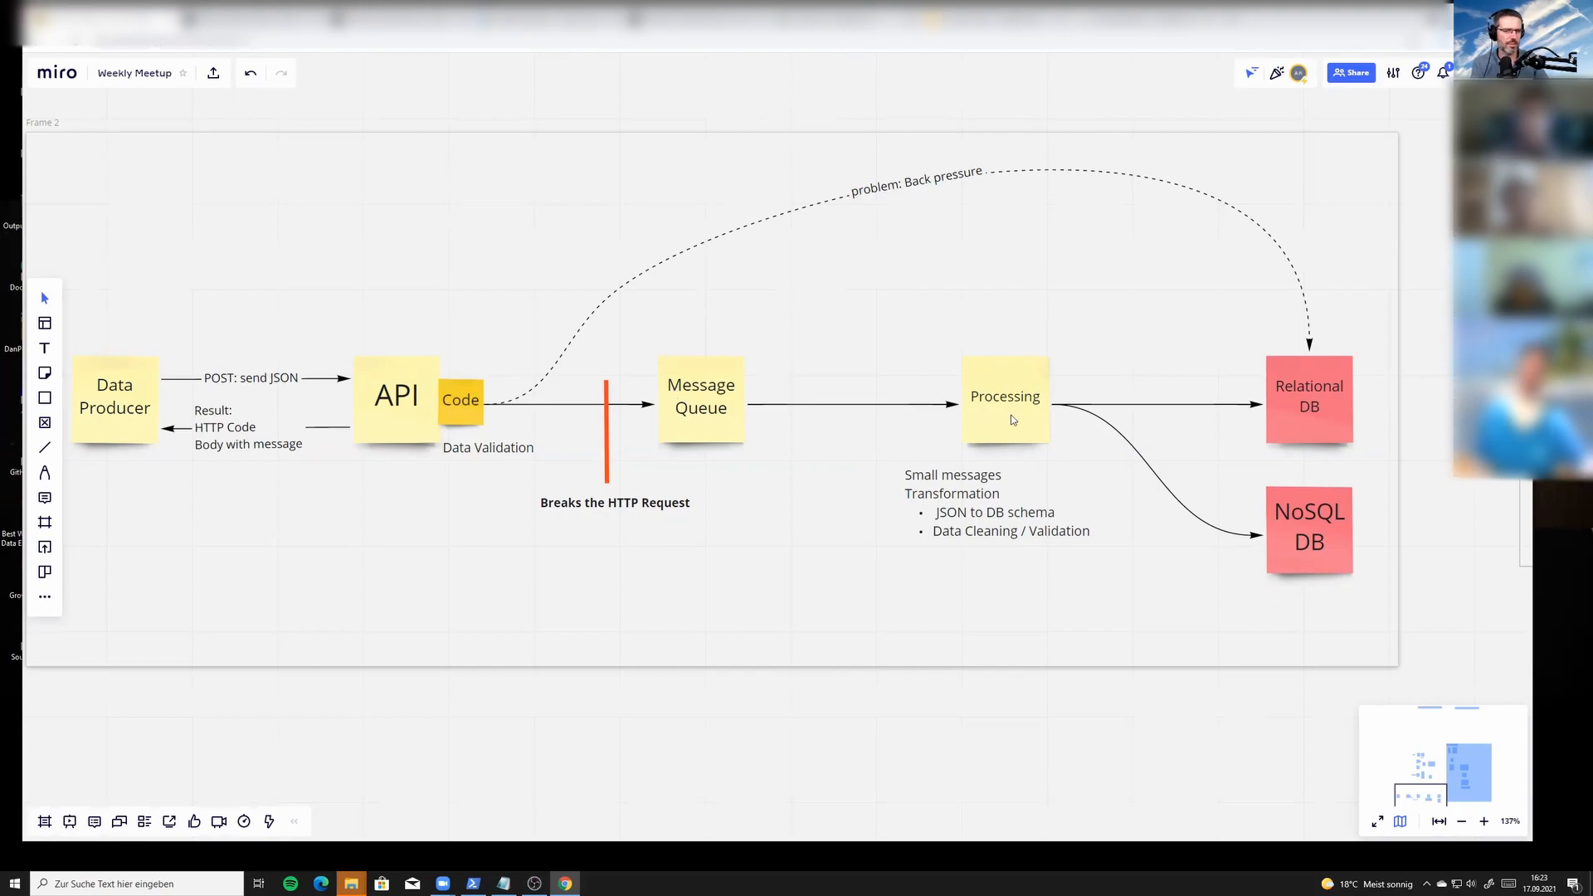
mouse_move(692, 418)
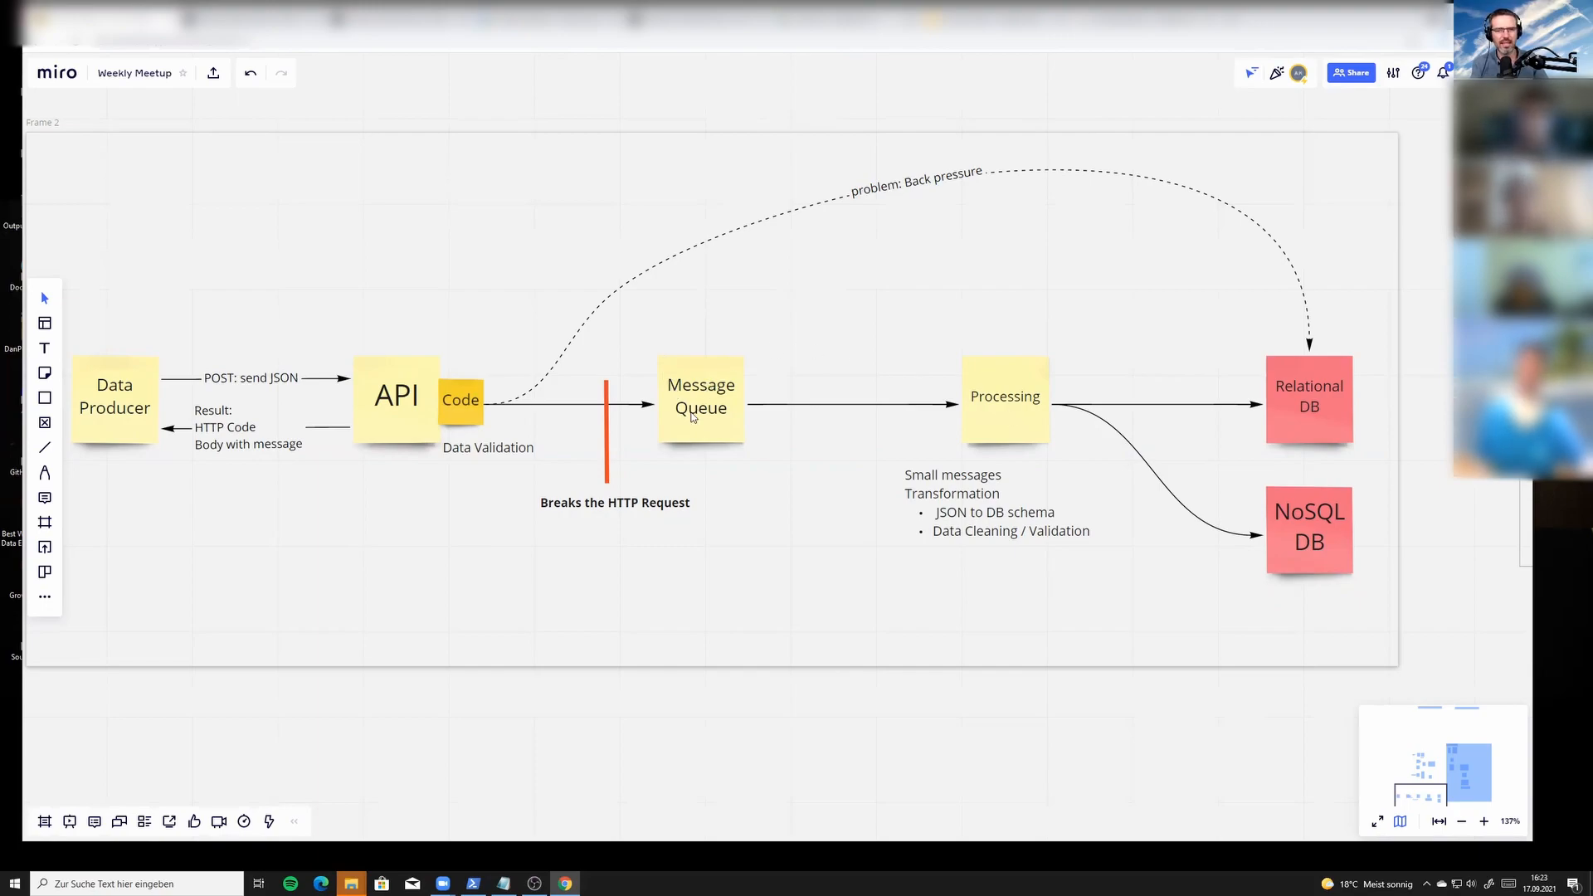
mouse_move(1028, 404)
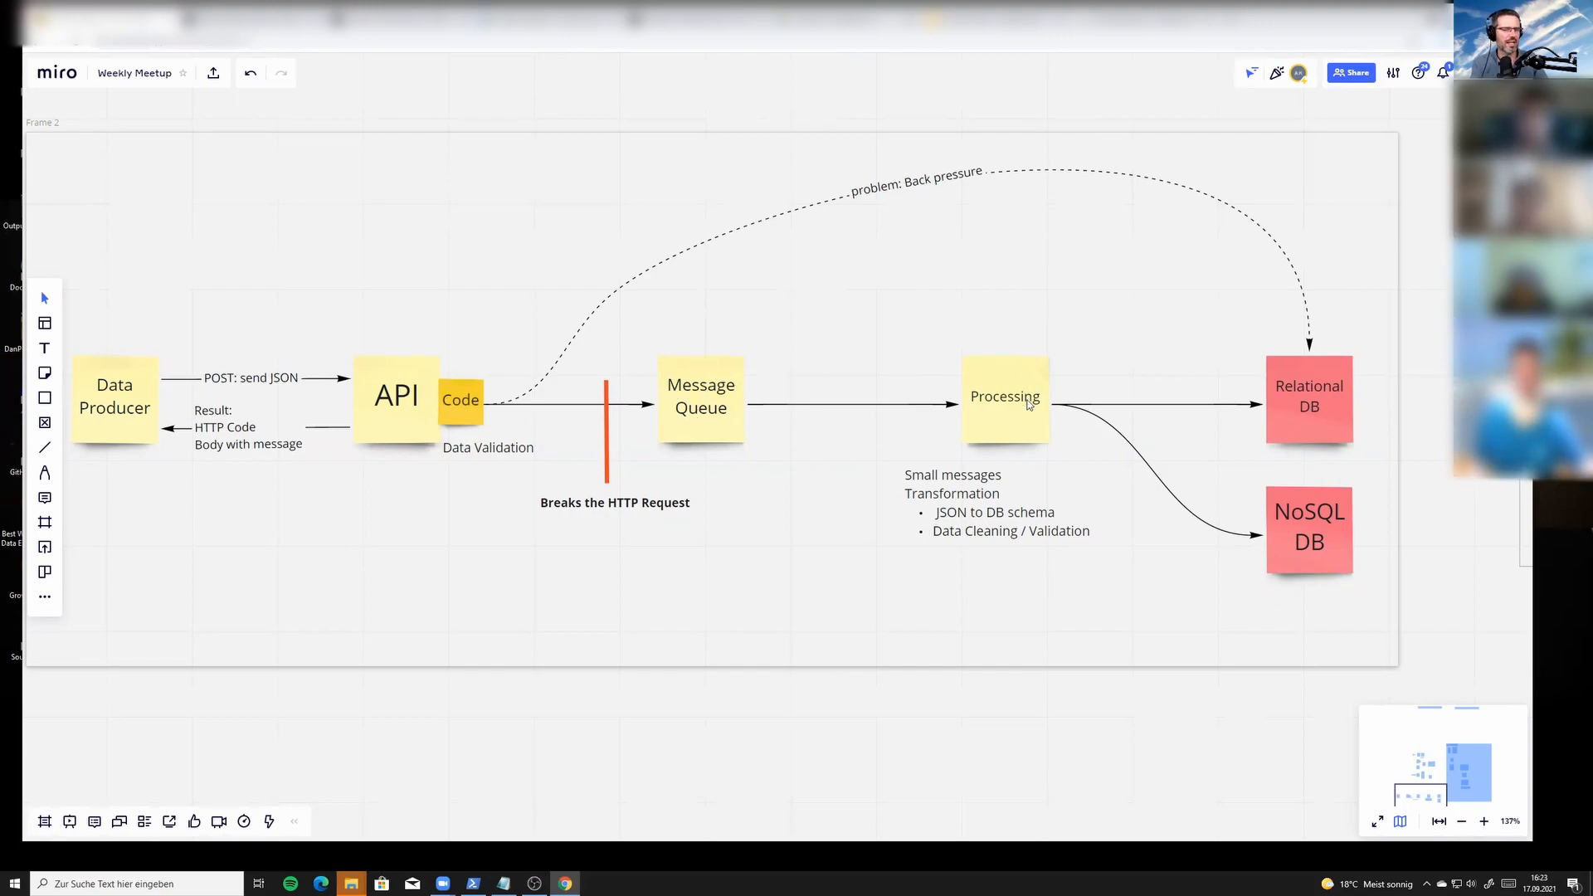
mouse_move(986, 389)
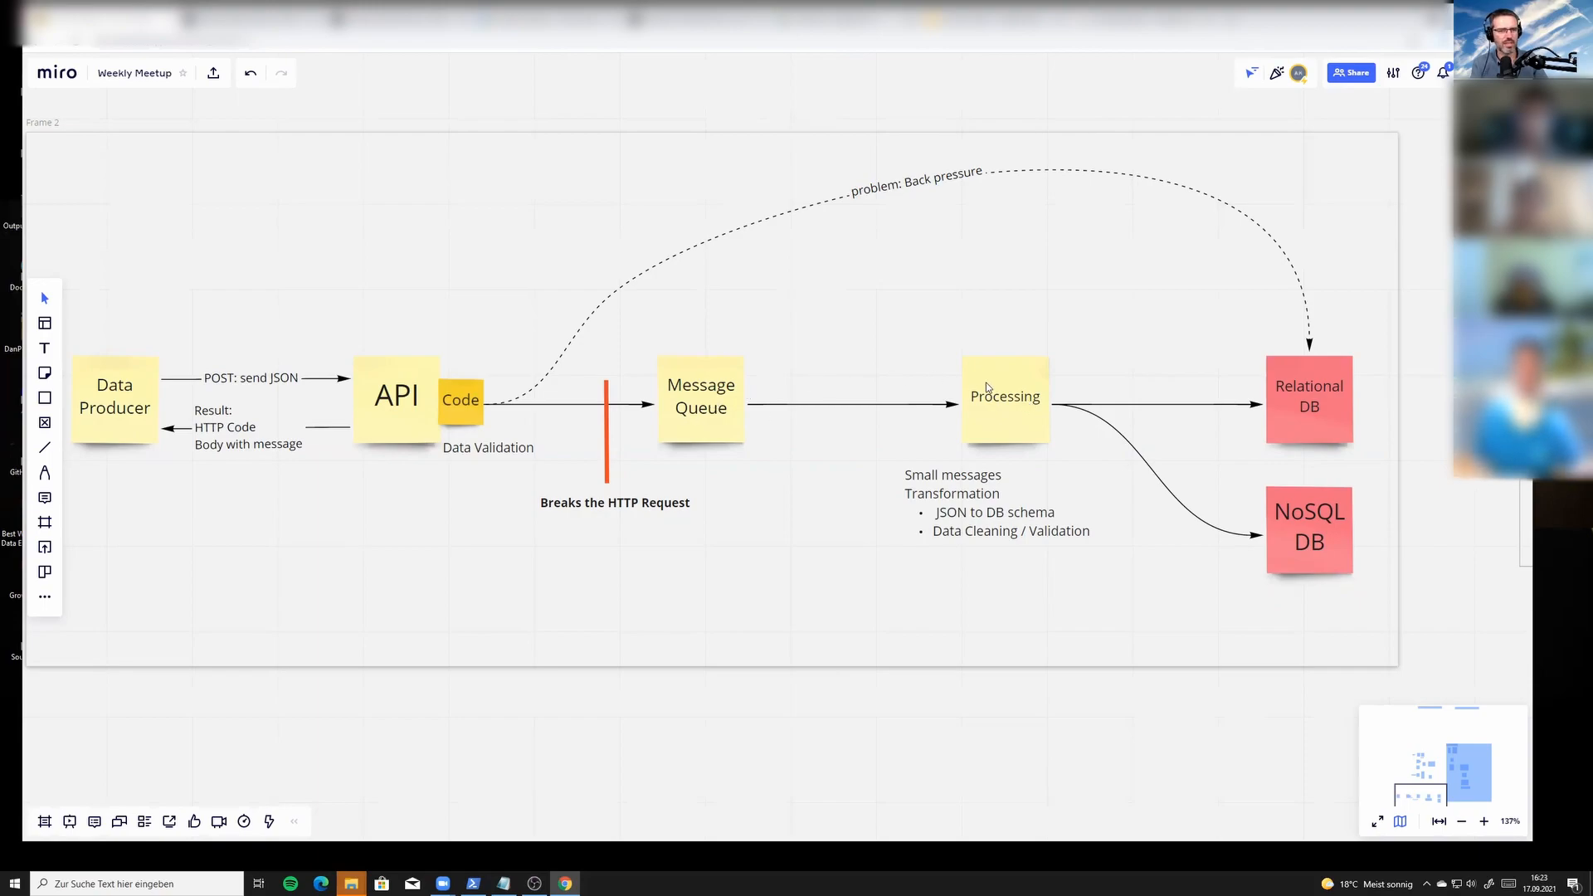
mouse_move(705, 434)
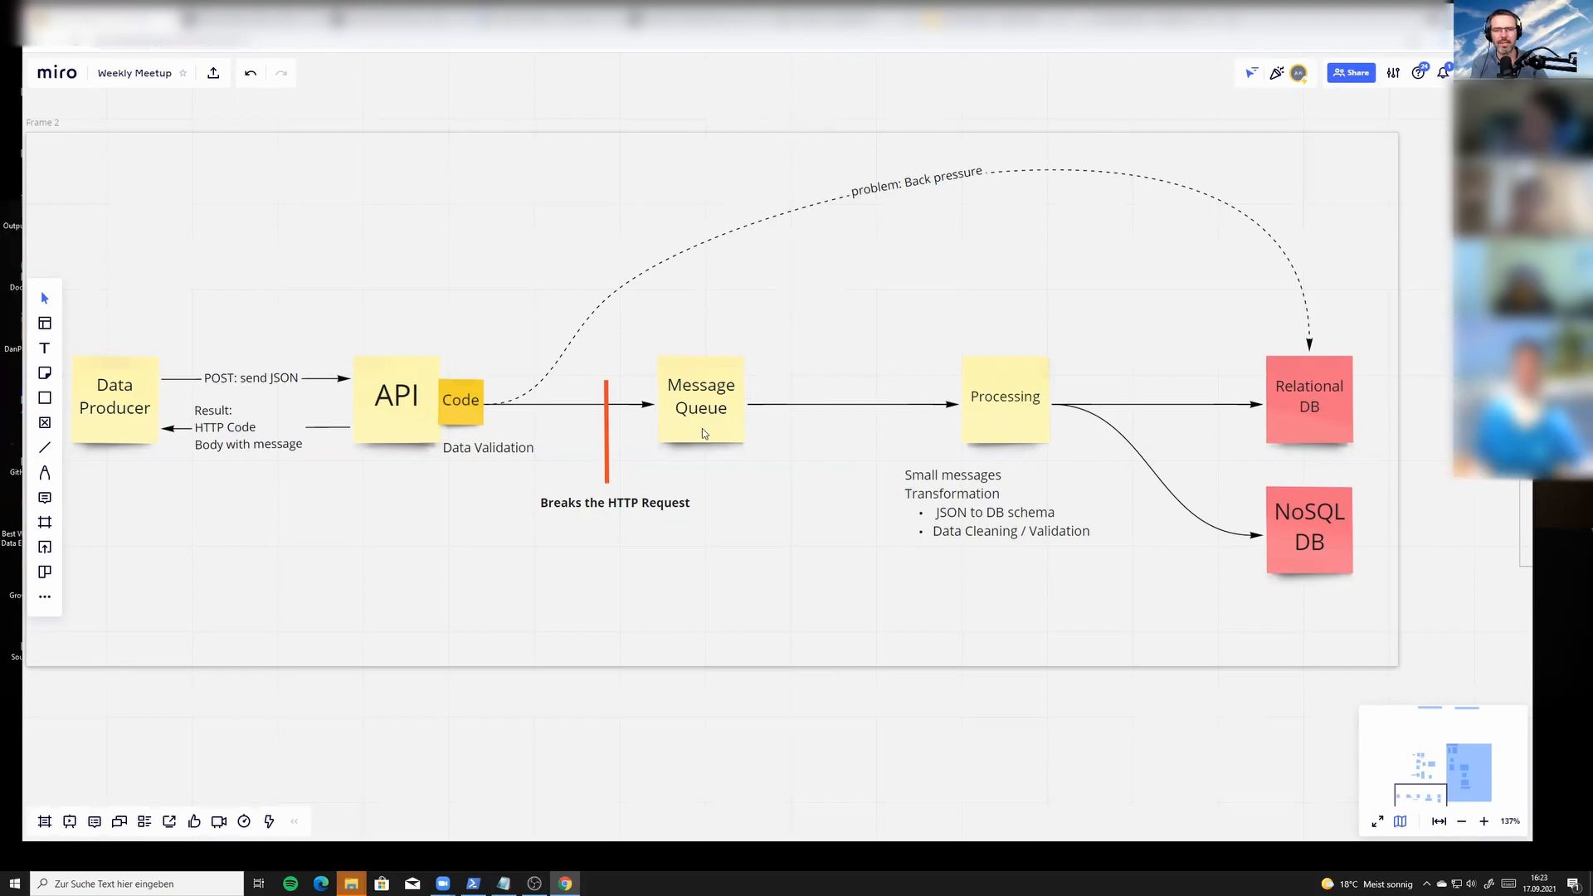
mouse_move(701, 425)
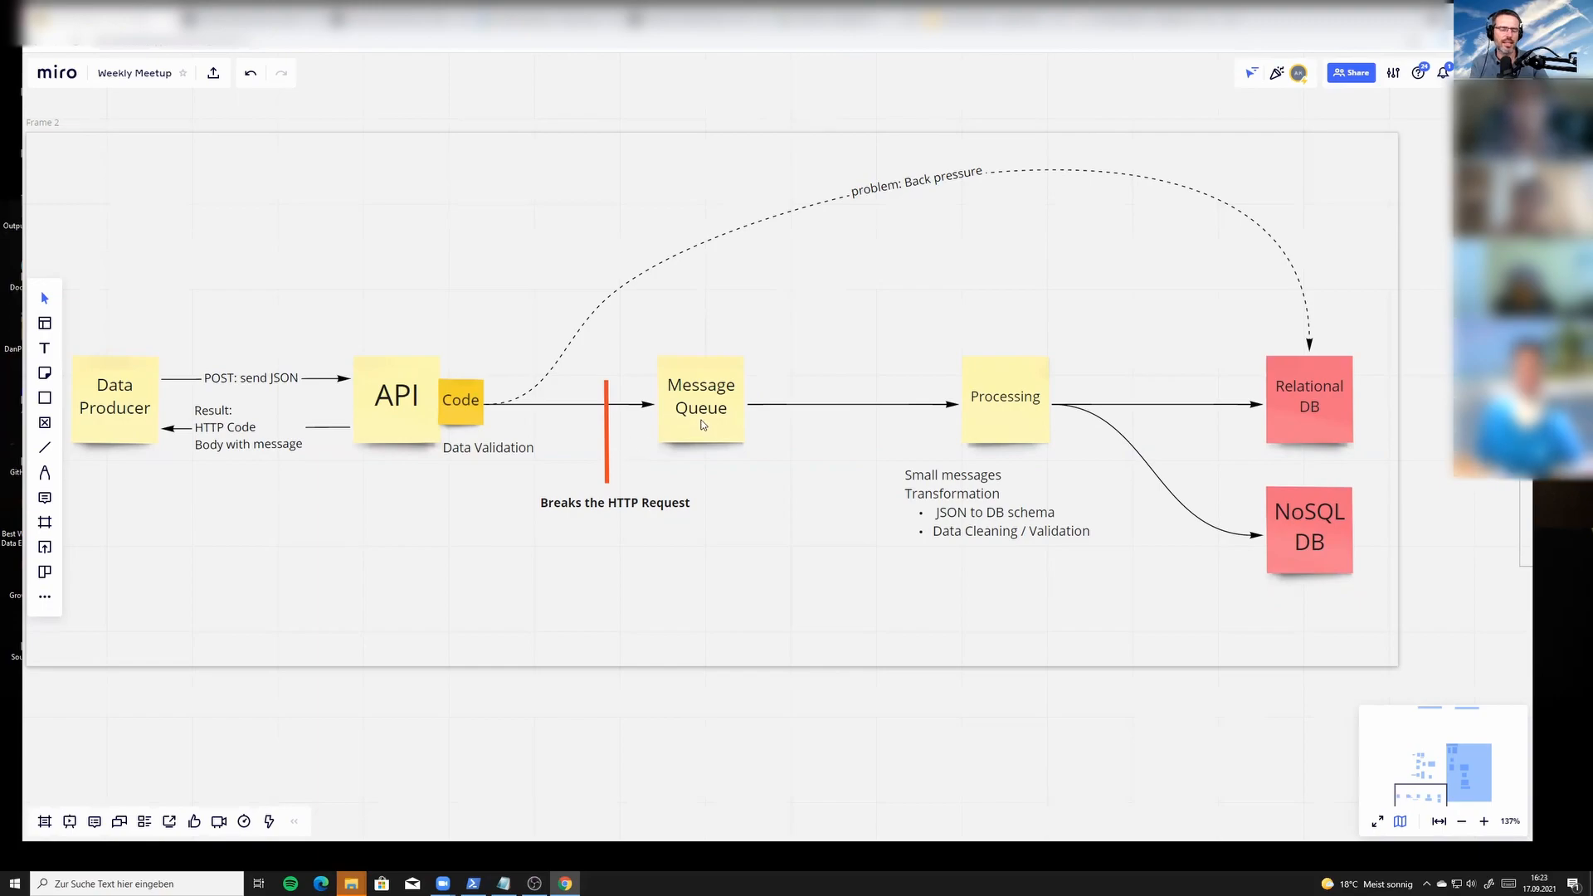
mouse_move(688, 415)
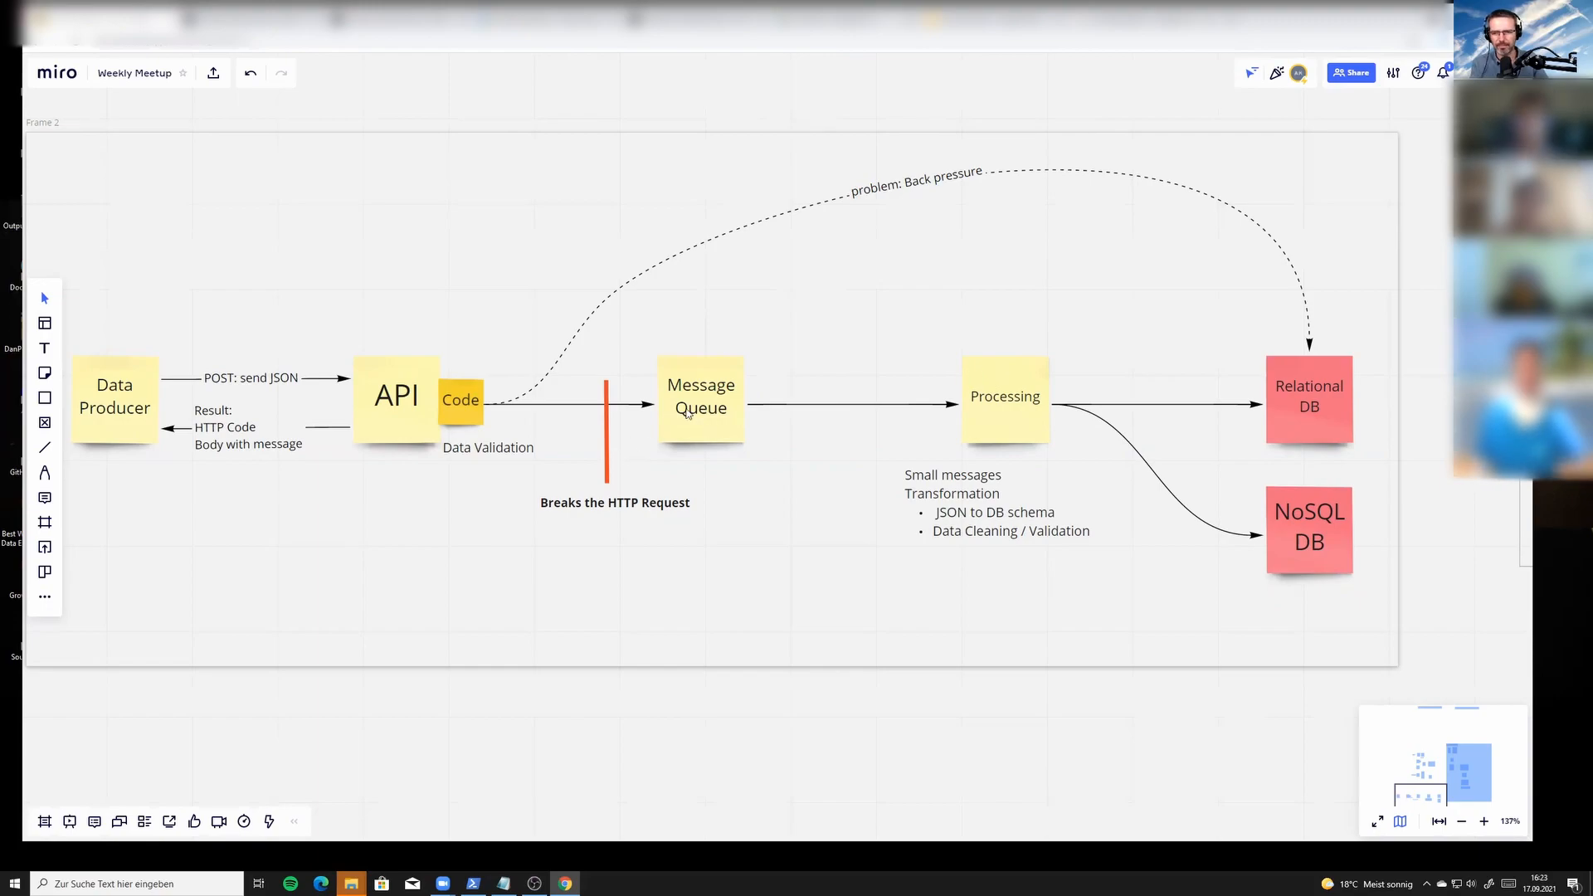
mouse_move(653, 413)
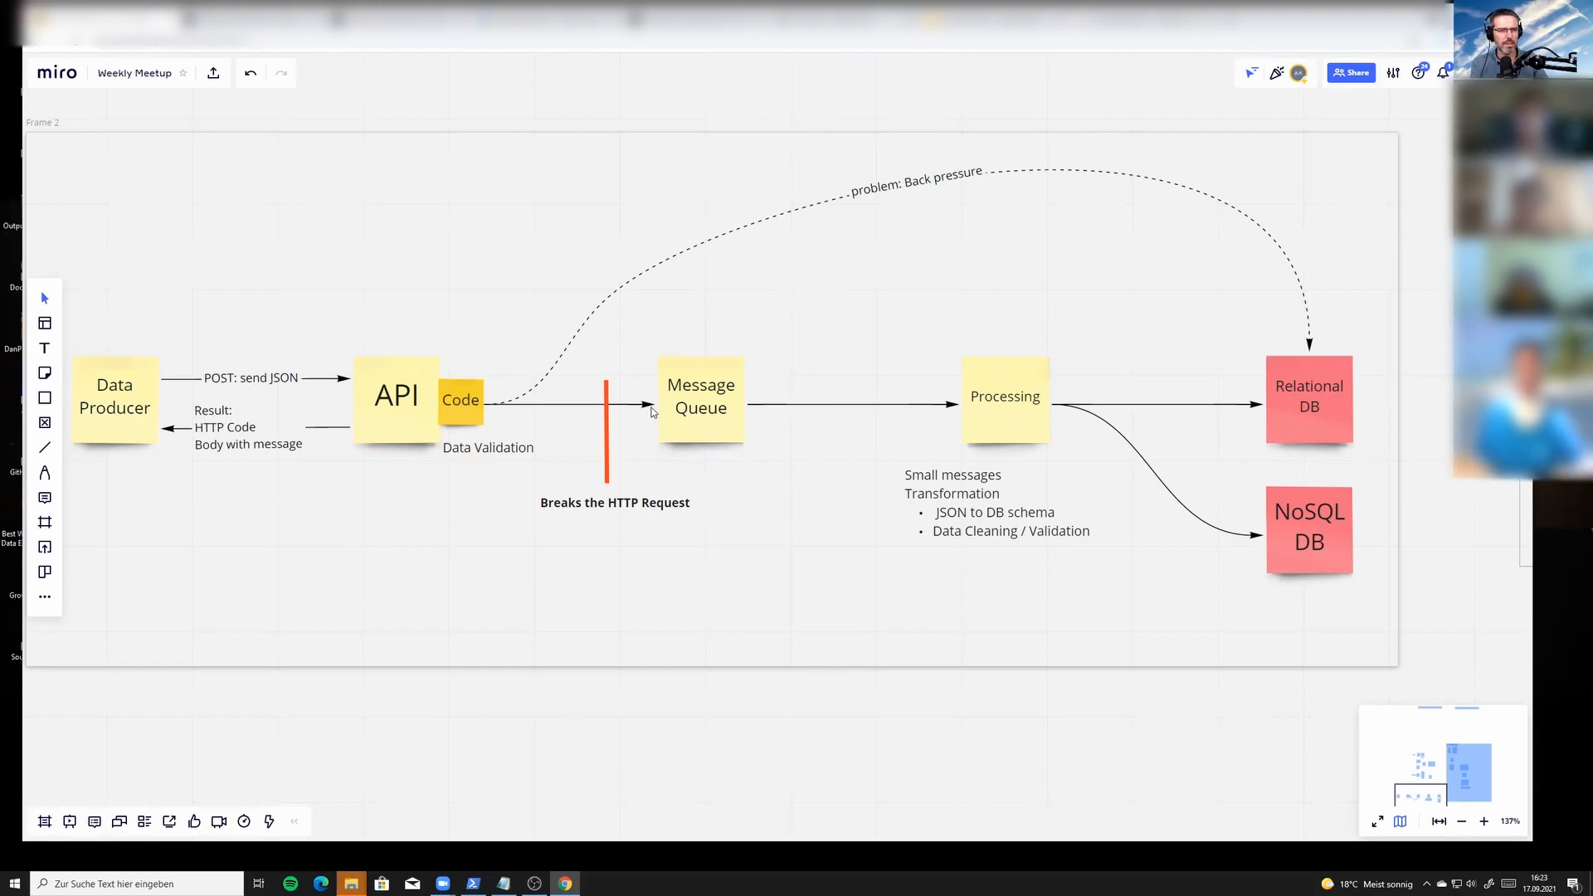
mouse_move(592, 447)
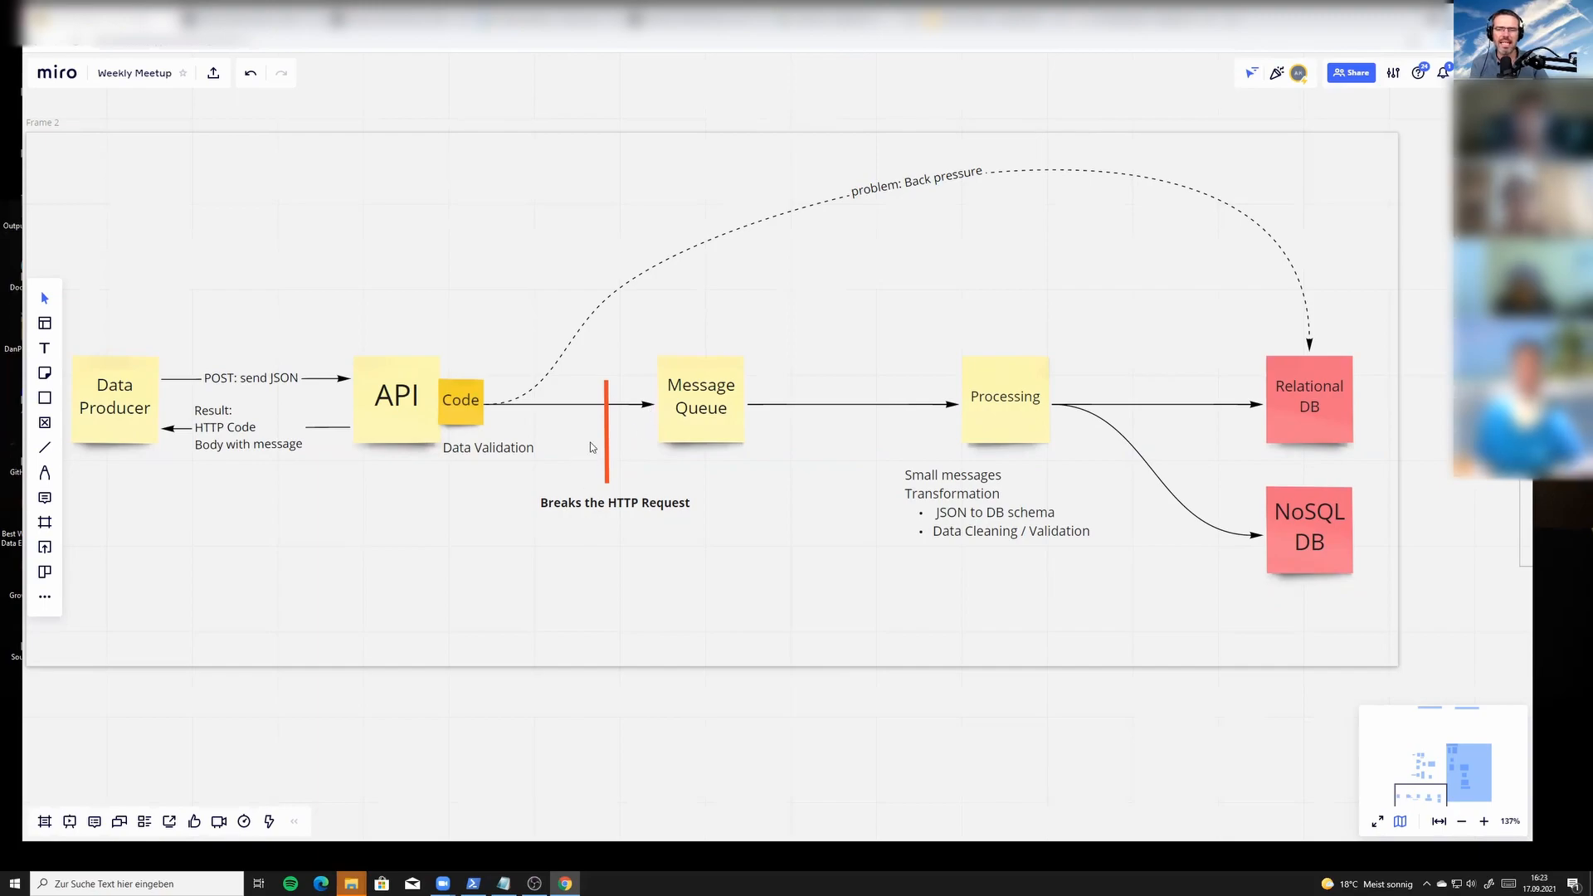
mouse_move(703, 397)
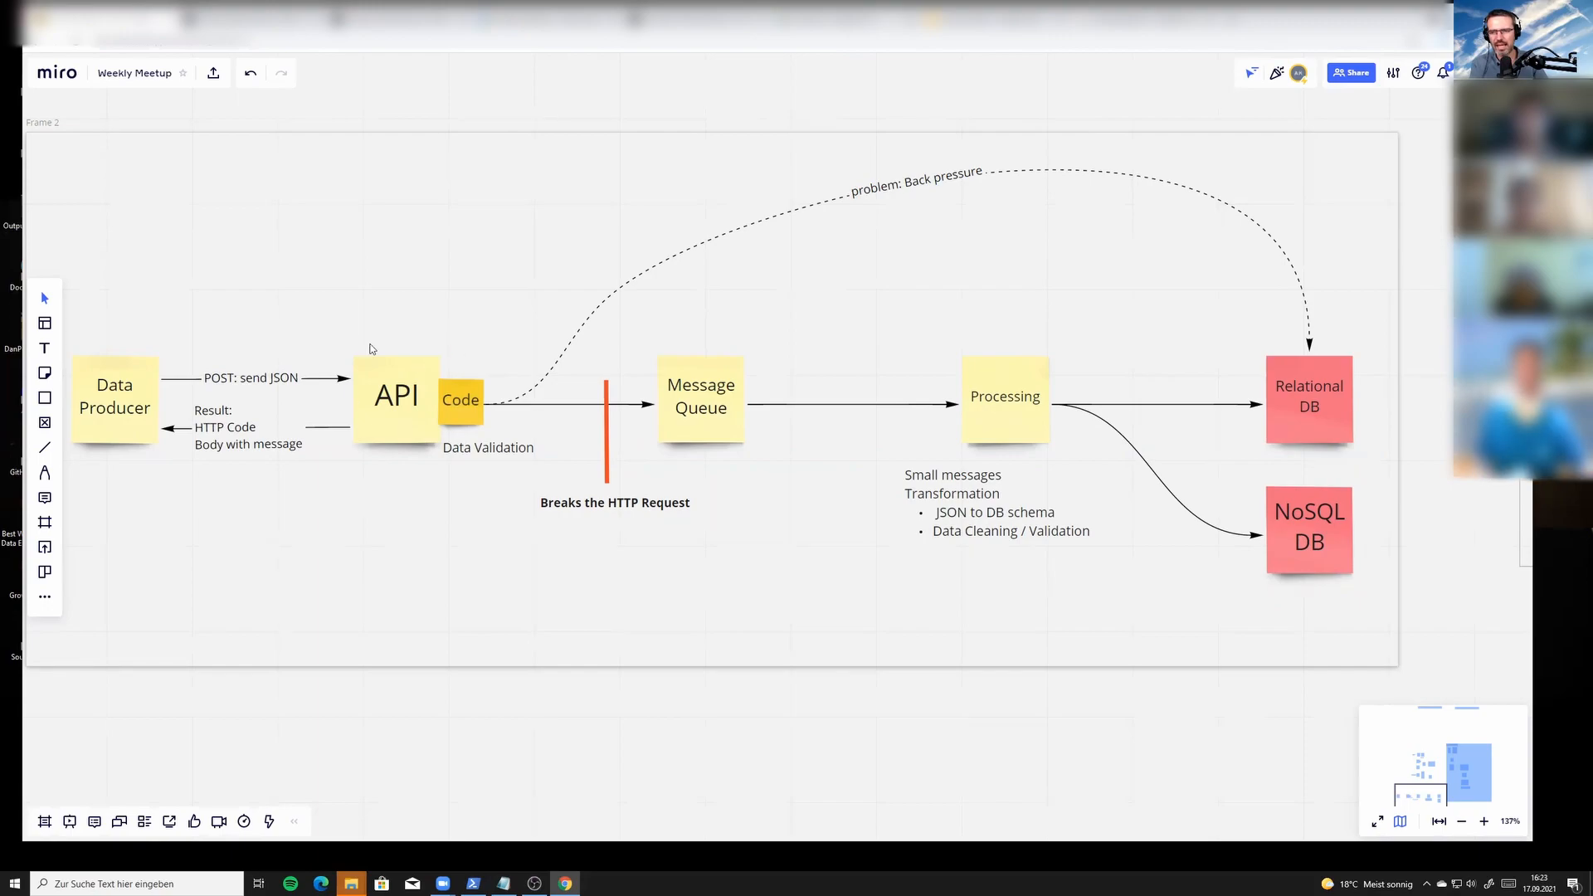
mouse_move(385, 433)
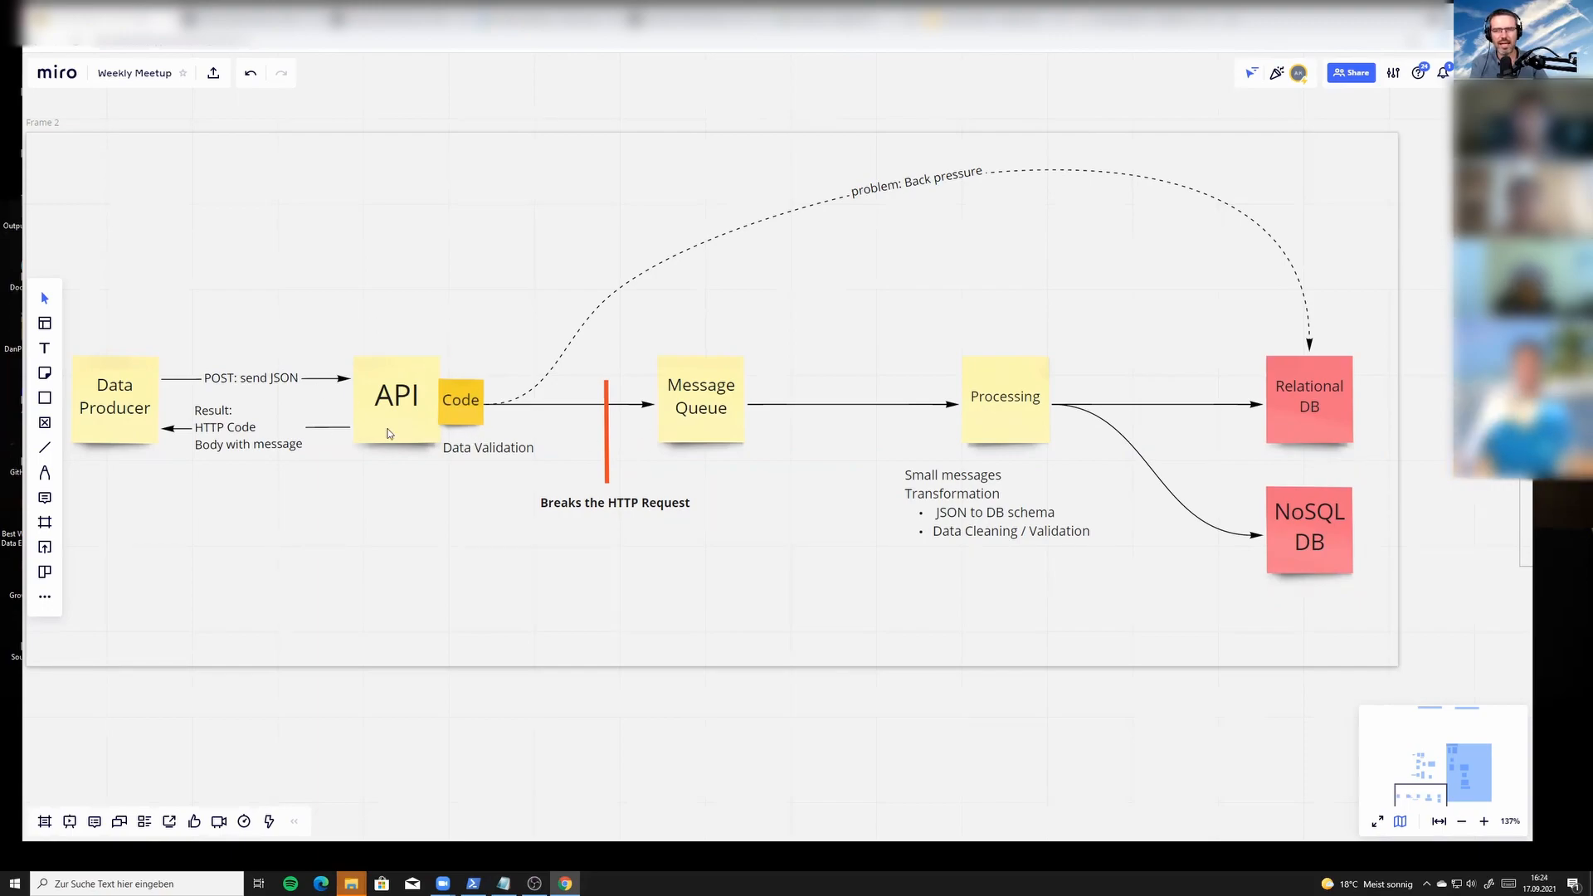
mouse_move(608, 404)
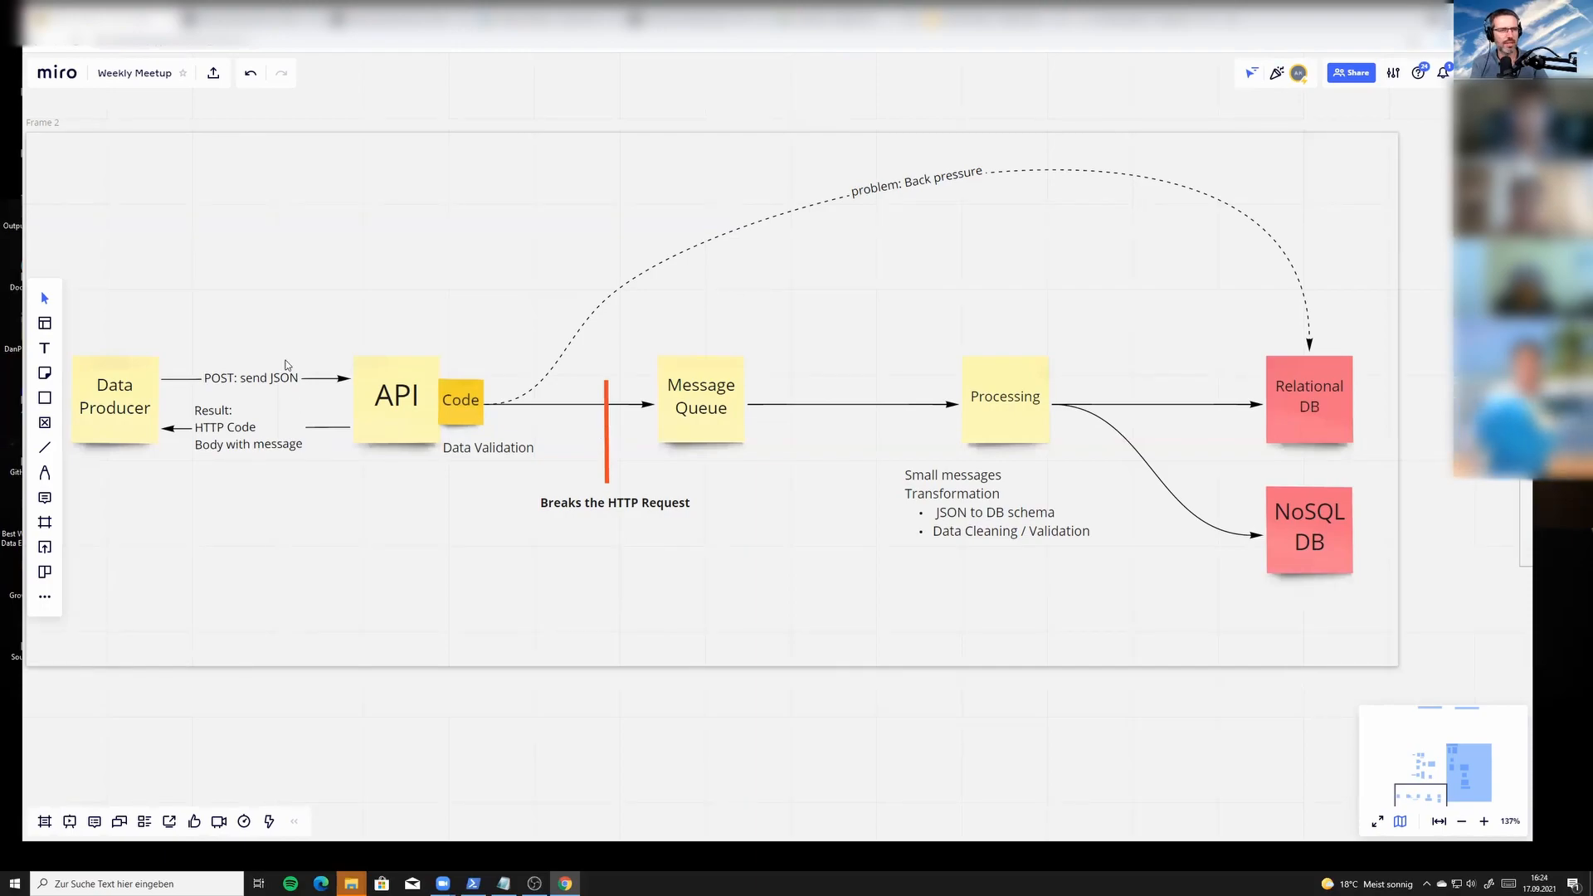
mouse_move(413, 407)
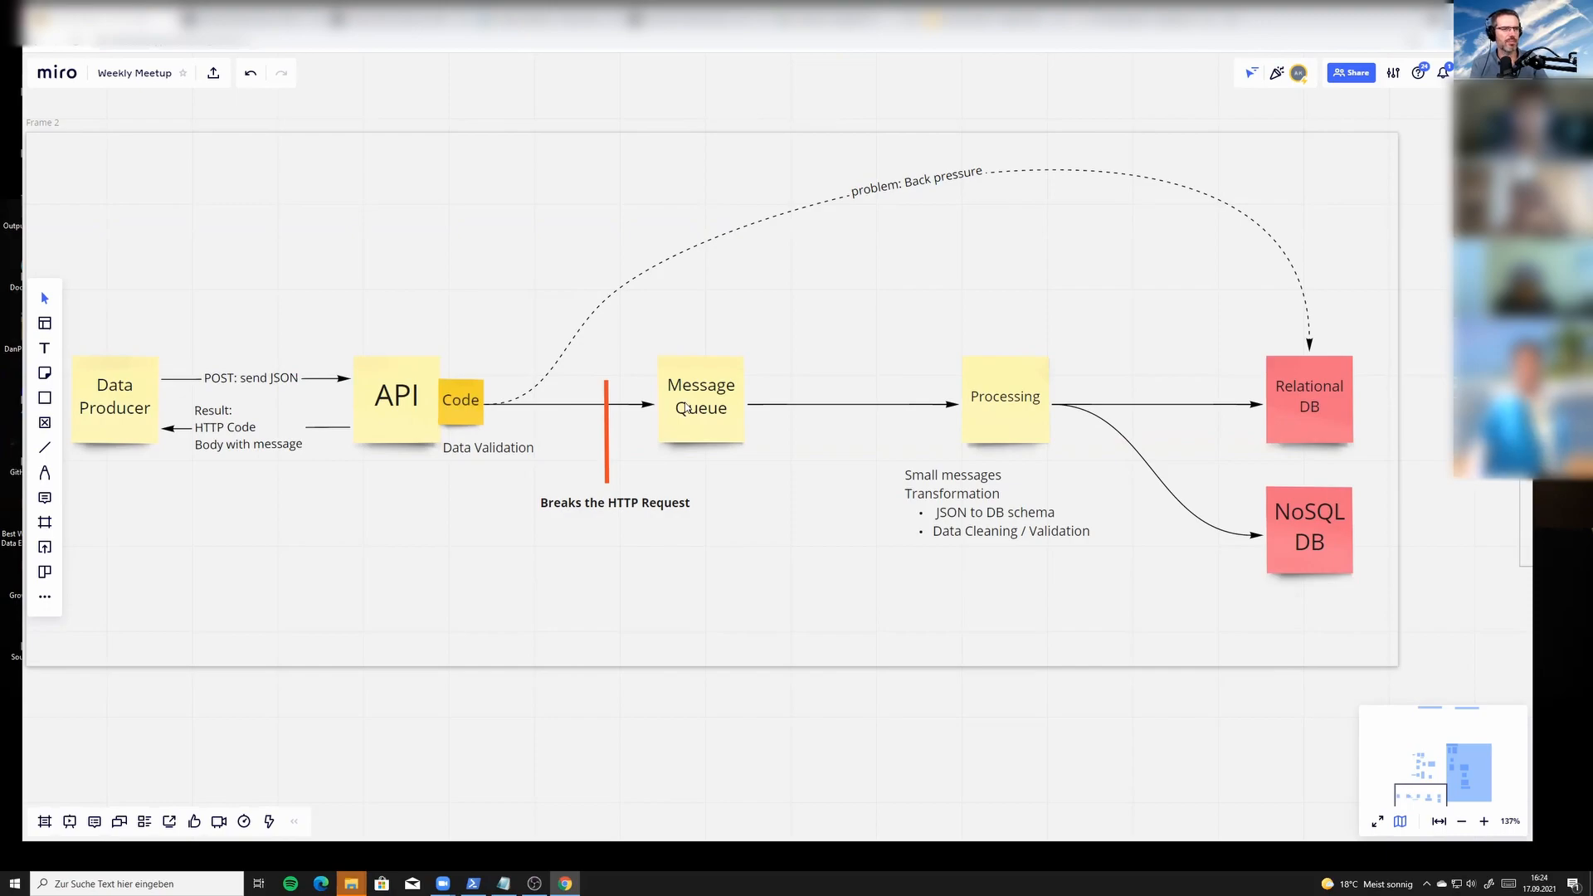
mouse_move(123, 430)
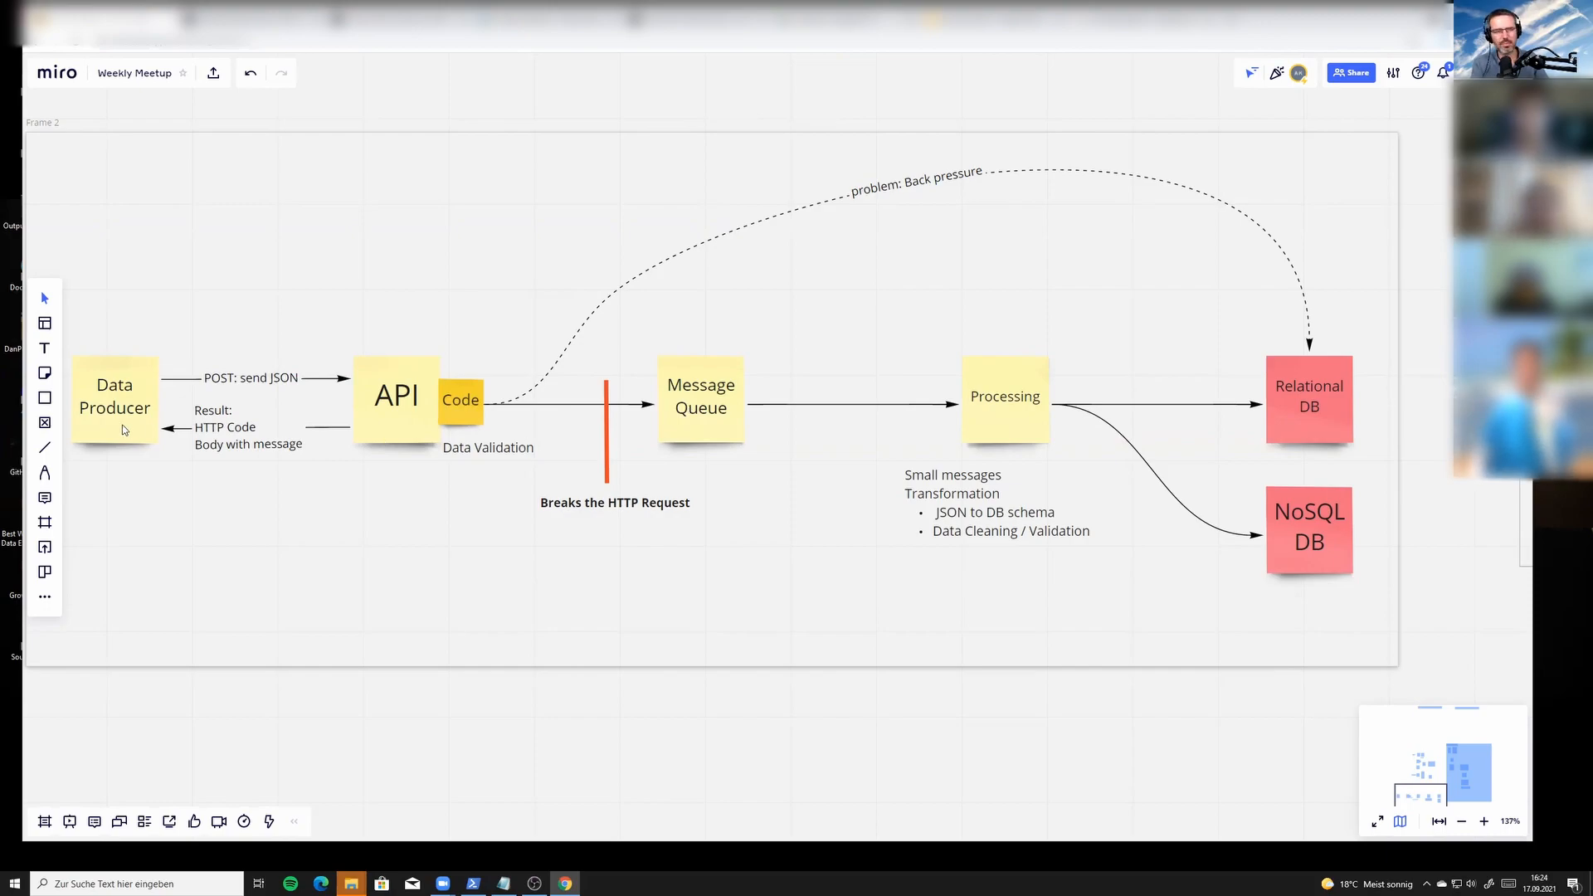
mouse_move(126, 430)
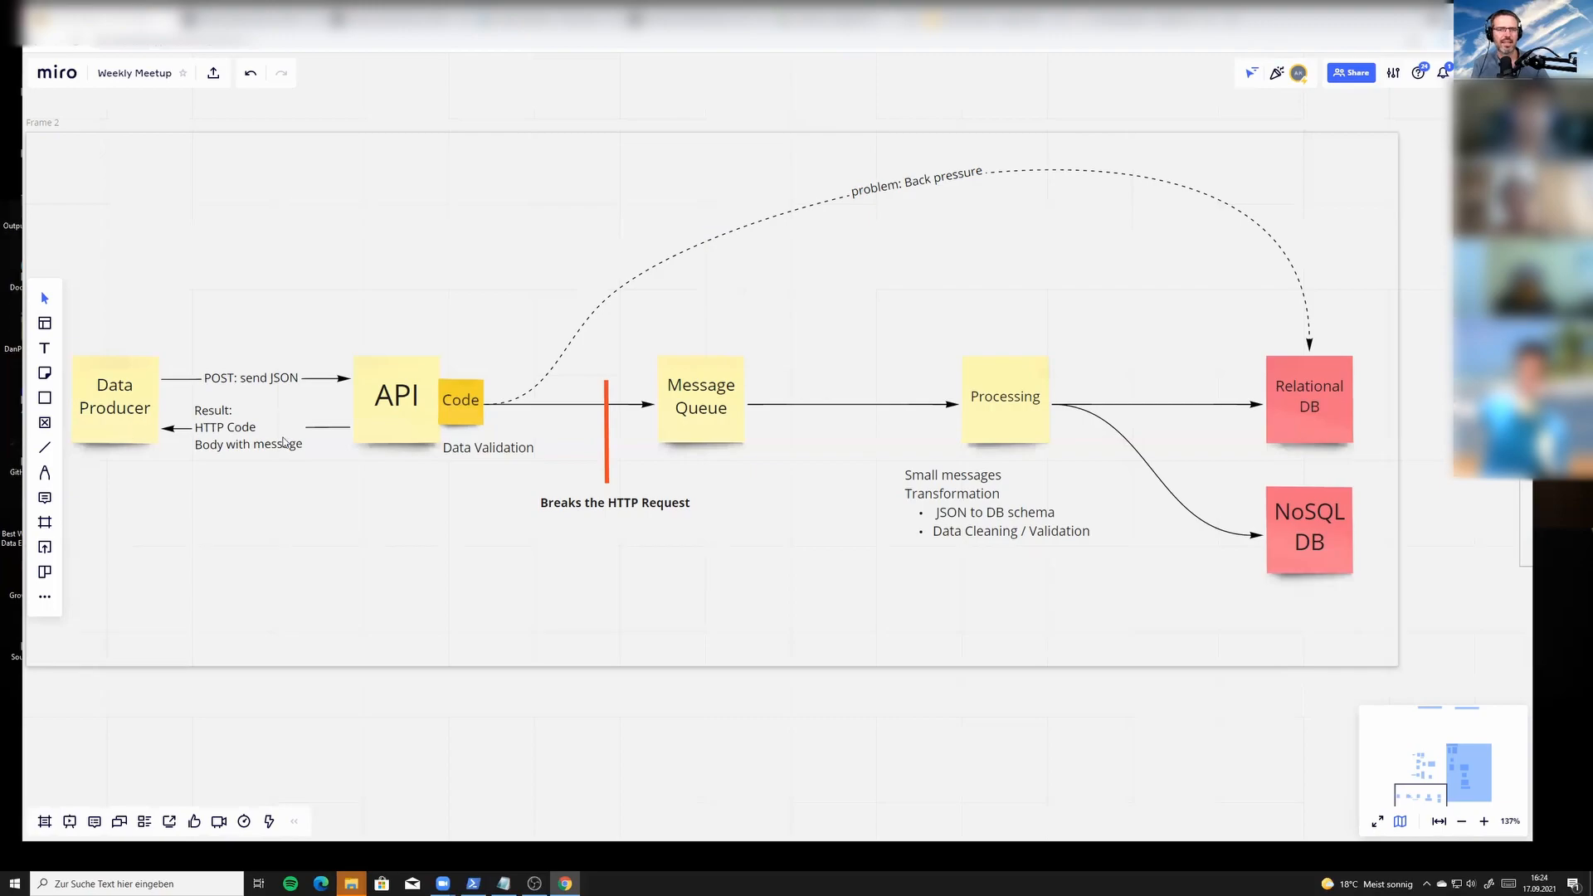
mouse_move(493, 449)
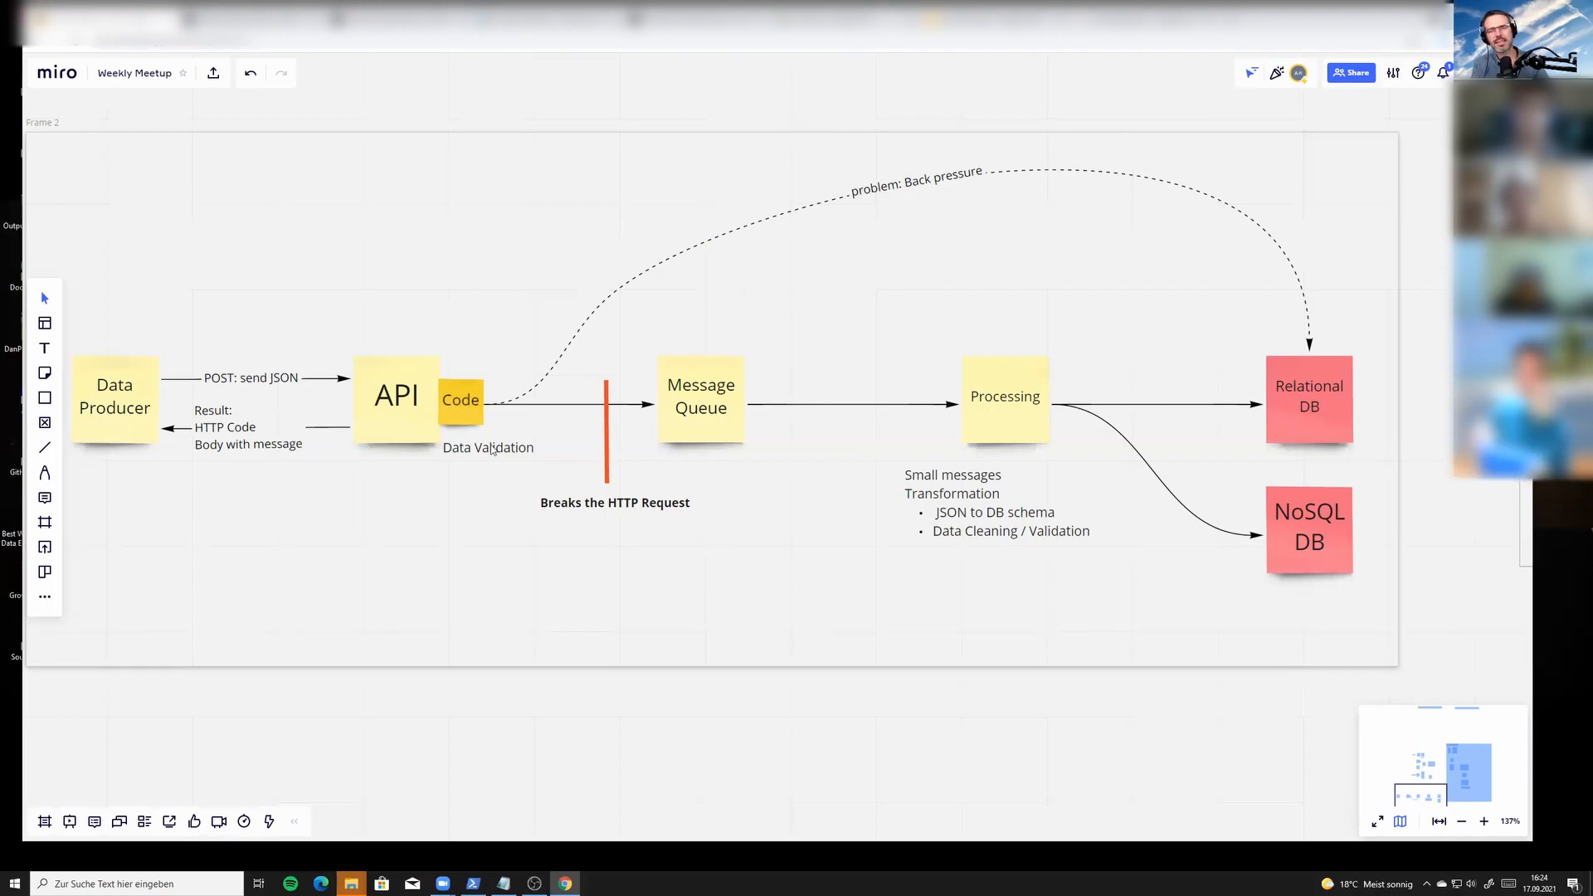
mouse_move(469, 458)
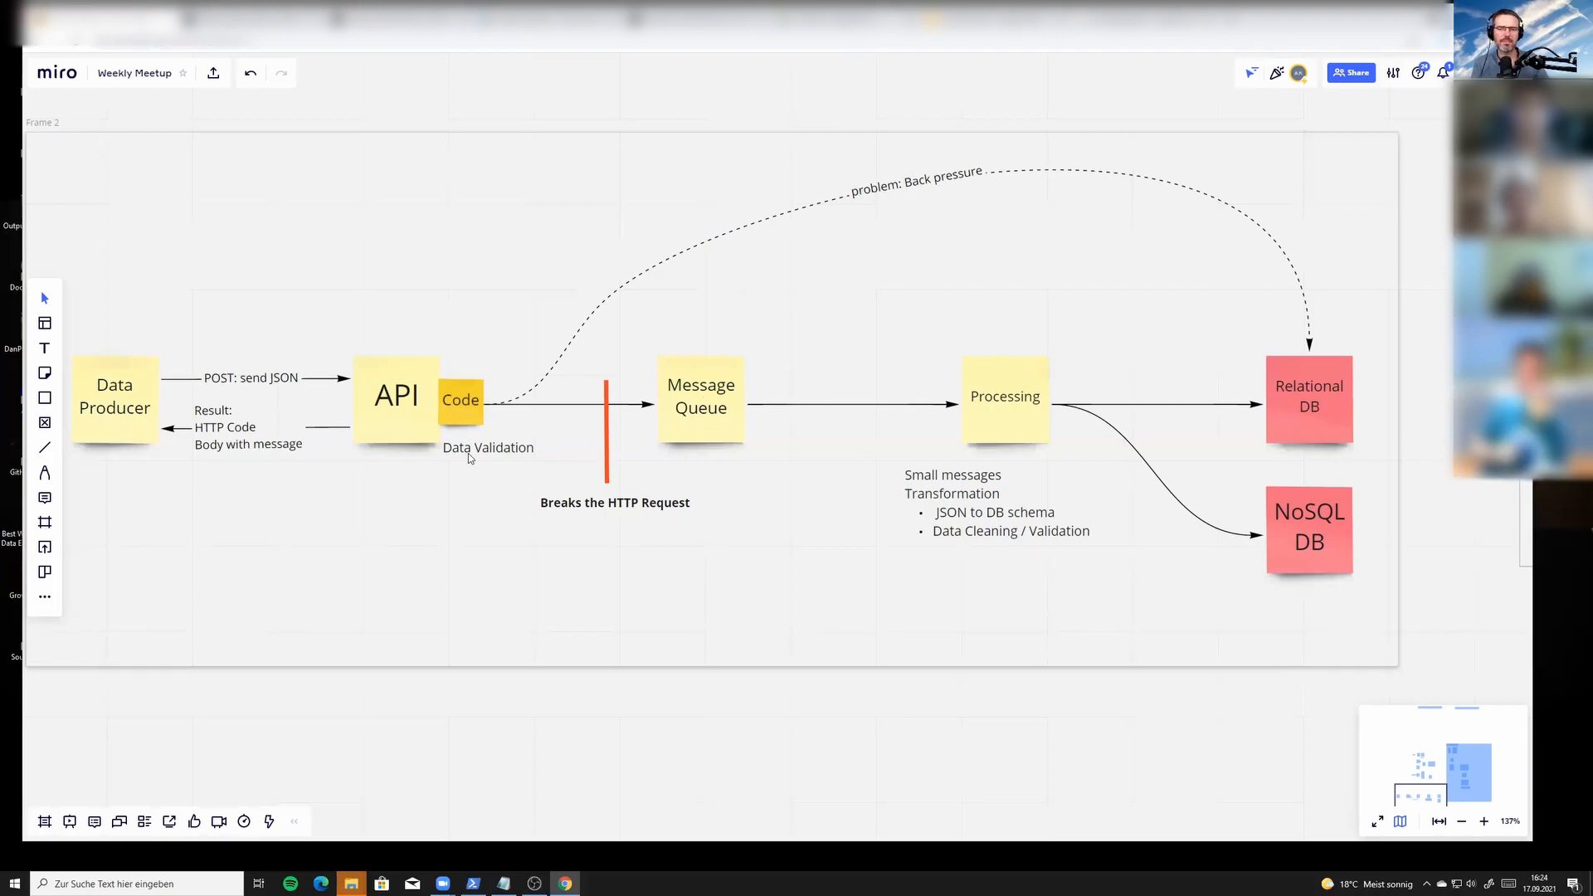
mouse_move(404, 438)
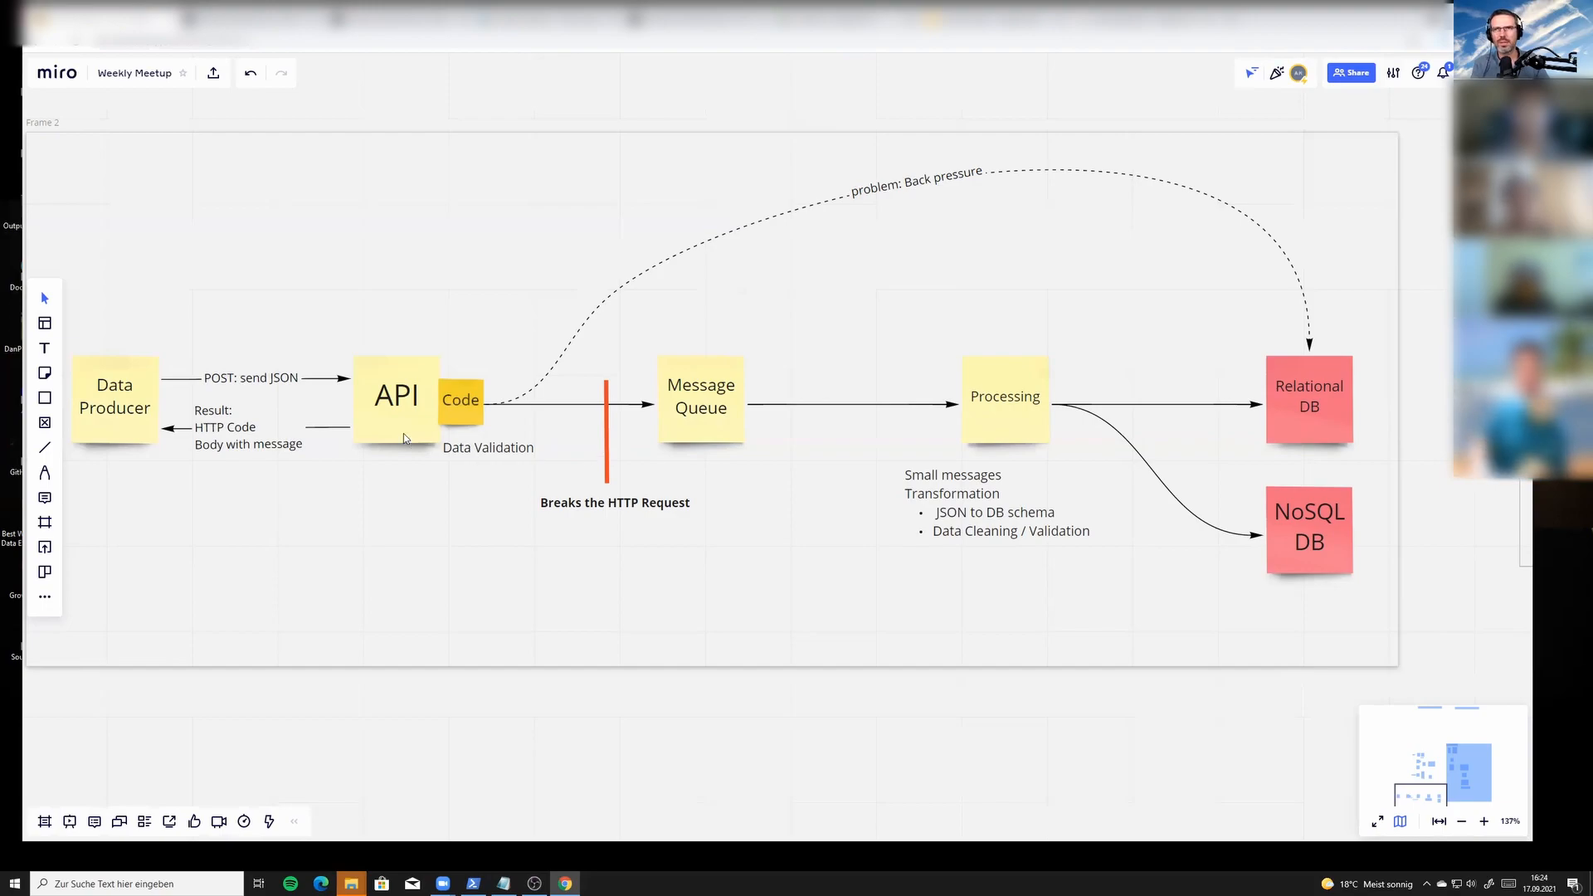
mouse_move(171, 412)
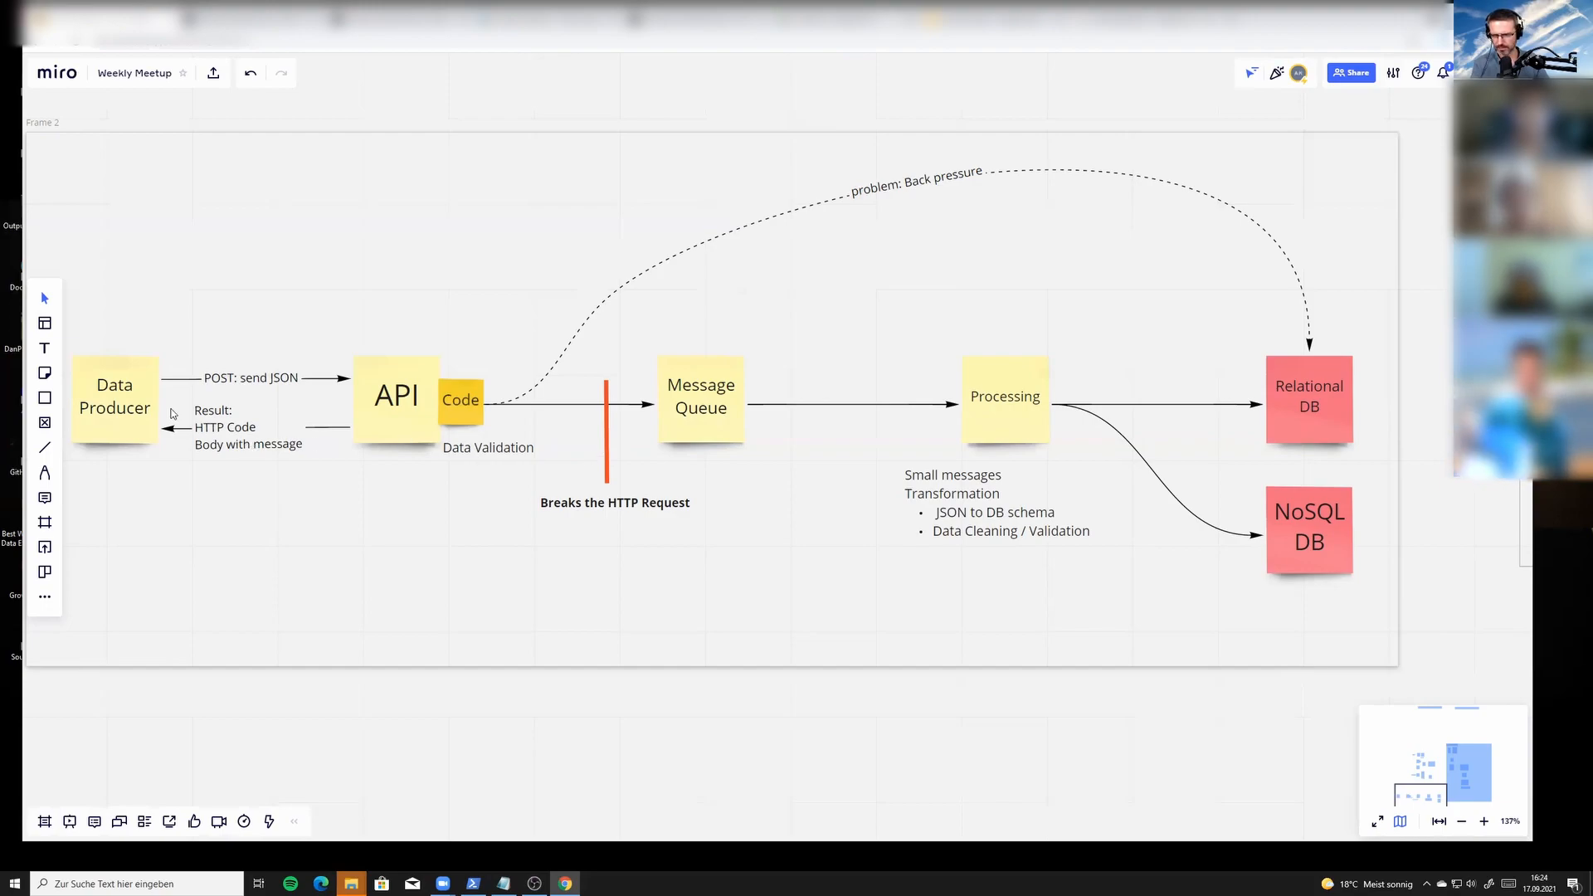
mouse_move(114, 394)
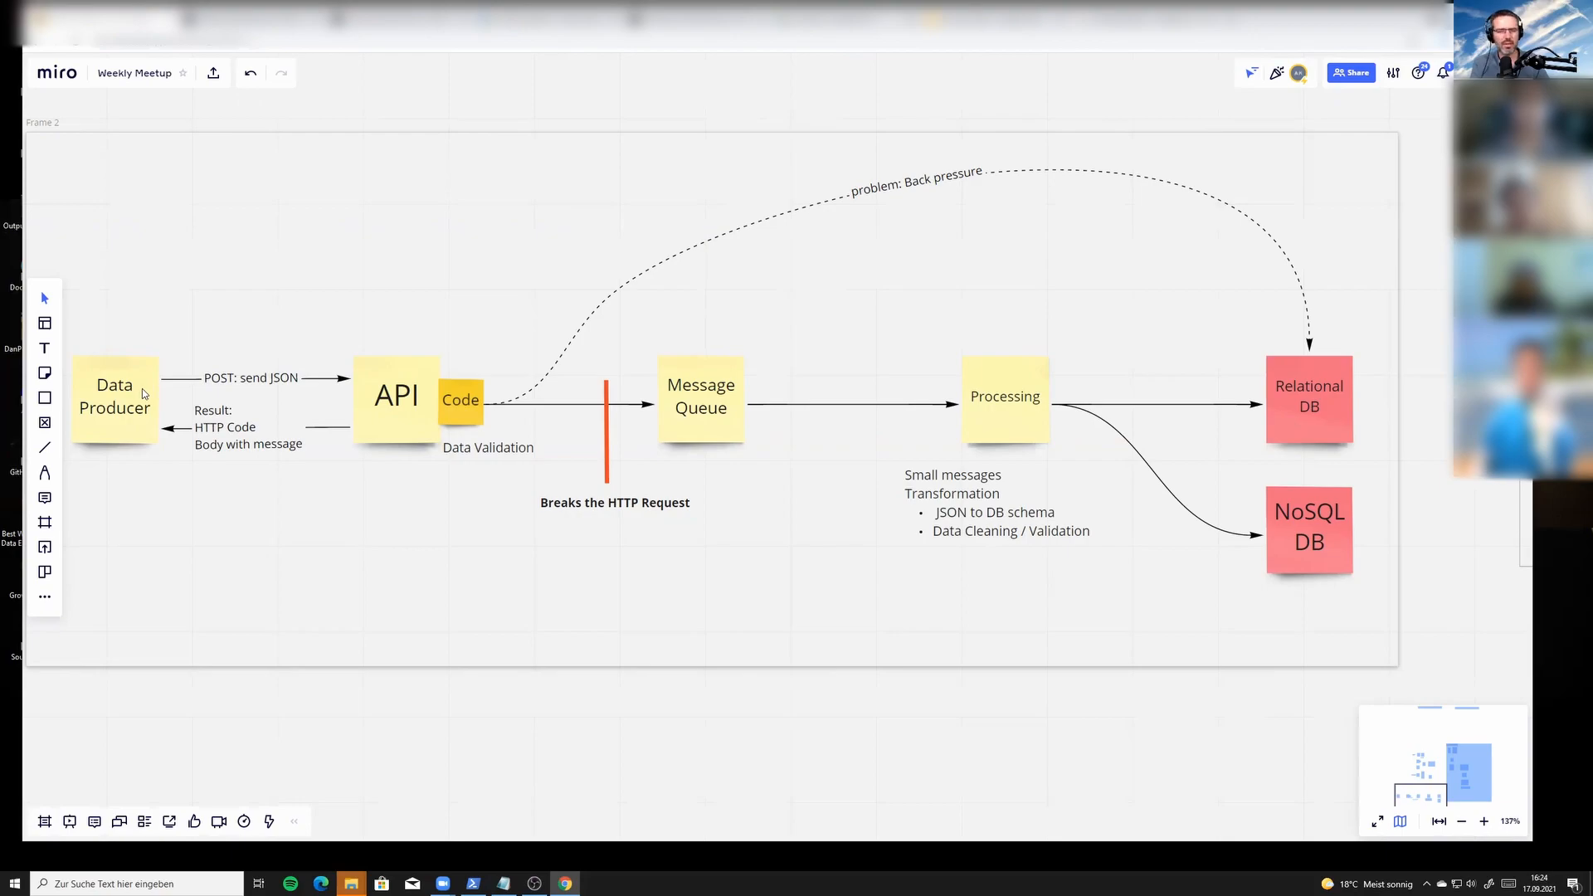
mouse_move(338, 394)
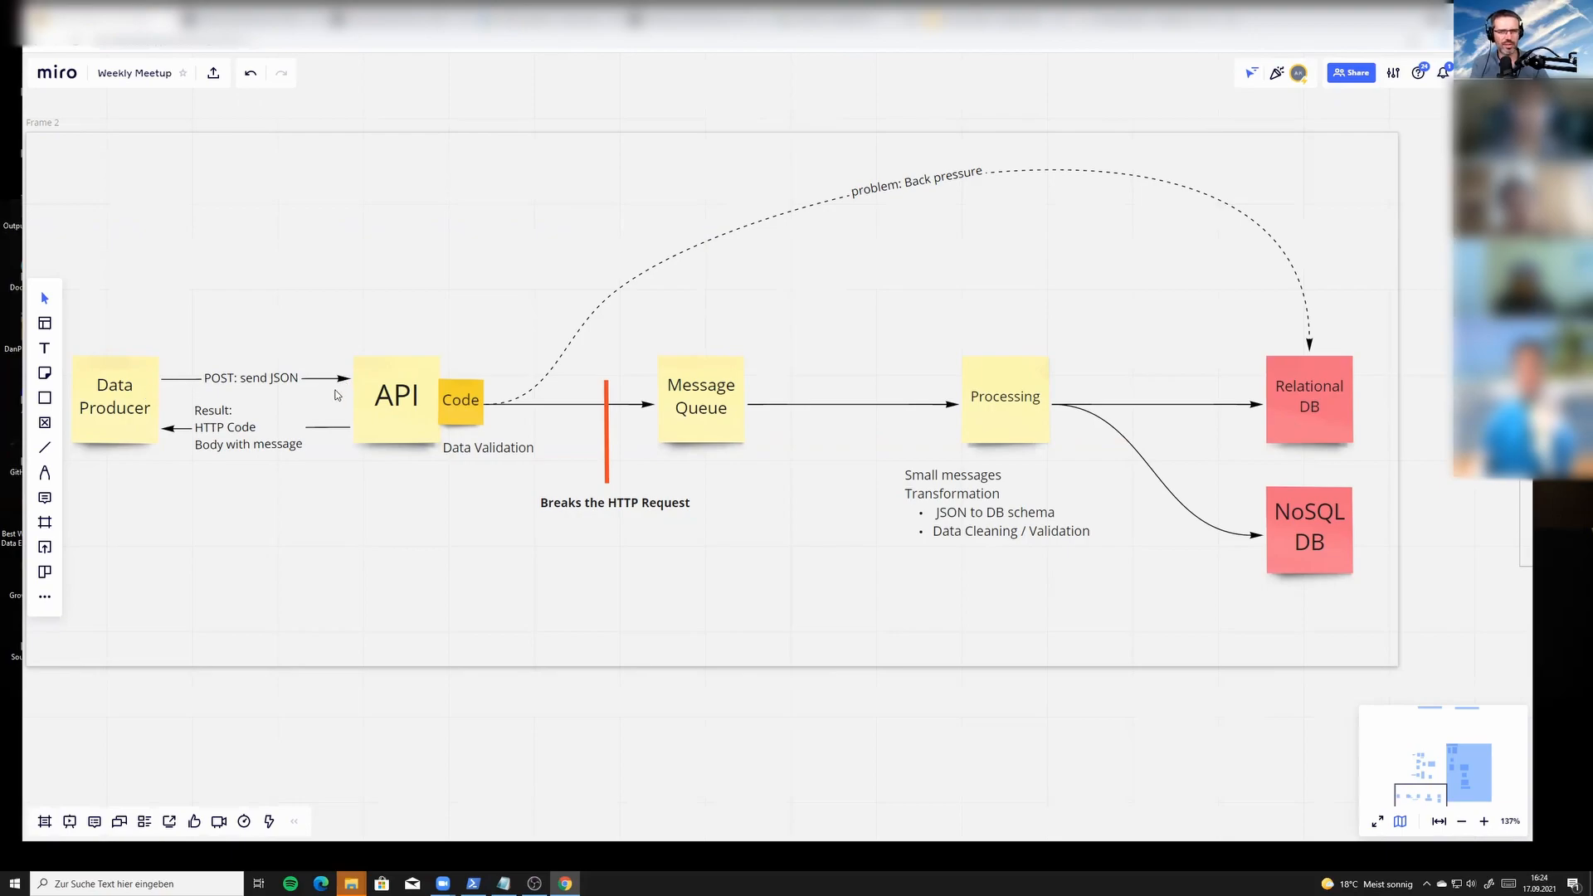
mouse_move(385, 402)
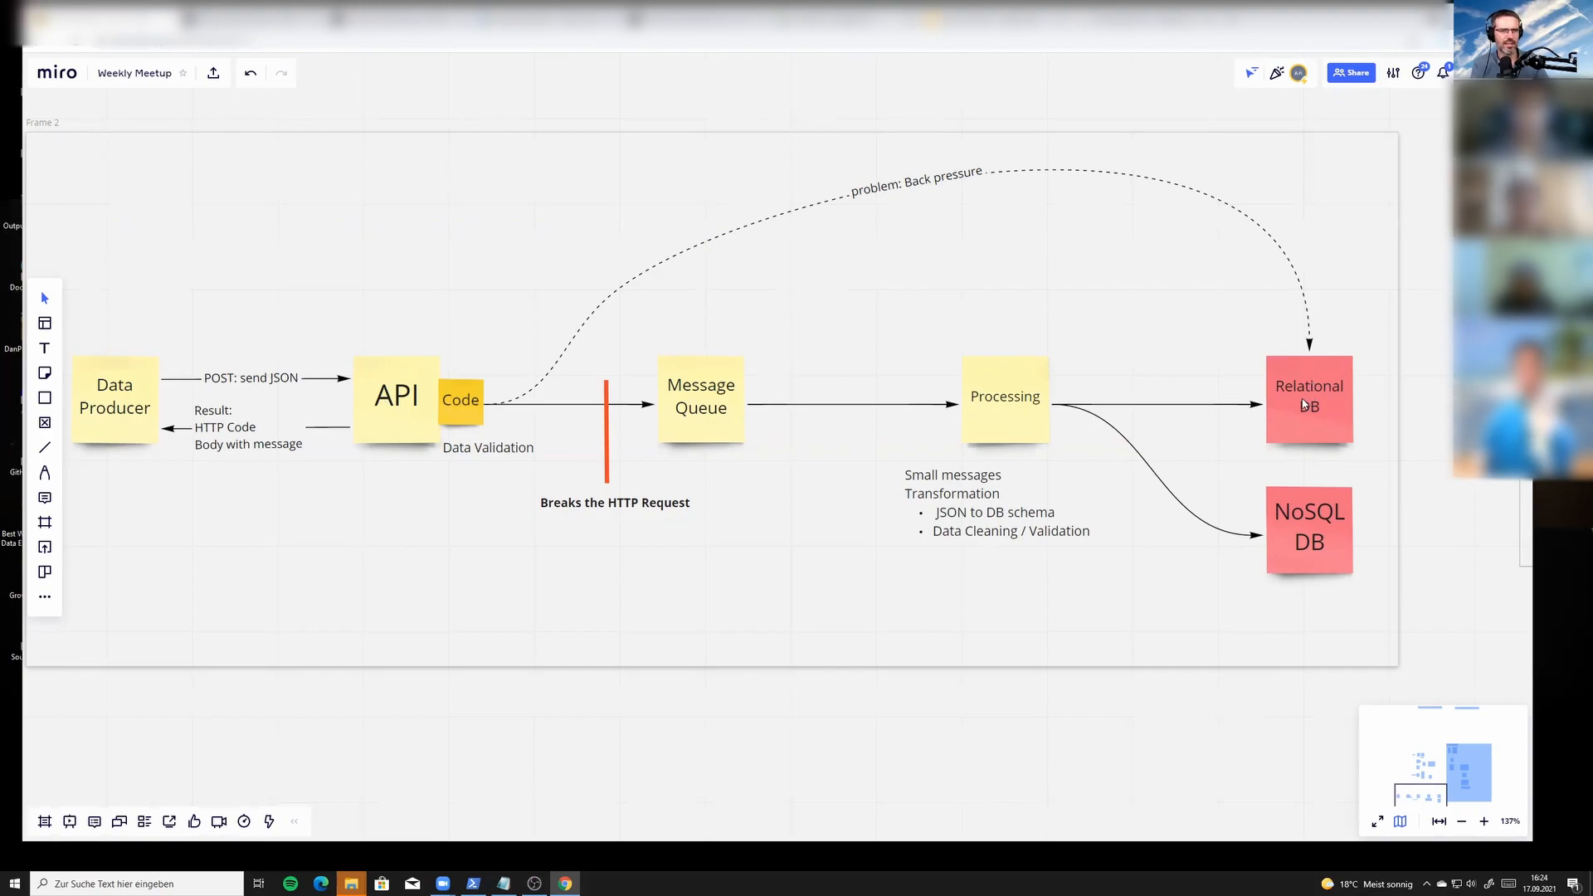
mouse_move(543, 411)
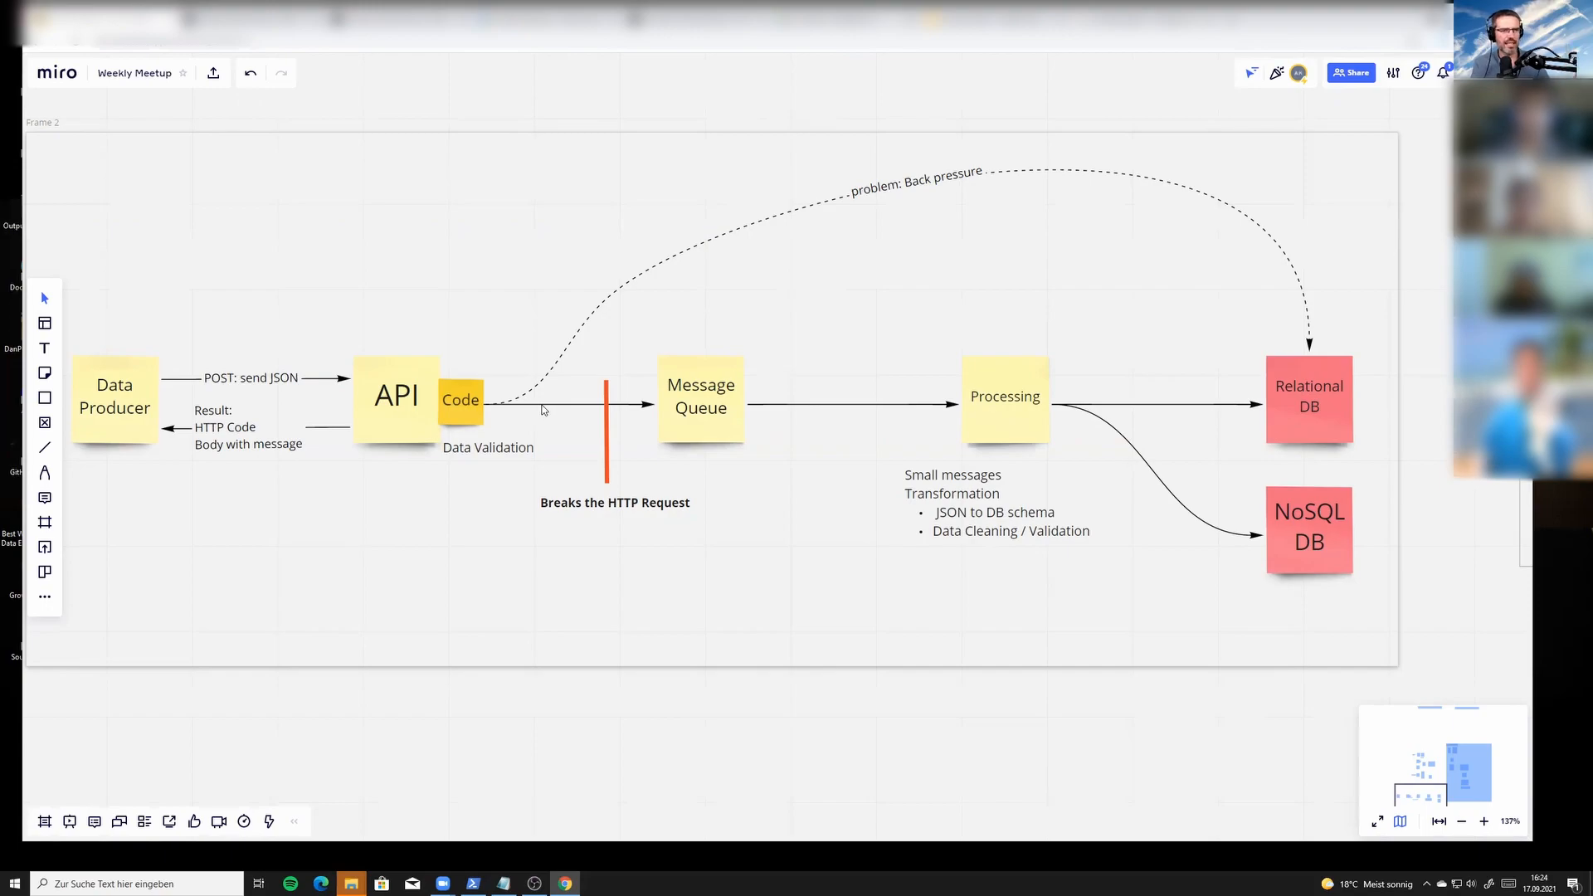
mouse_move(194, 409)
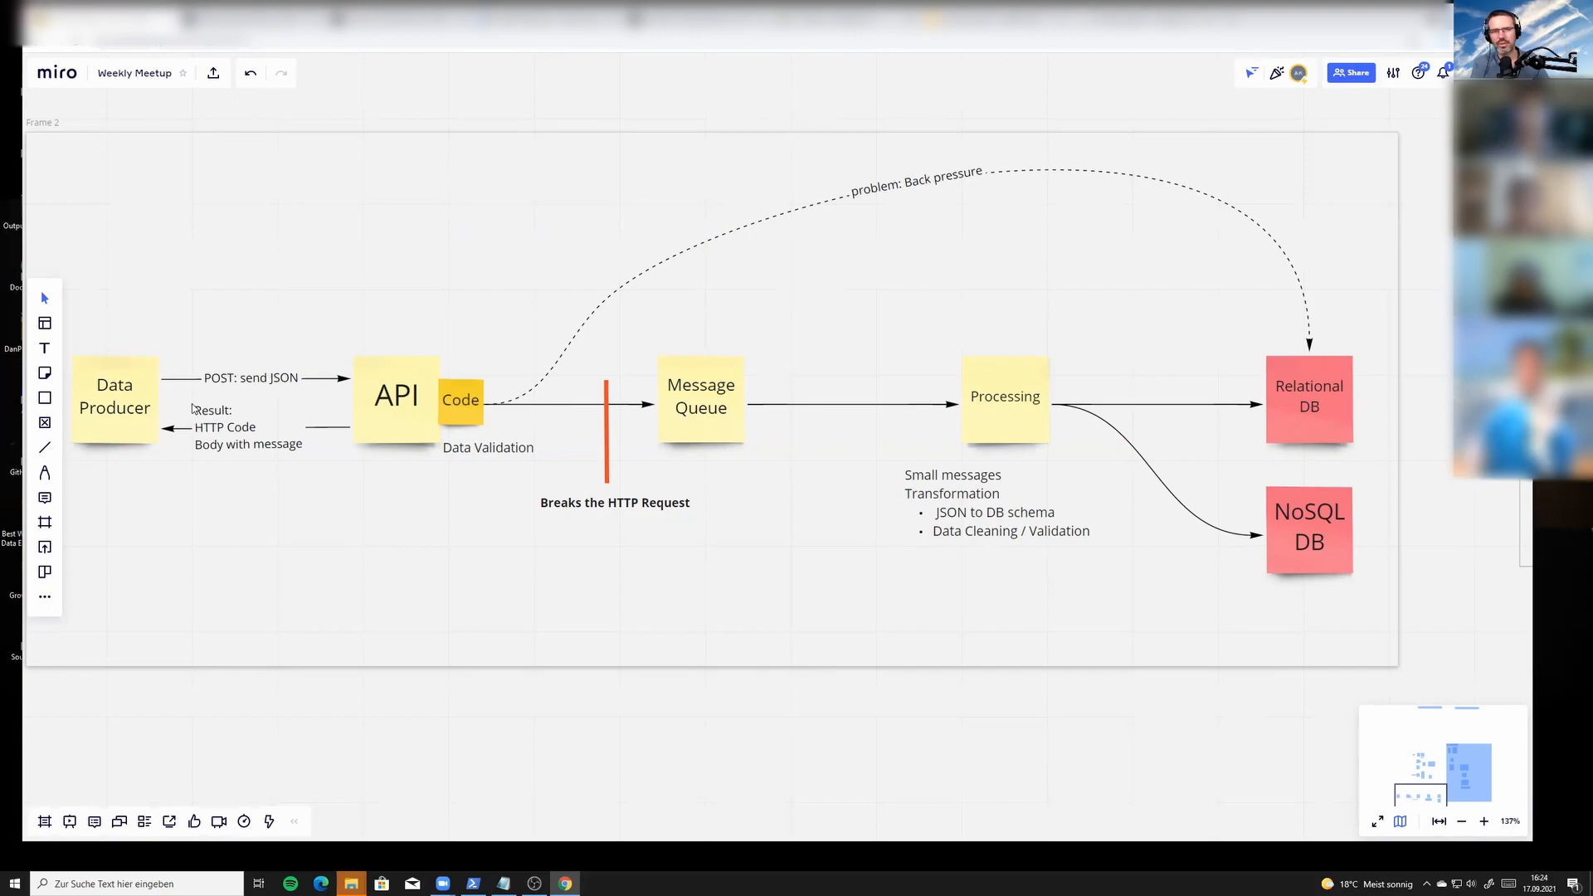
mouse_move(159, 403)
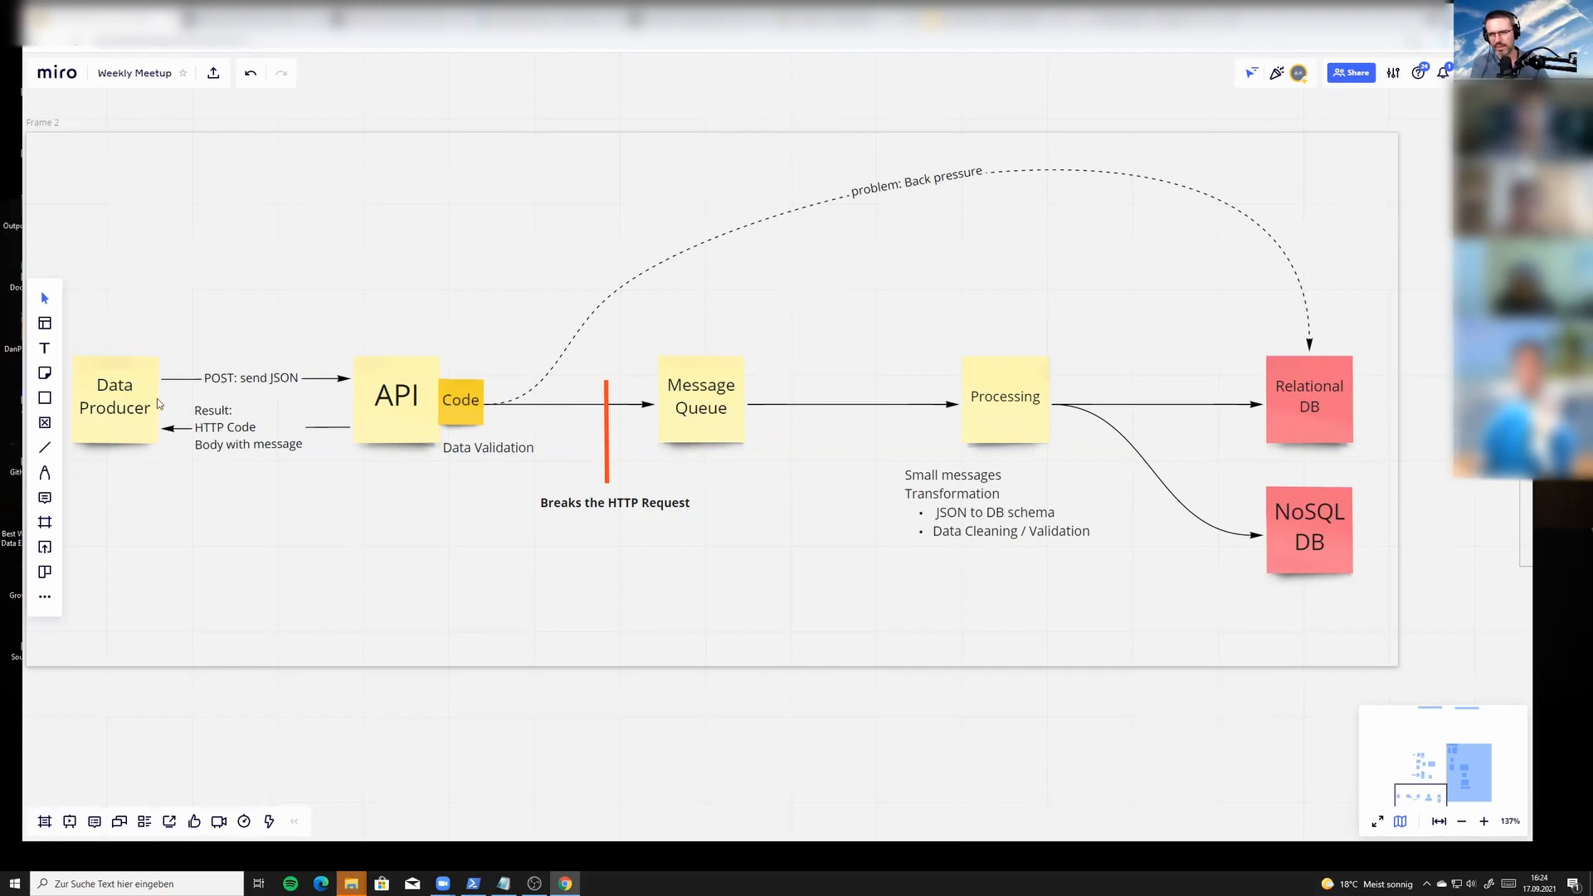
mouse_move(440, 373)
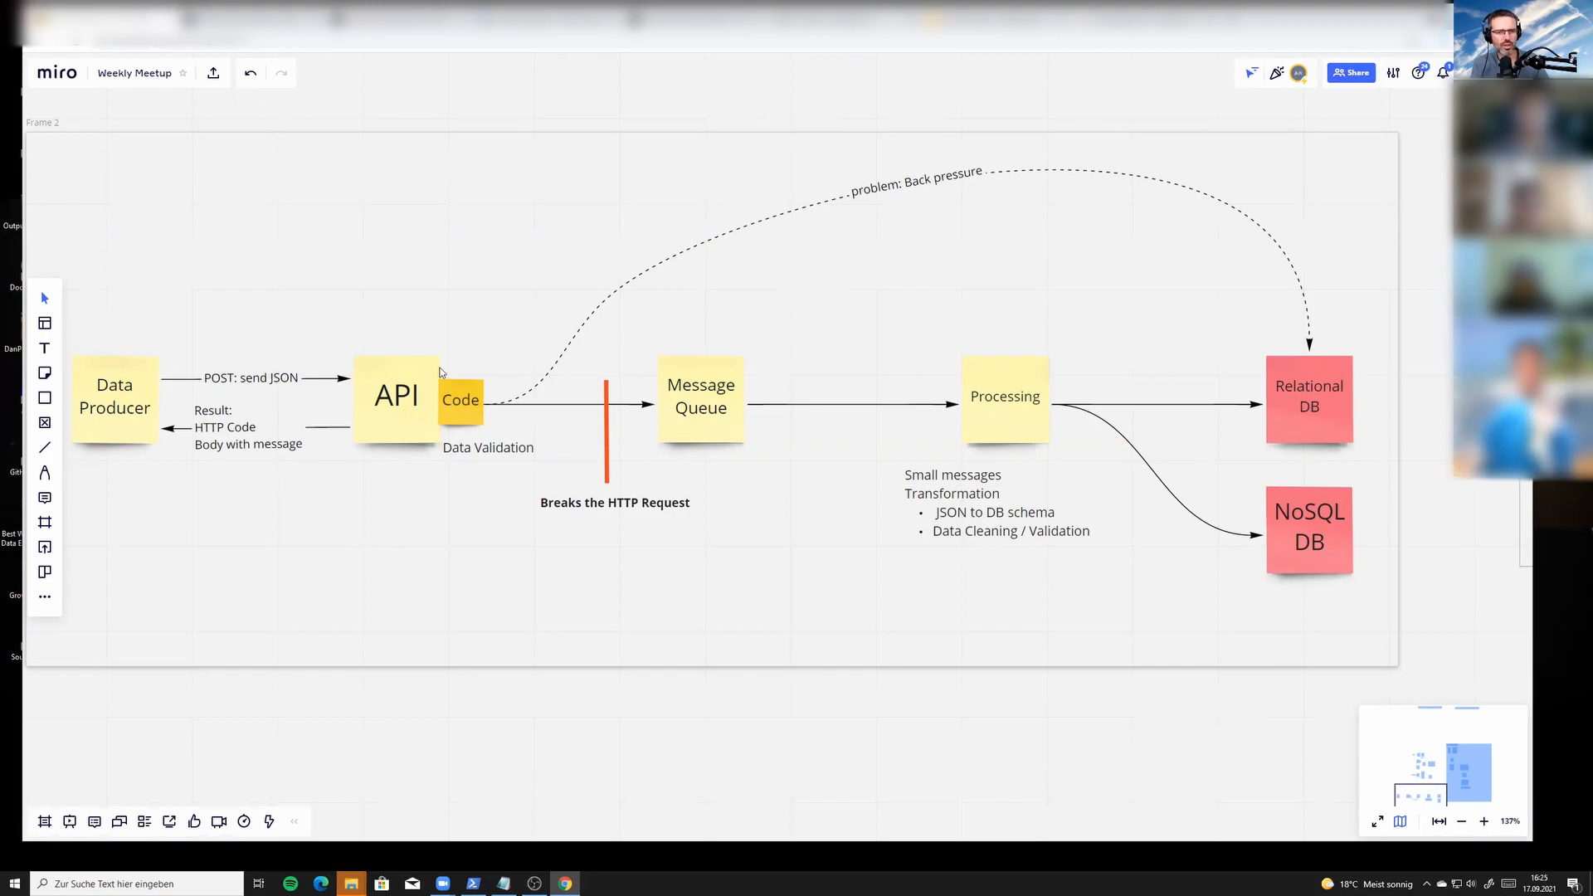
mouse_move(430, 386)
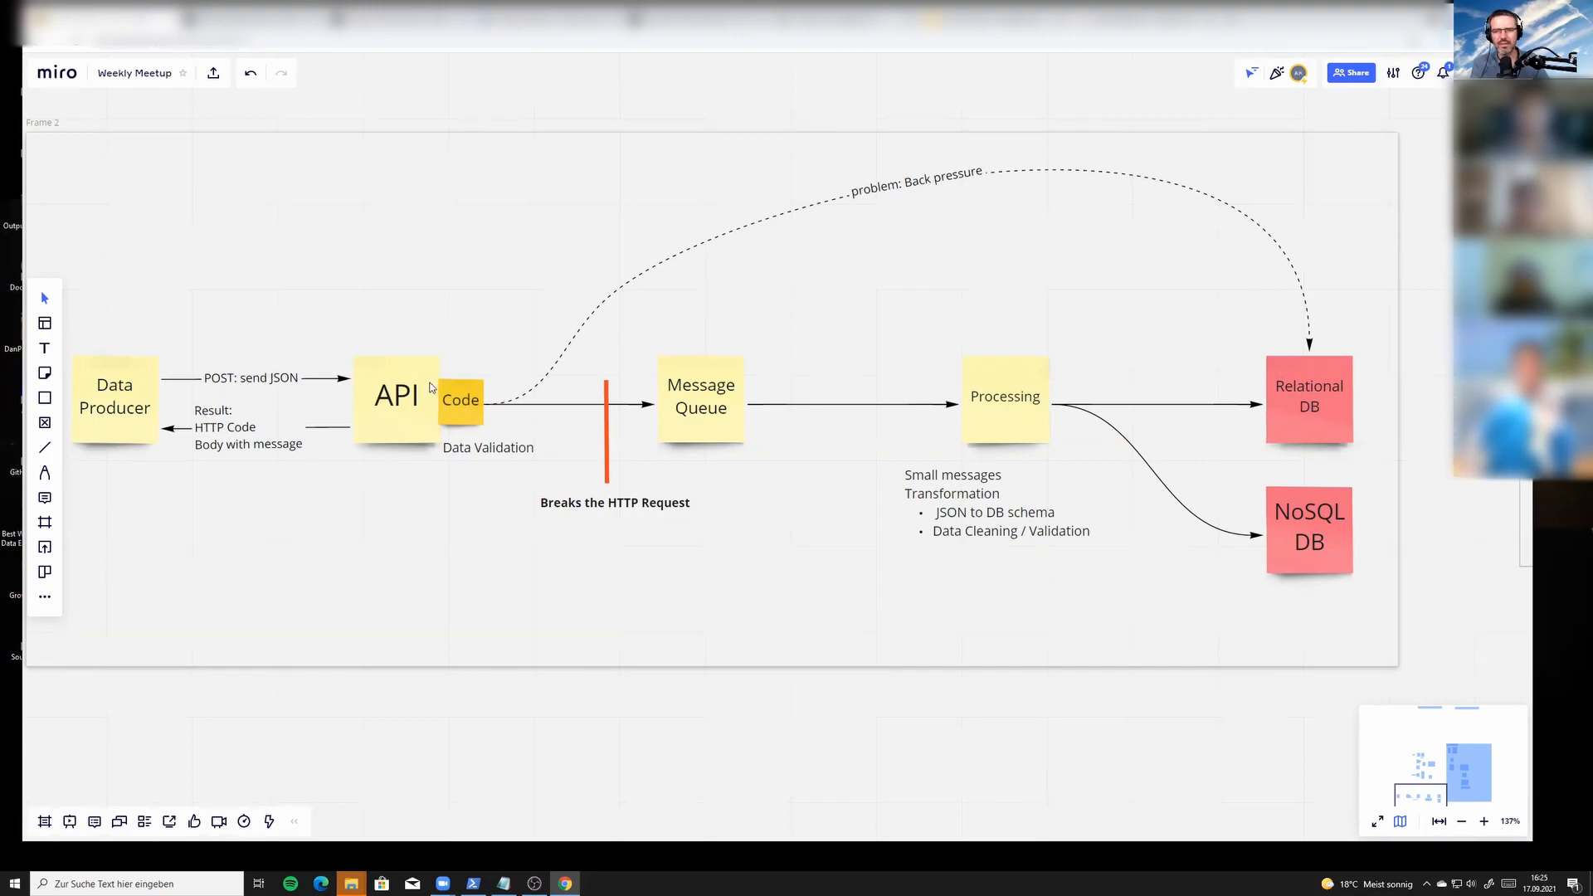
mouse_move(769, 313)
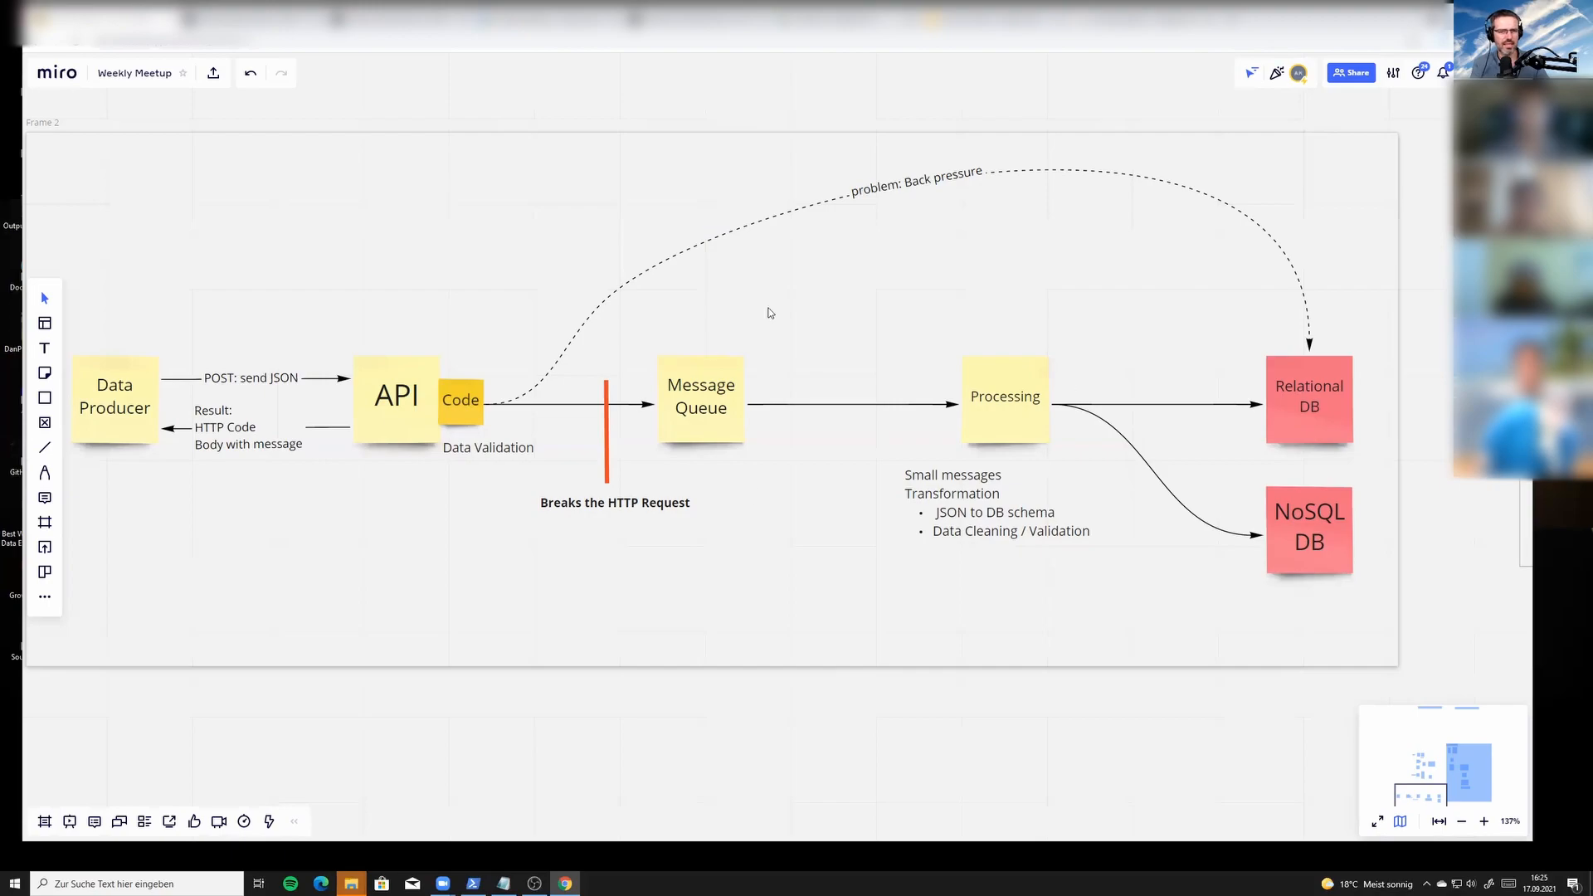
mouse_move(1305, 368)
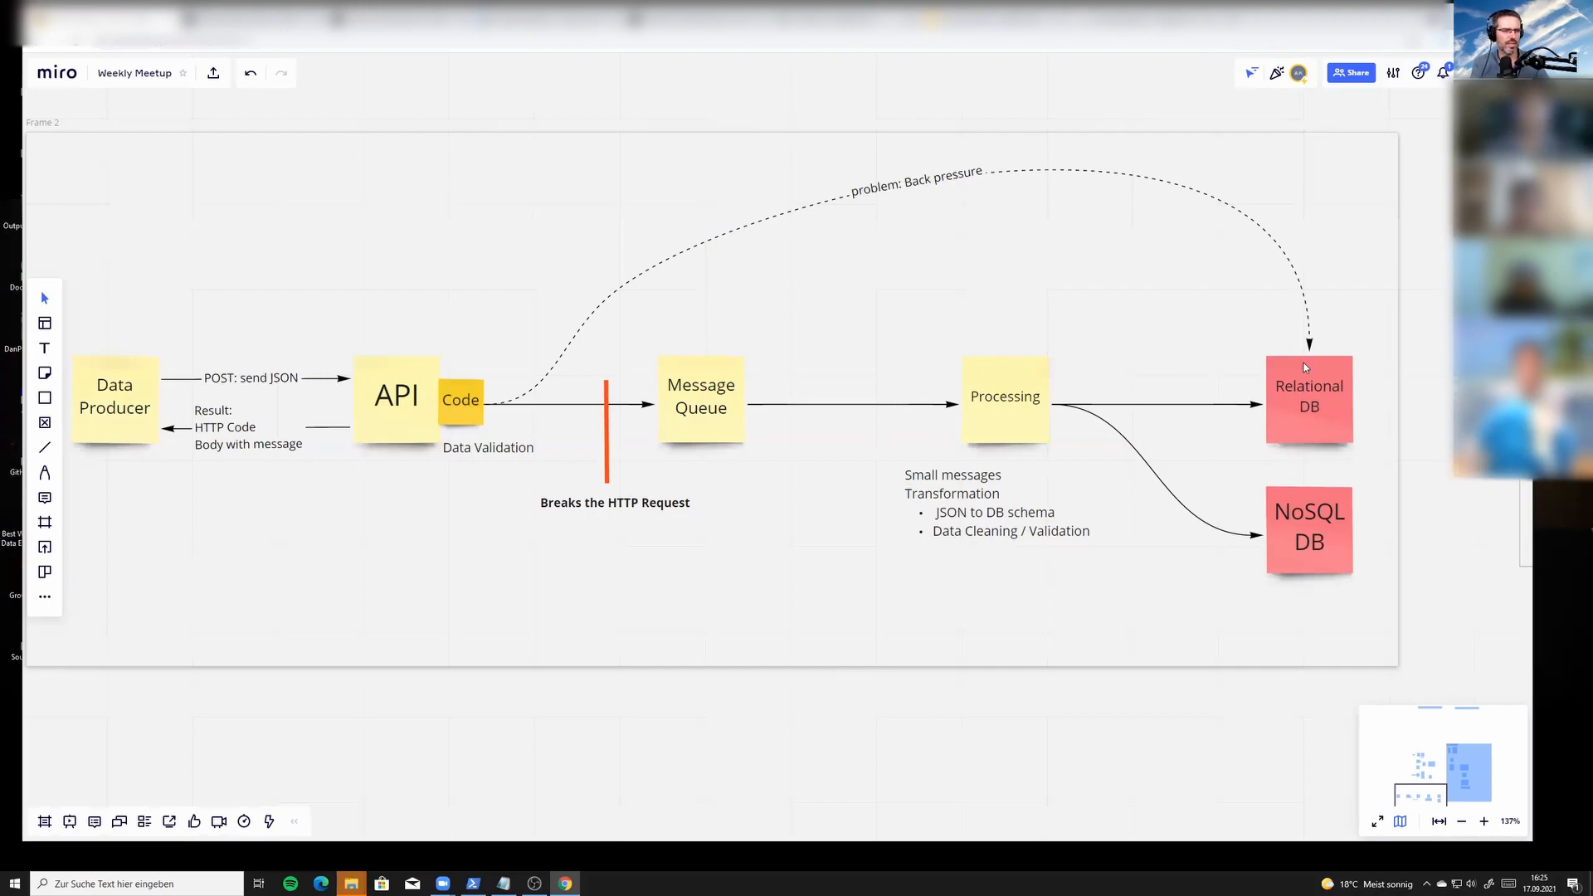
mouse_move(575, 381)
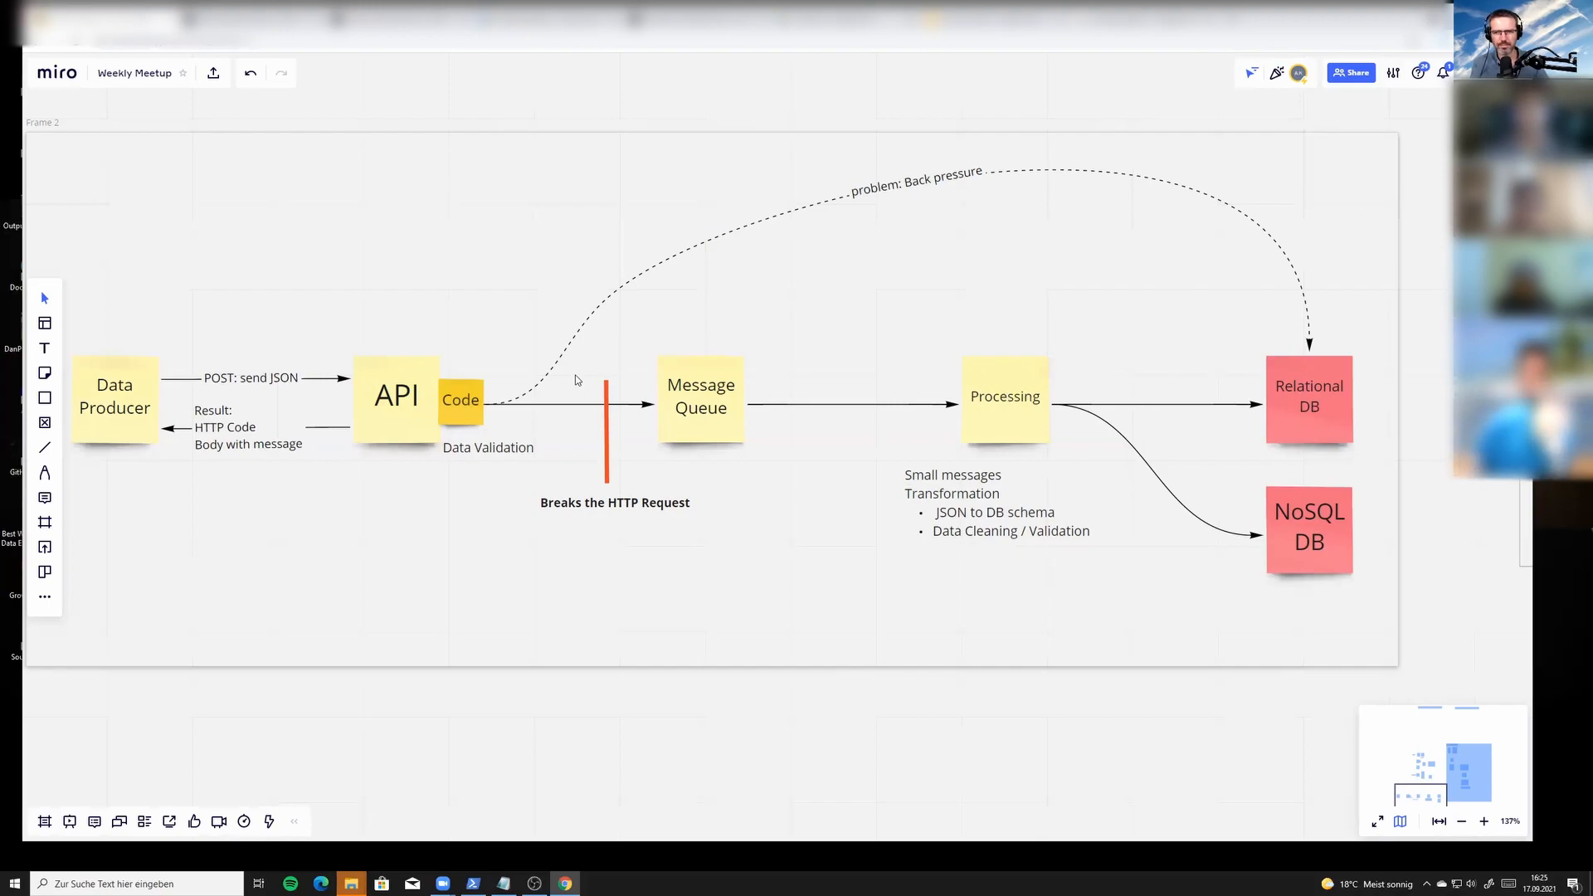
mouse_move(611, 358)
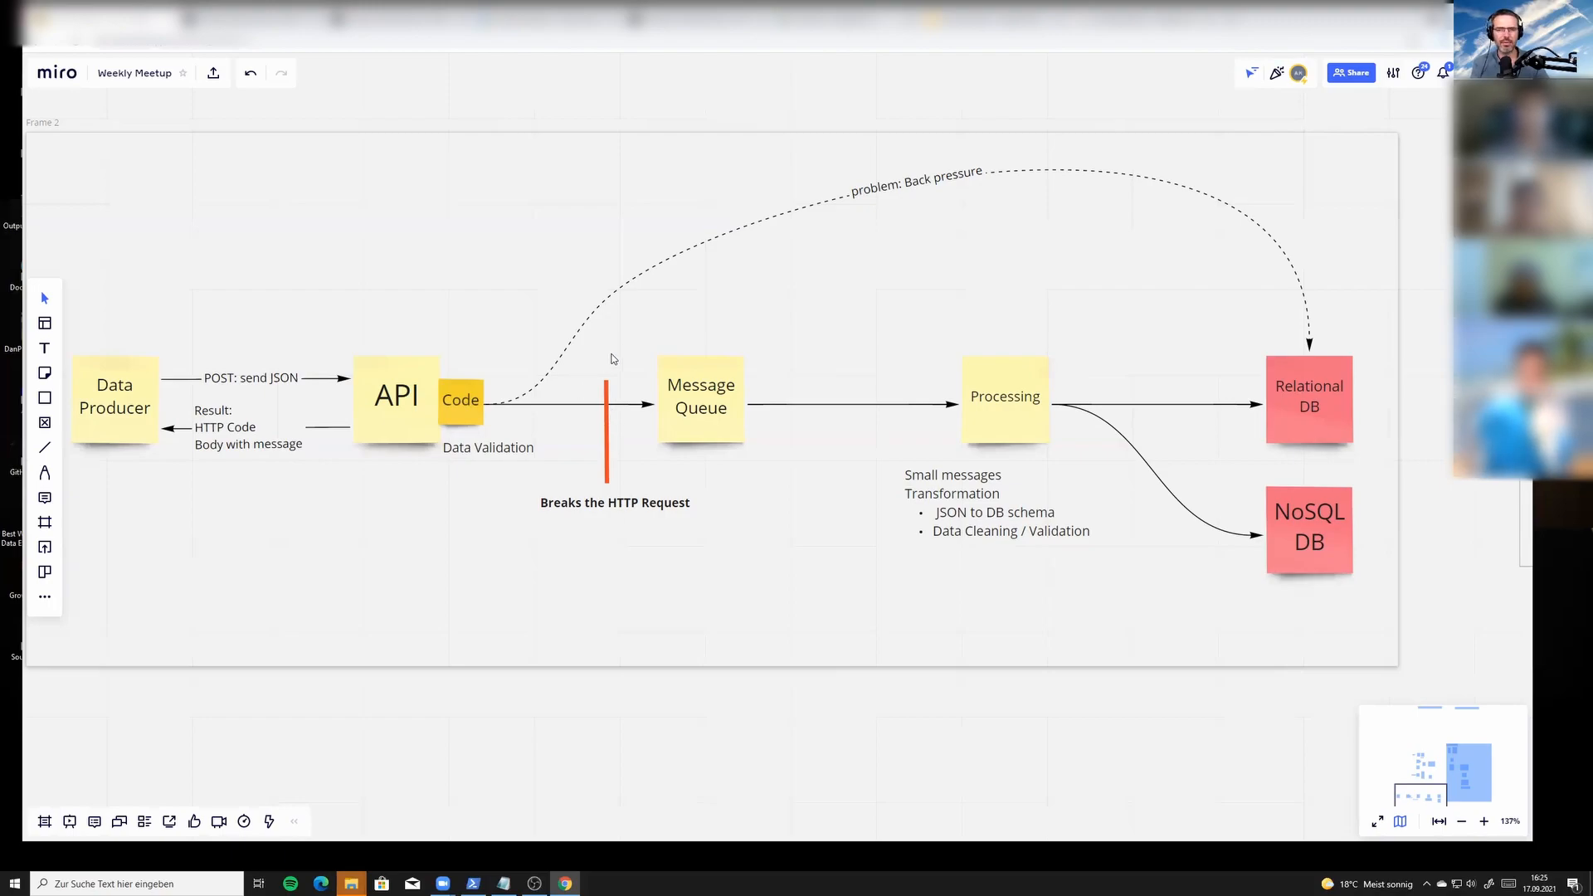
mouse_move(520, 399)
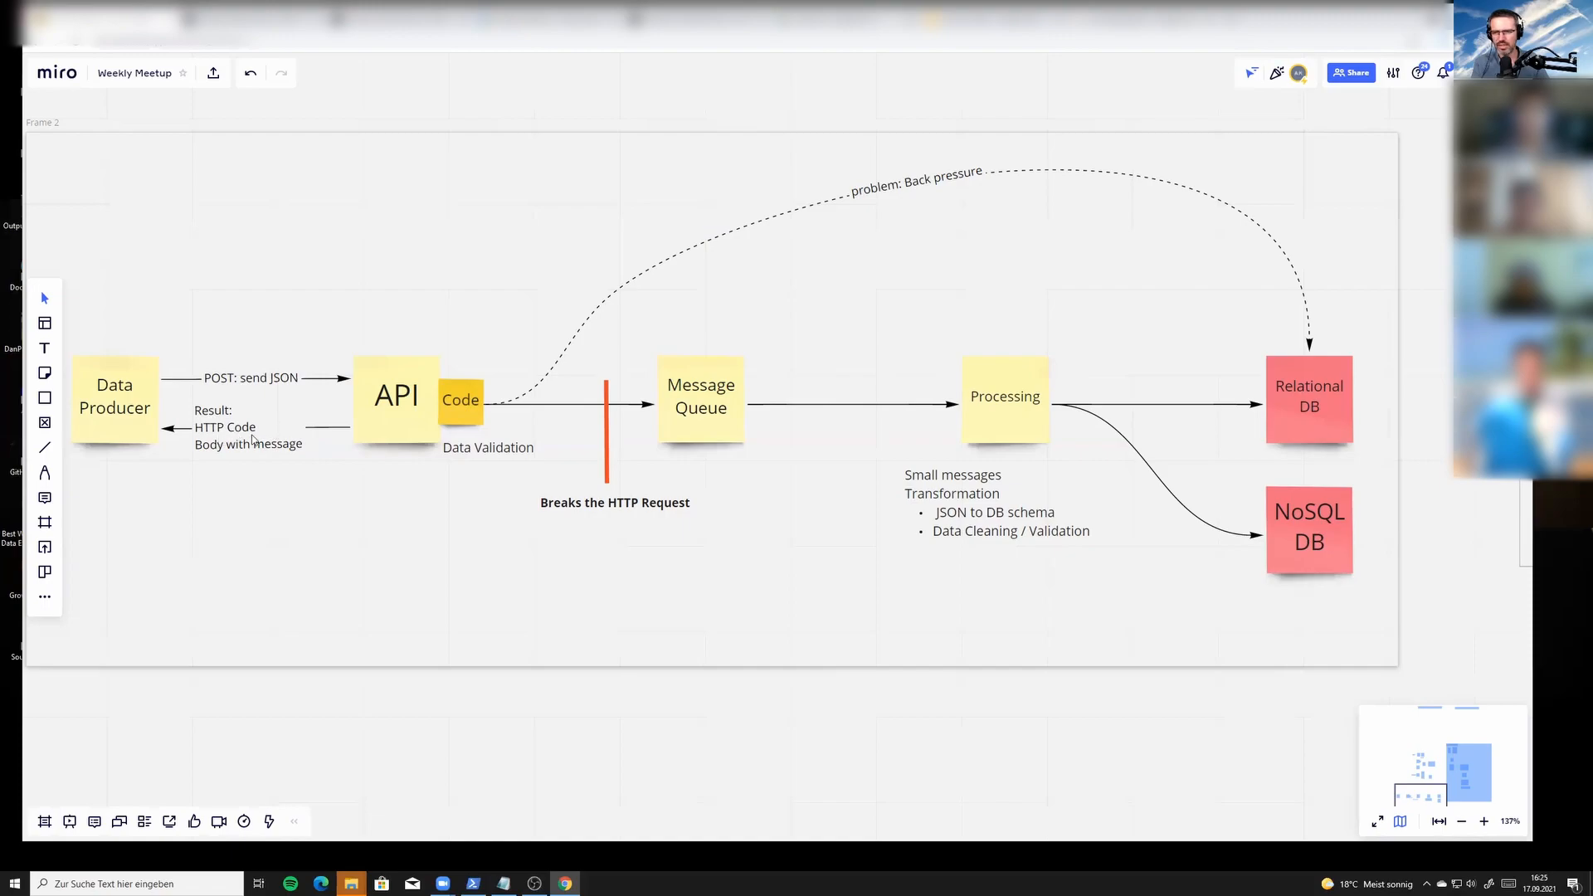
mouse_move(626, 449)
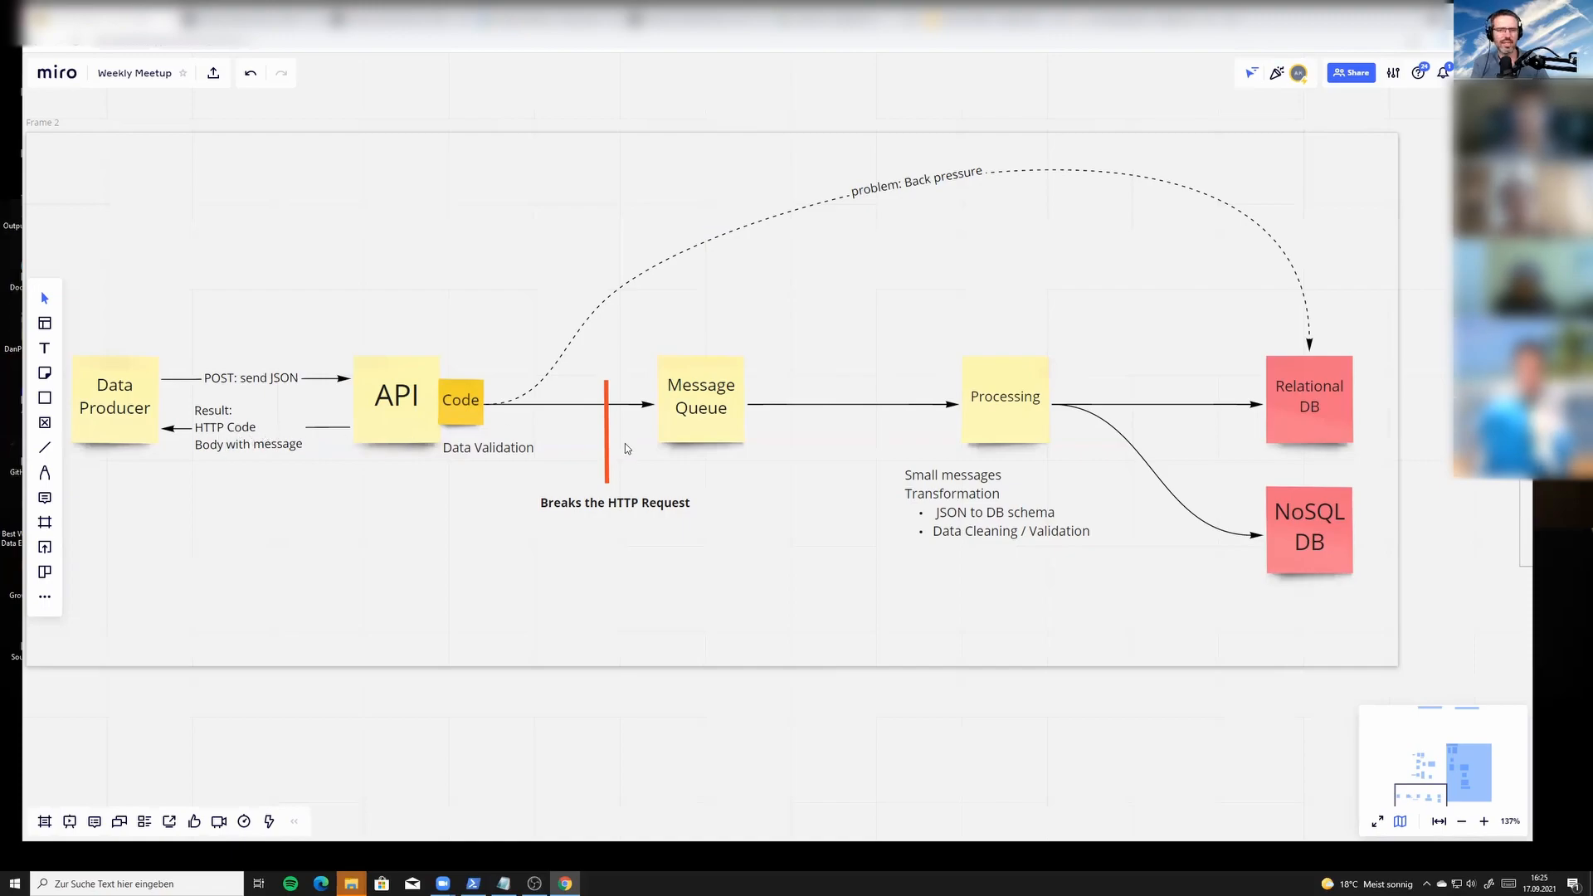
mouse_move(593, 384)
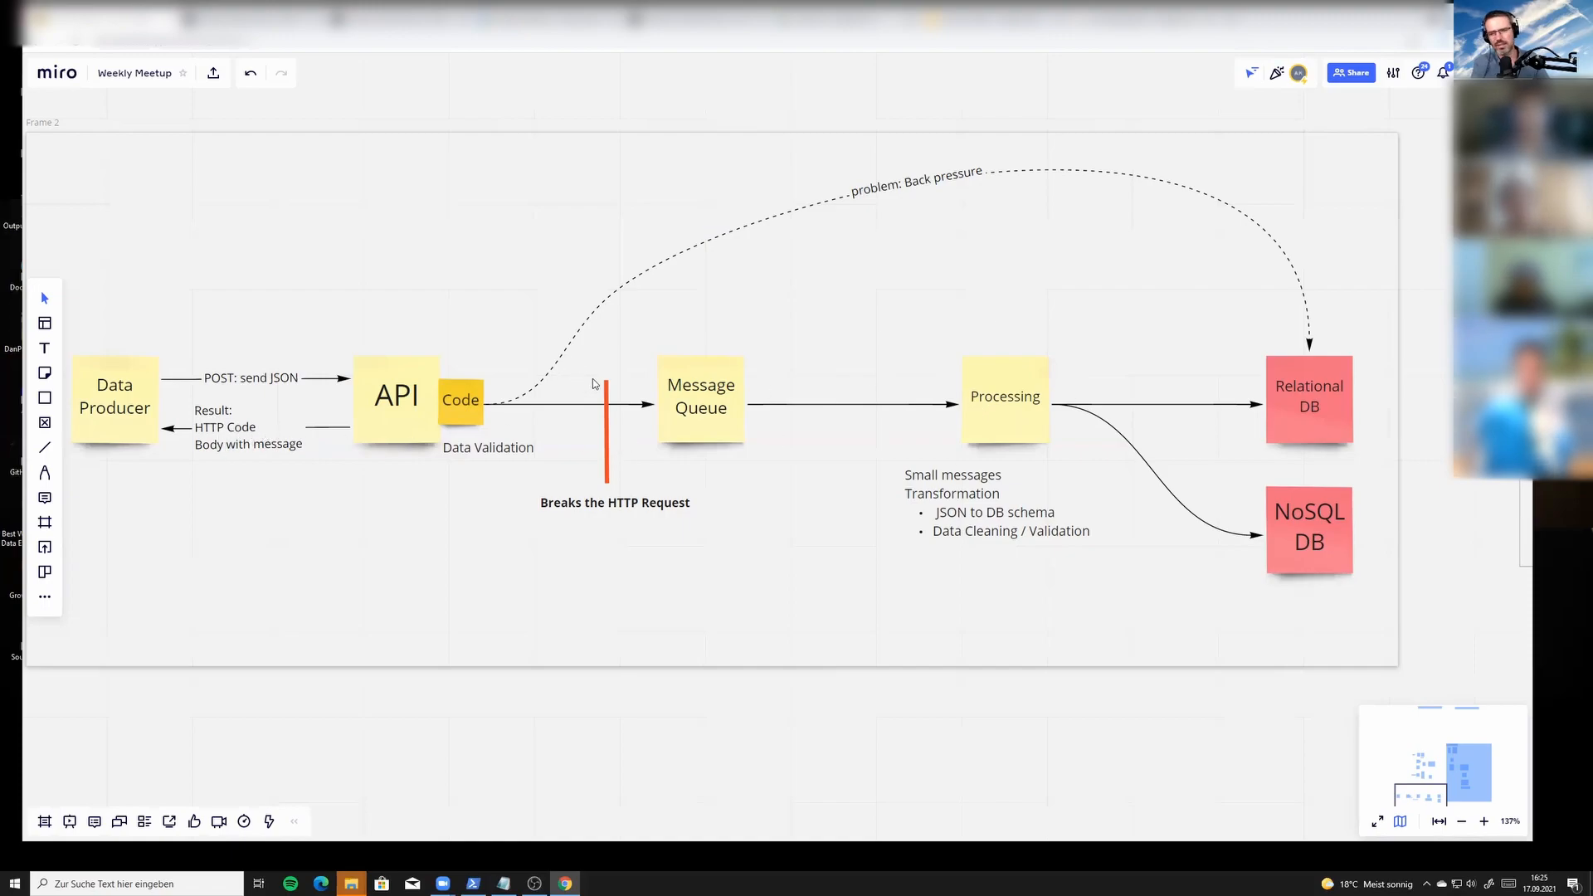
mouse_move(610, 408)
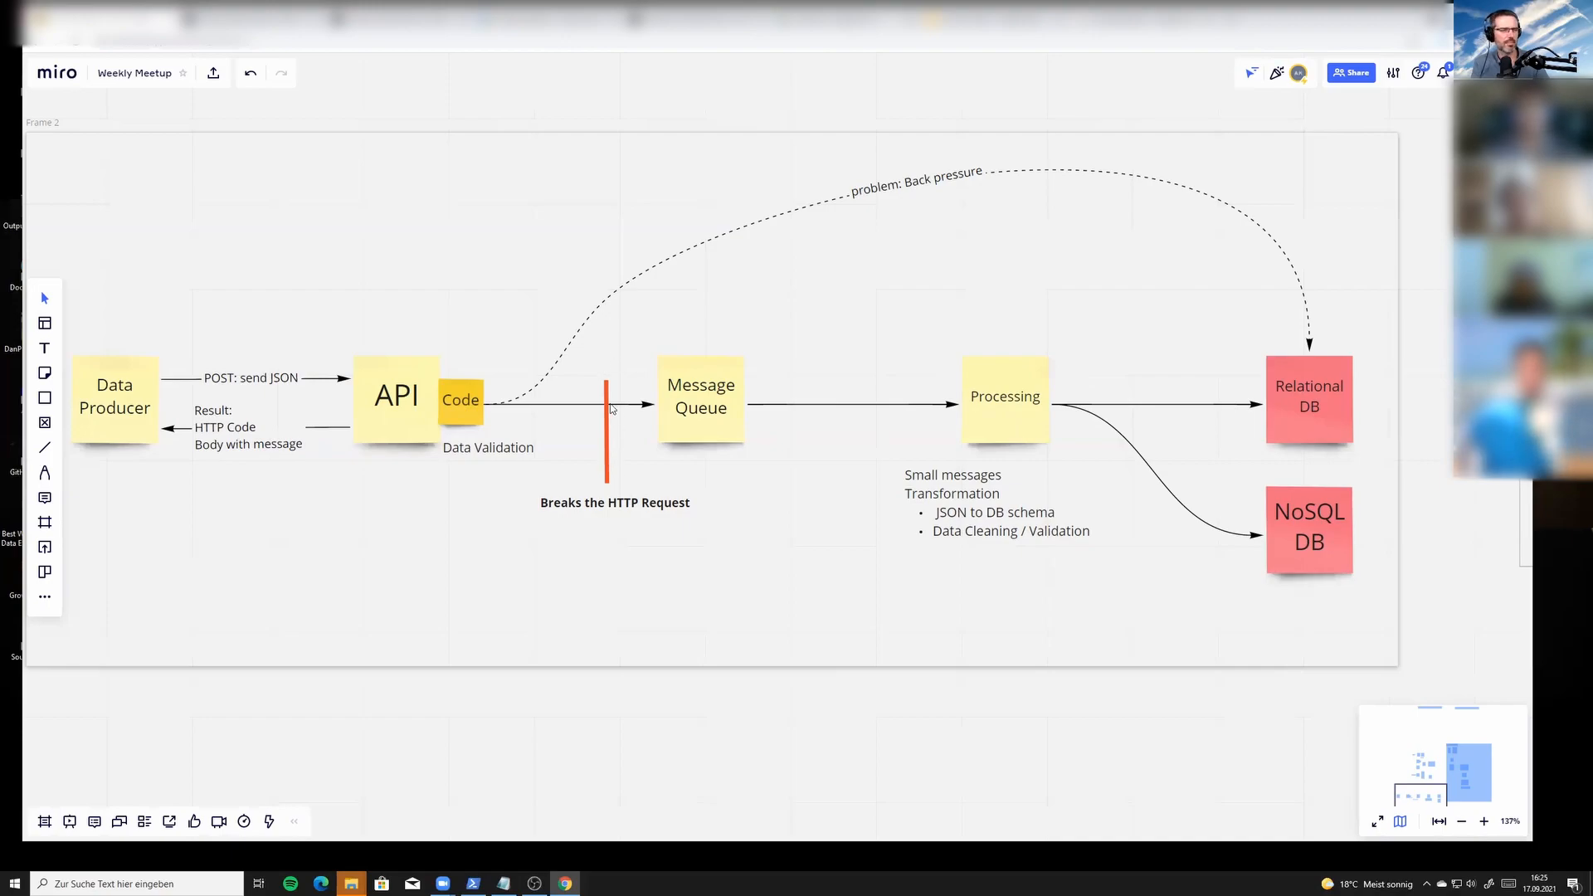